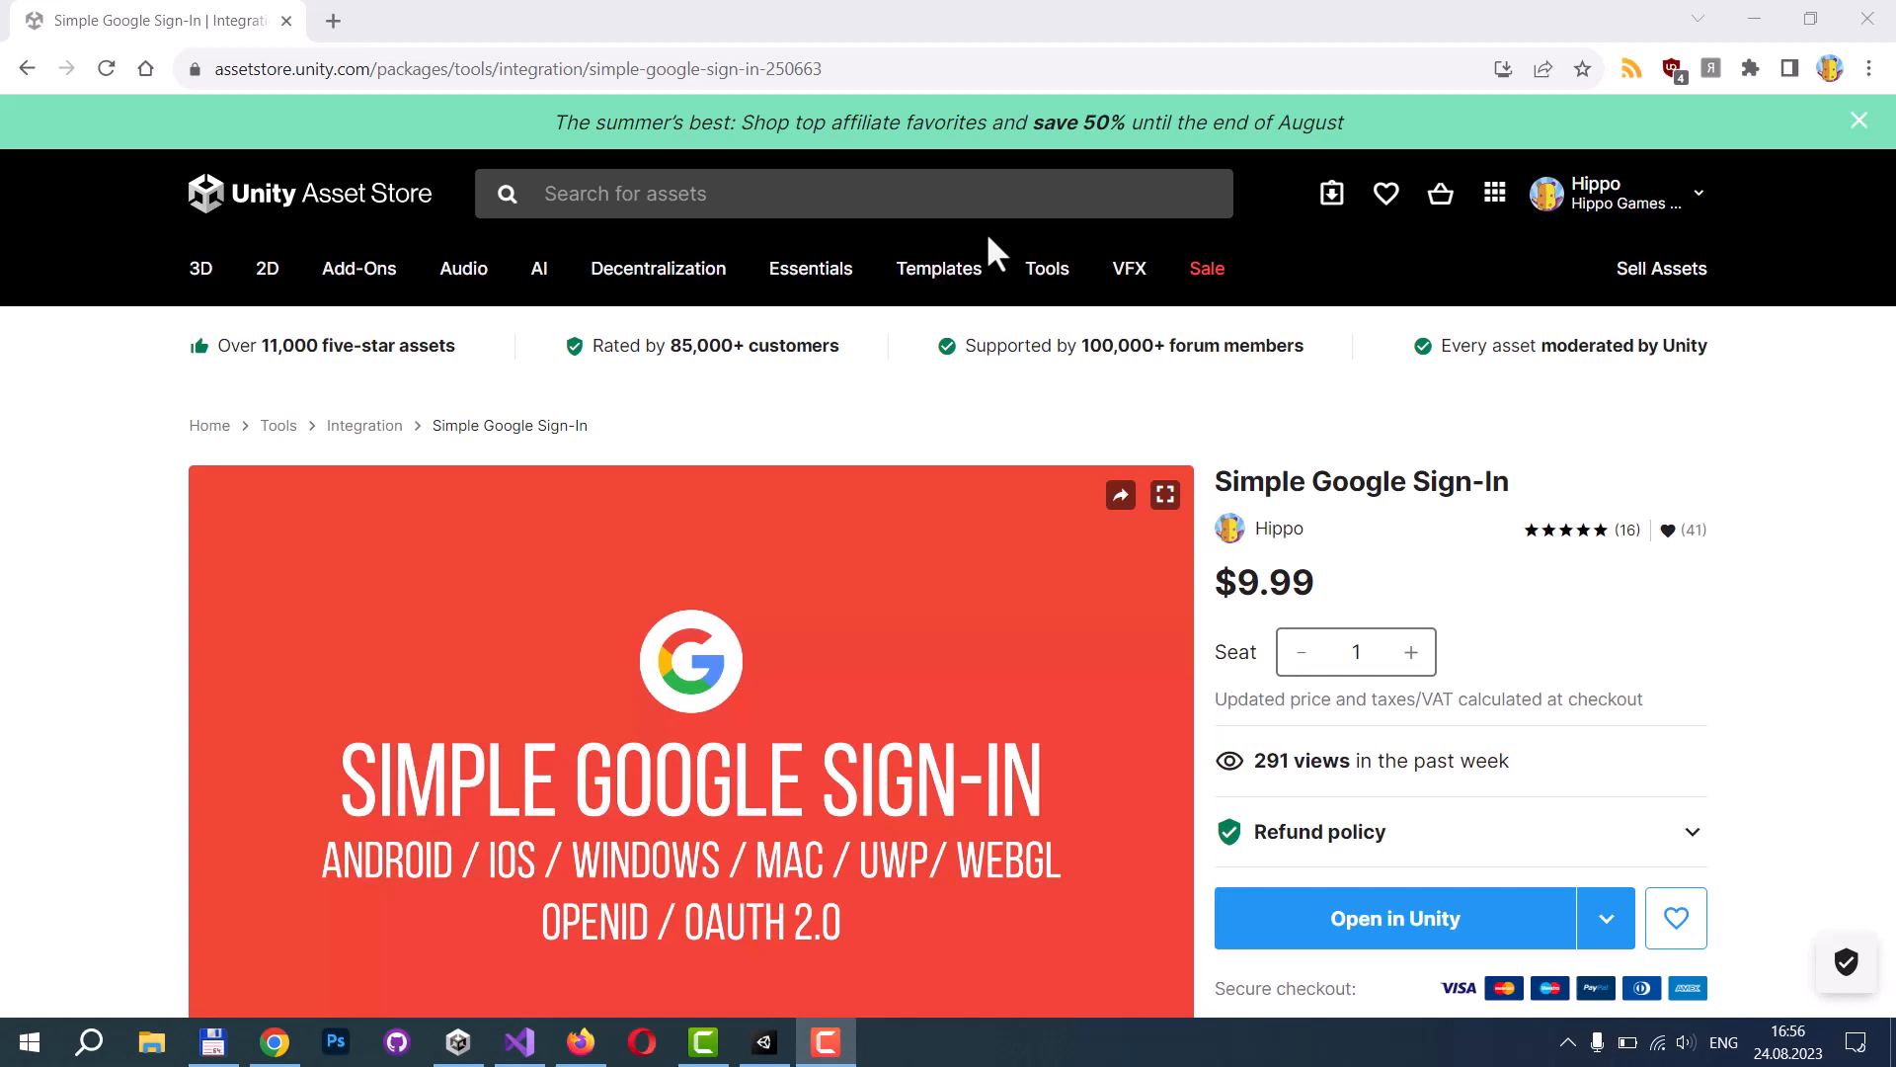
{"action": "mouse_move", "coordinate": [1515, 562]}
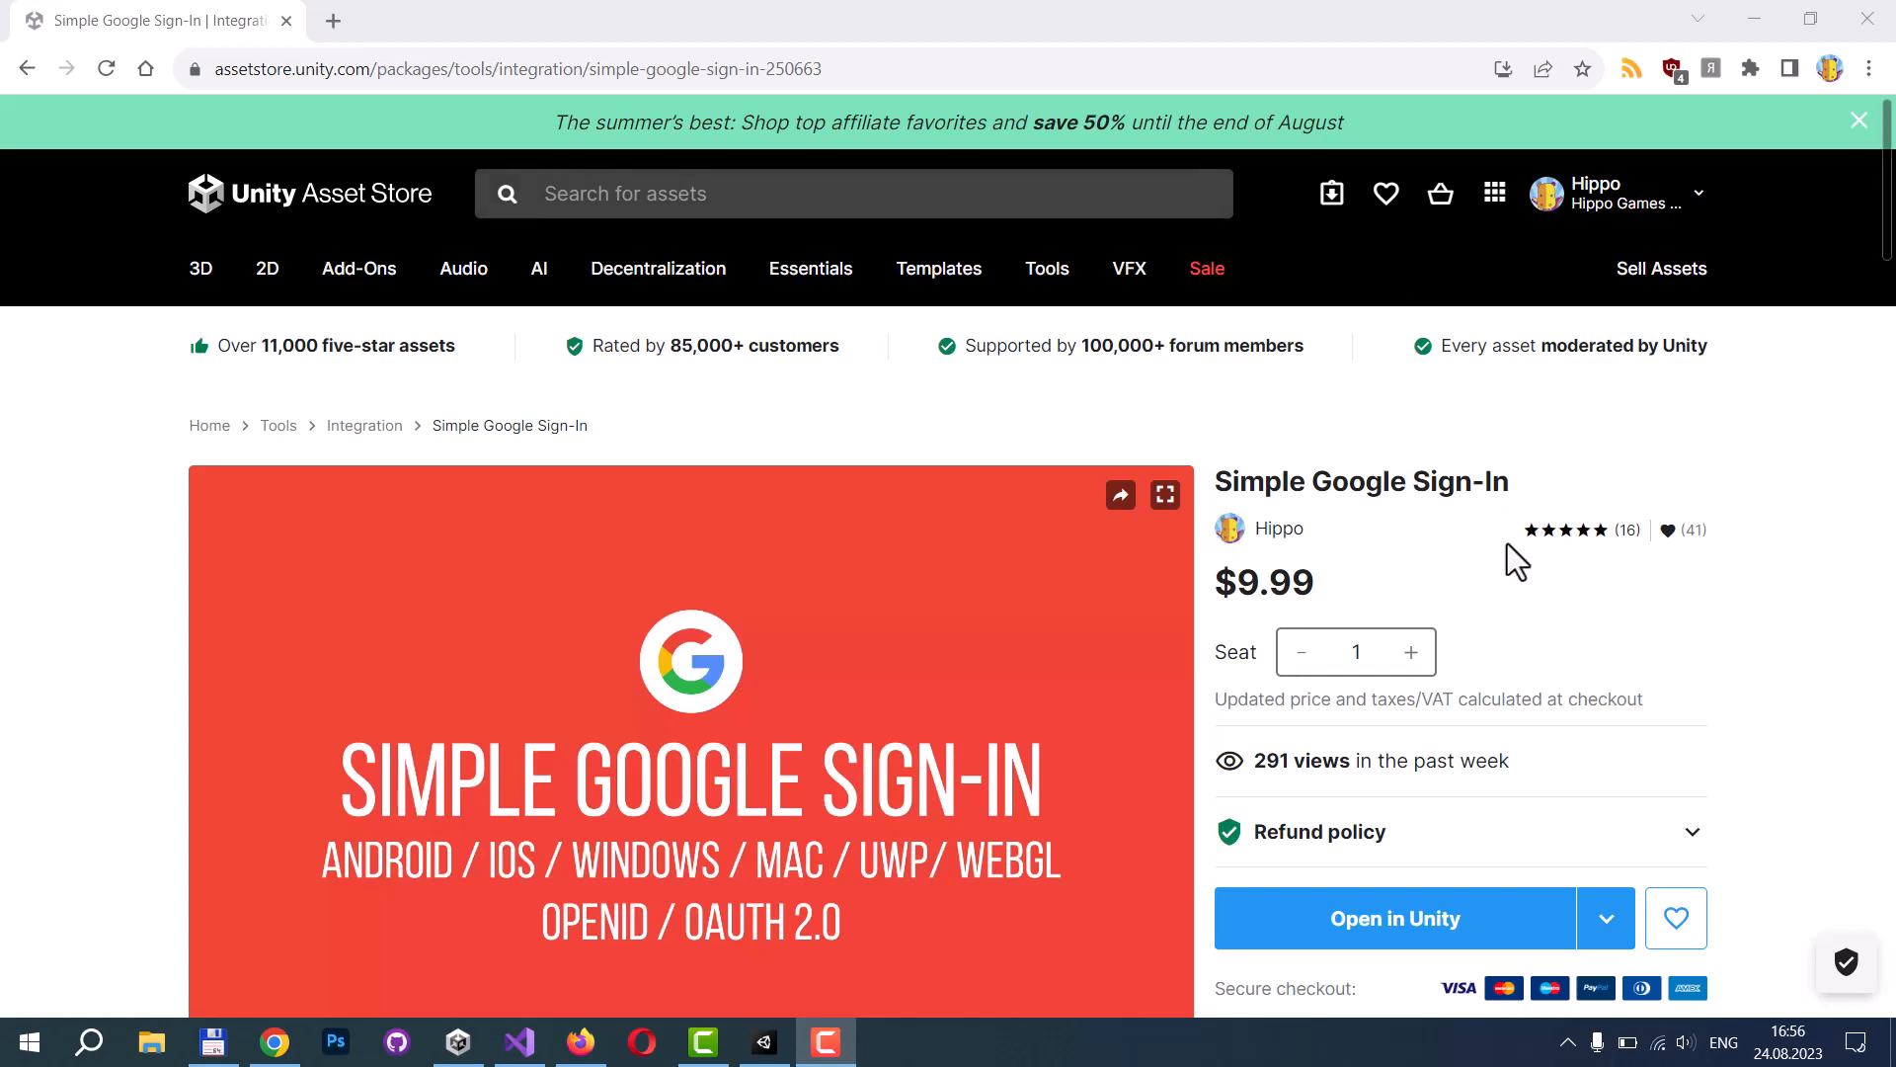
Send the Simple Google Sign-In asset from its Asset Store page to Unity Editor.
{"action": "left_click", "coordinate": [1395, 917]}
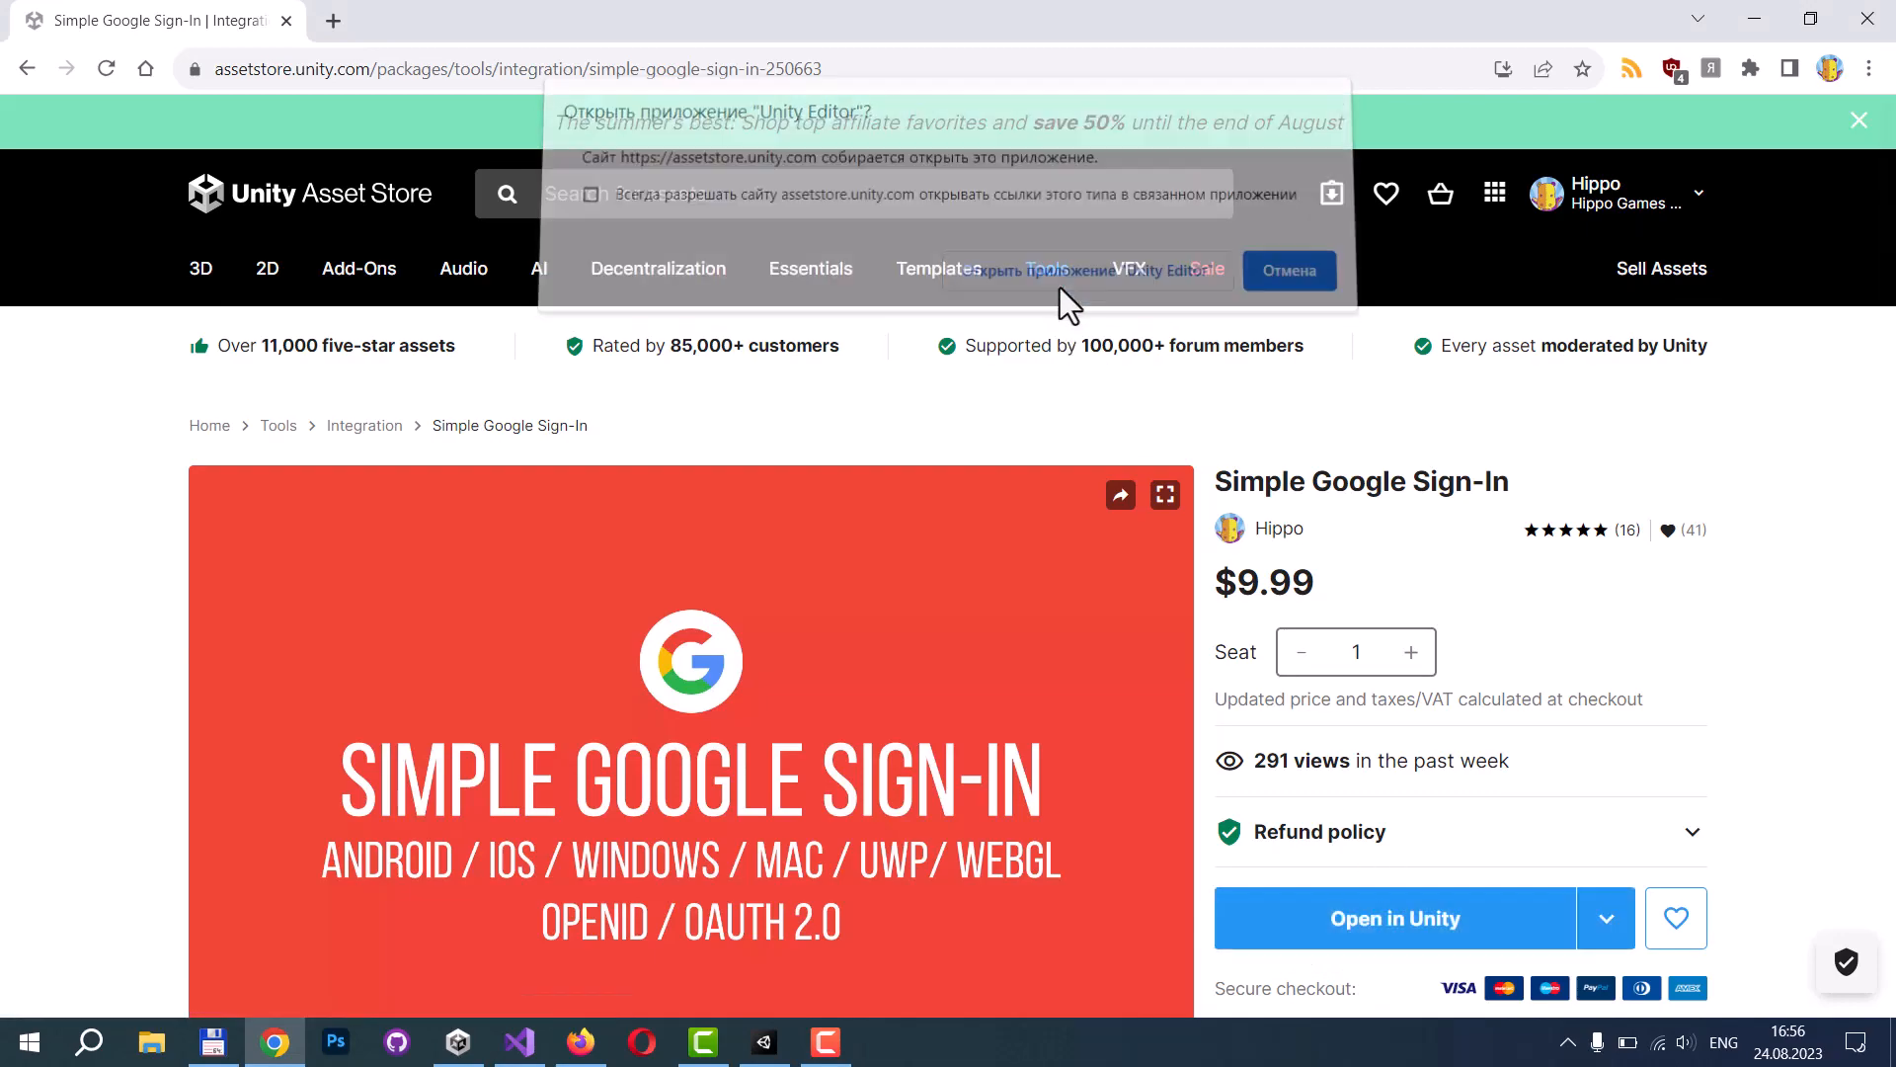
Allow the browser to launch Unity Editor for the Simple Google Sign-In asset.
{"action": "left_click", "coordinate": [1047, 270]}
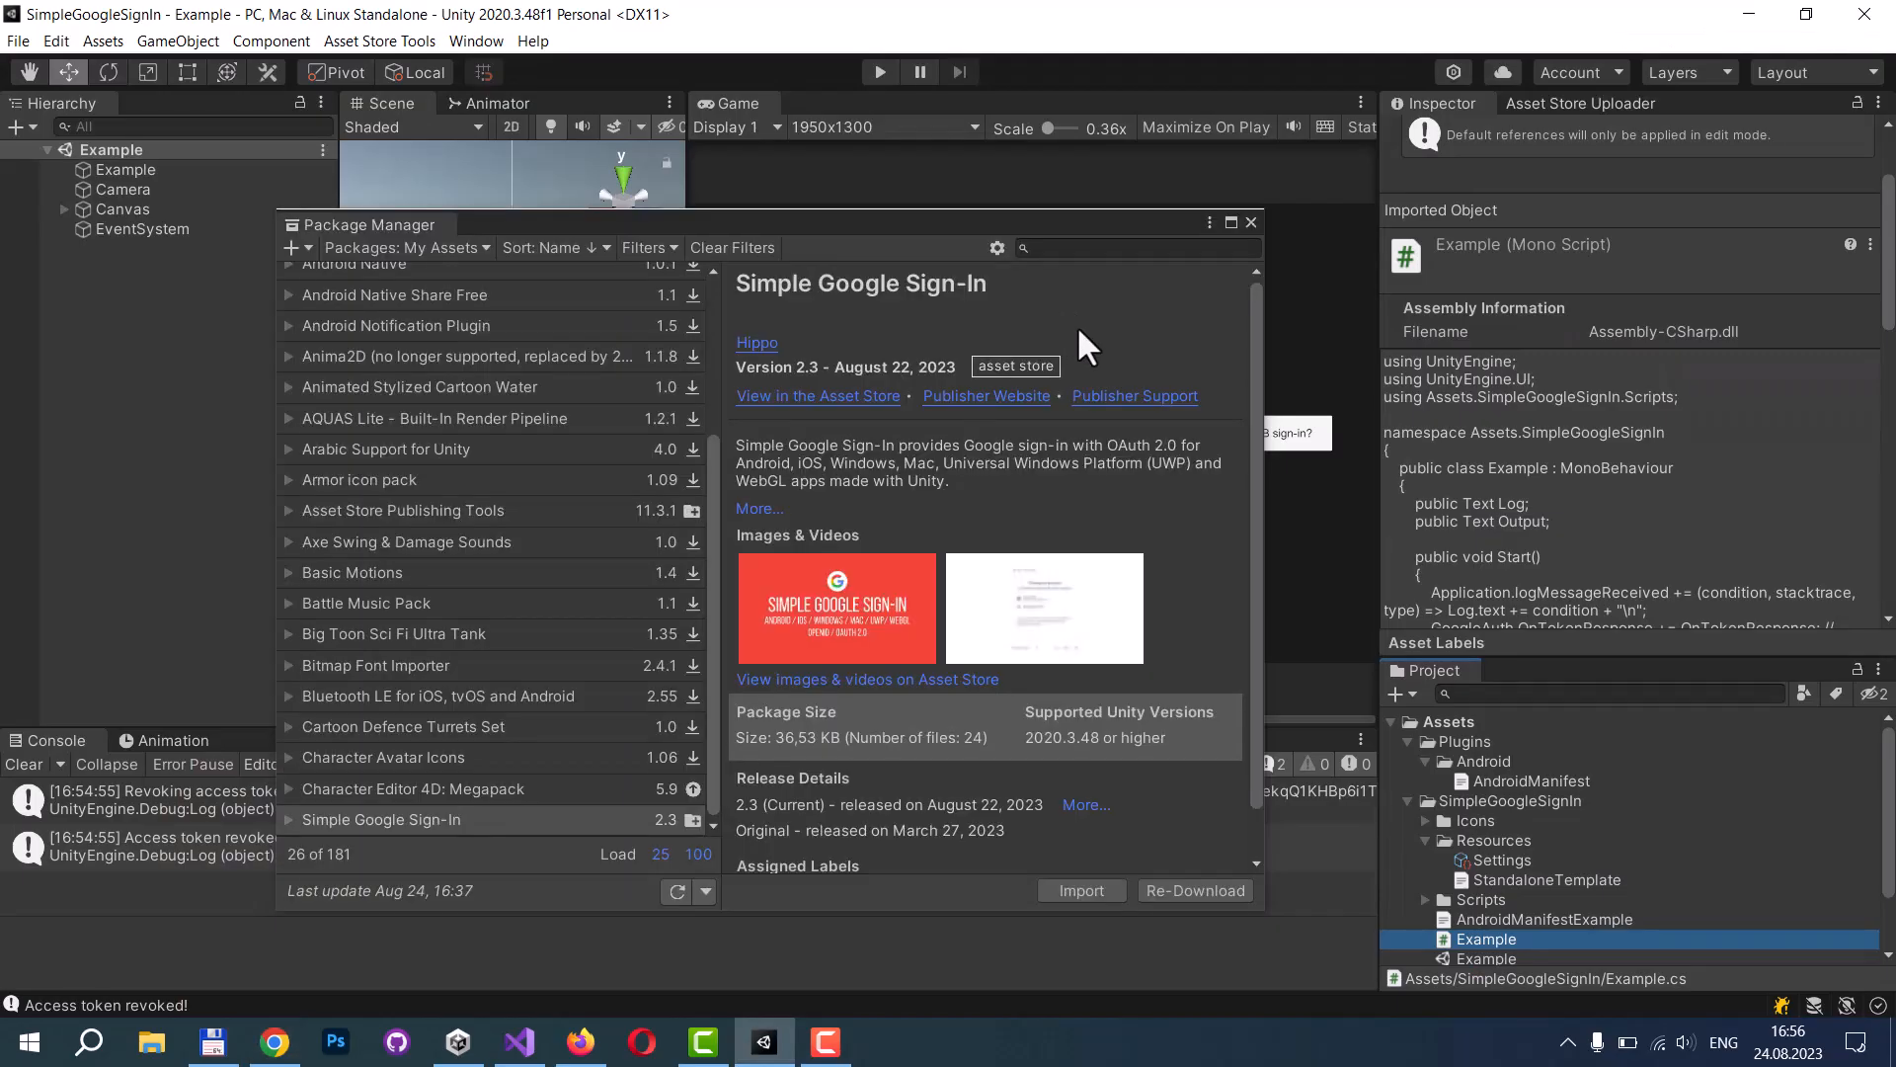
{"action": "mouse_move", "coordinate": [1154, 839]}
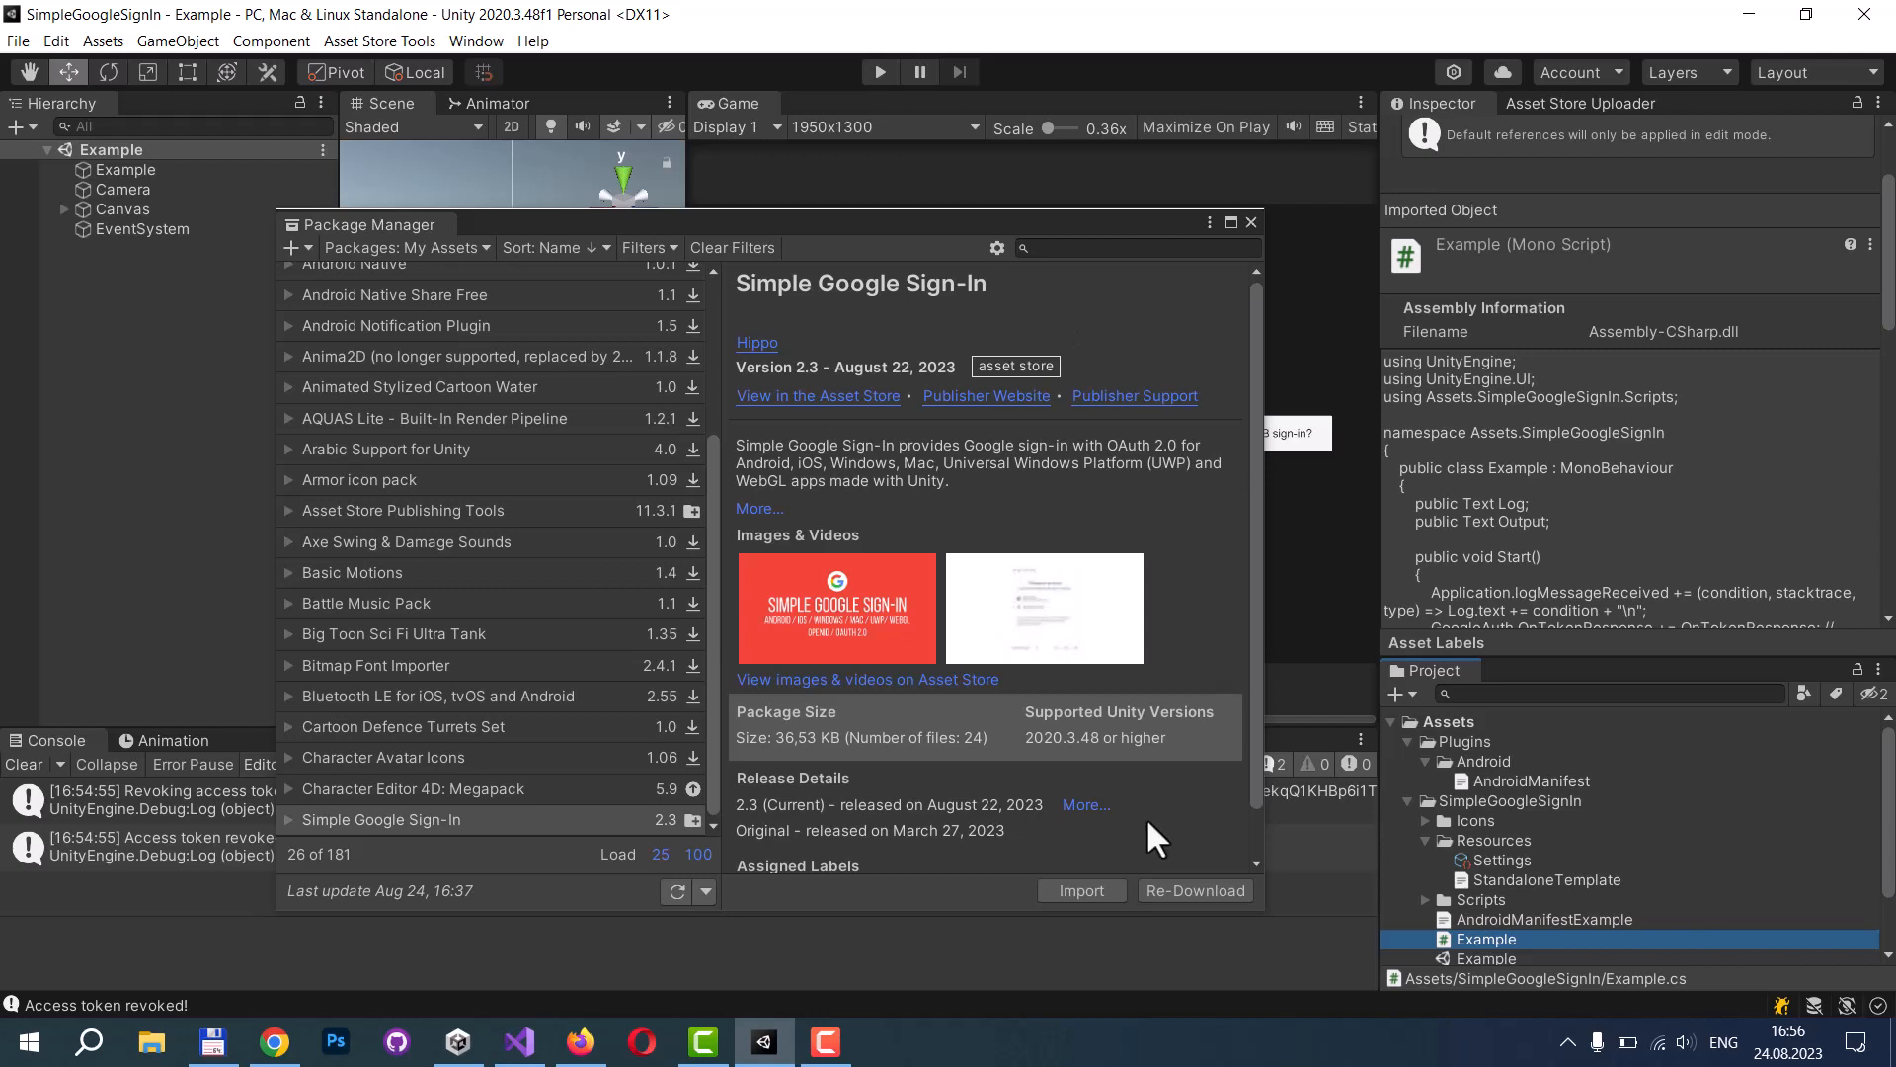
{"action": "mouse_move", "coordinate": [1234, 317]}
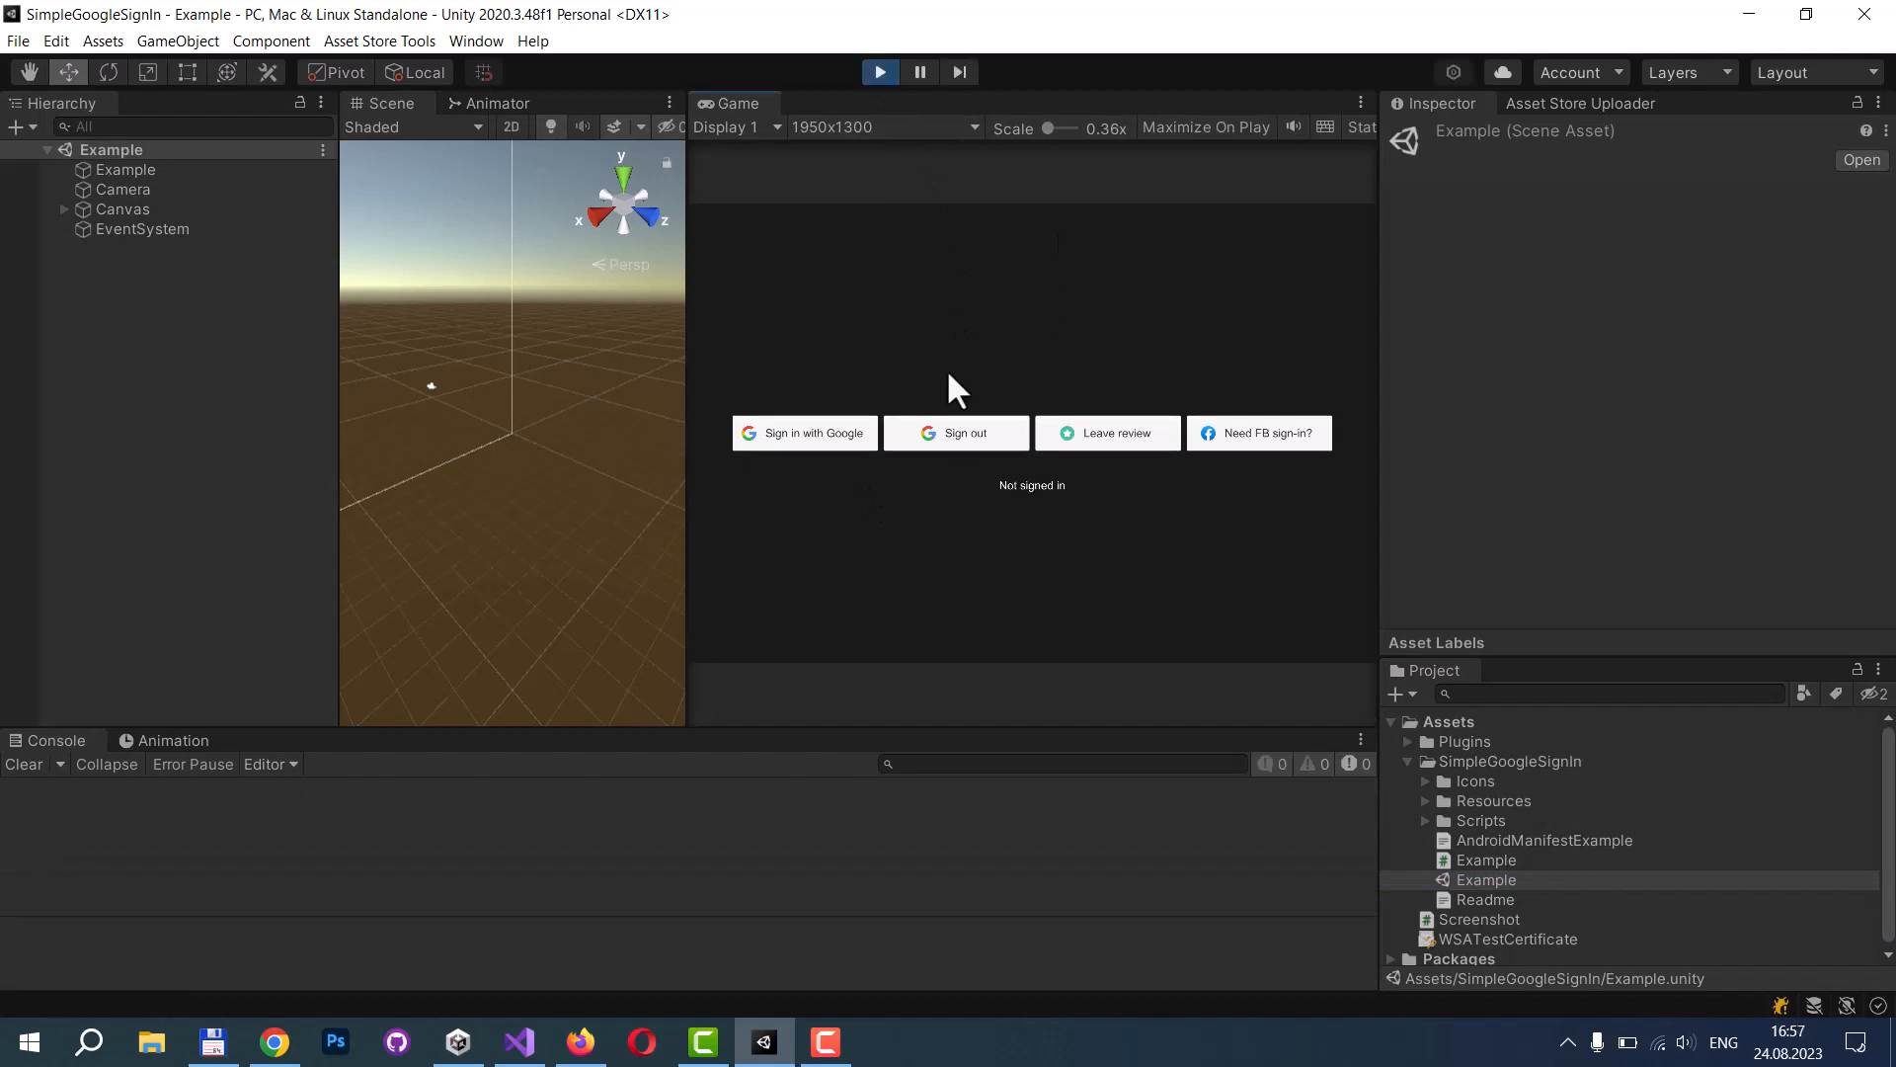
Sign in with Google from the Example scene, choosing the listed Google account.
{"action": "left_click", "coordinate": [804, 433]}
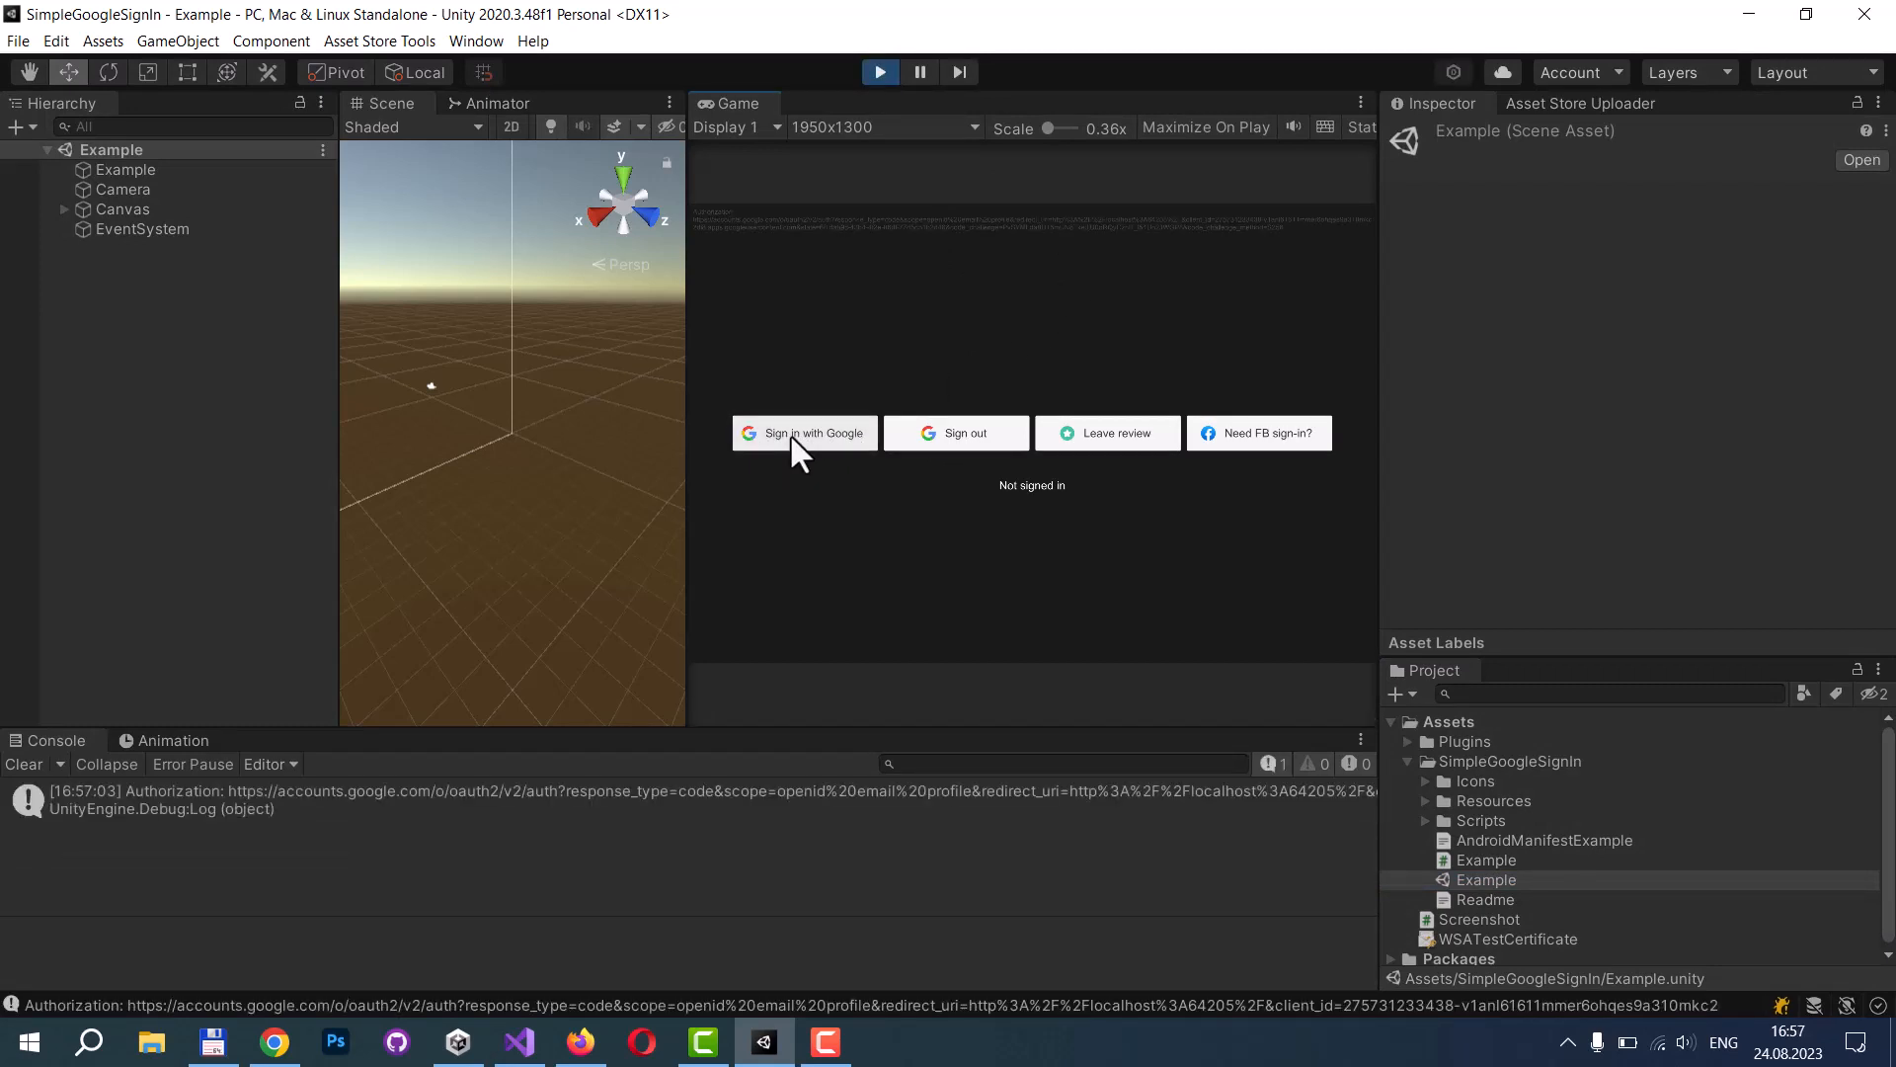
{"action": "left_click", "coordinate": [804, 433]}
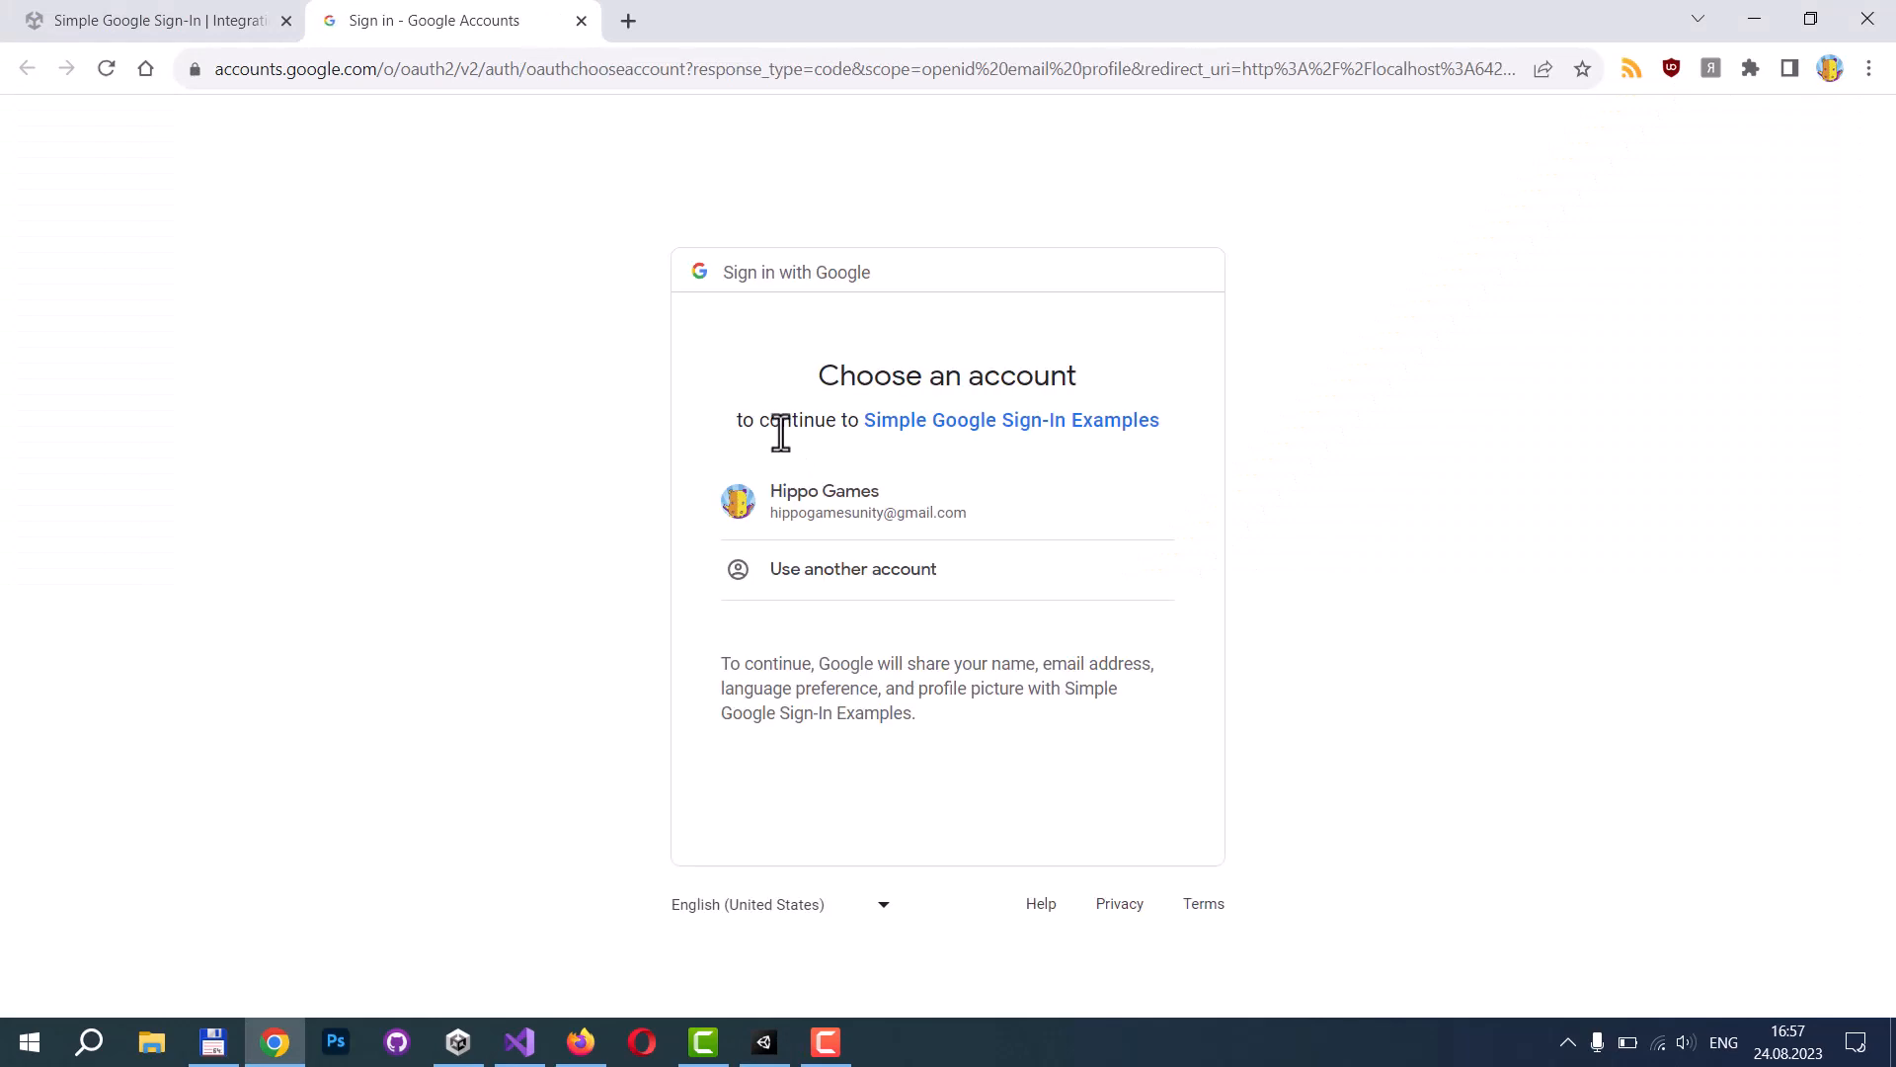
{"action": "mouse_move", "coordinate": [421, 365]}
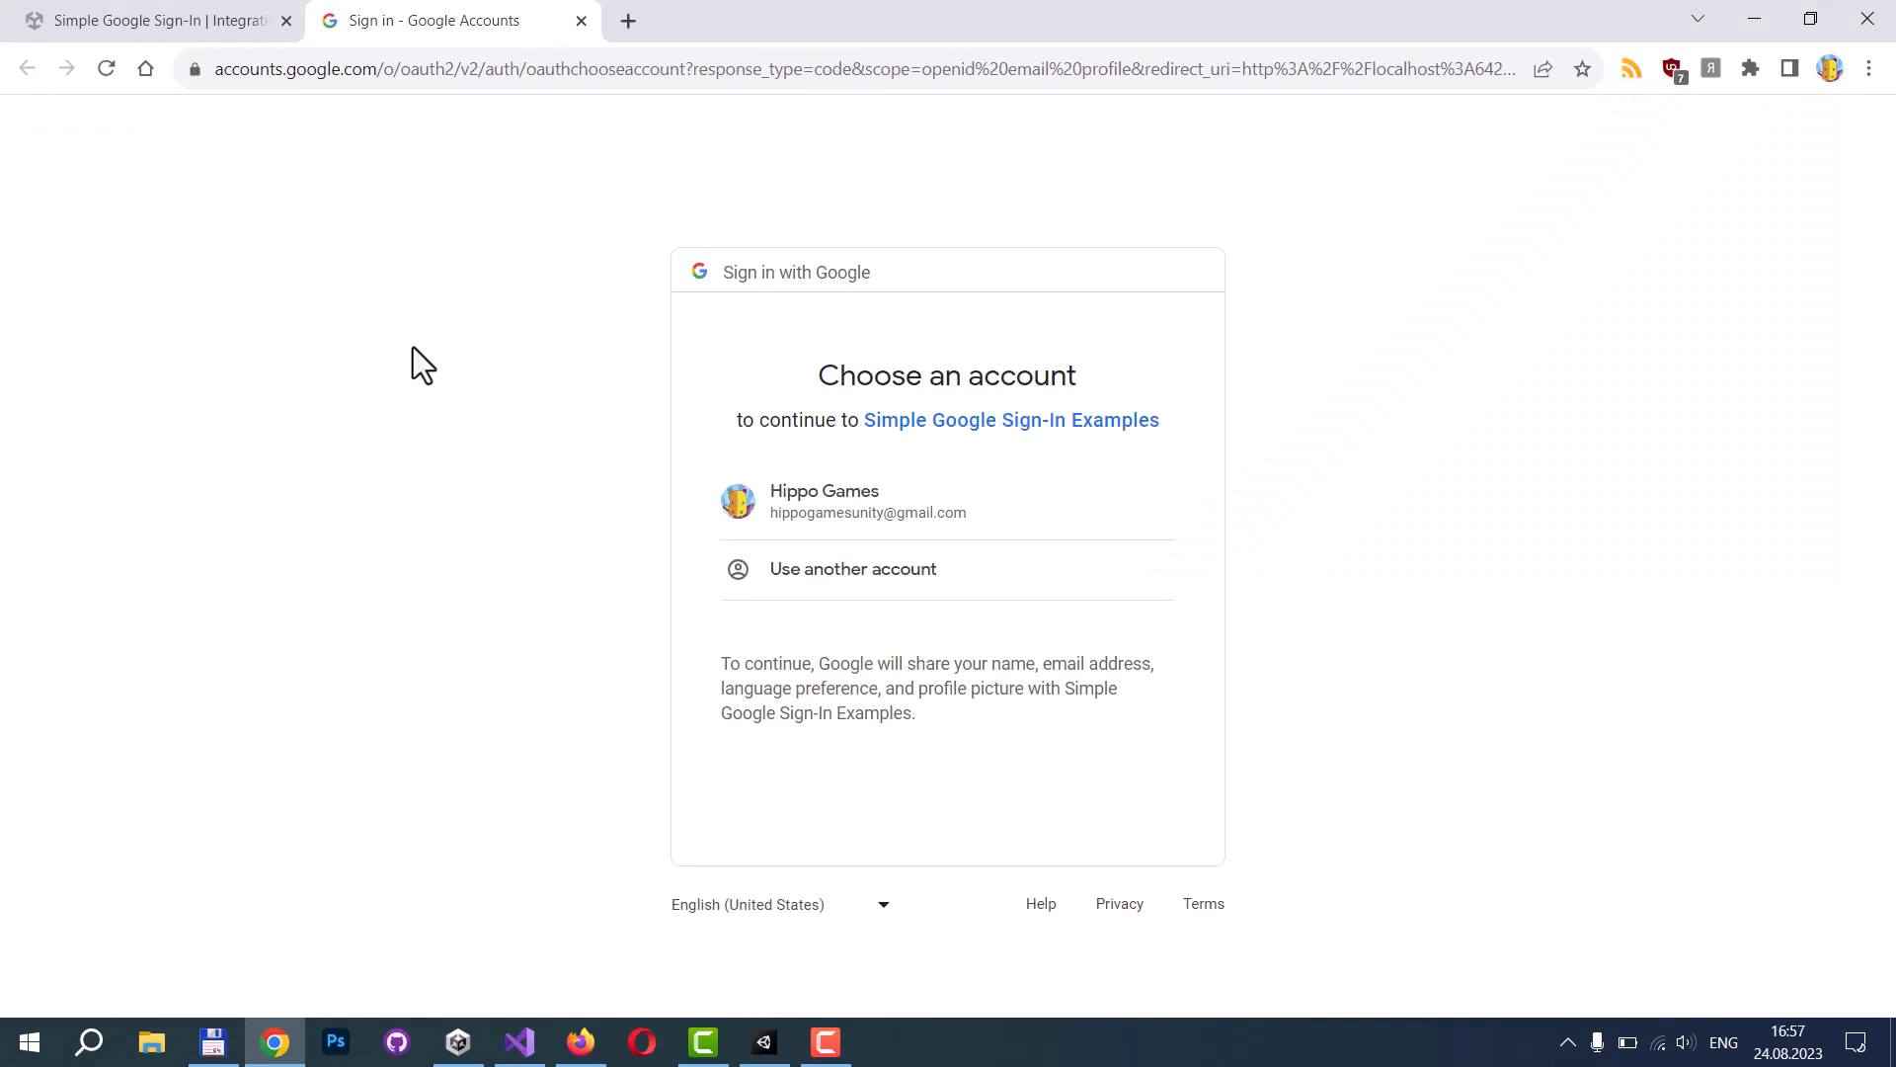
{"action": "mouse_move", "coordinate": [511, 338]}
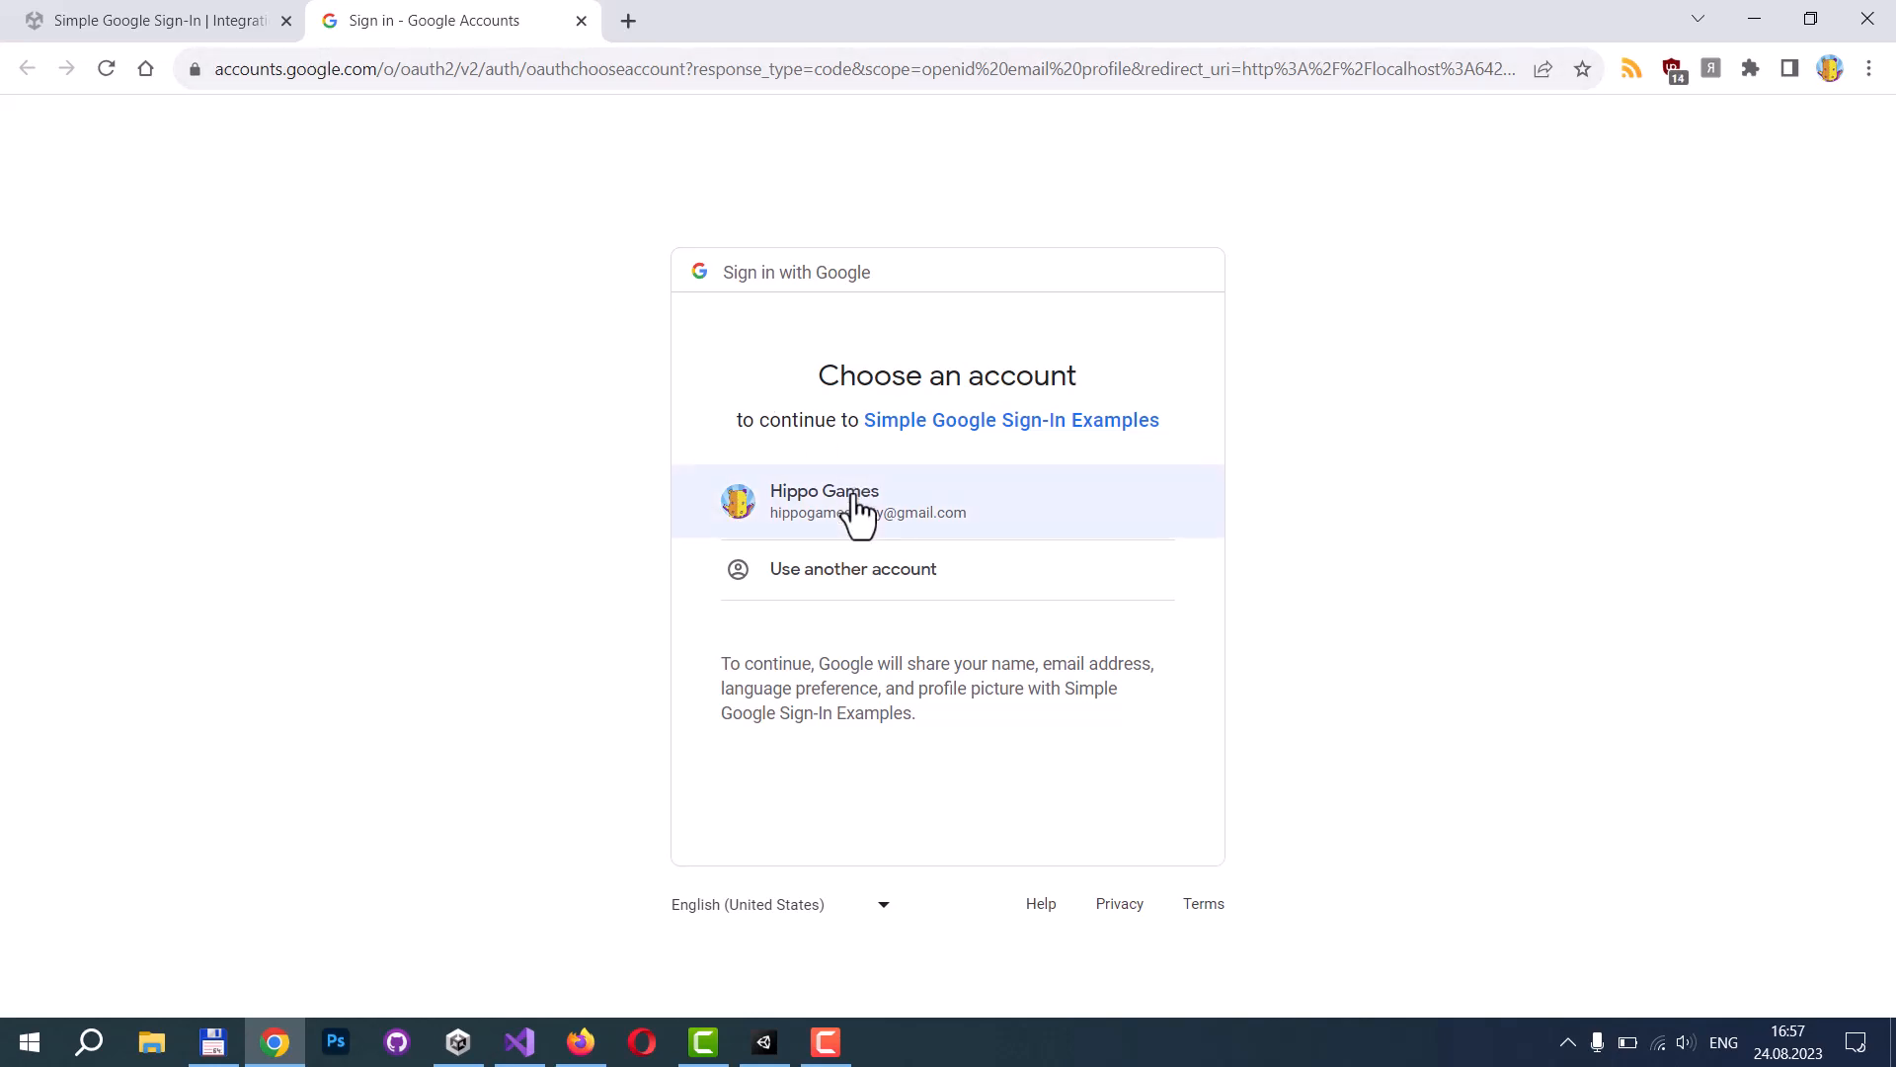
{"action": "left_click", "coordinate": [857, 501]}
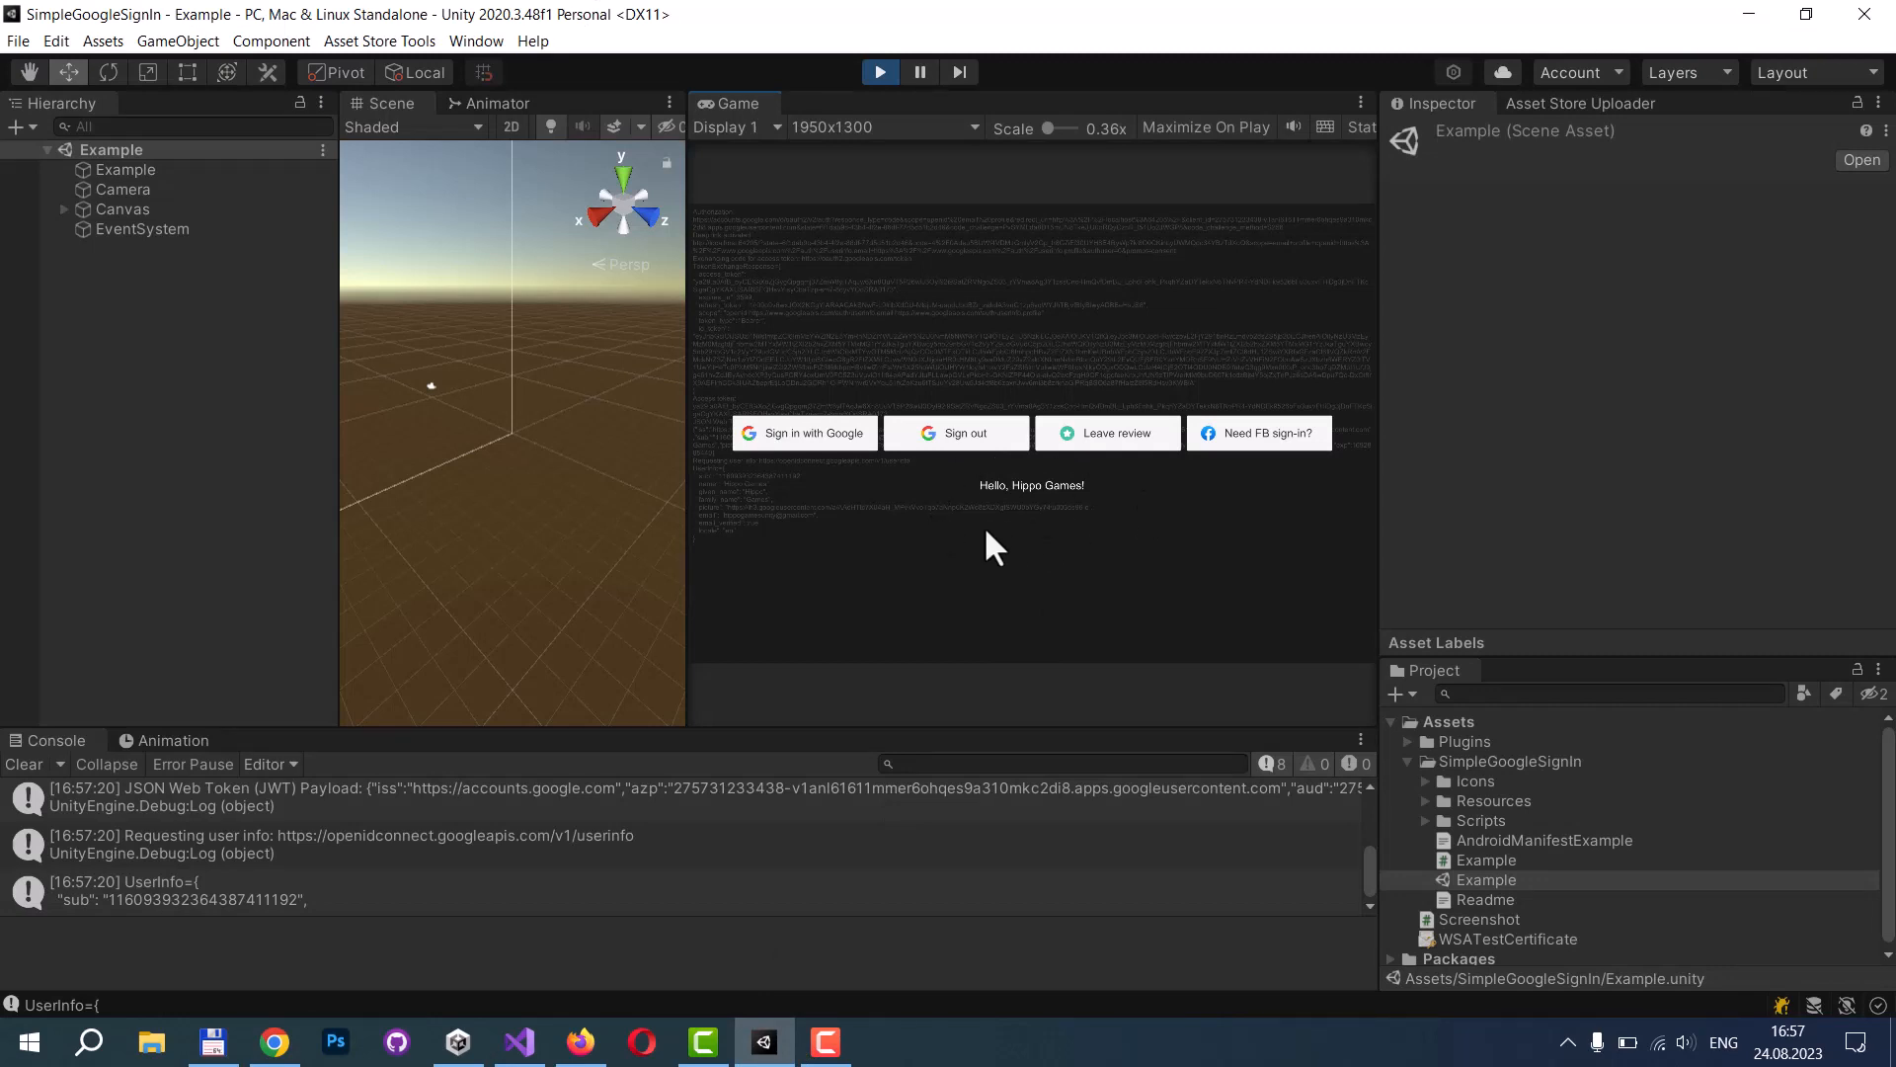
{"action": "mouse_move", "coordinate": [1070, 505]}
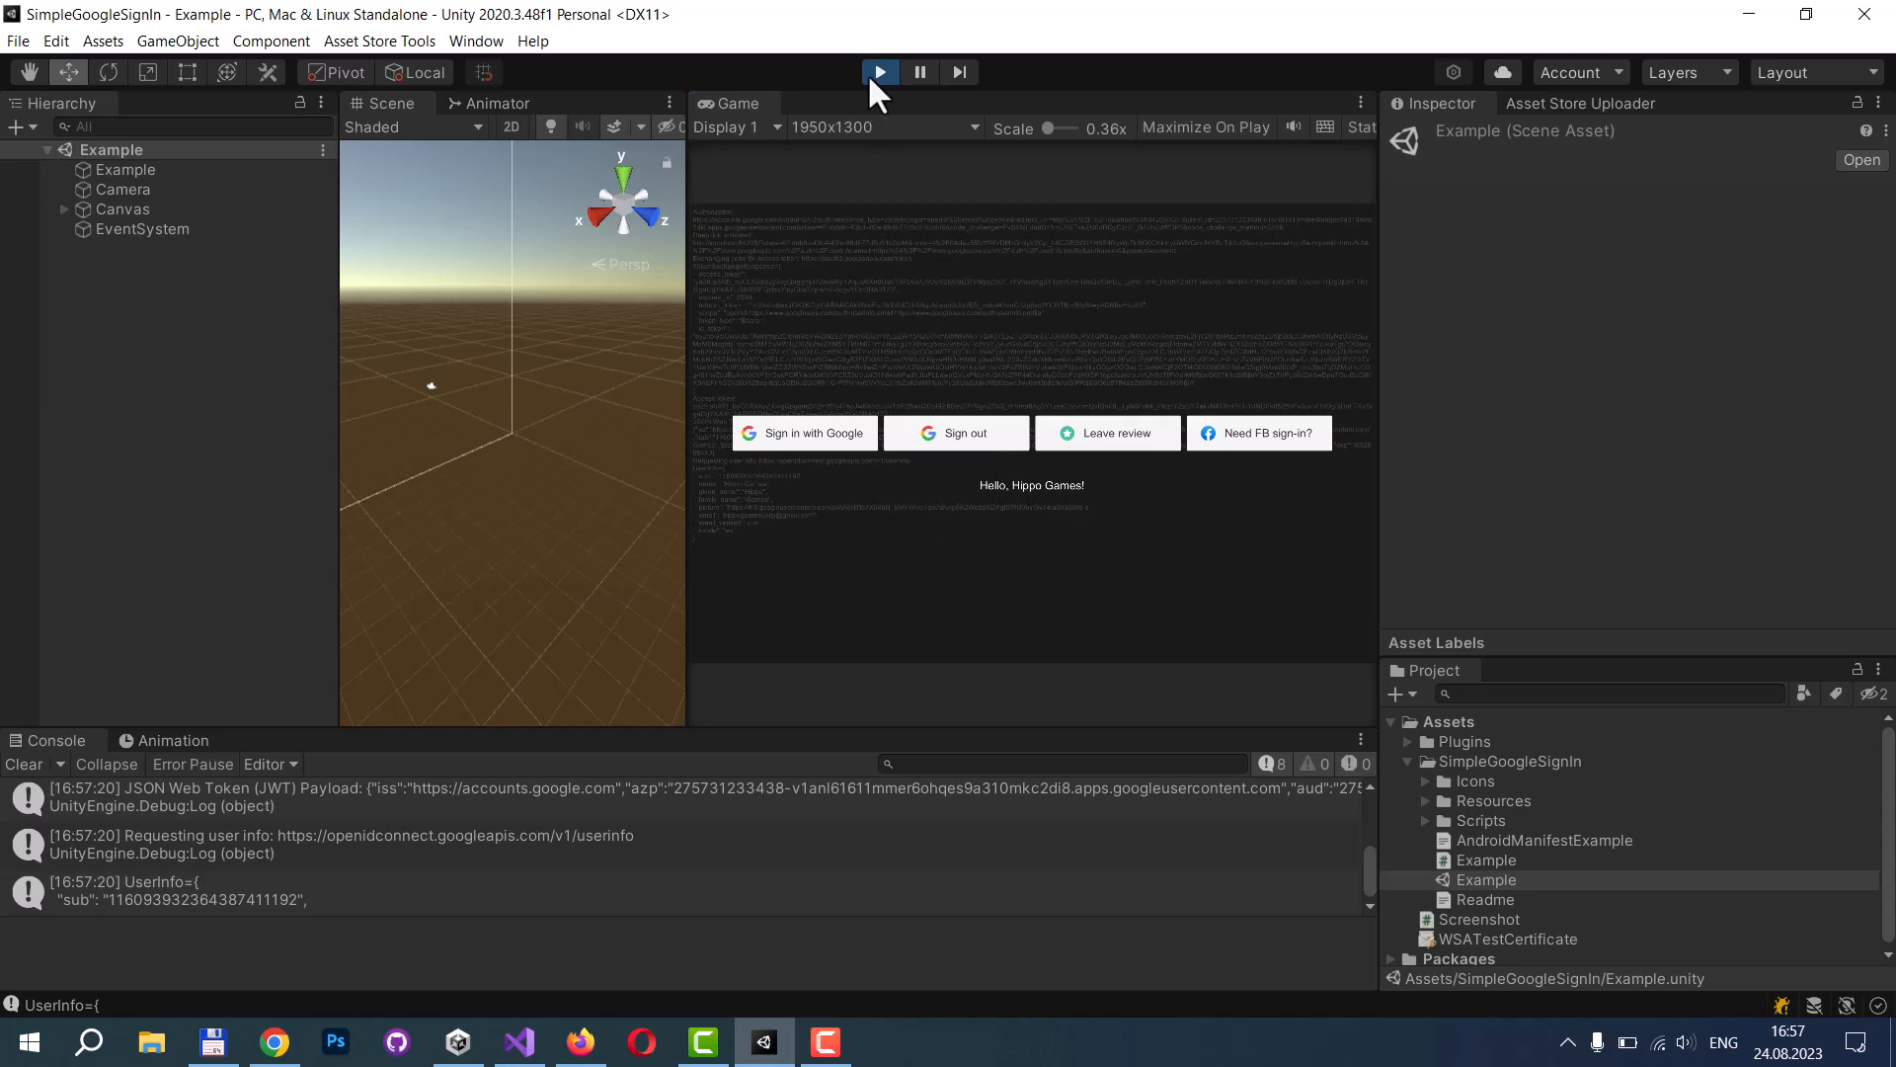
Exit Play mode after reviewing the Hello greeting and UserInfo console logs.
{"action": "left_click", "coordinate": [955, 432]}
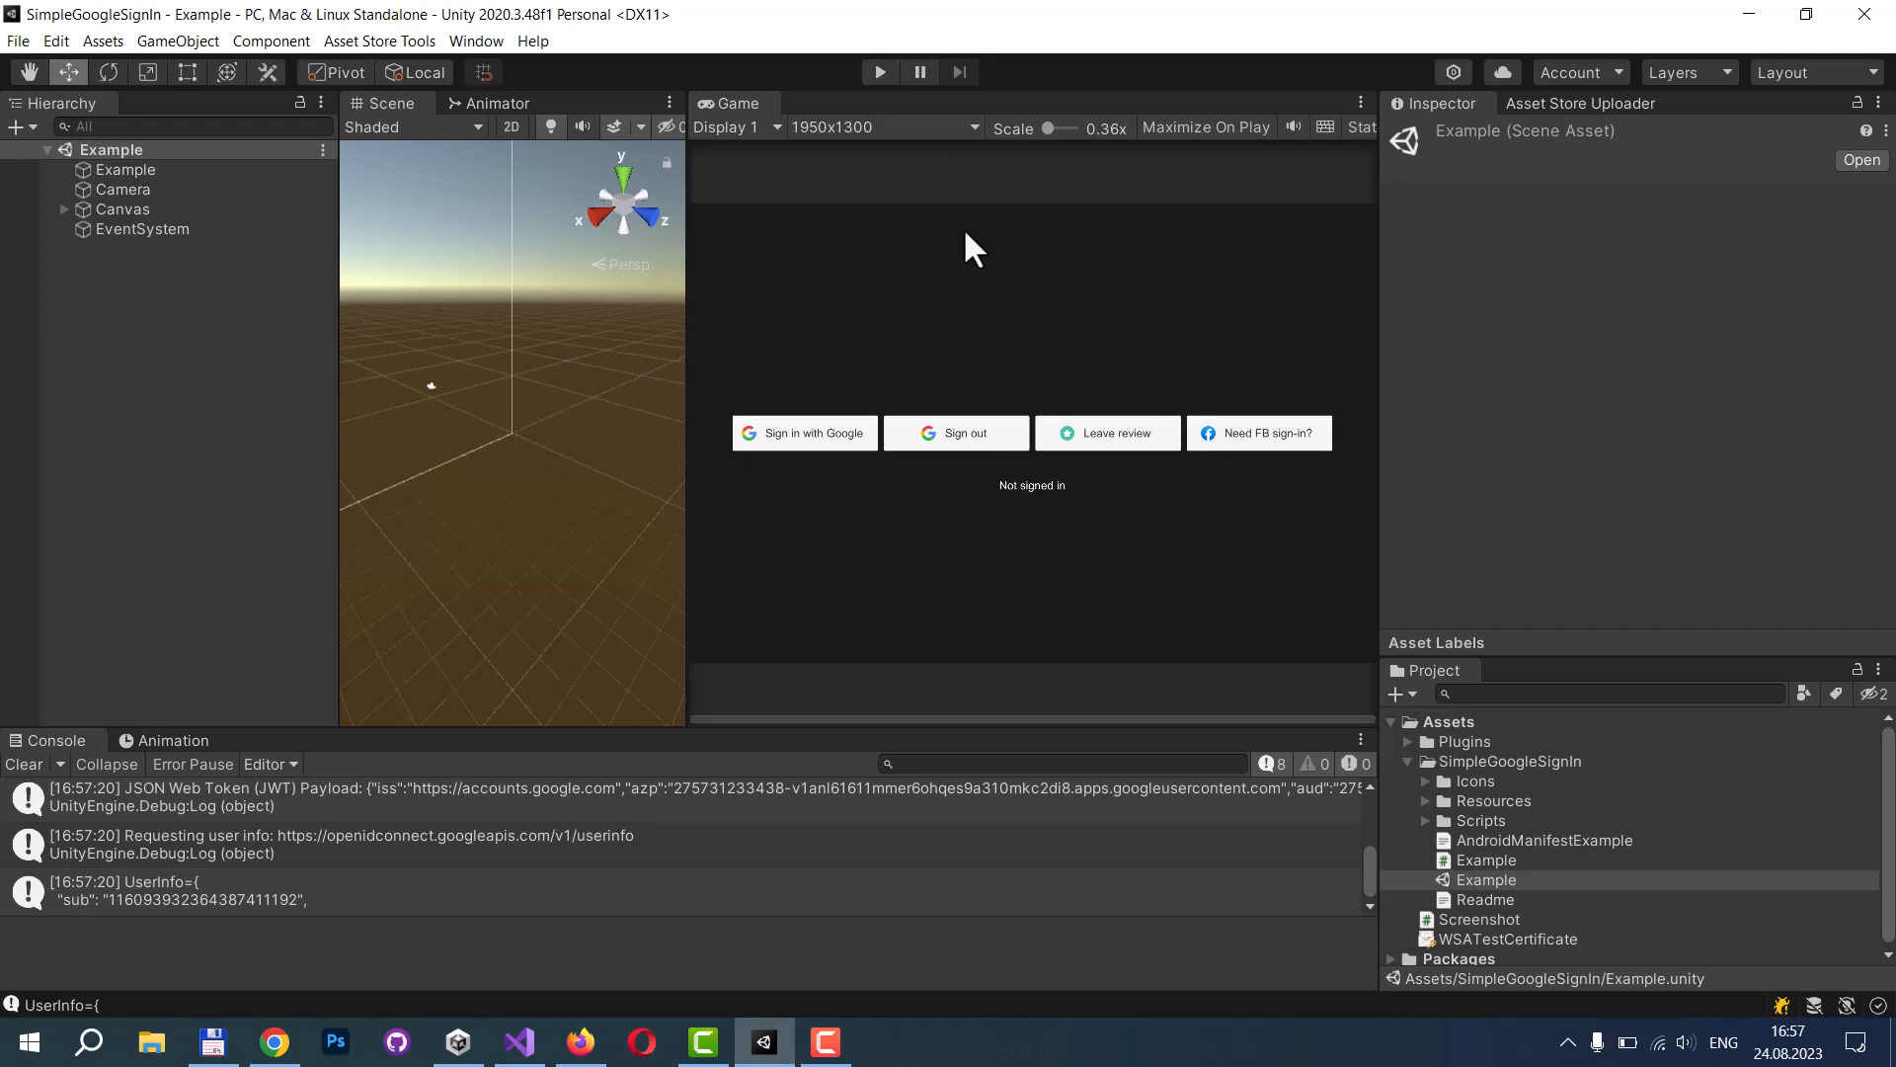
{"action": "mouse_move", "coordinate": [968, 193]}
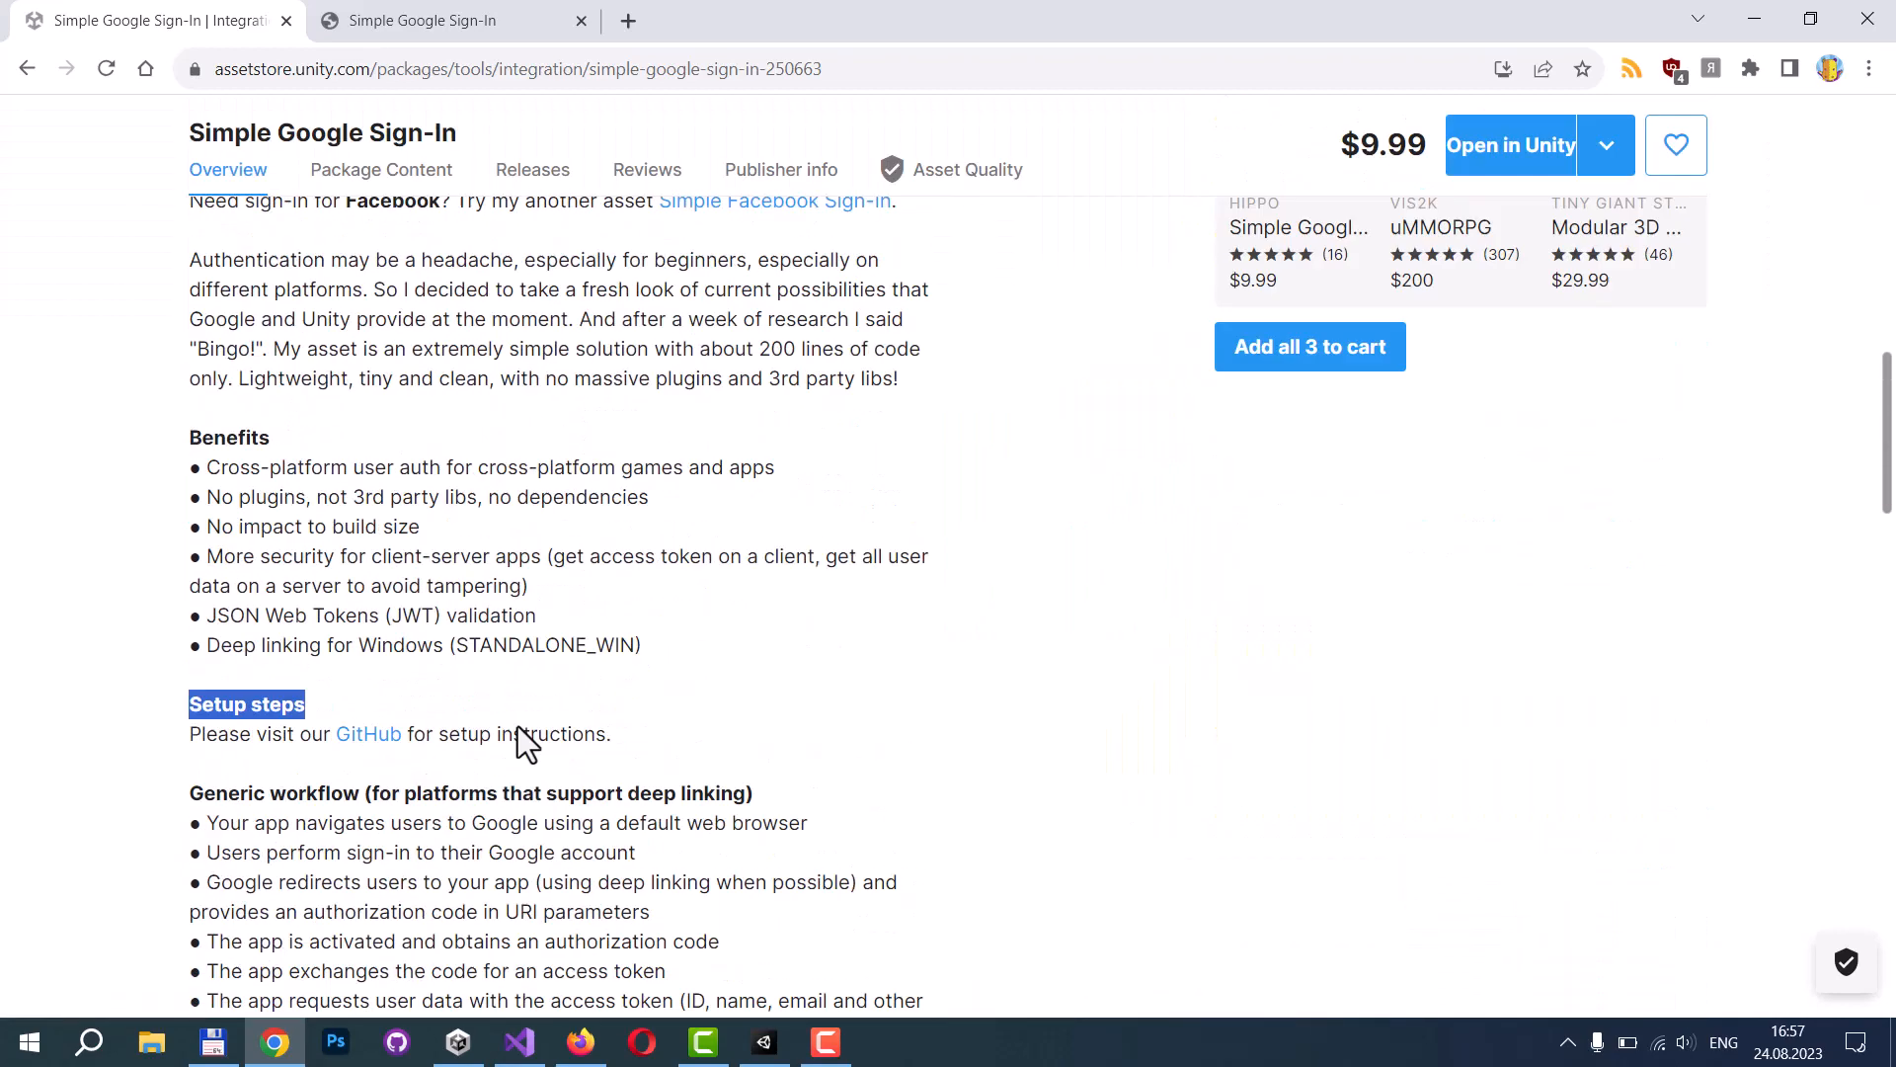
Follow the asset description's Setup steps link to the GitHub wiki.
{"action": "scroll", "scroll_direction": "down", "scroll_amount": 3}
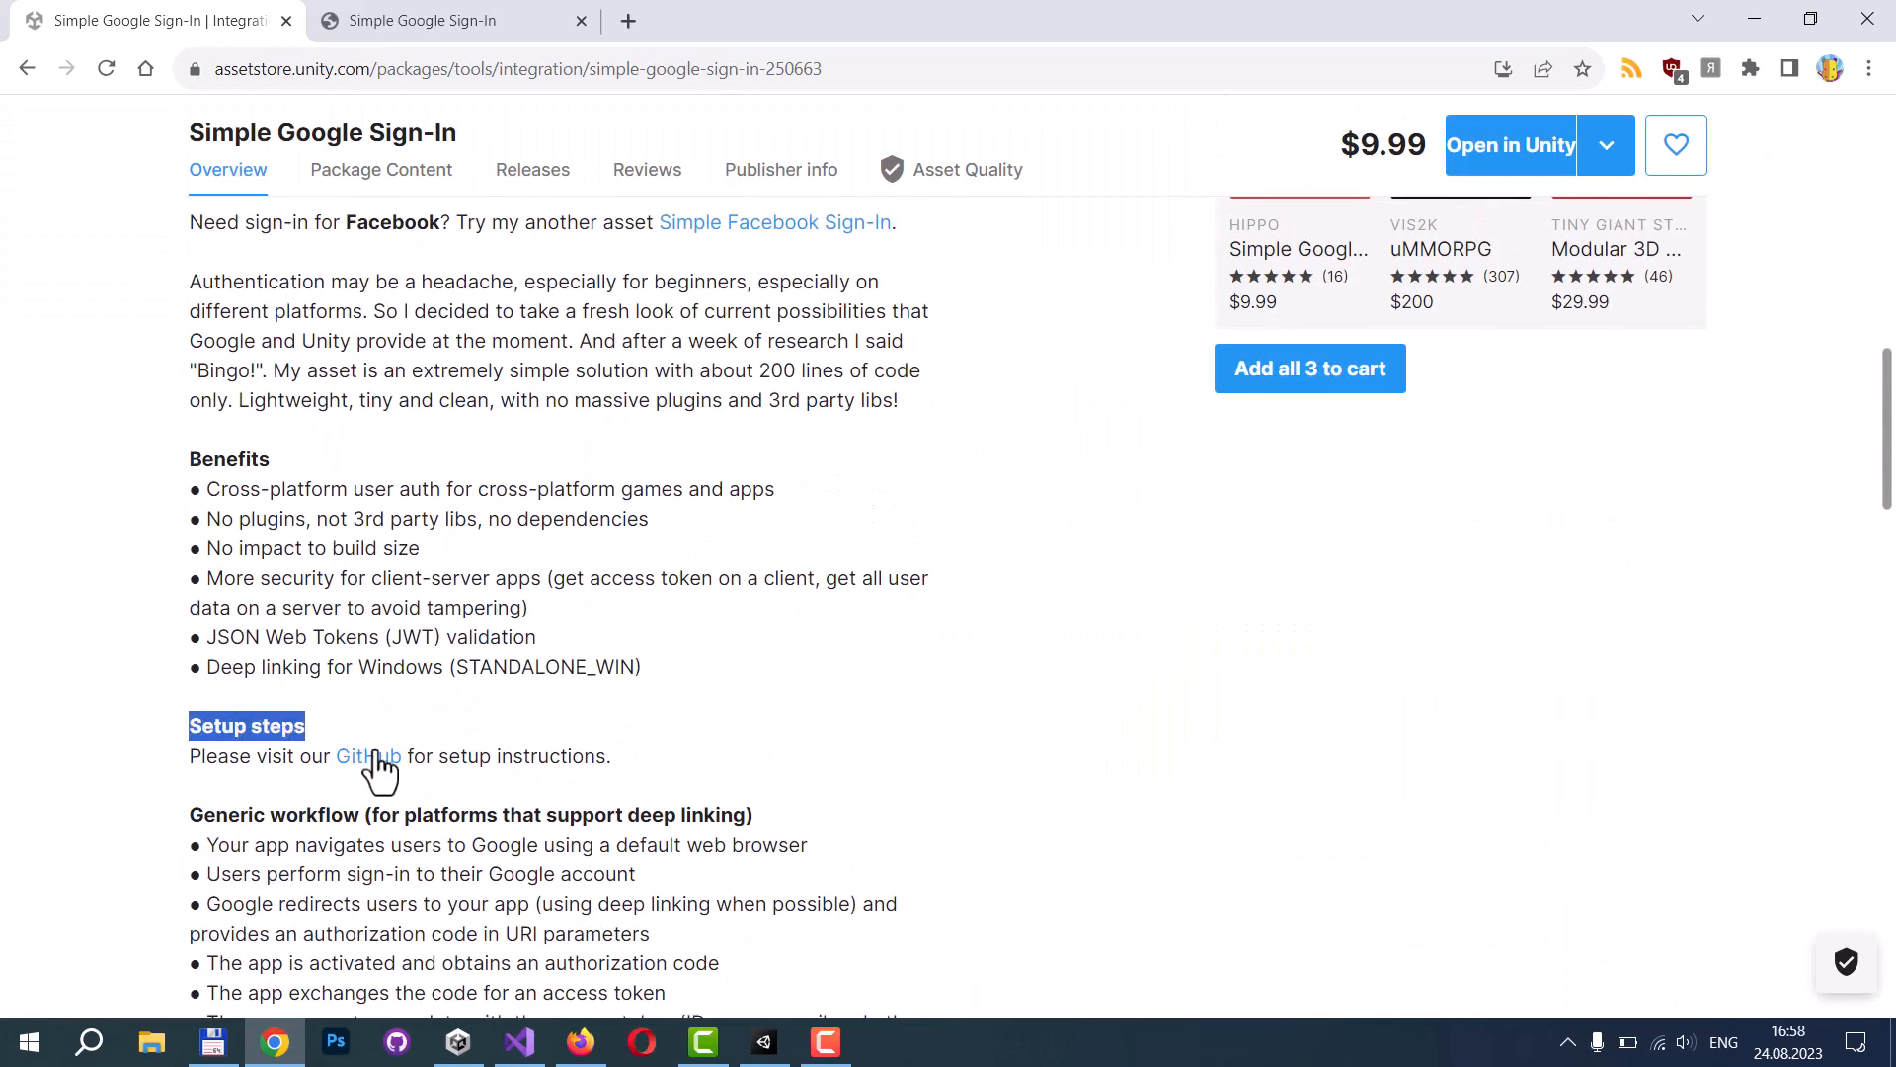
{"action": "mouse_move", "coordinate": [317, 738]}
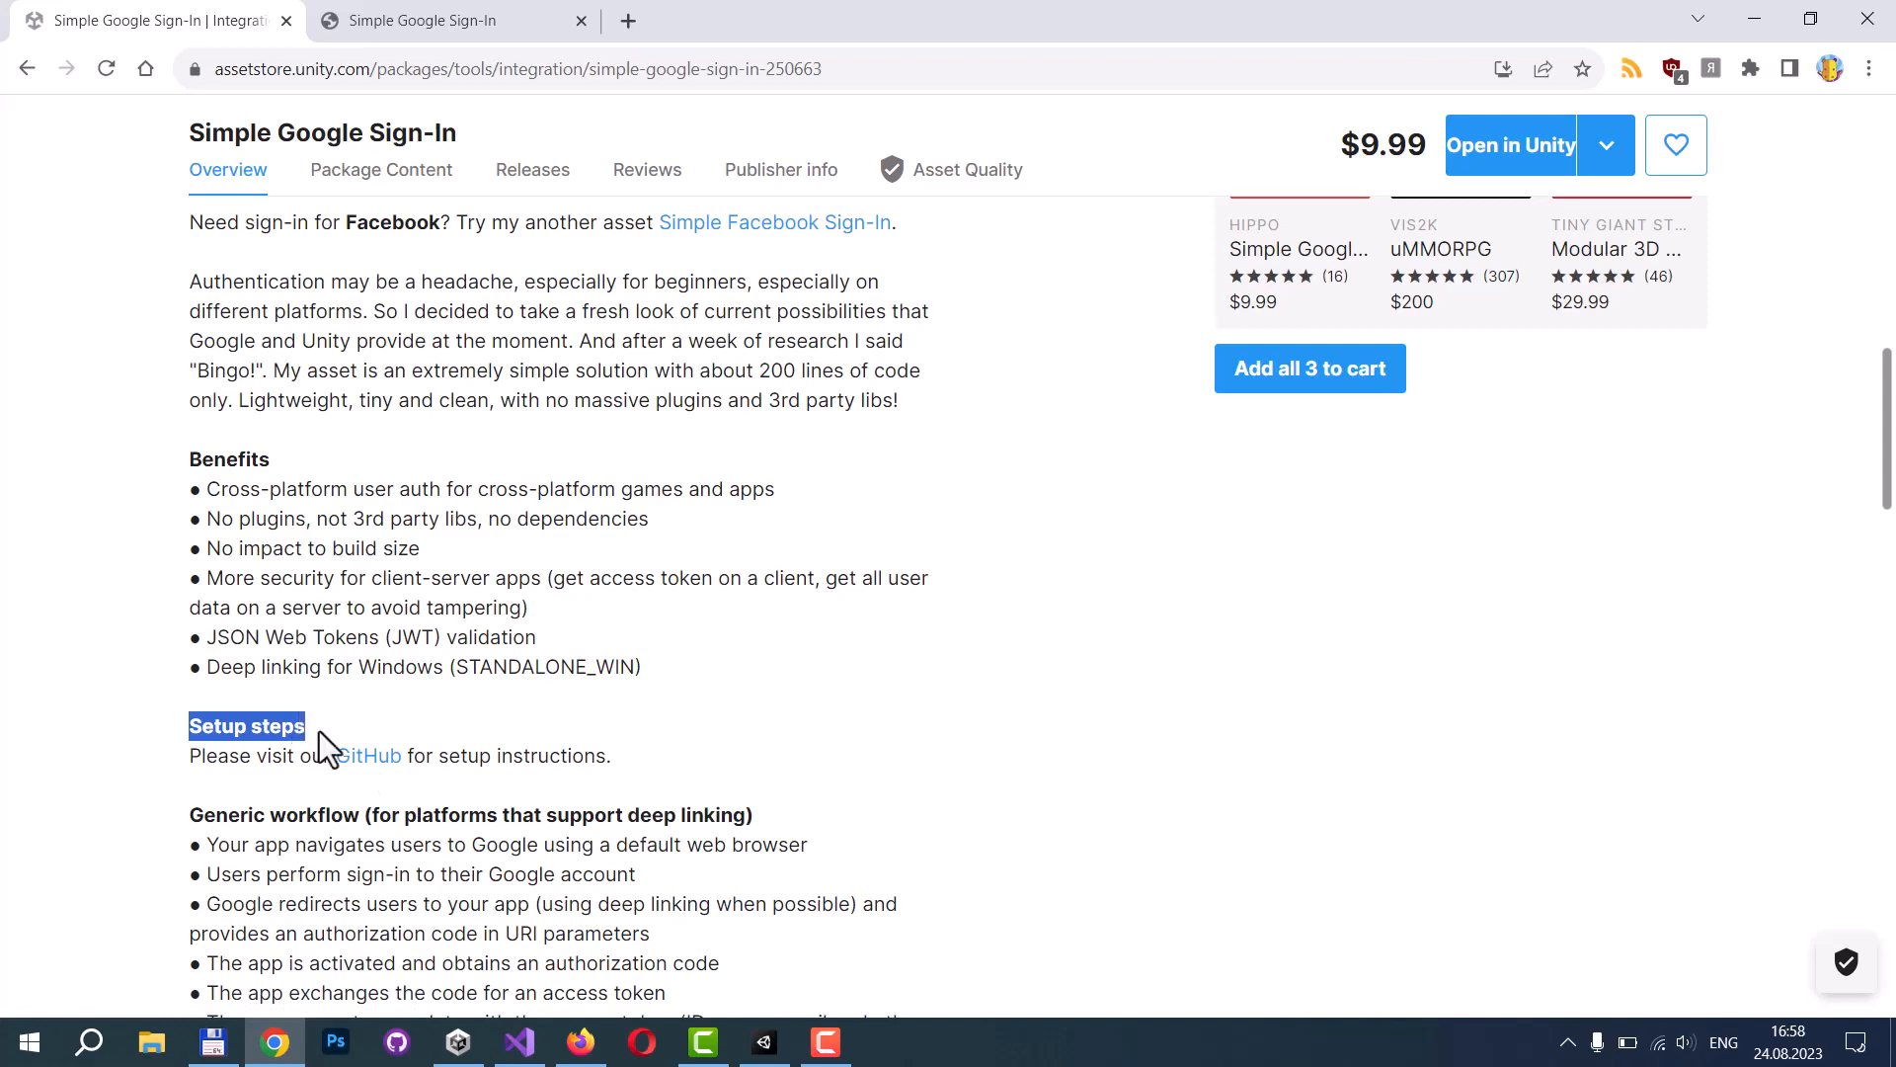
{"action": "left_click", "coordinate": [368, 755]}
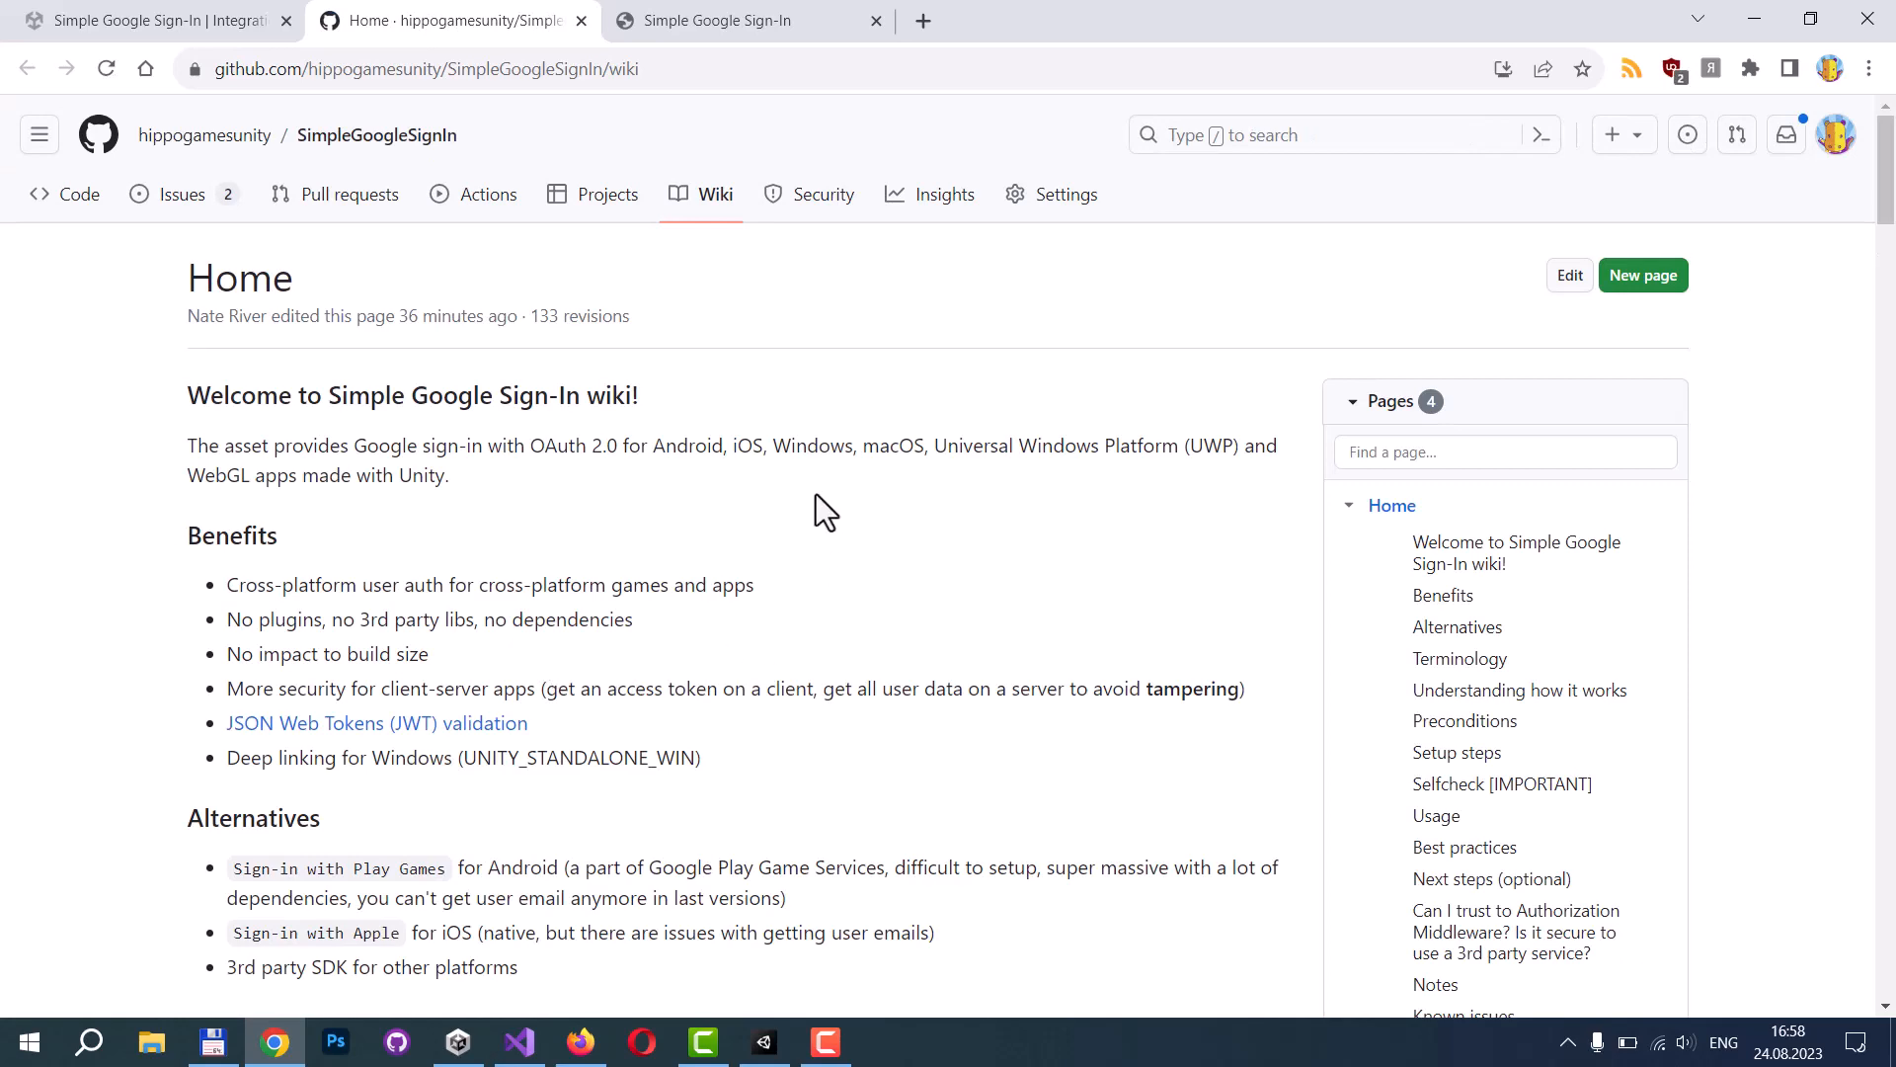
{"action": "mouse_move", "coordinate": [830, 489]}
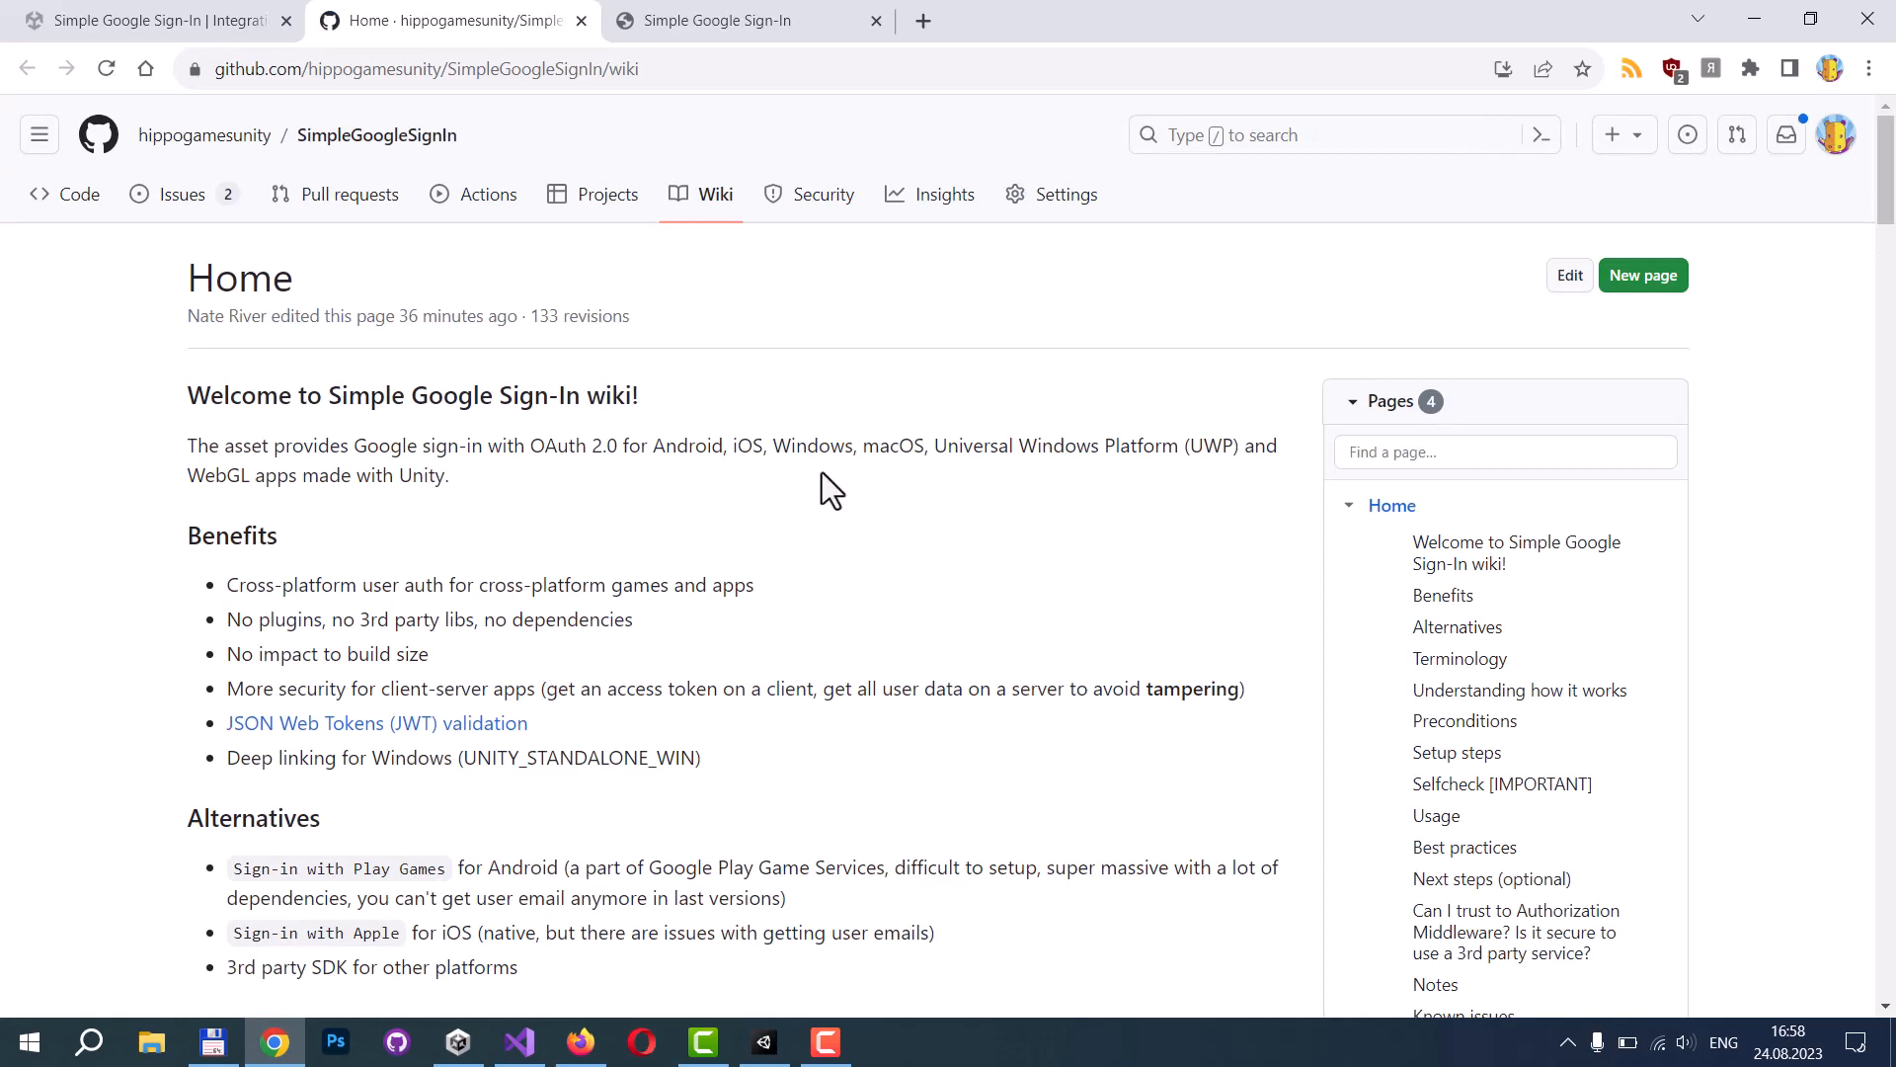
Read the wiki's how-it-works and Preconditions, highlighting the simple.oauth scheme, down to Setup steps.
{"action": "scroll", "scroll_direction": "down", "scroll_amount": 3}
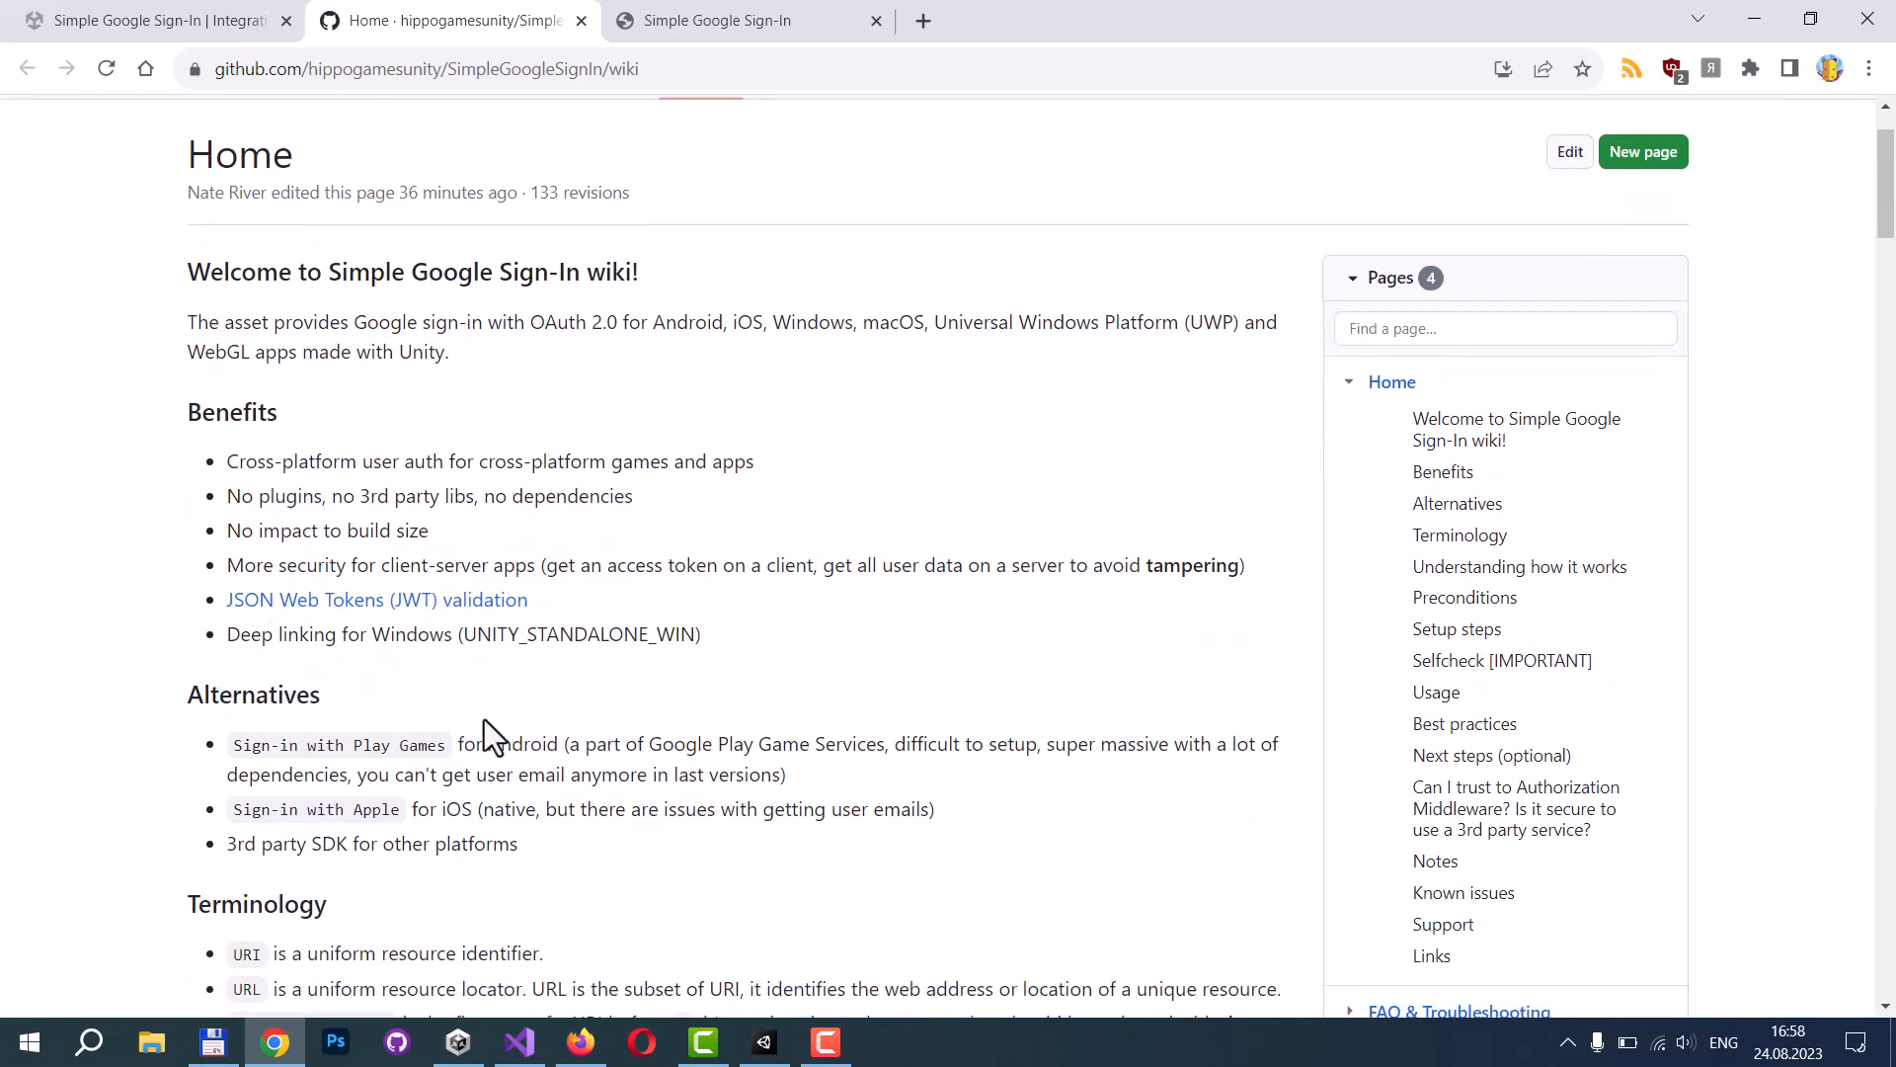
{"action": "scroll", "scroll_direction": "down", "scroll_amount": 3}
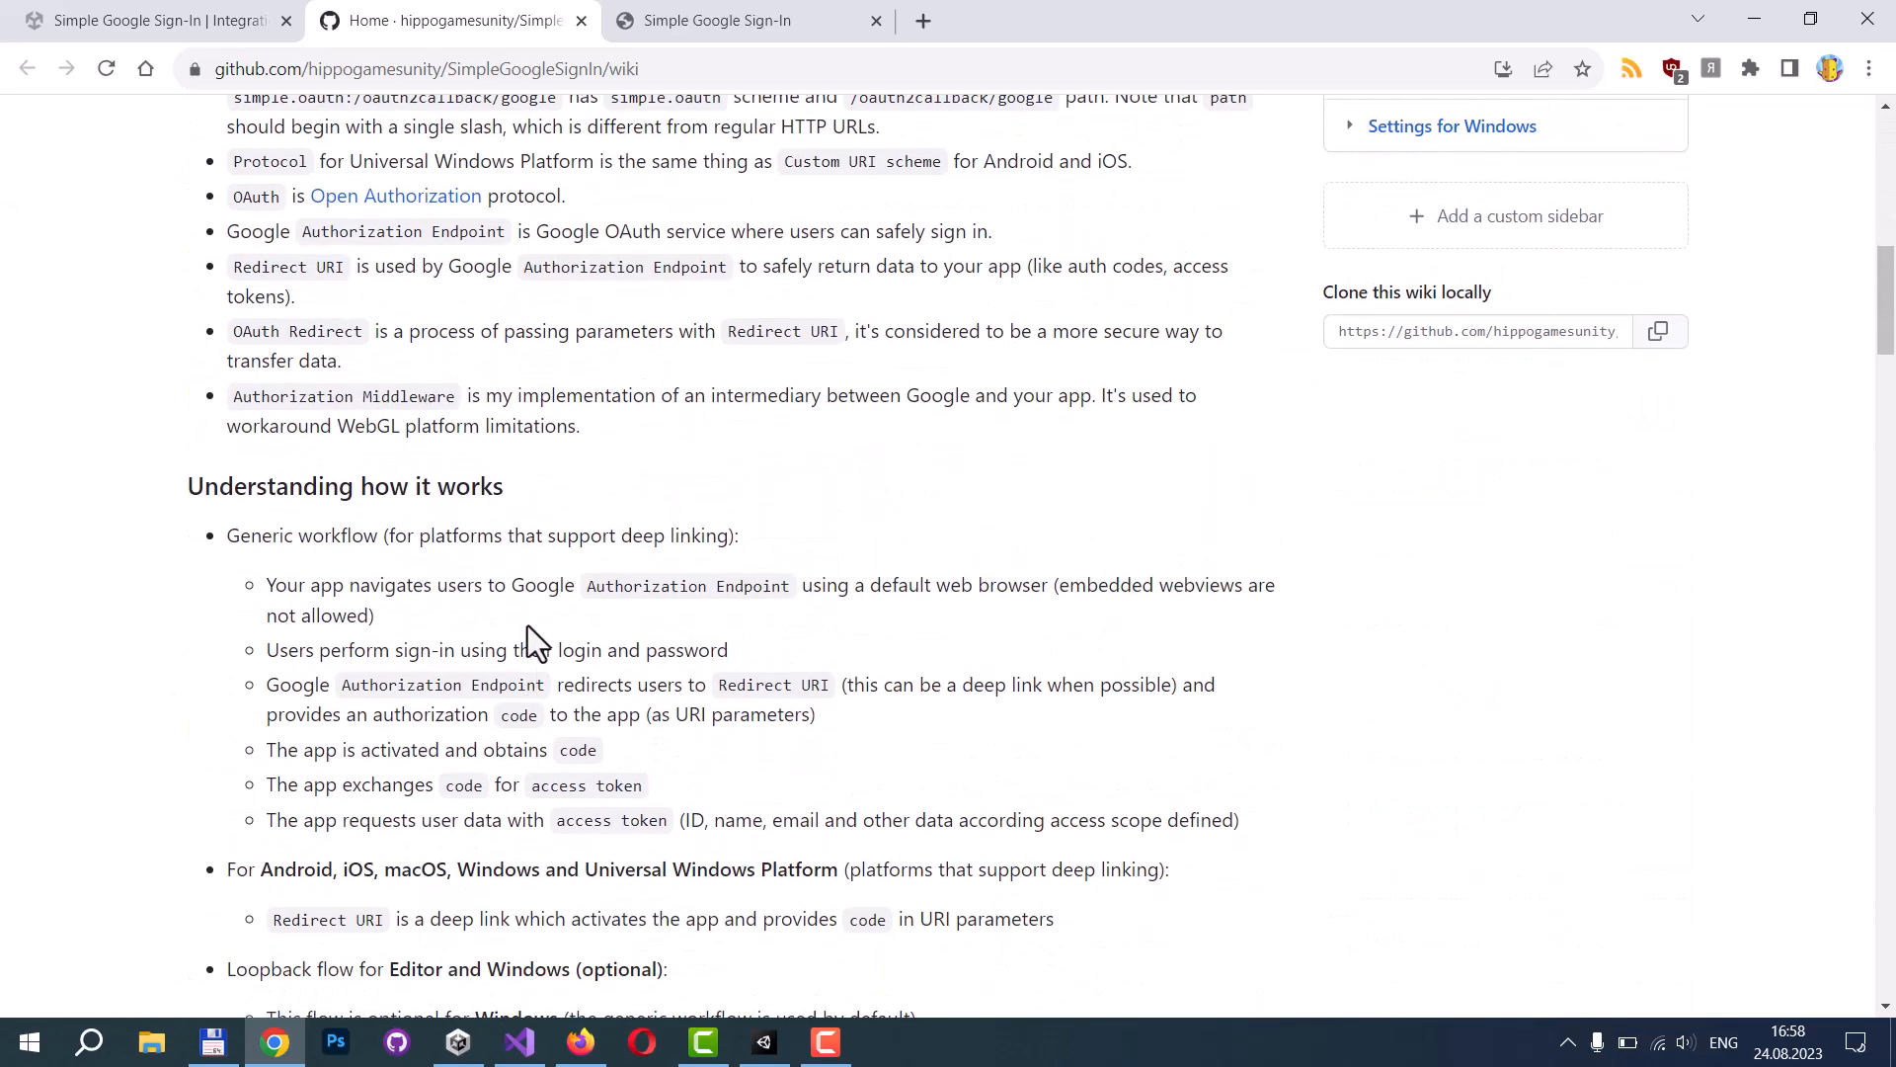
{"action": "scroll", "scroll_direction": "down", "scroll_amount": 3}
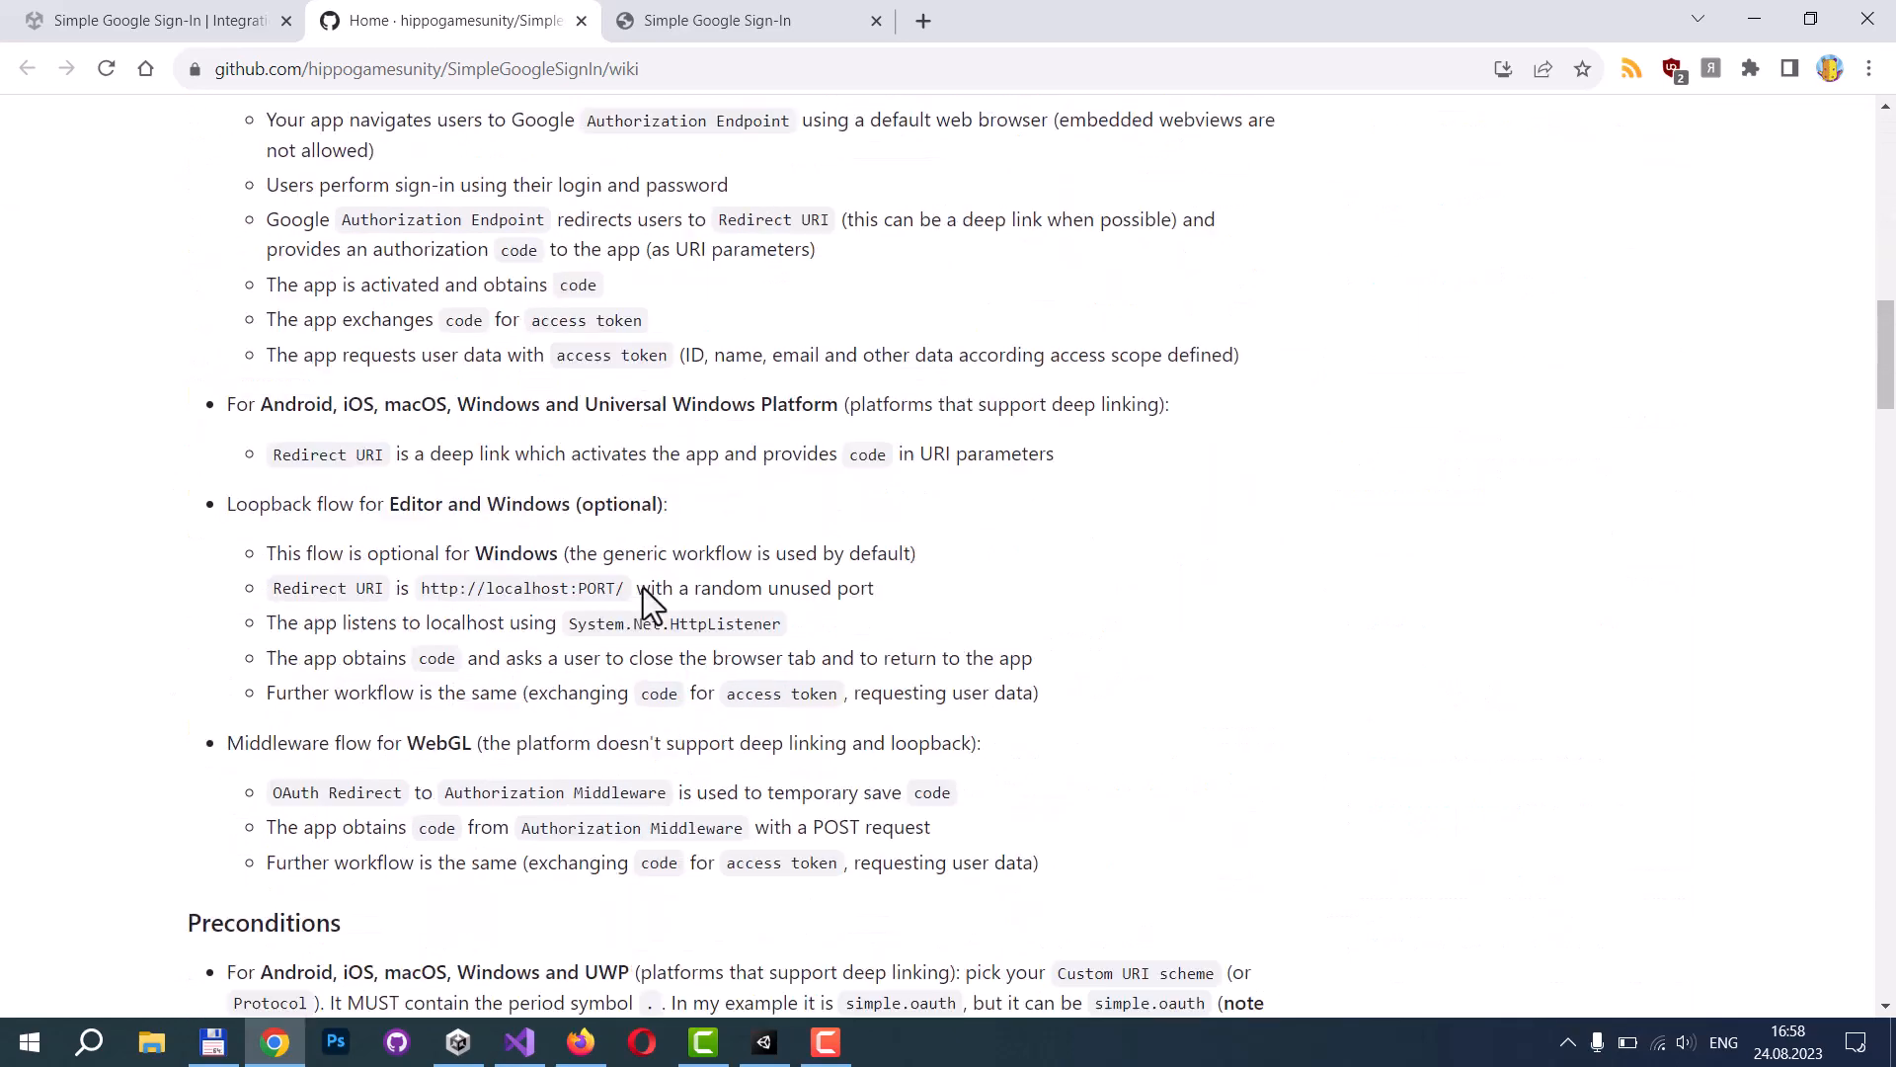
{"action": "scroll", "scroll_direction": "down", "scroll_amount": 3}
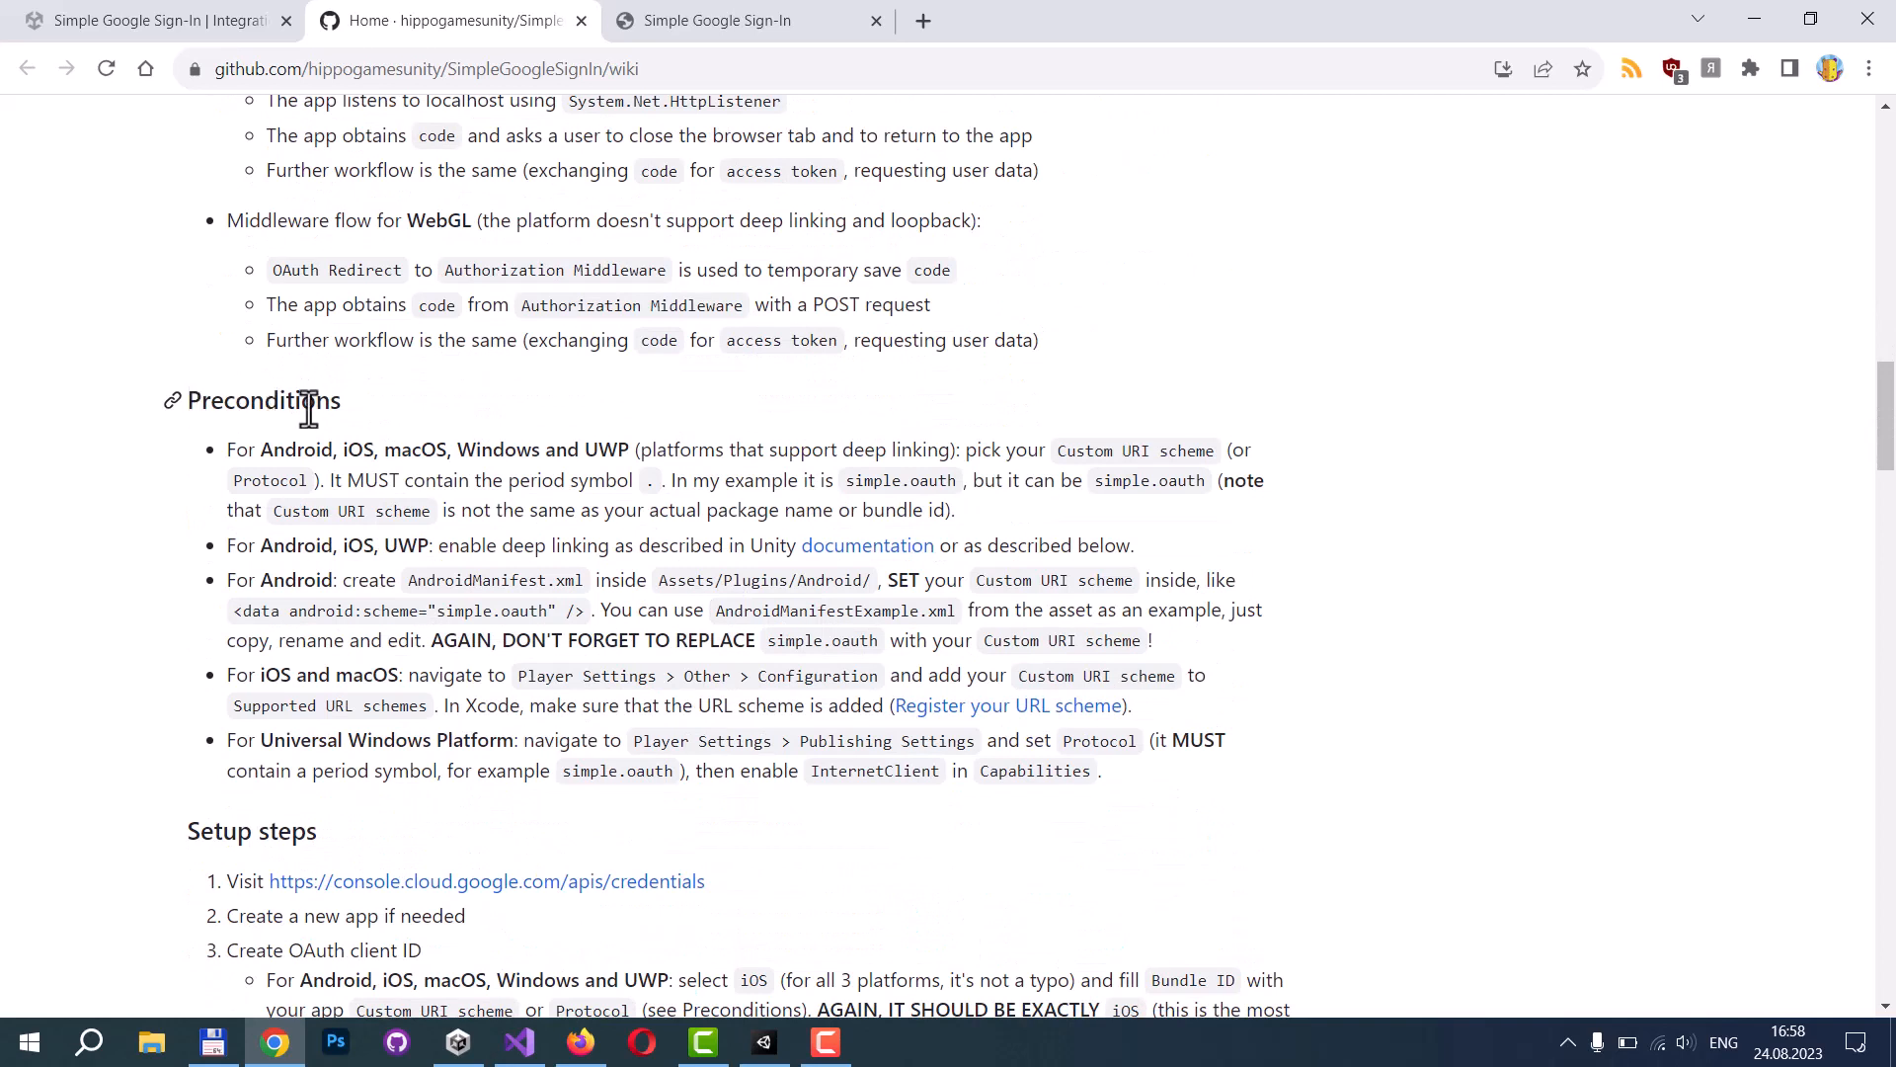
{"action": "mouse_move", "coordinate": [1054, 451]}
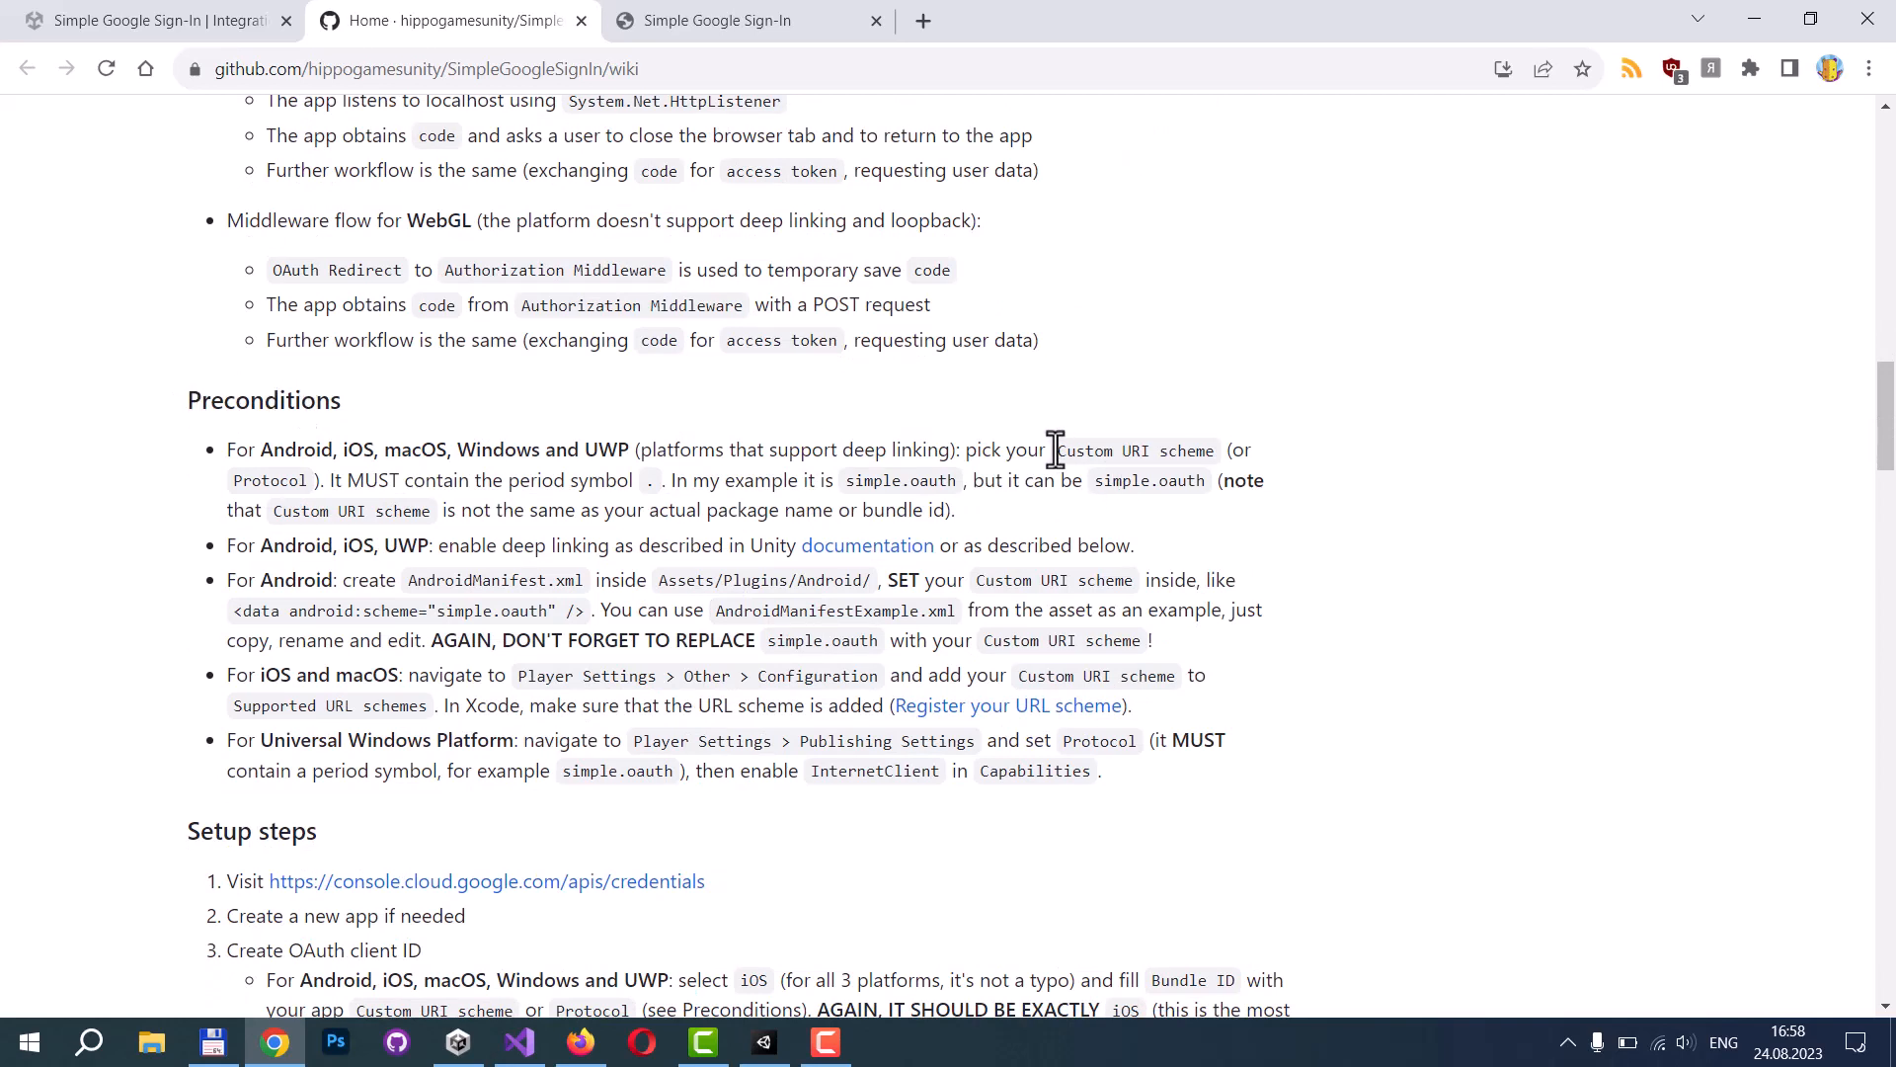
{"action": "double_click", "coordinate": [1135, 450]}
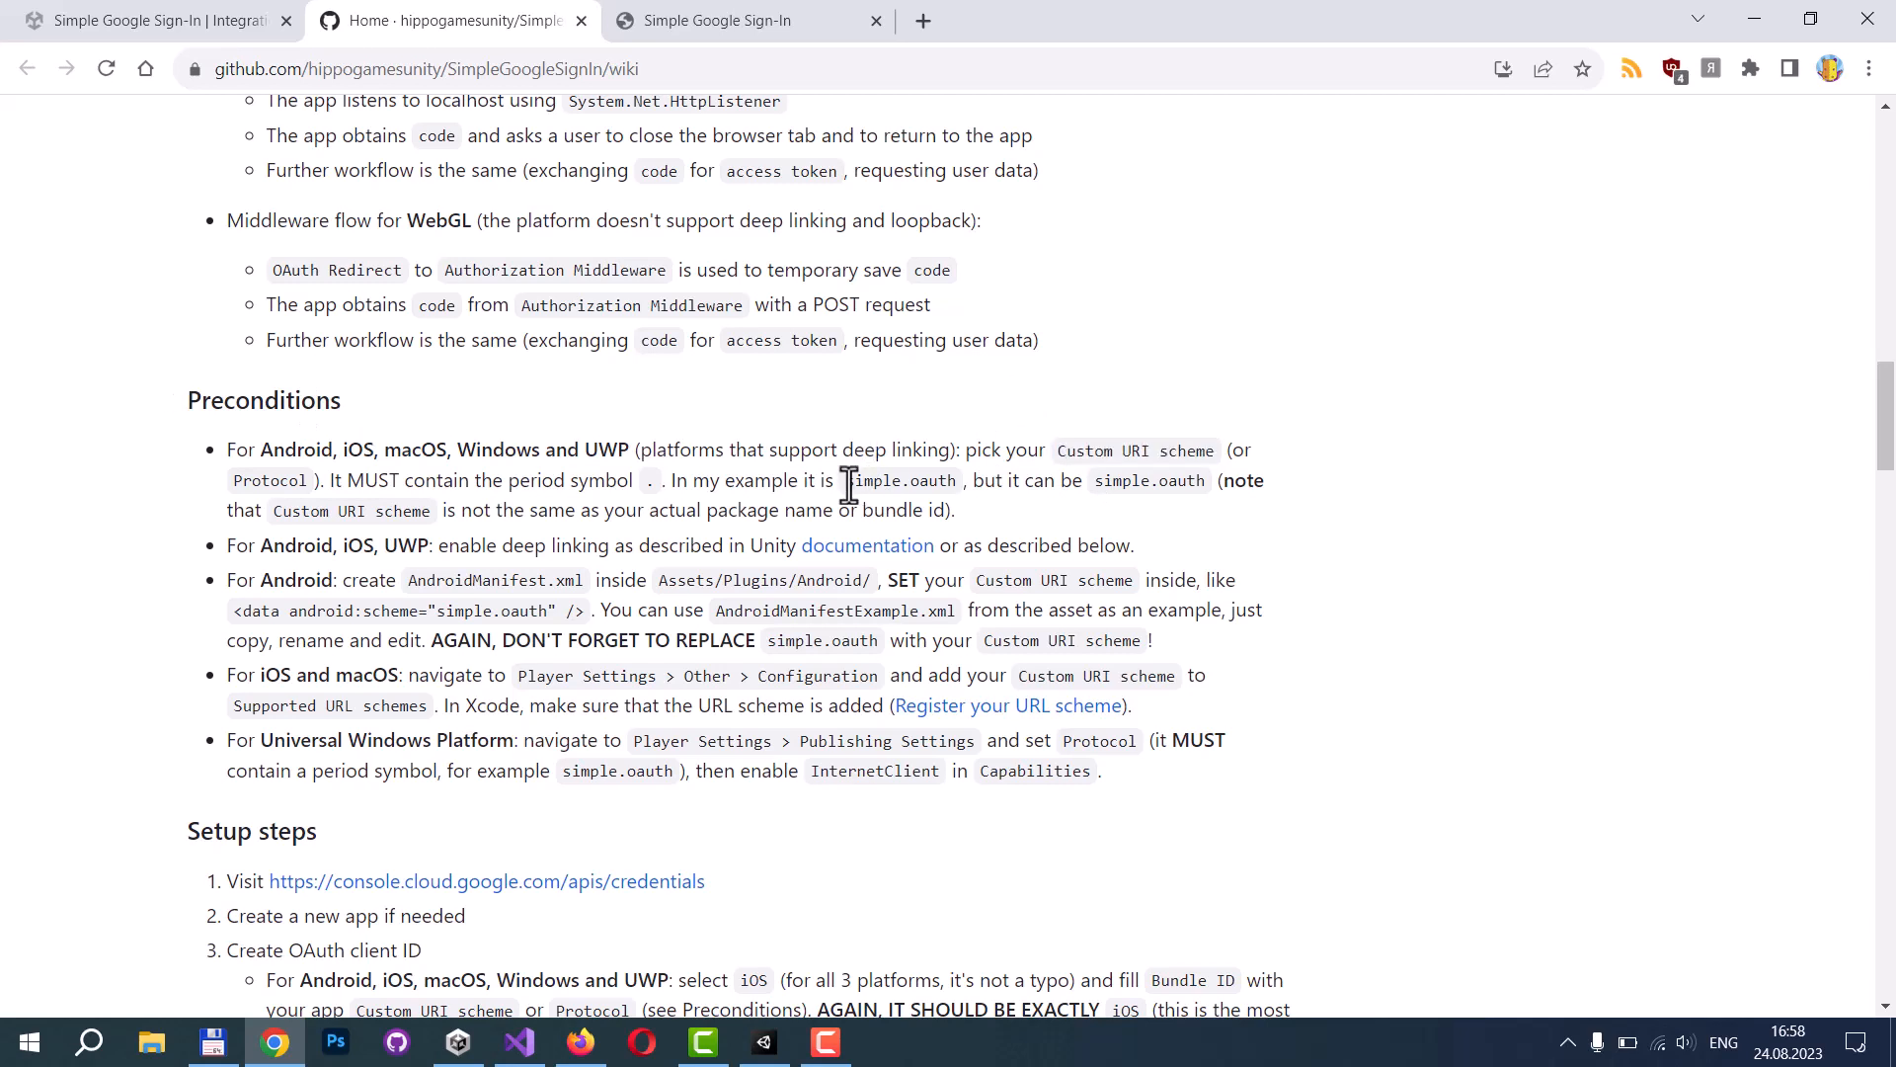
{"action": "double_click", "coordinate": [900, 480]}
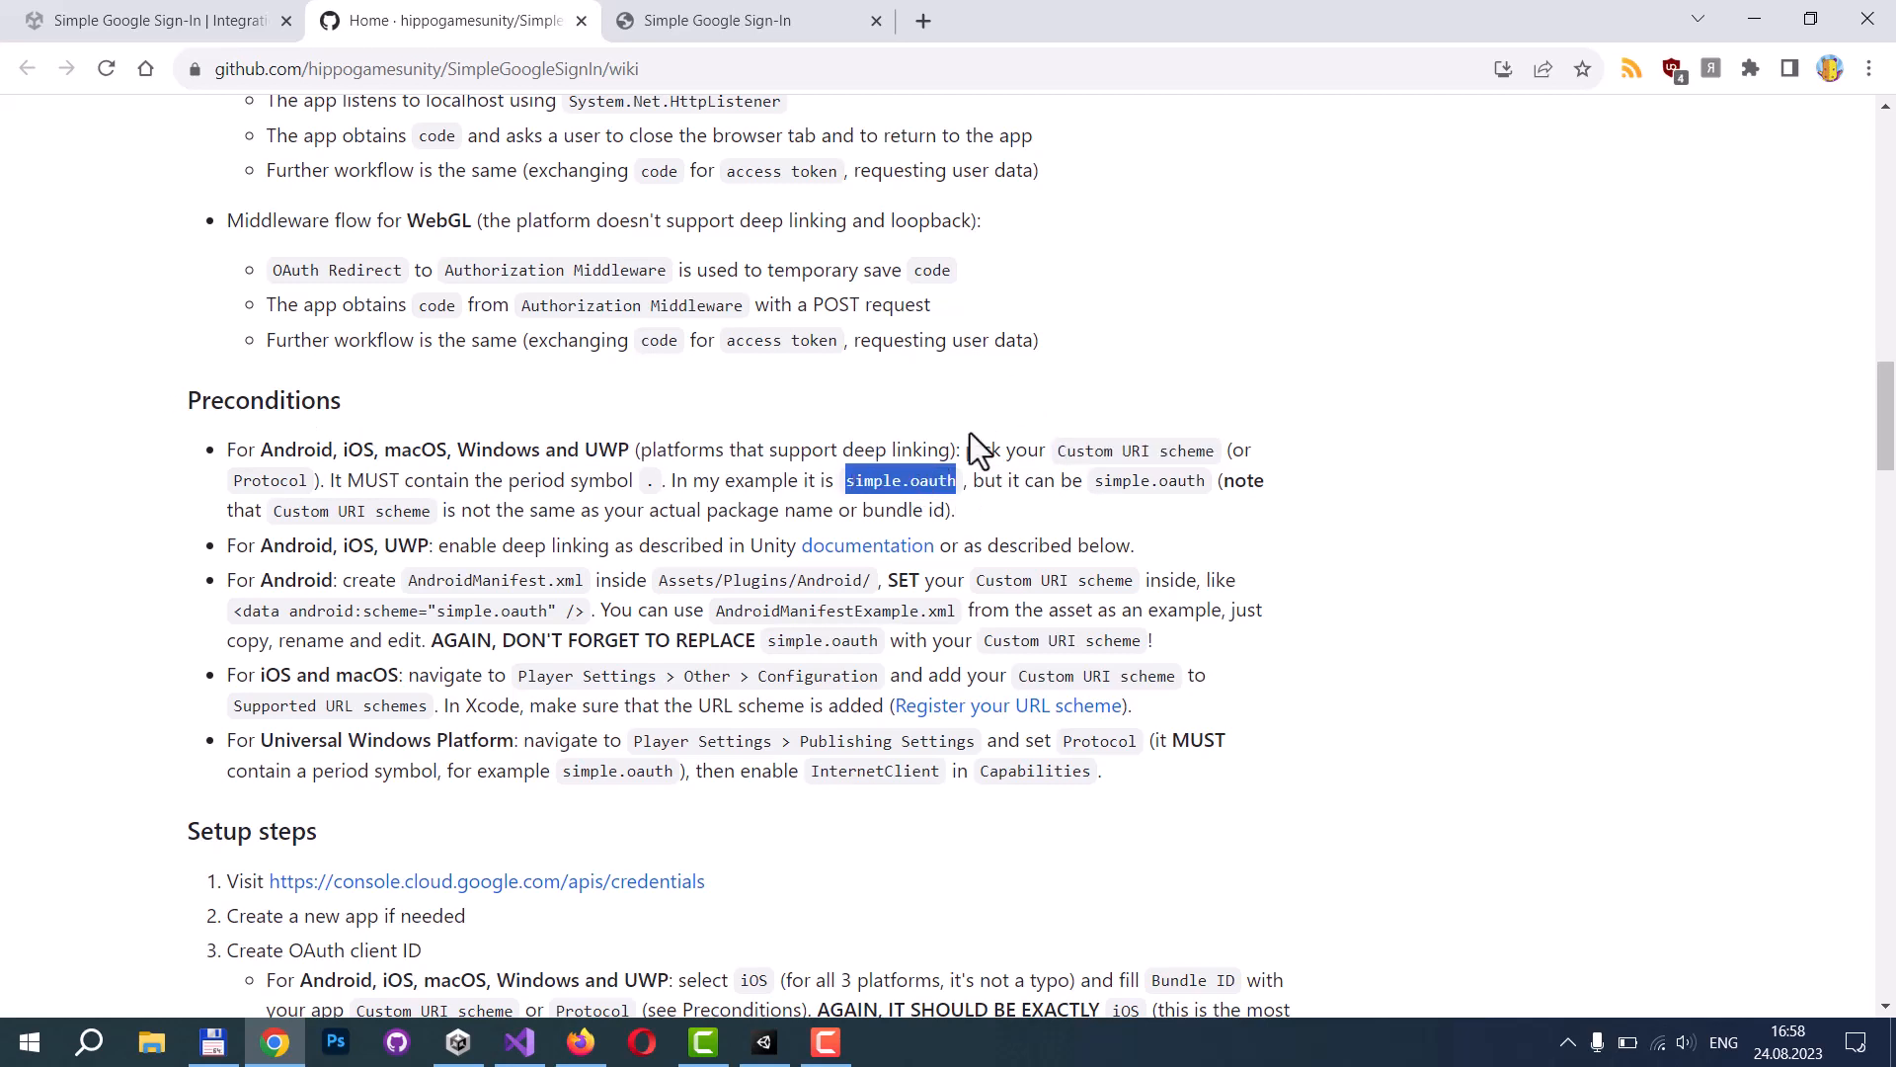
{"action": "mouse_move", "coordinate": [984, 441]}
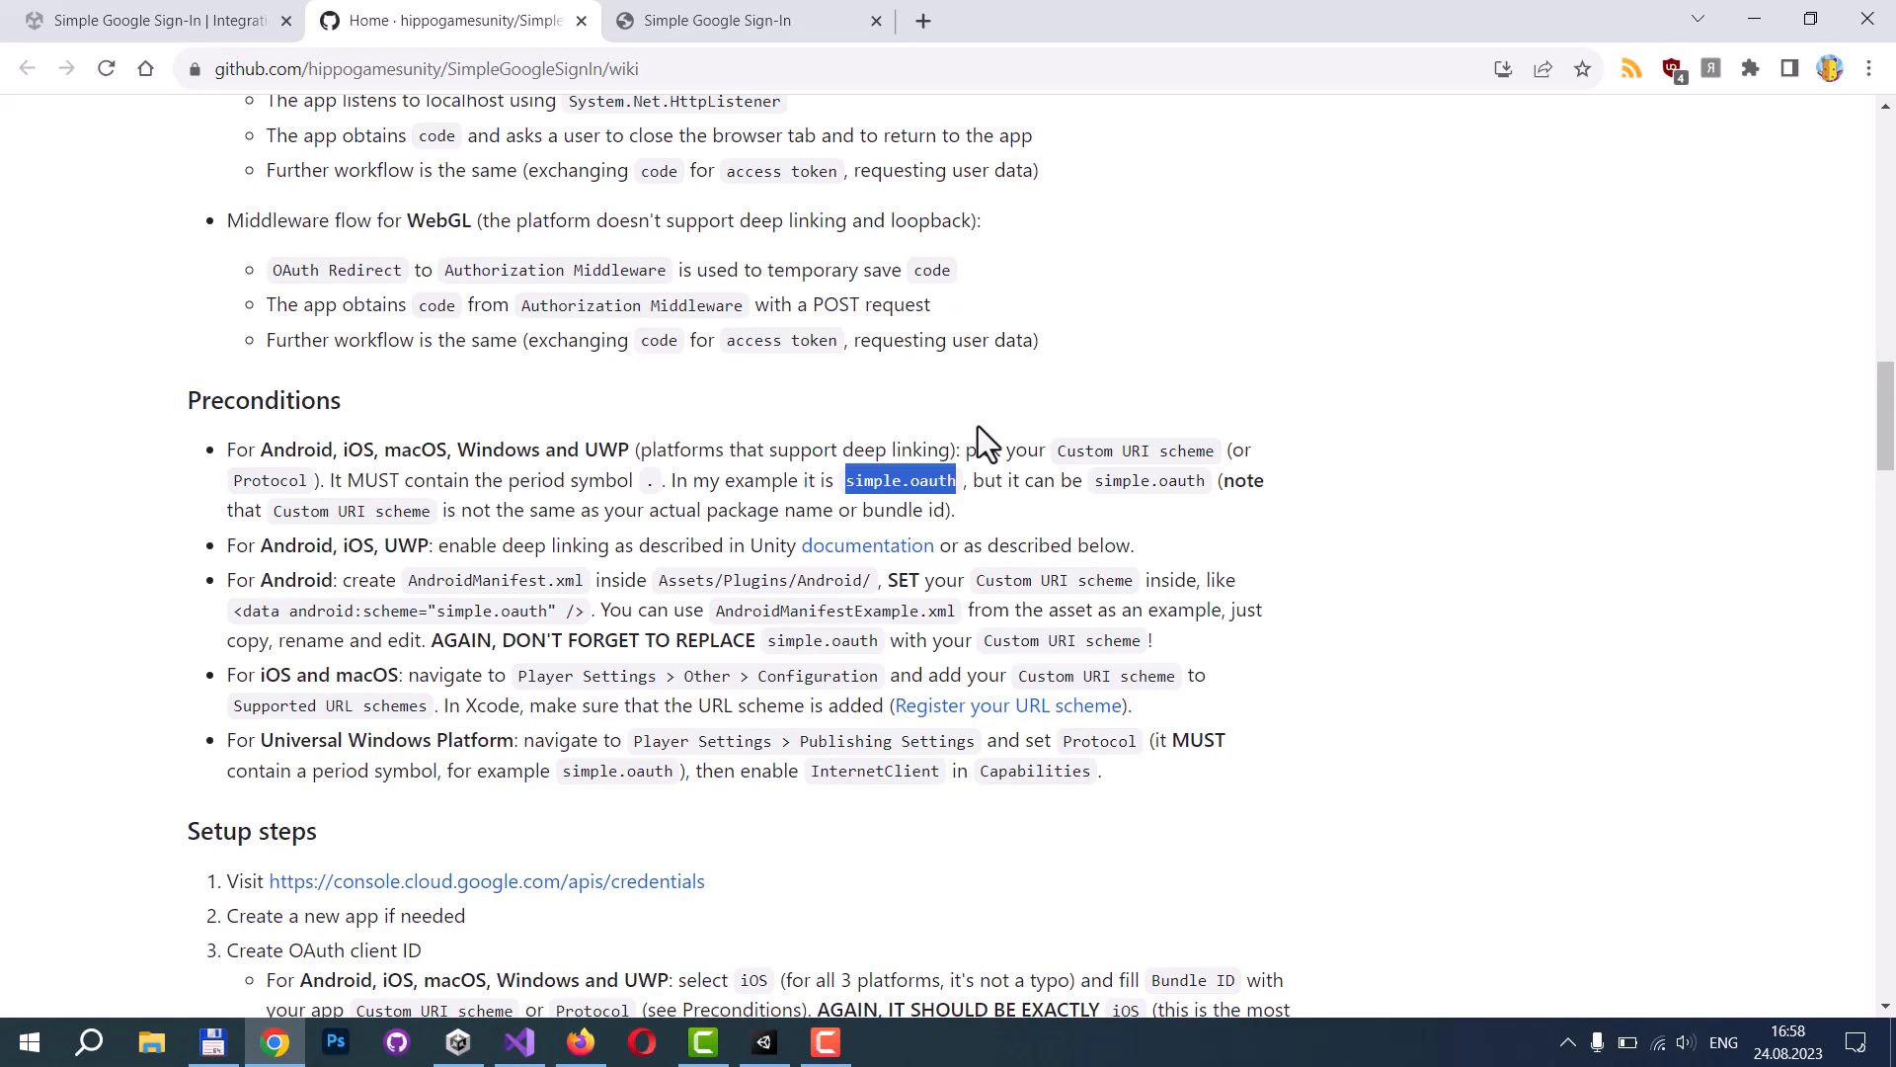
{"action": "mouse_move", "coordinate": [285, 893]}
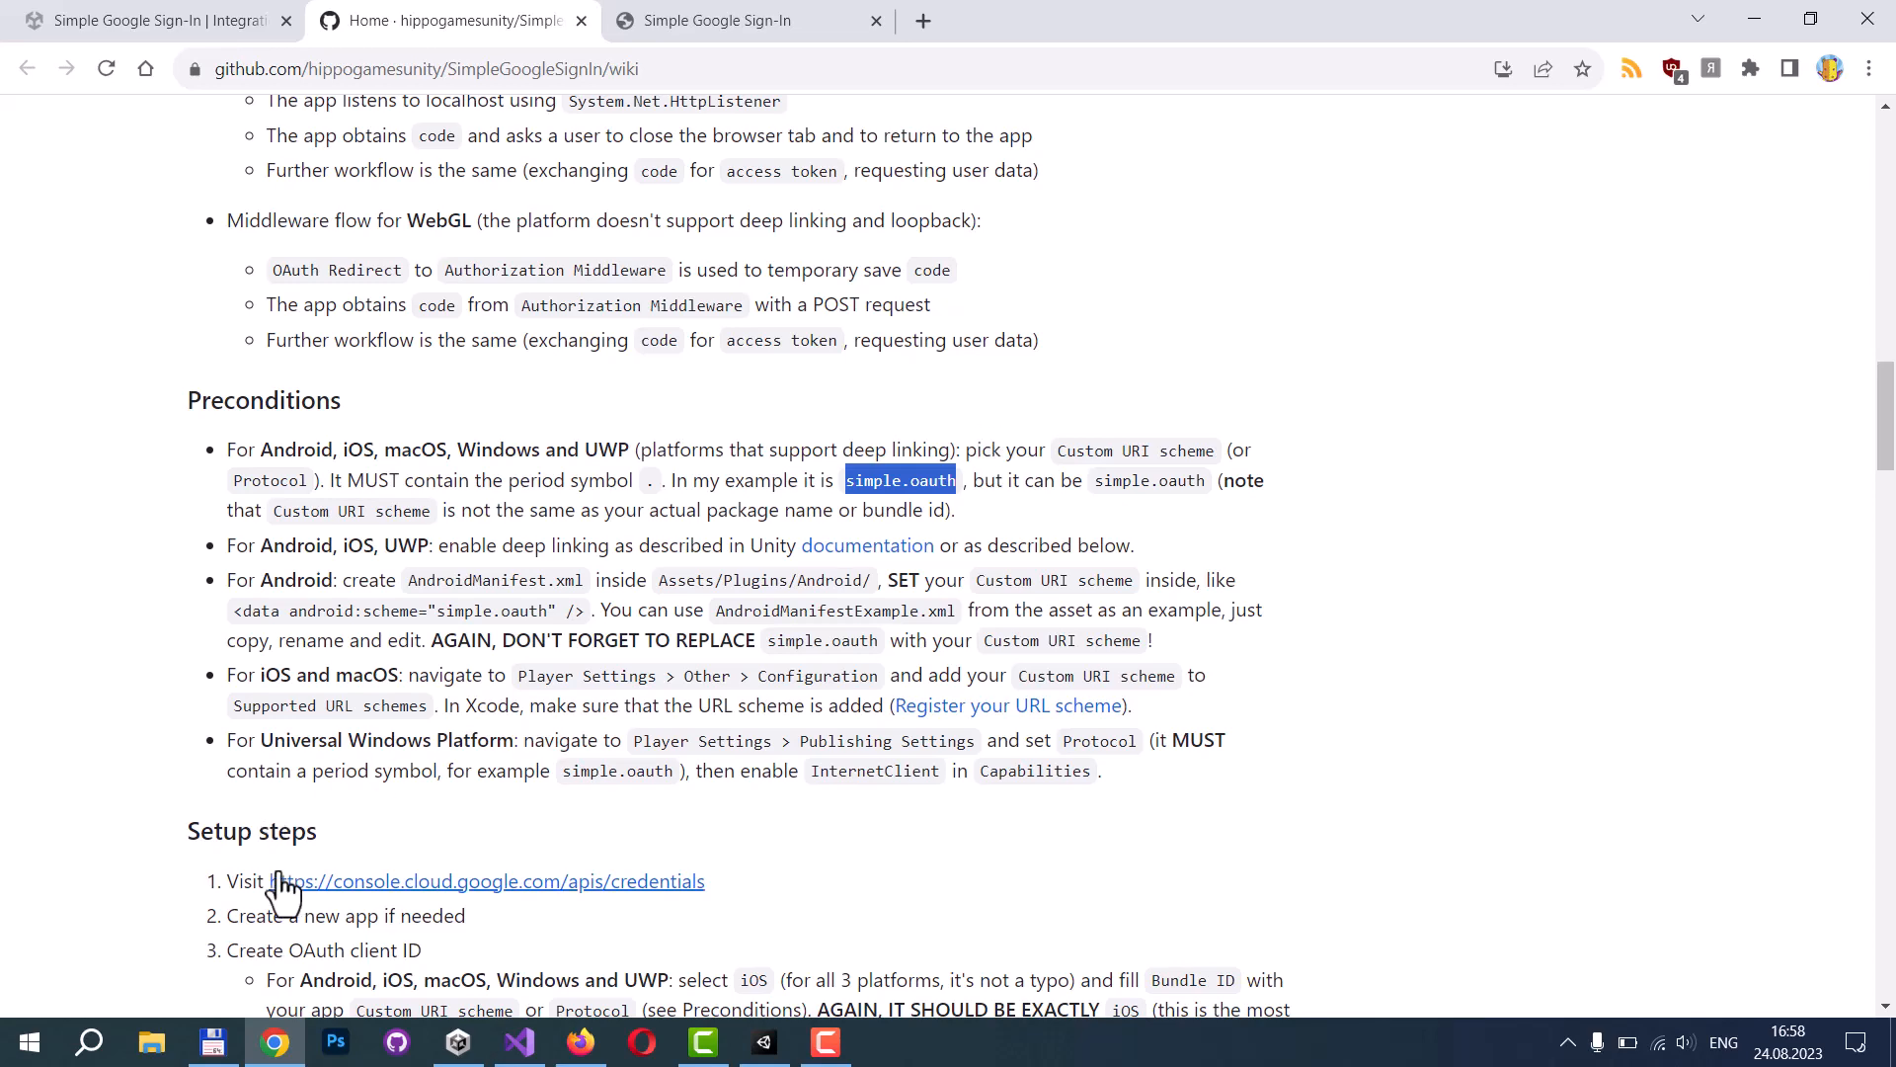
{"action": "scroll", "scroll_direction": "down", "scroll_amount": 3}
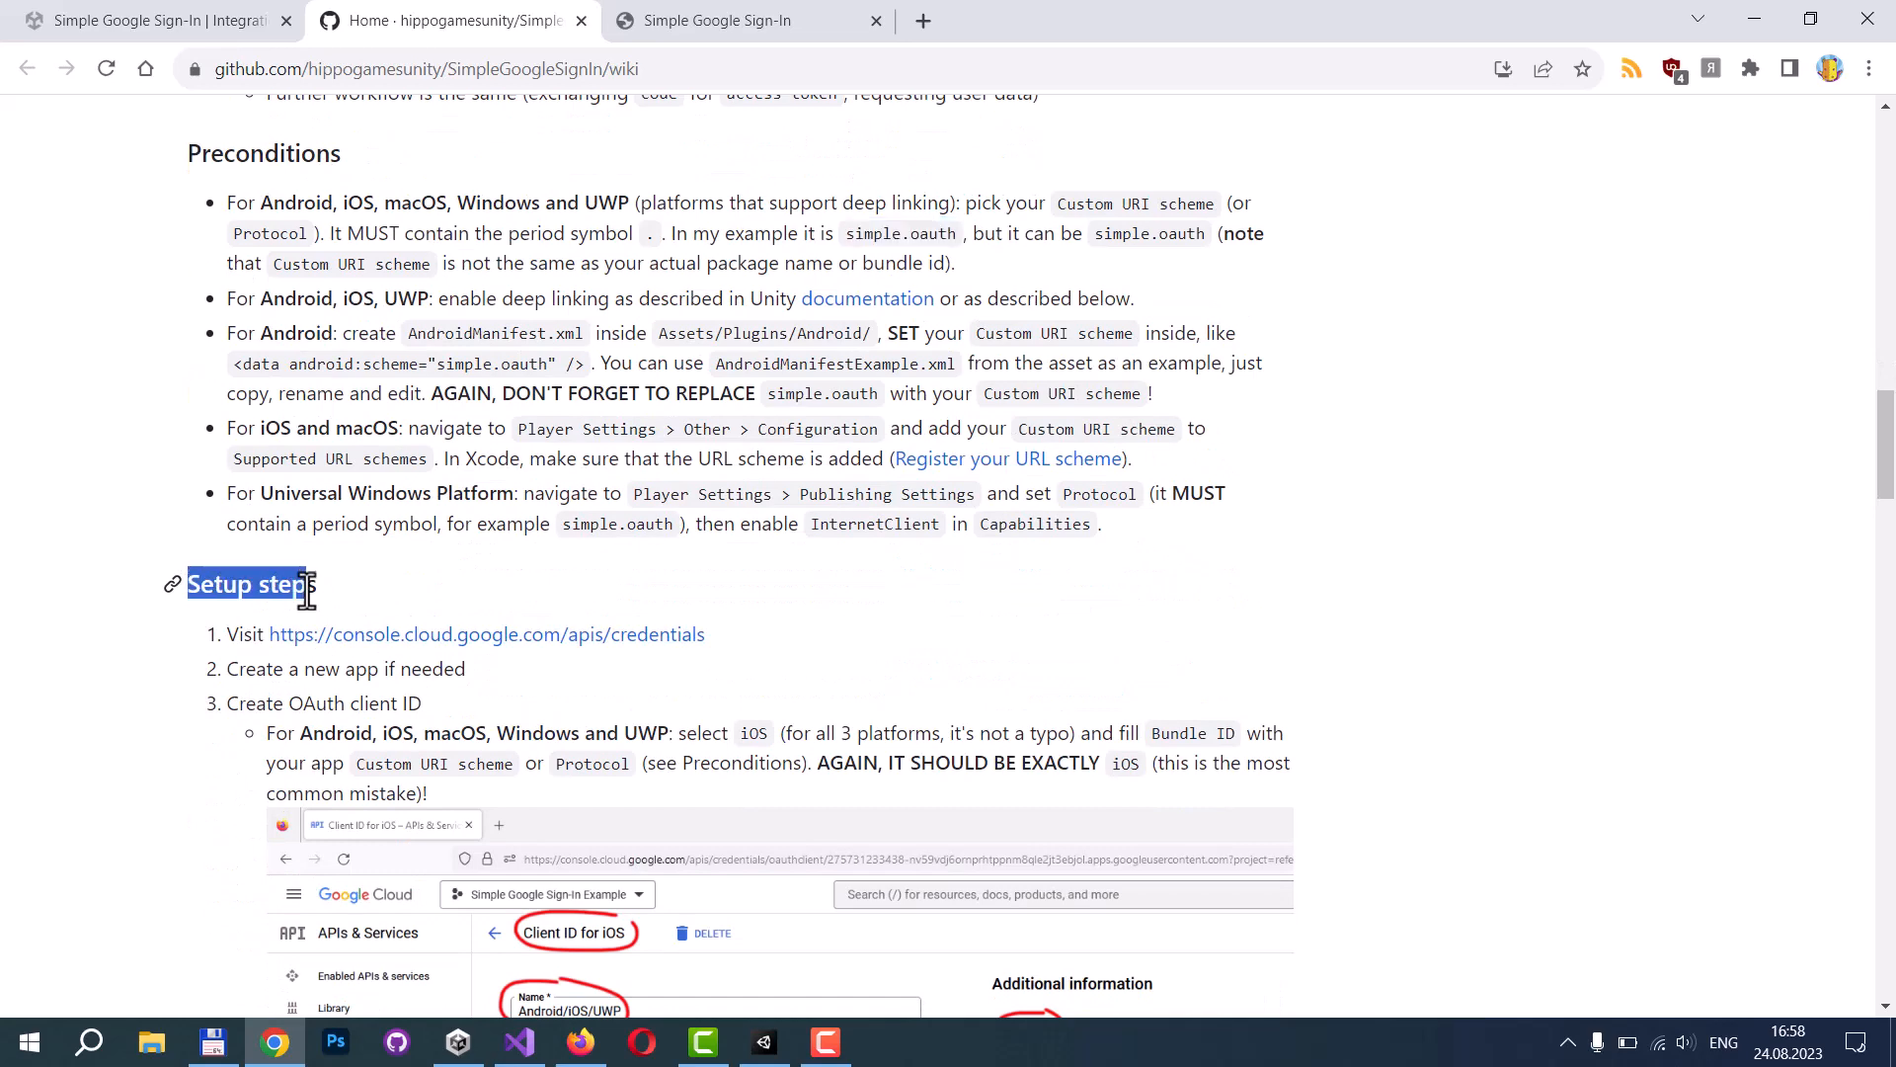
{"action": "mouse_move", "coordinate": [425, 634]}
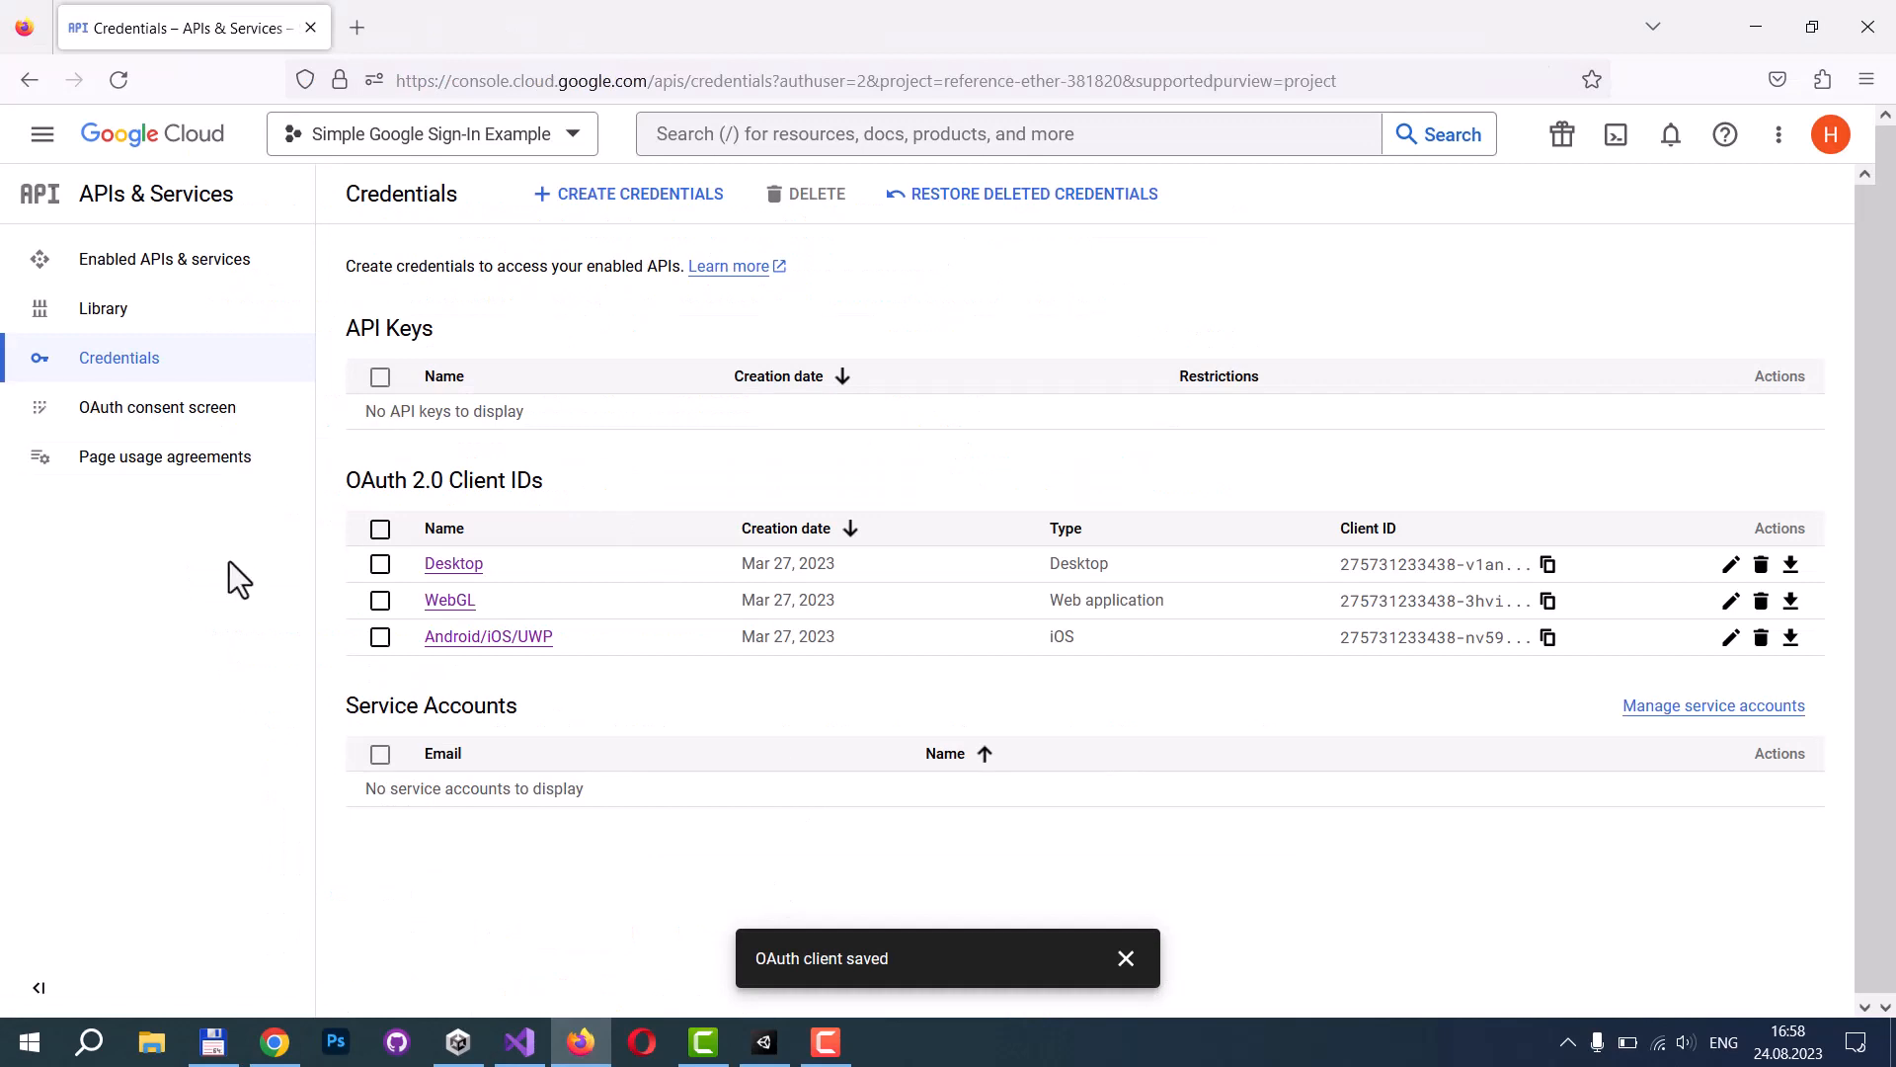
{"action": "mouse_move", "coordinate": [178, 377]}
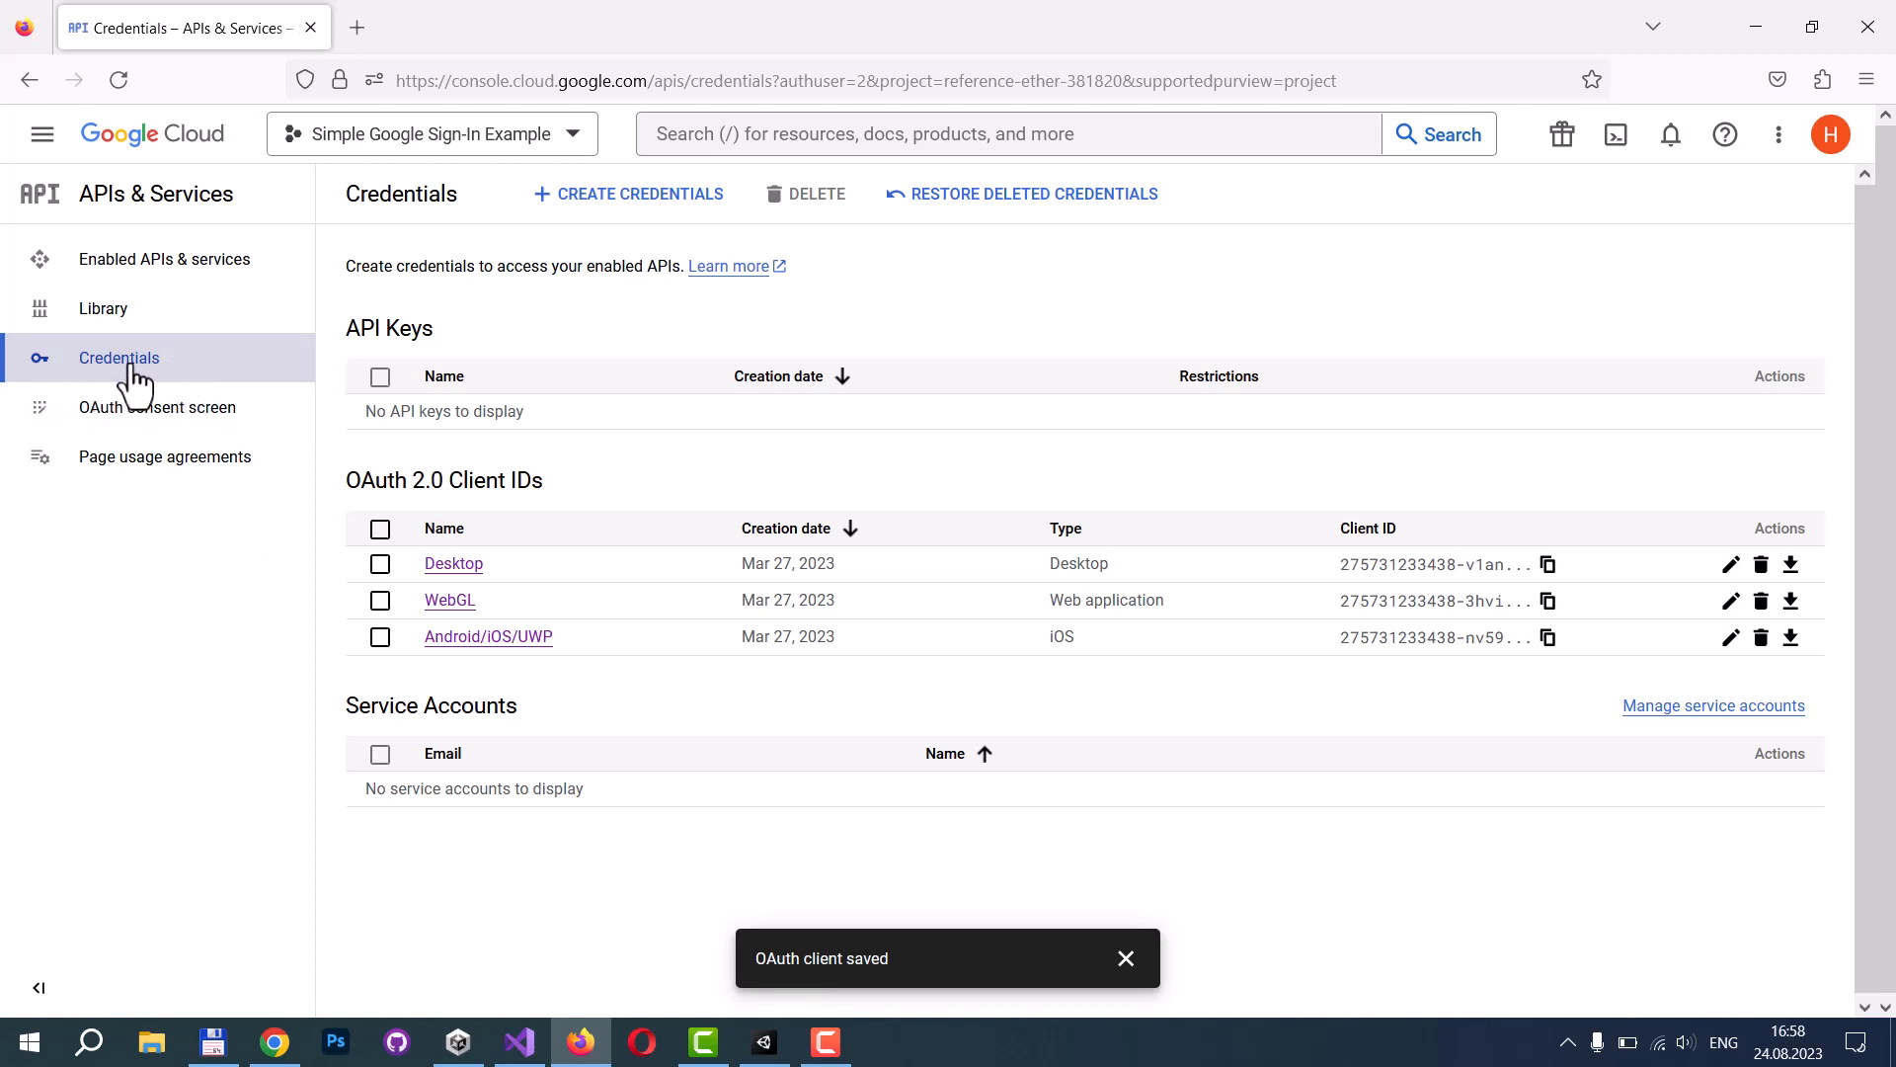
{"action": "mouse_move", "coordinate": [206, 375]}
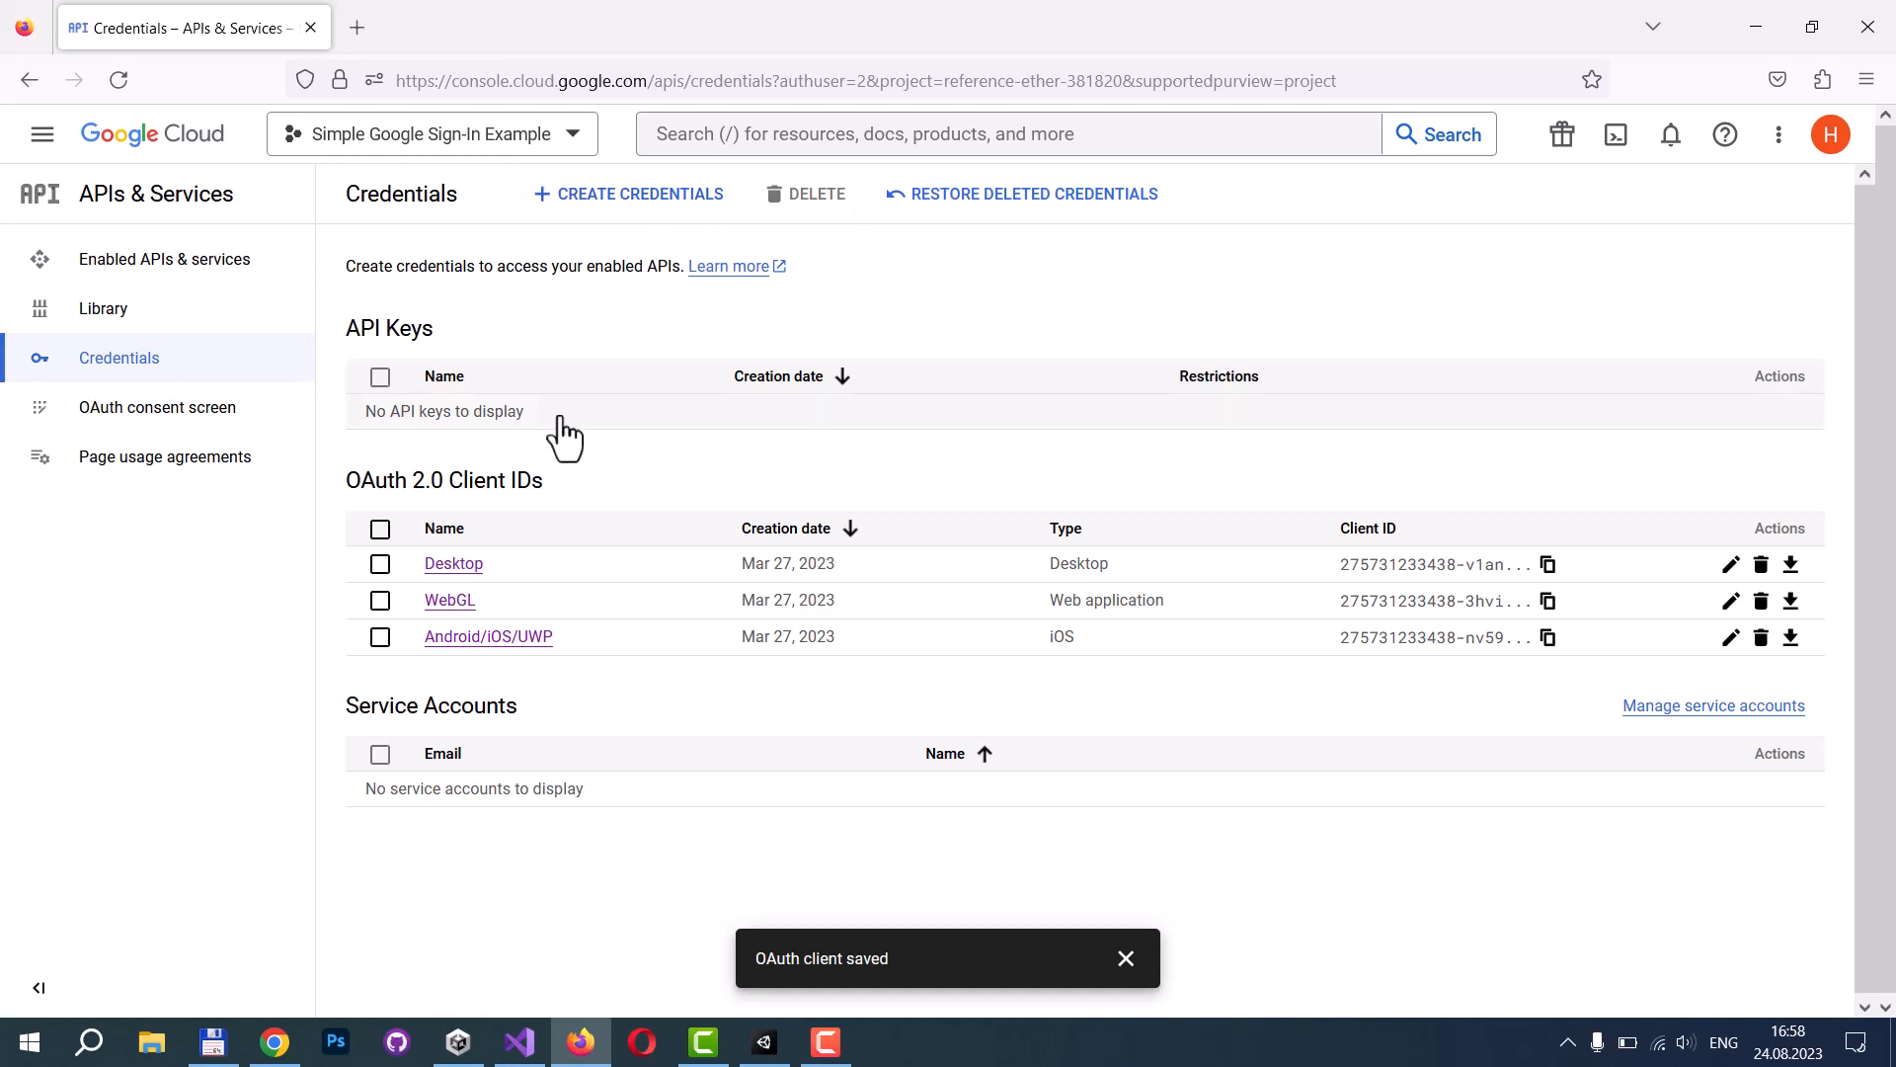
{"action": "mouse_move", "coordinate": [662, 653]}
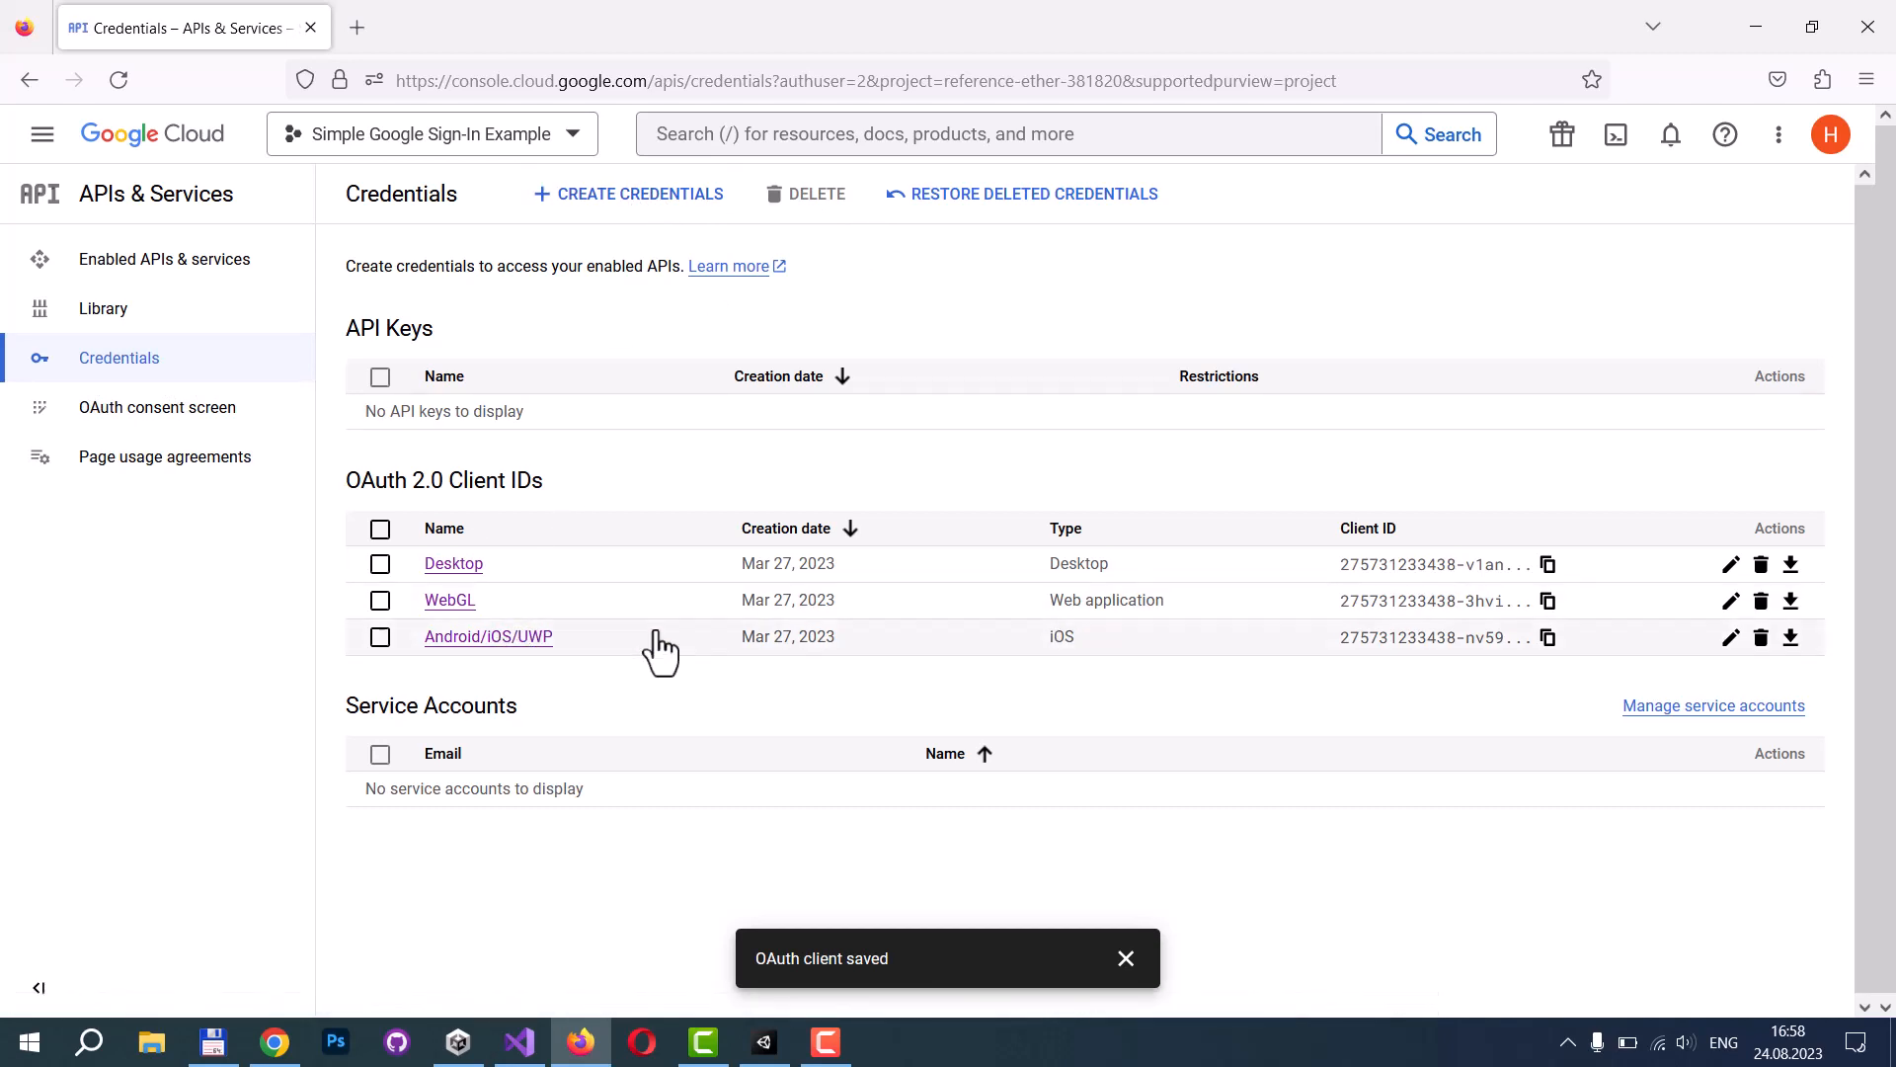
Open the Android/iOS/UWP iOS OAuth client with Bundle ID simple.oauth.
{"action": "left_click", "coordinate": [489, 636]}
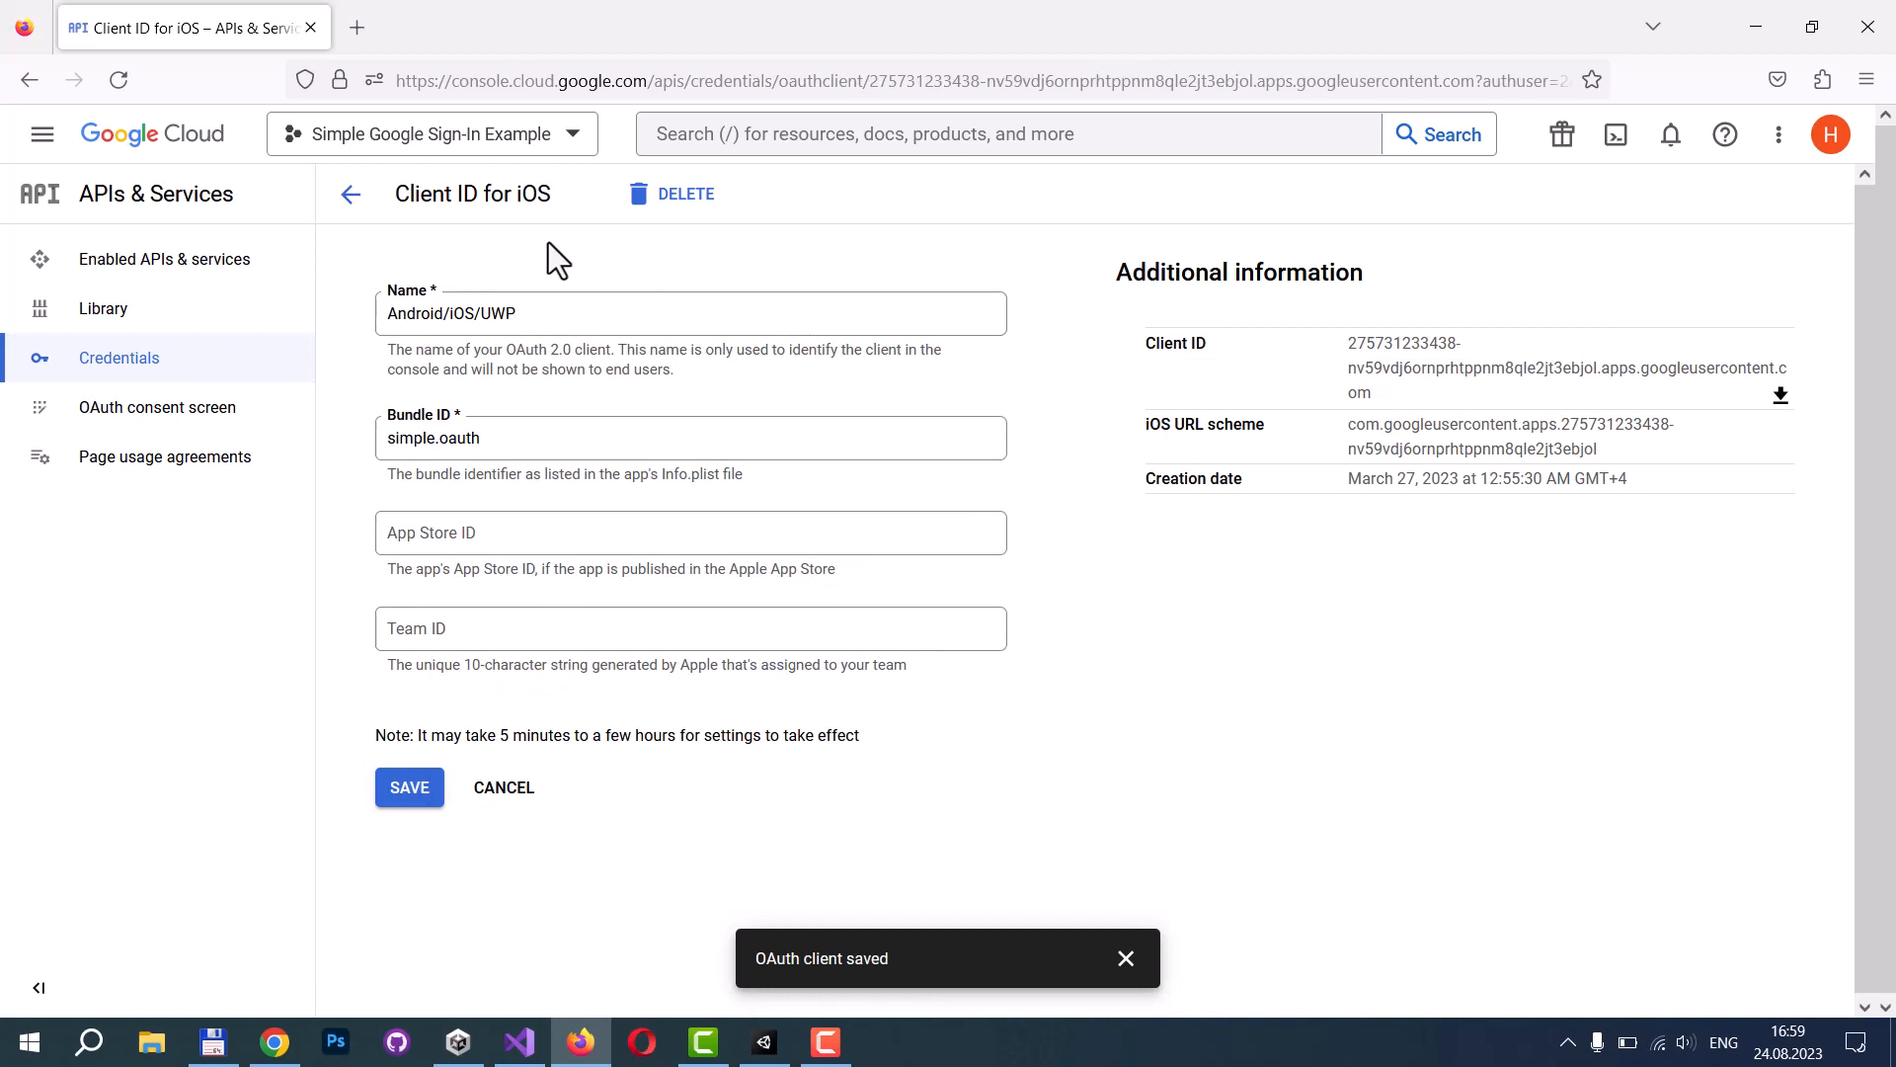
{"action": "mouse_move", "coordinate": [560, 236]}
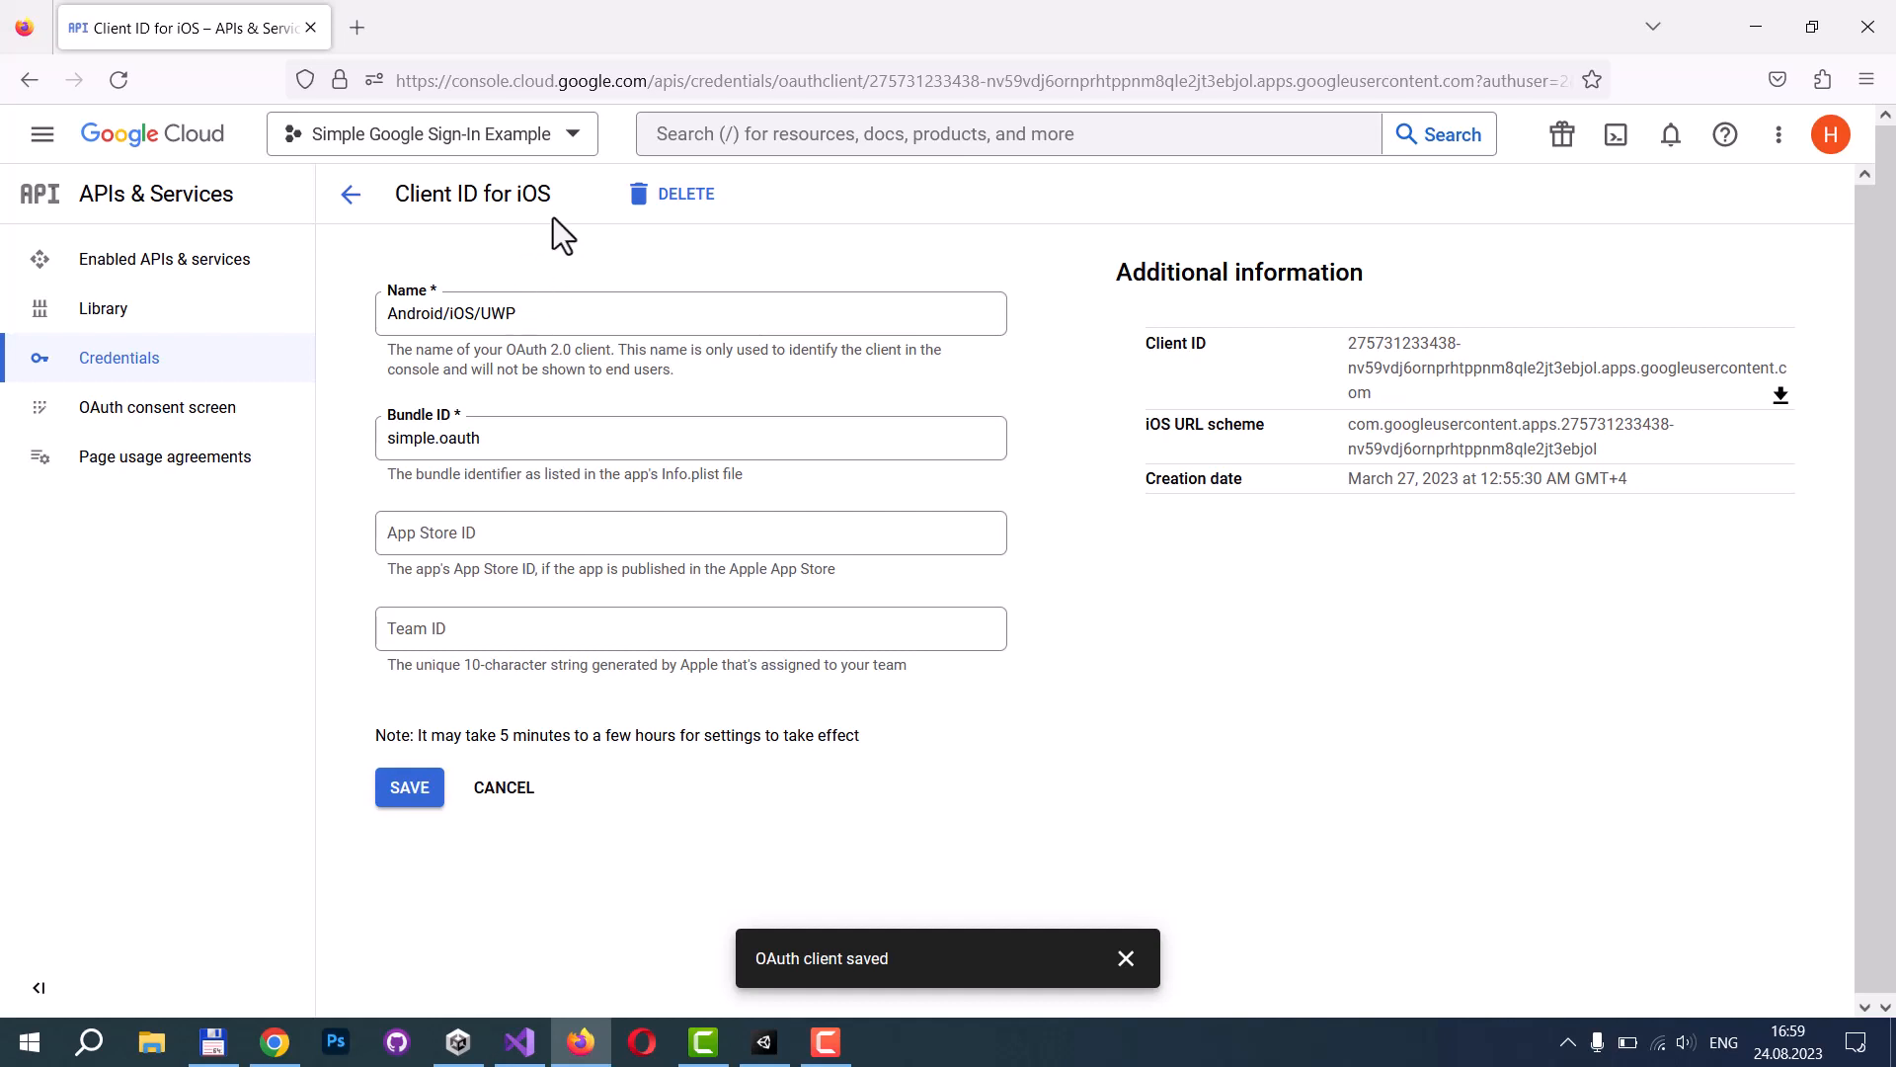
{"action": "mouse_move", "coordinate": [519, 252]}
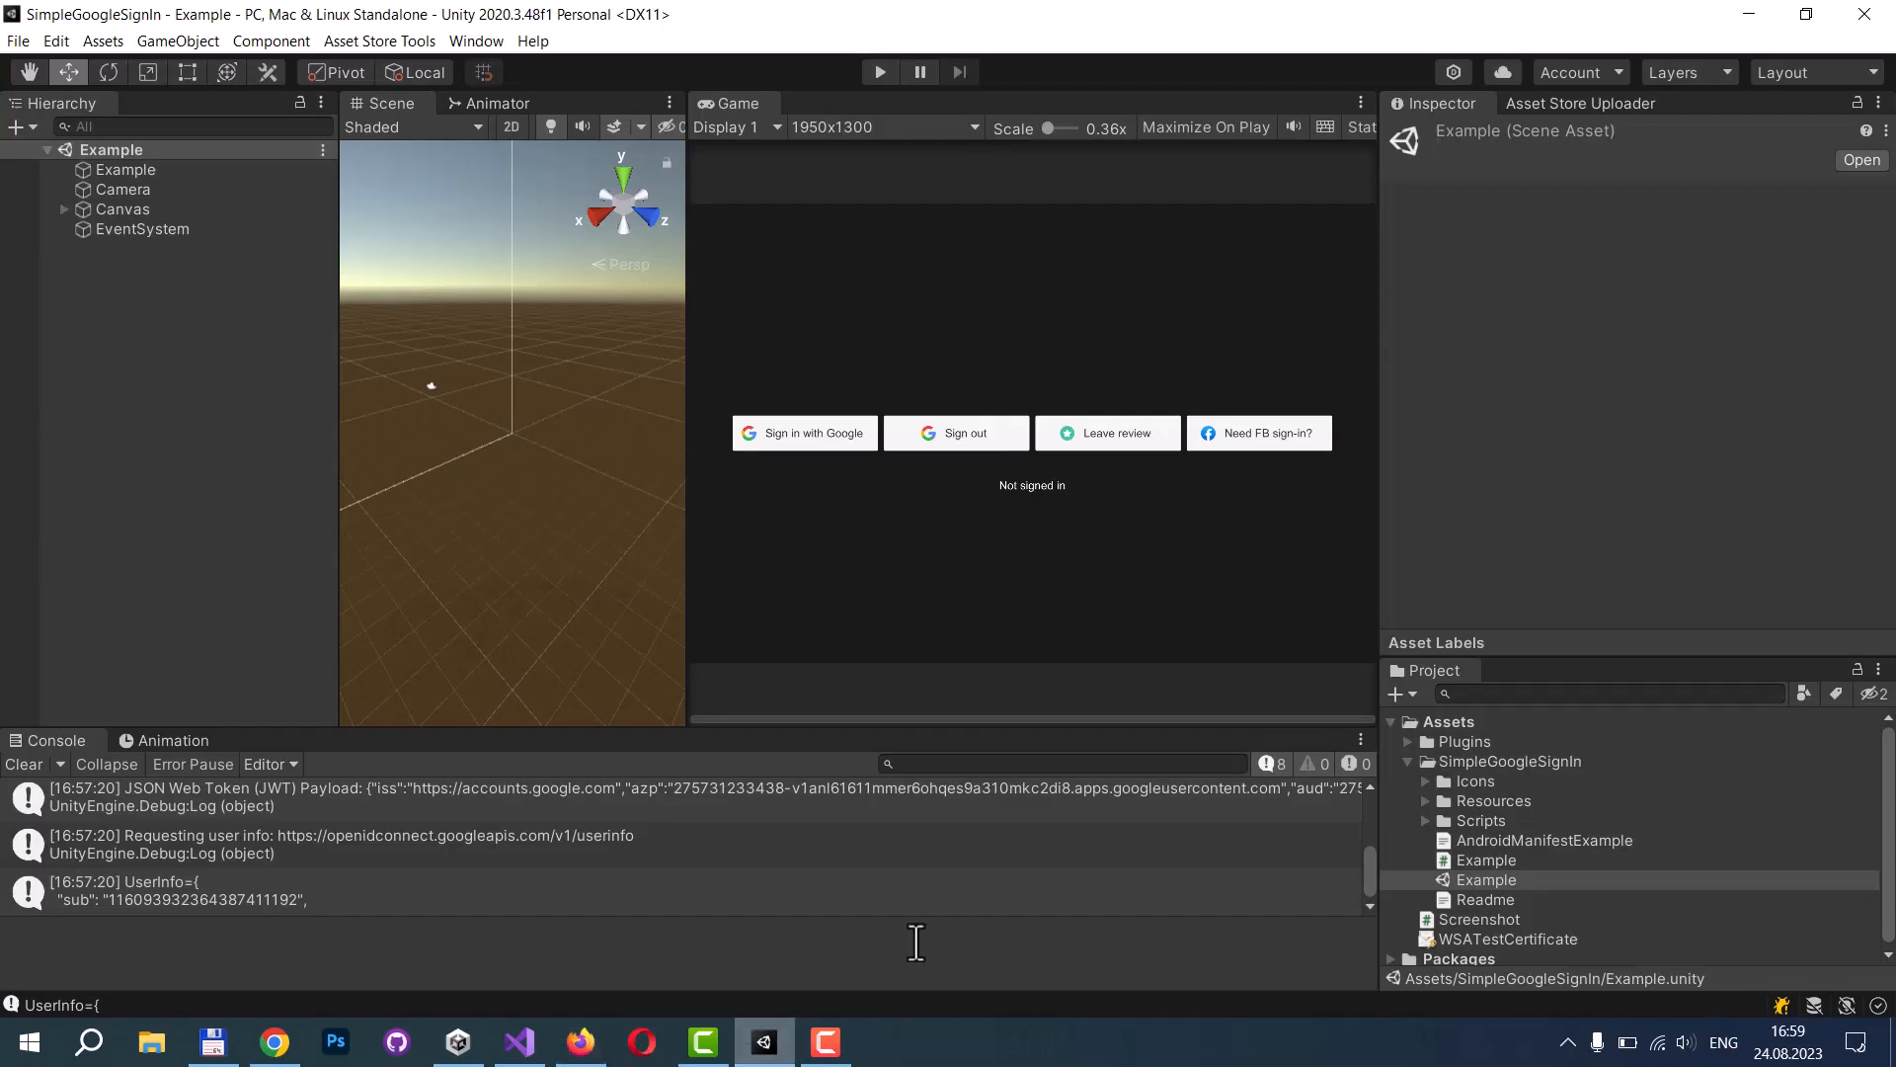
Inspect SimpleGoogleSignIn/Resources/Settings, checking the Windows simple.oauth custom URI scheme.
{"action": "left_click", "coordinate": [1510, 760]}
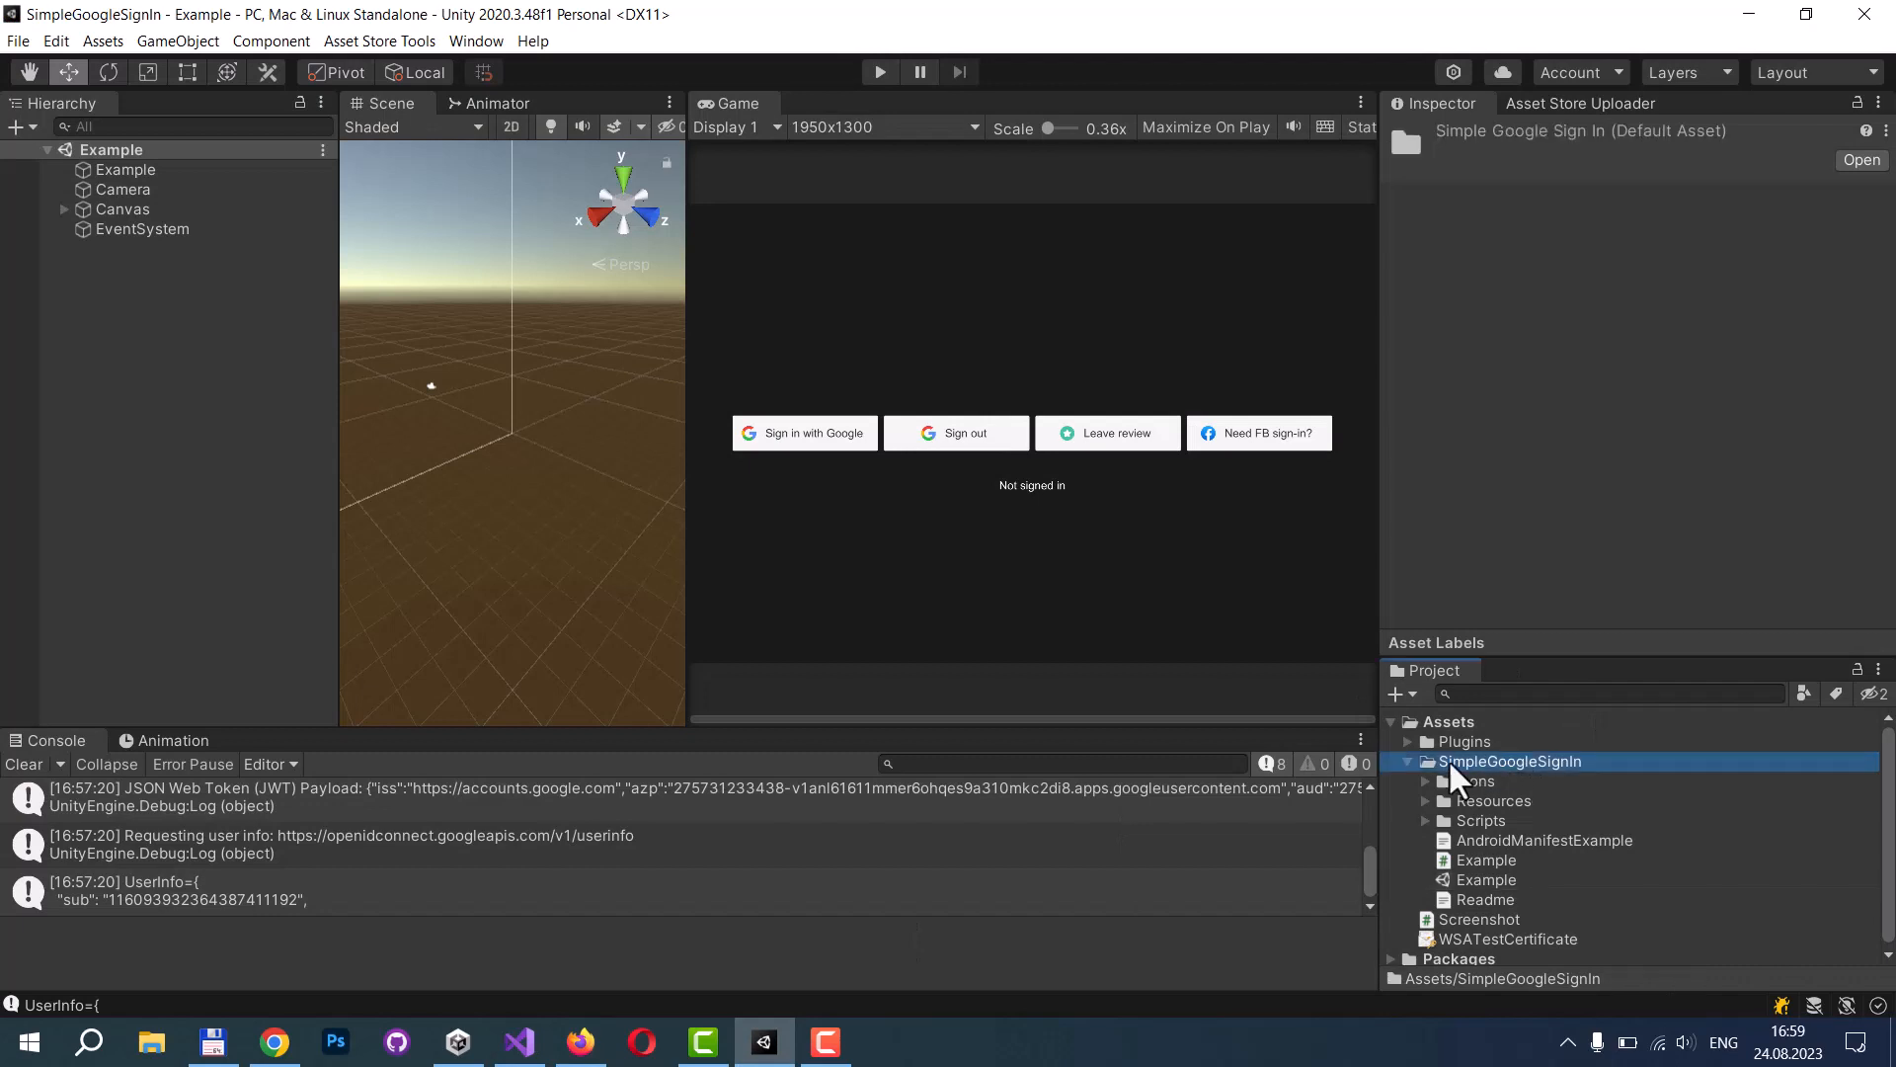
{"action": "left_click", "coordinate": [1493, 801]}
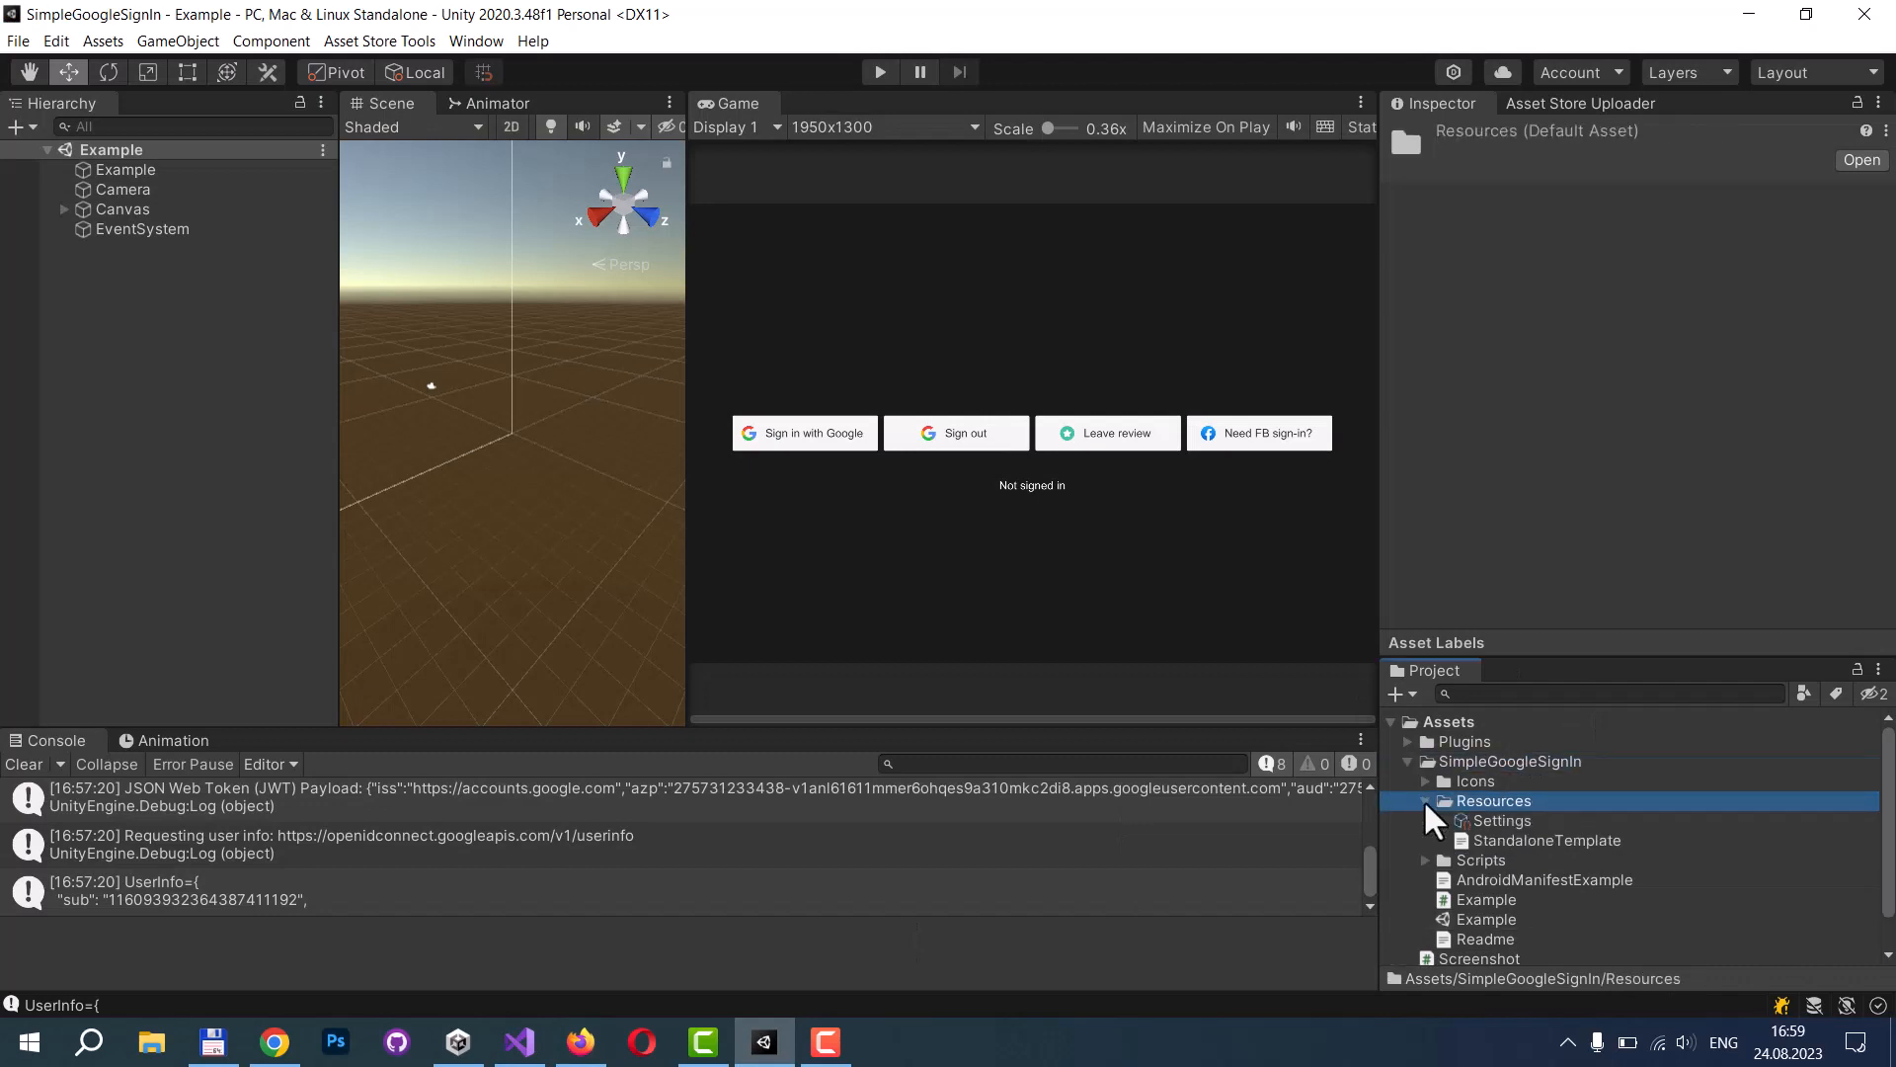
{"action": "left_click", "coordinate": [1502, 820]}
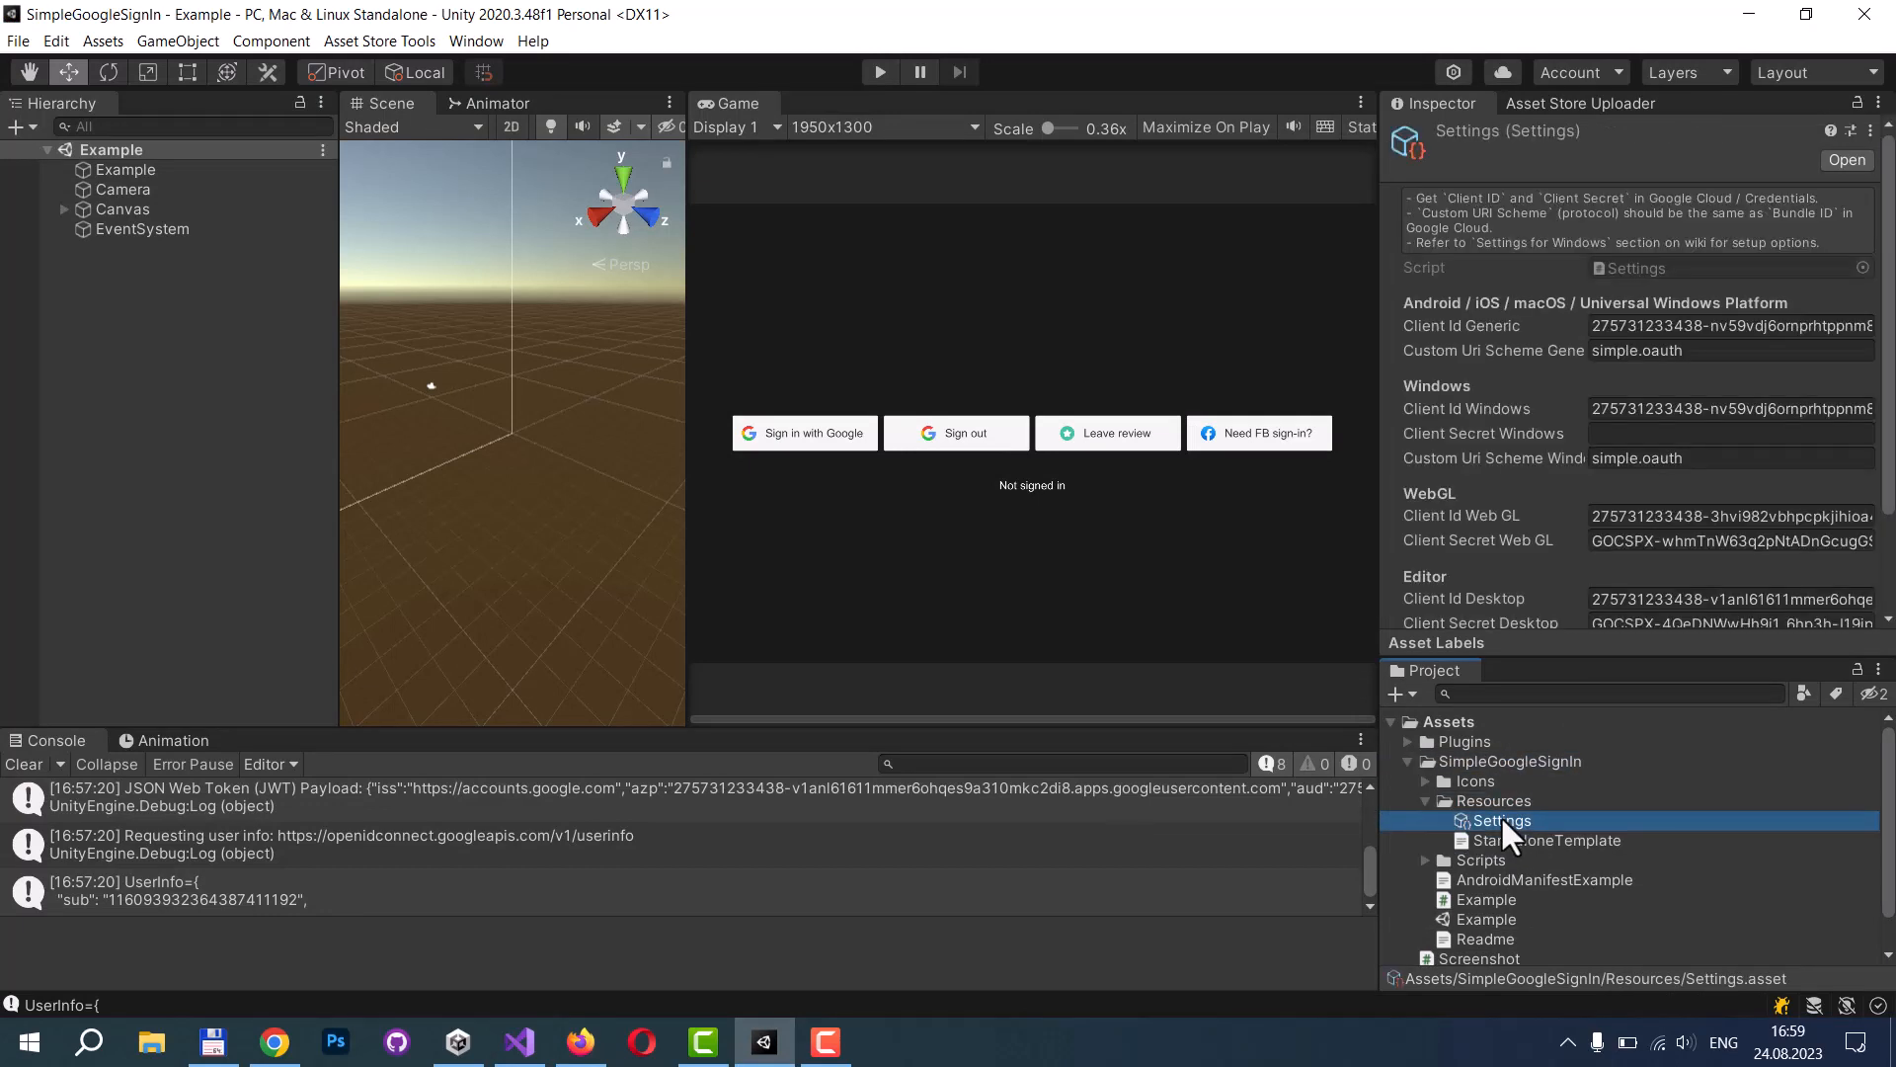
{"action": "mouse_move", "coordinate": [1644, 405]}
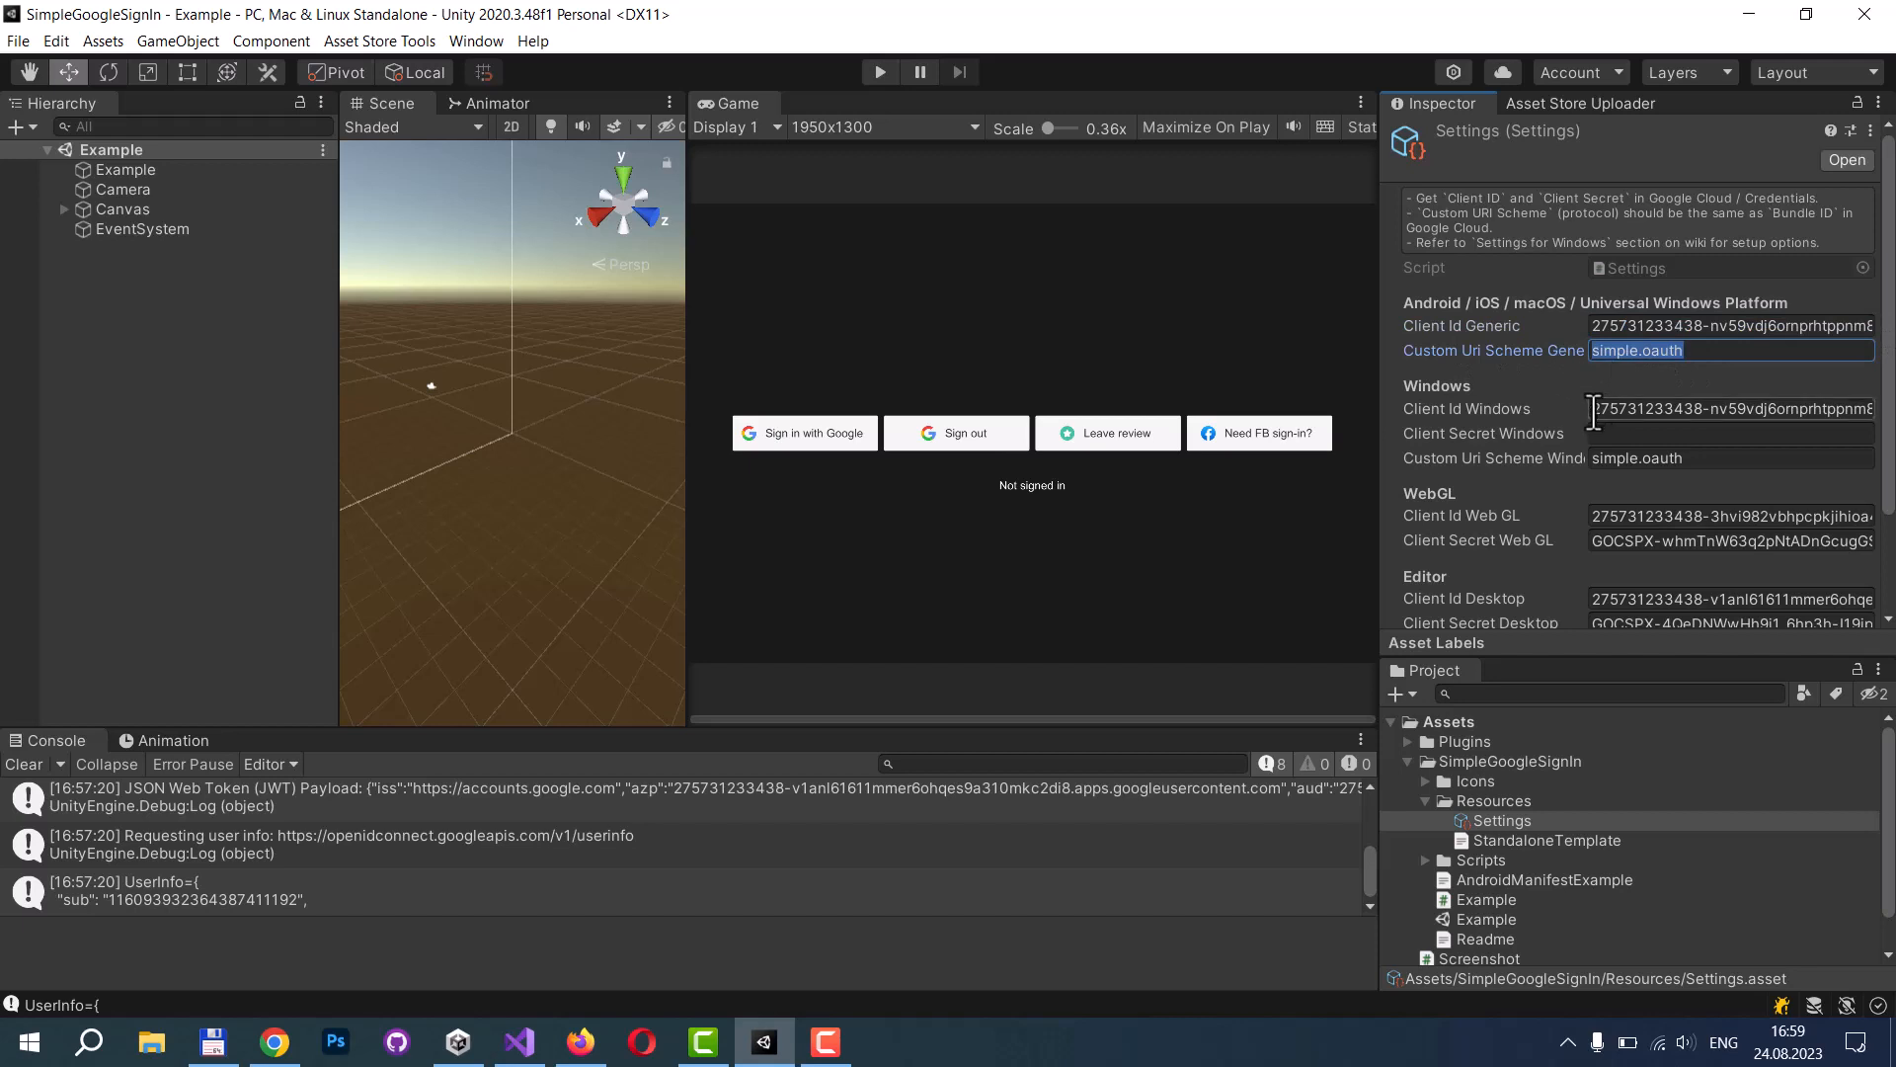
{"action": "left_click", "coordinate": [1730, 408]}
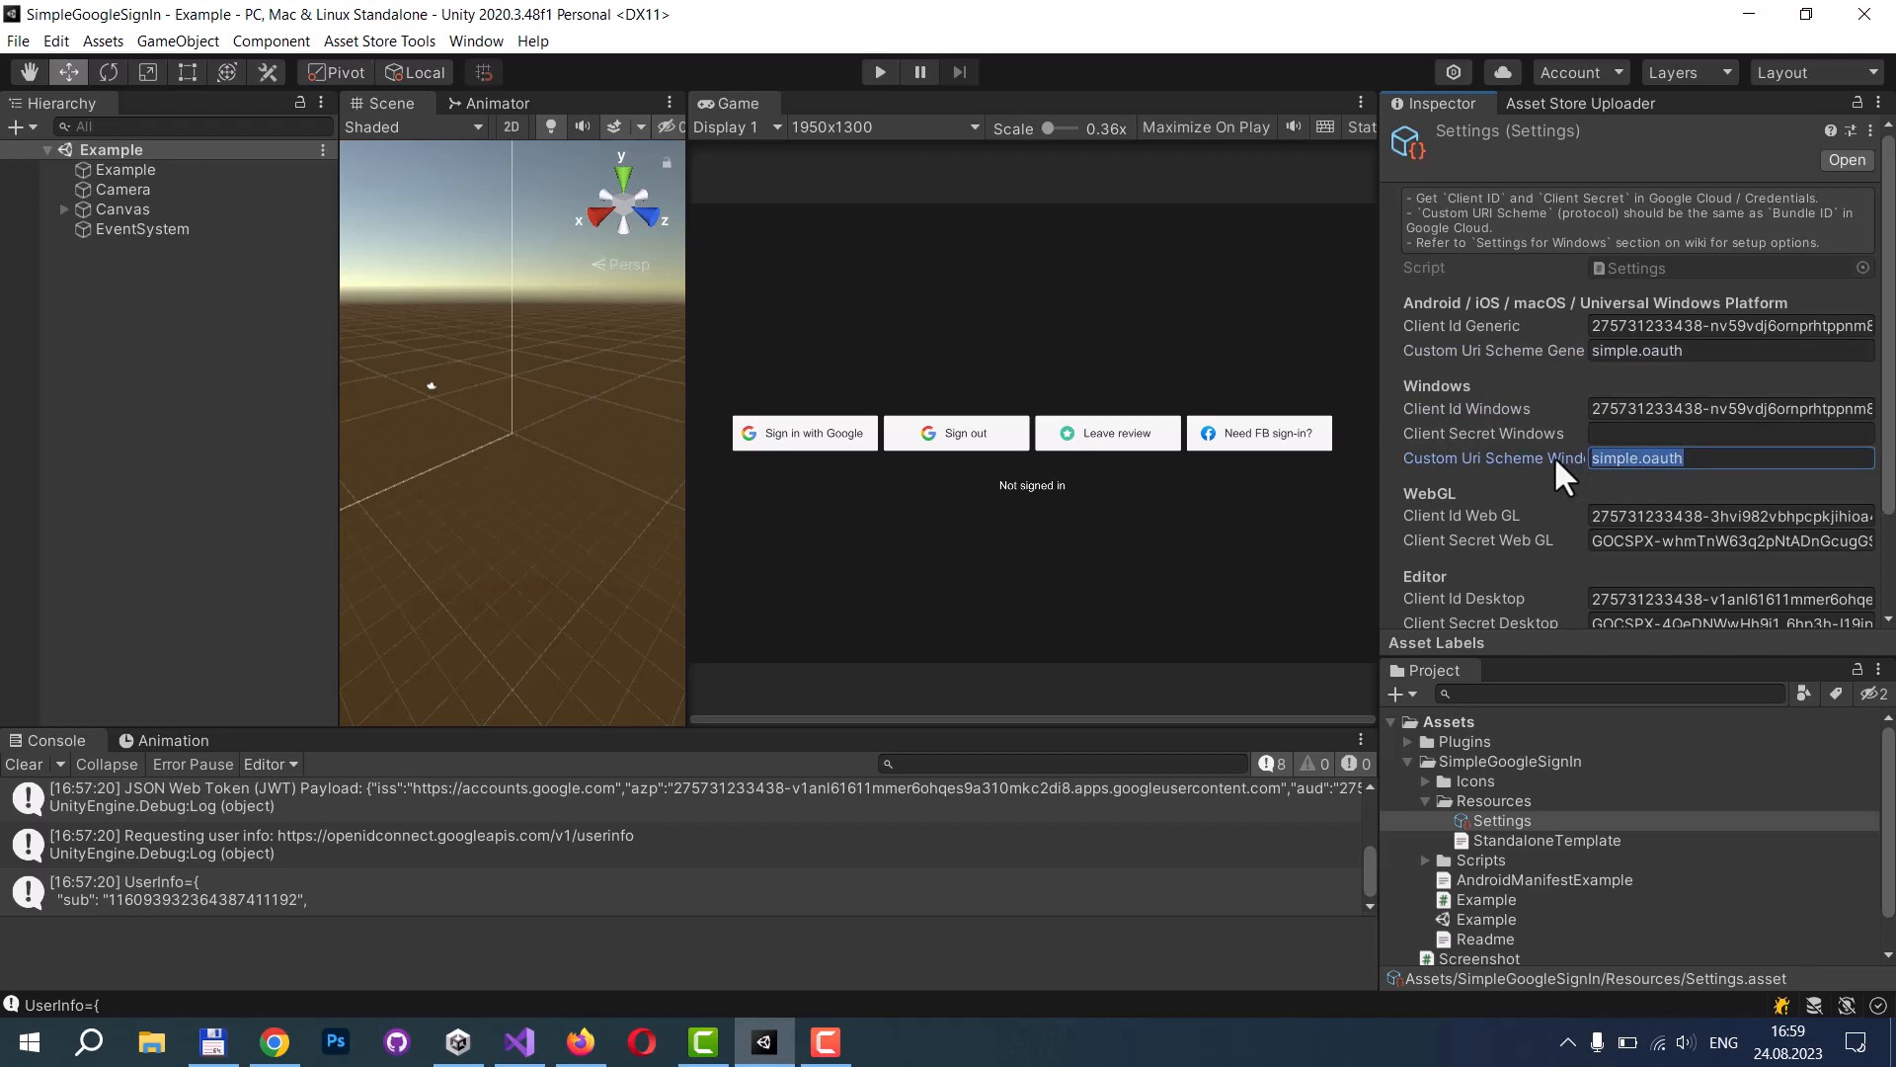
{"action": "mouse_move", "coordinate": [1428, 438]}
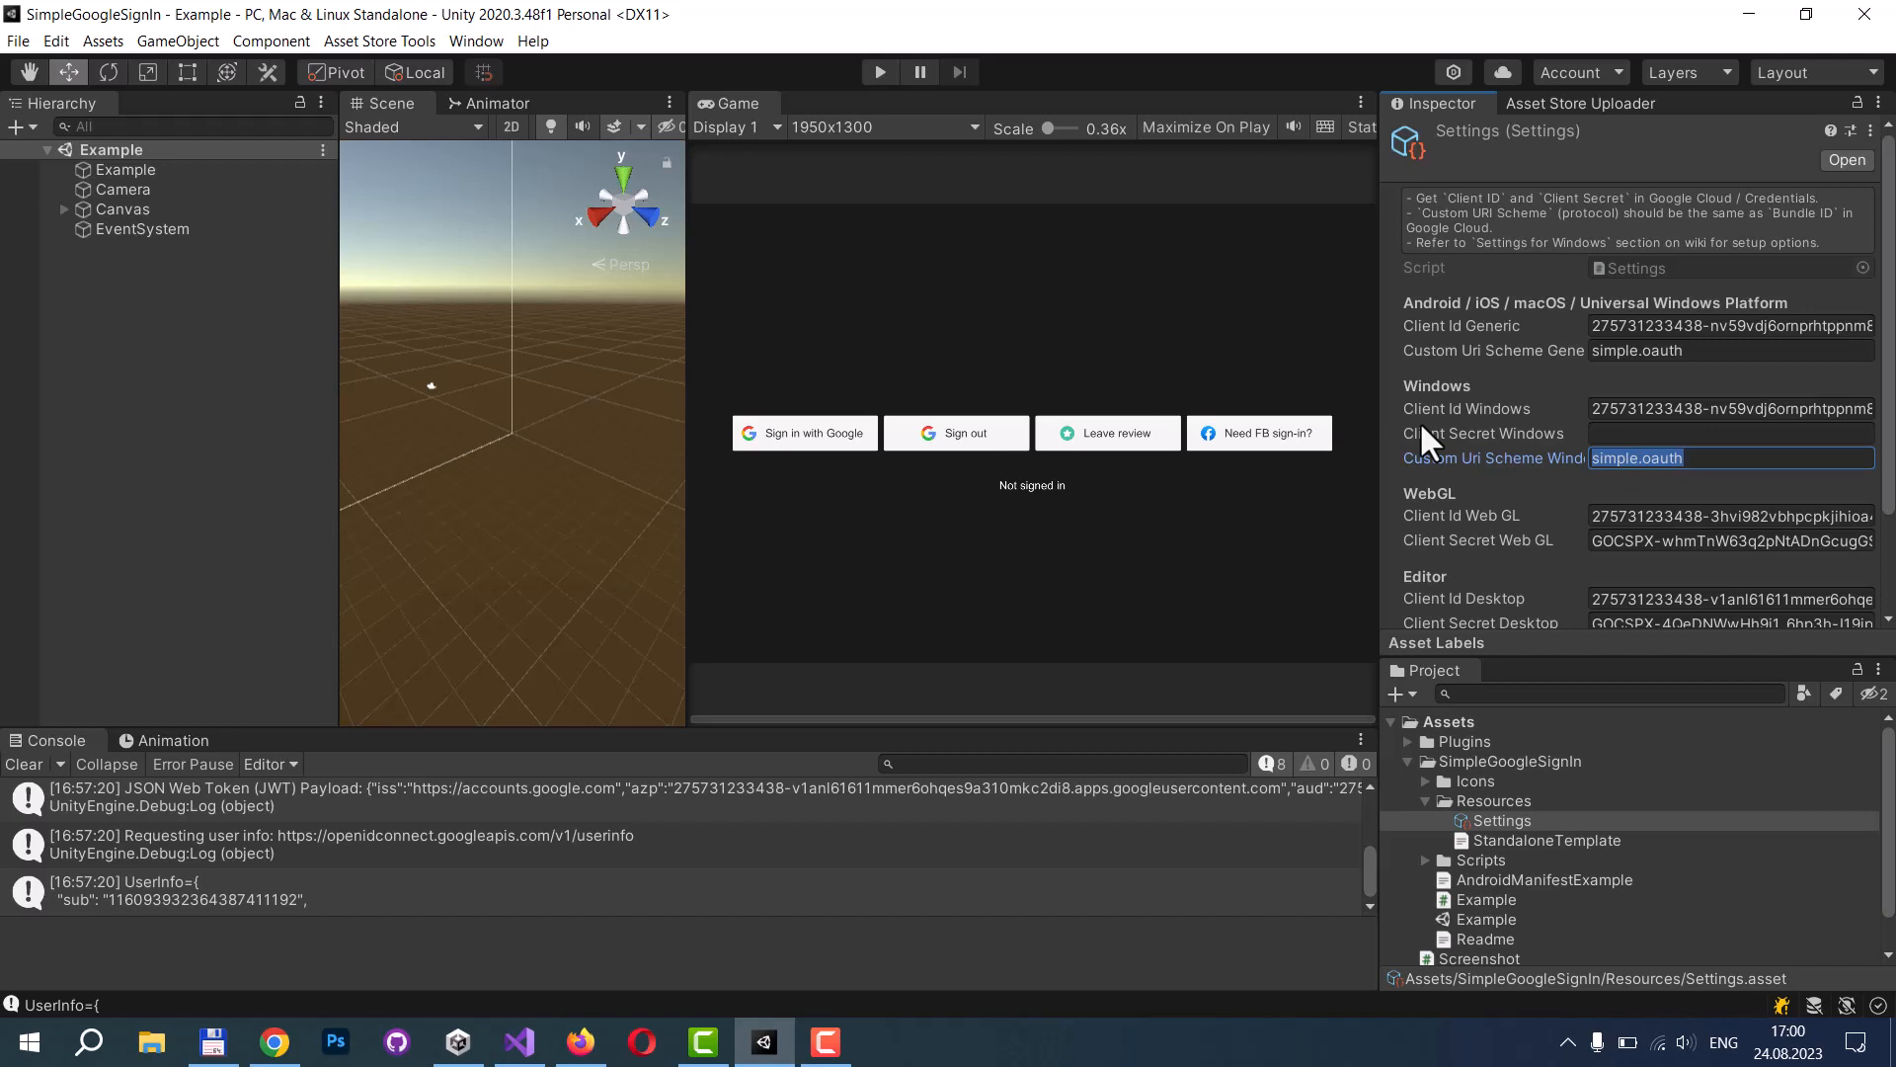
{"action": "mouse_move", "coordinate": [1510, 842]}
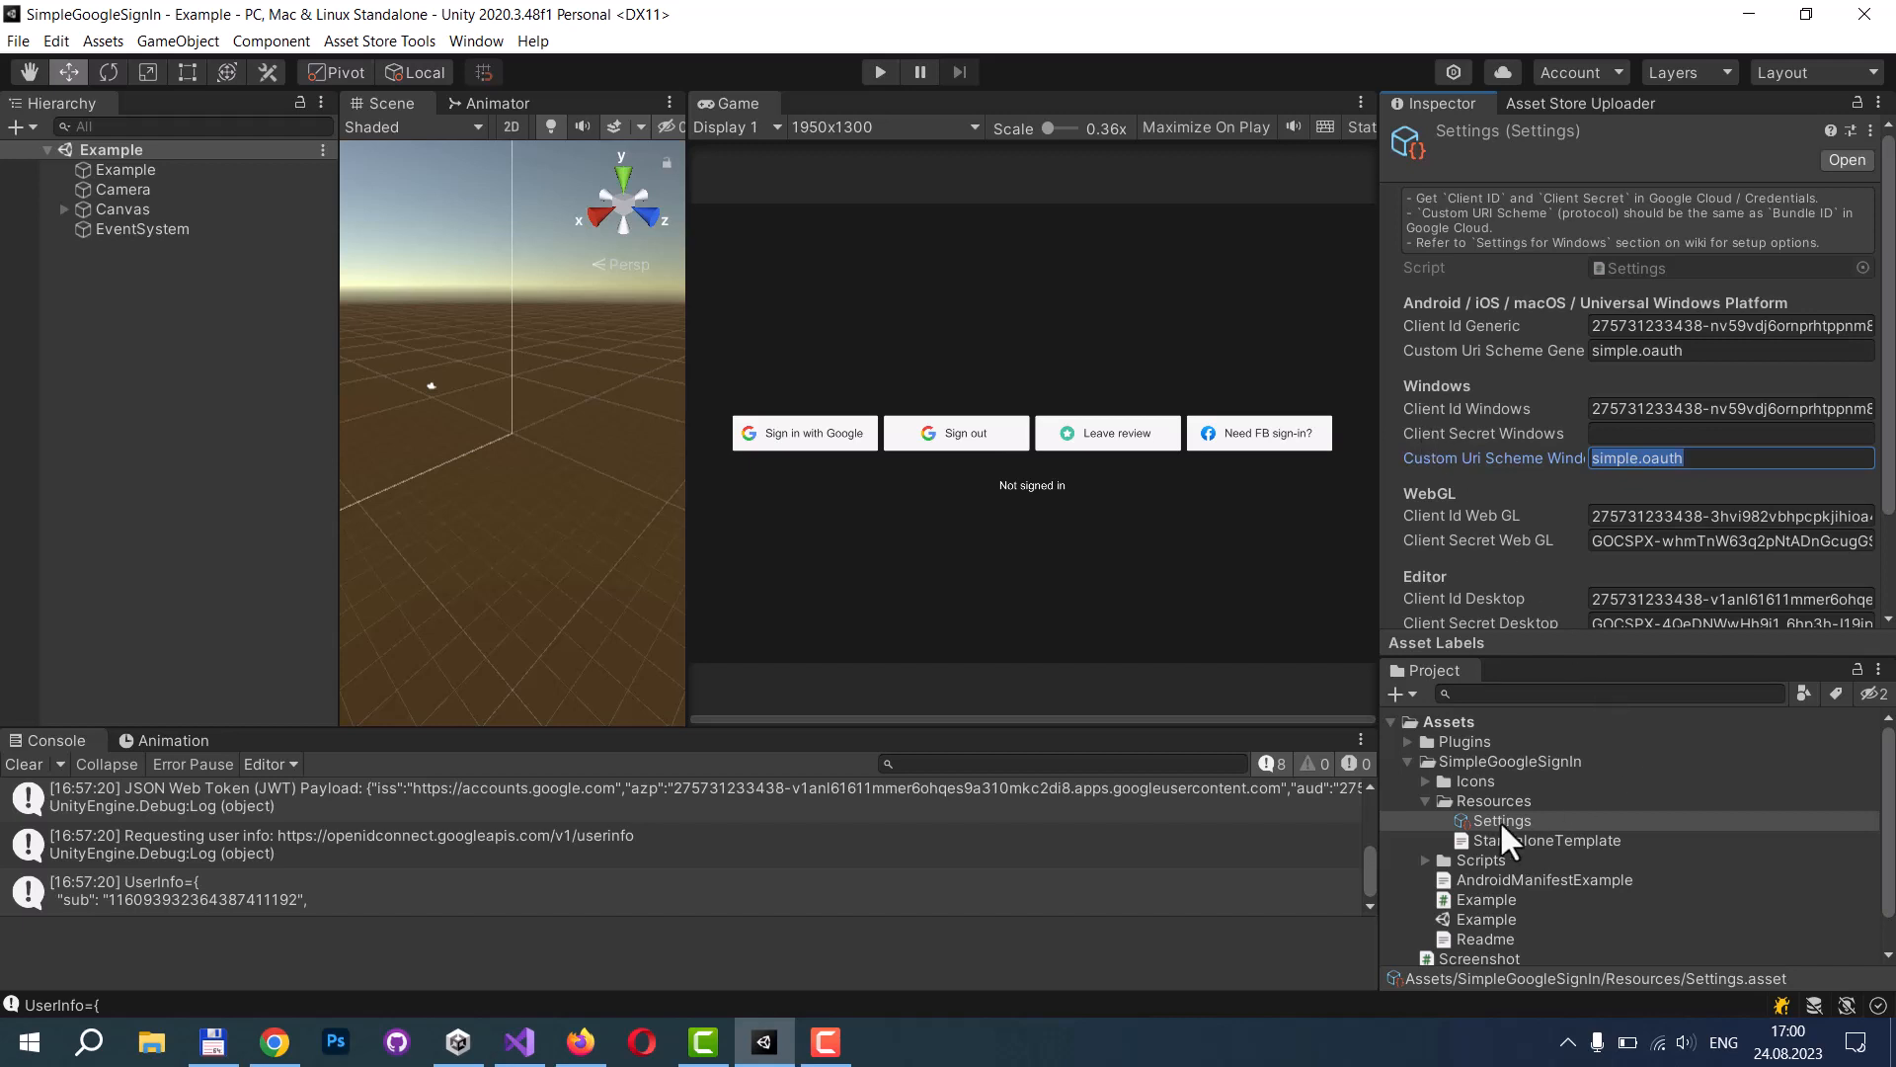
{"action": "mouse_move", "coordinate": [1508, 842]}
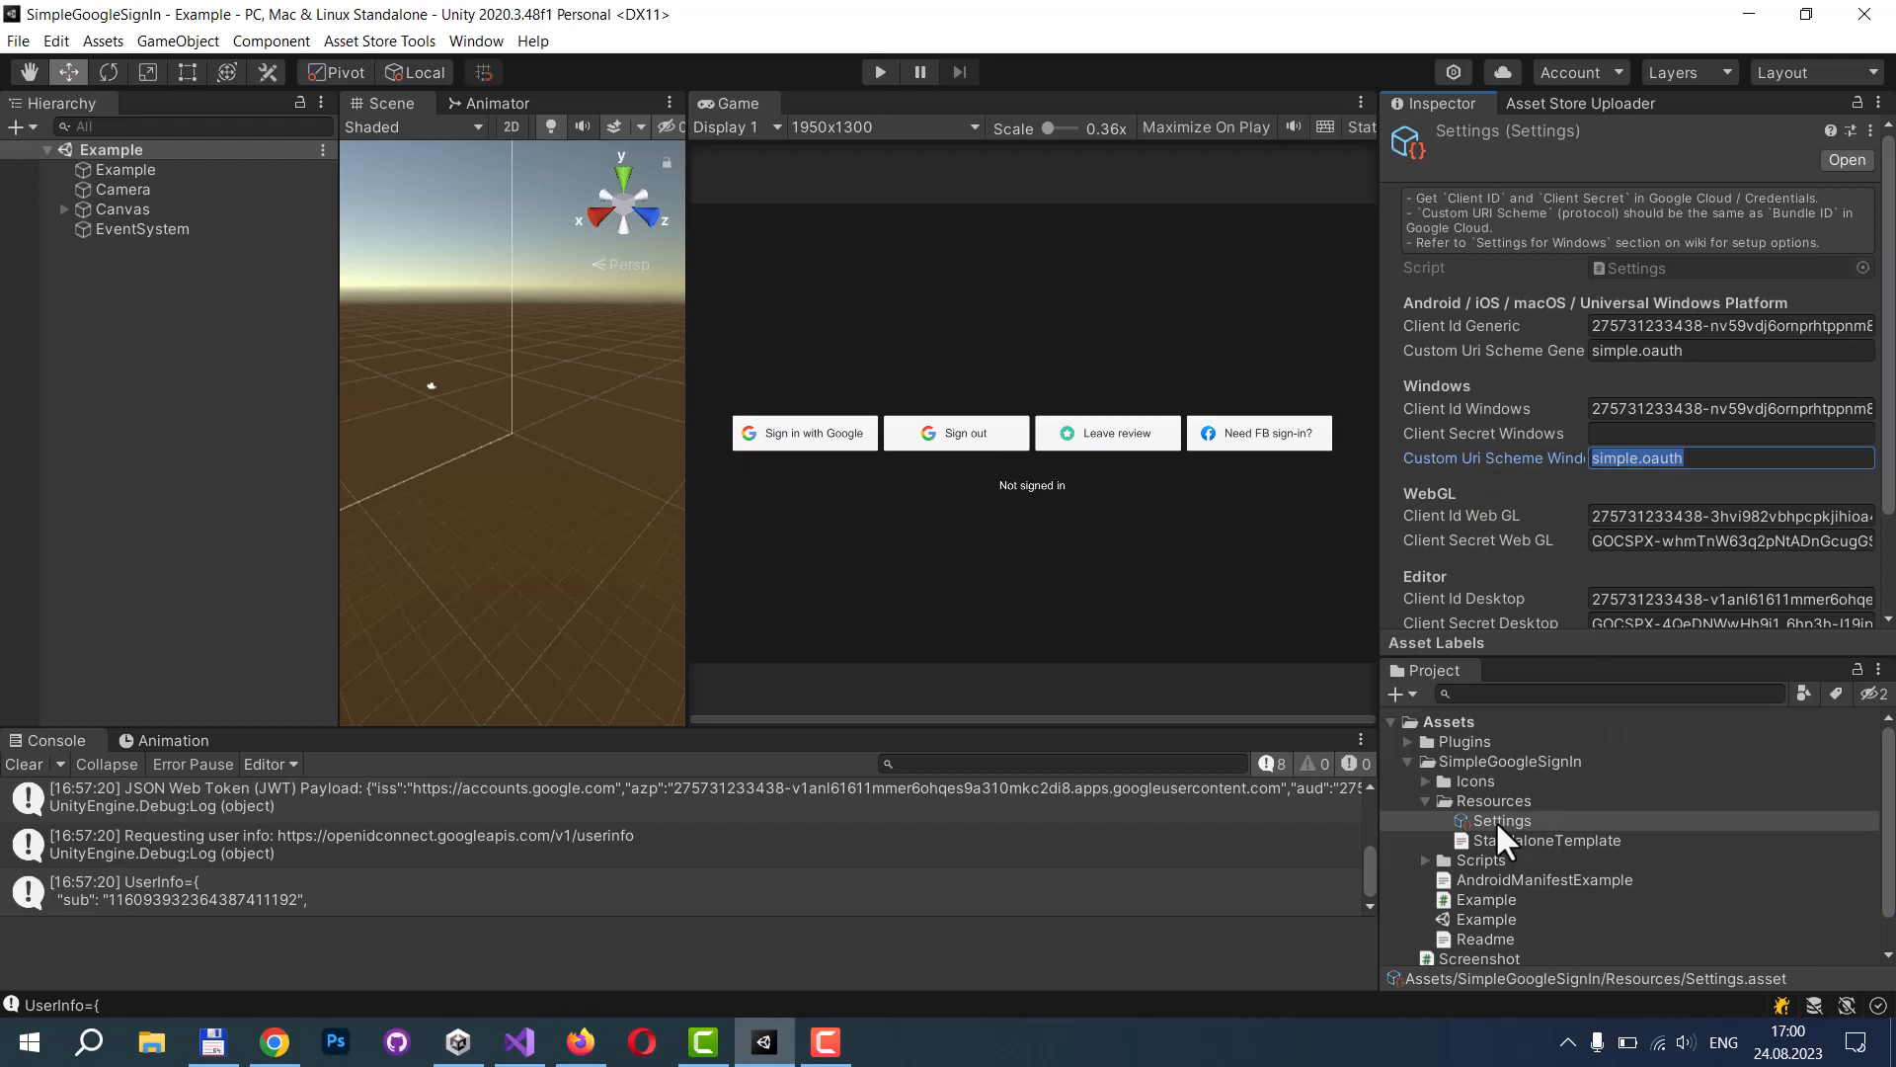
{"action": "left_click", "coordinate": [1499, 860]}
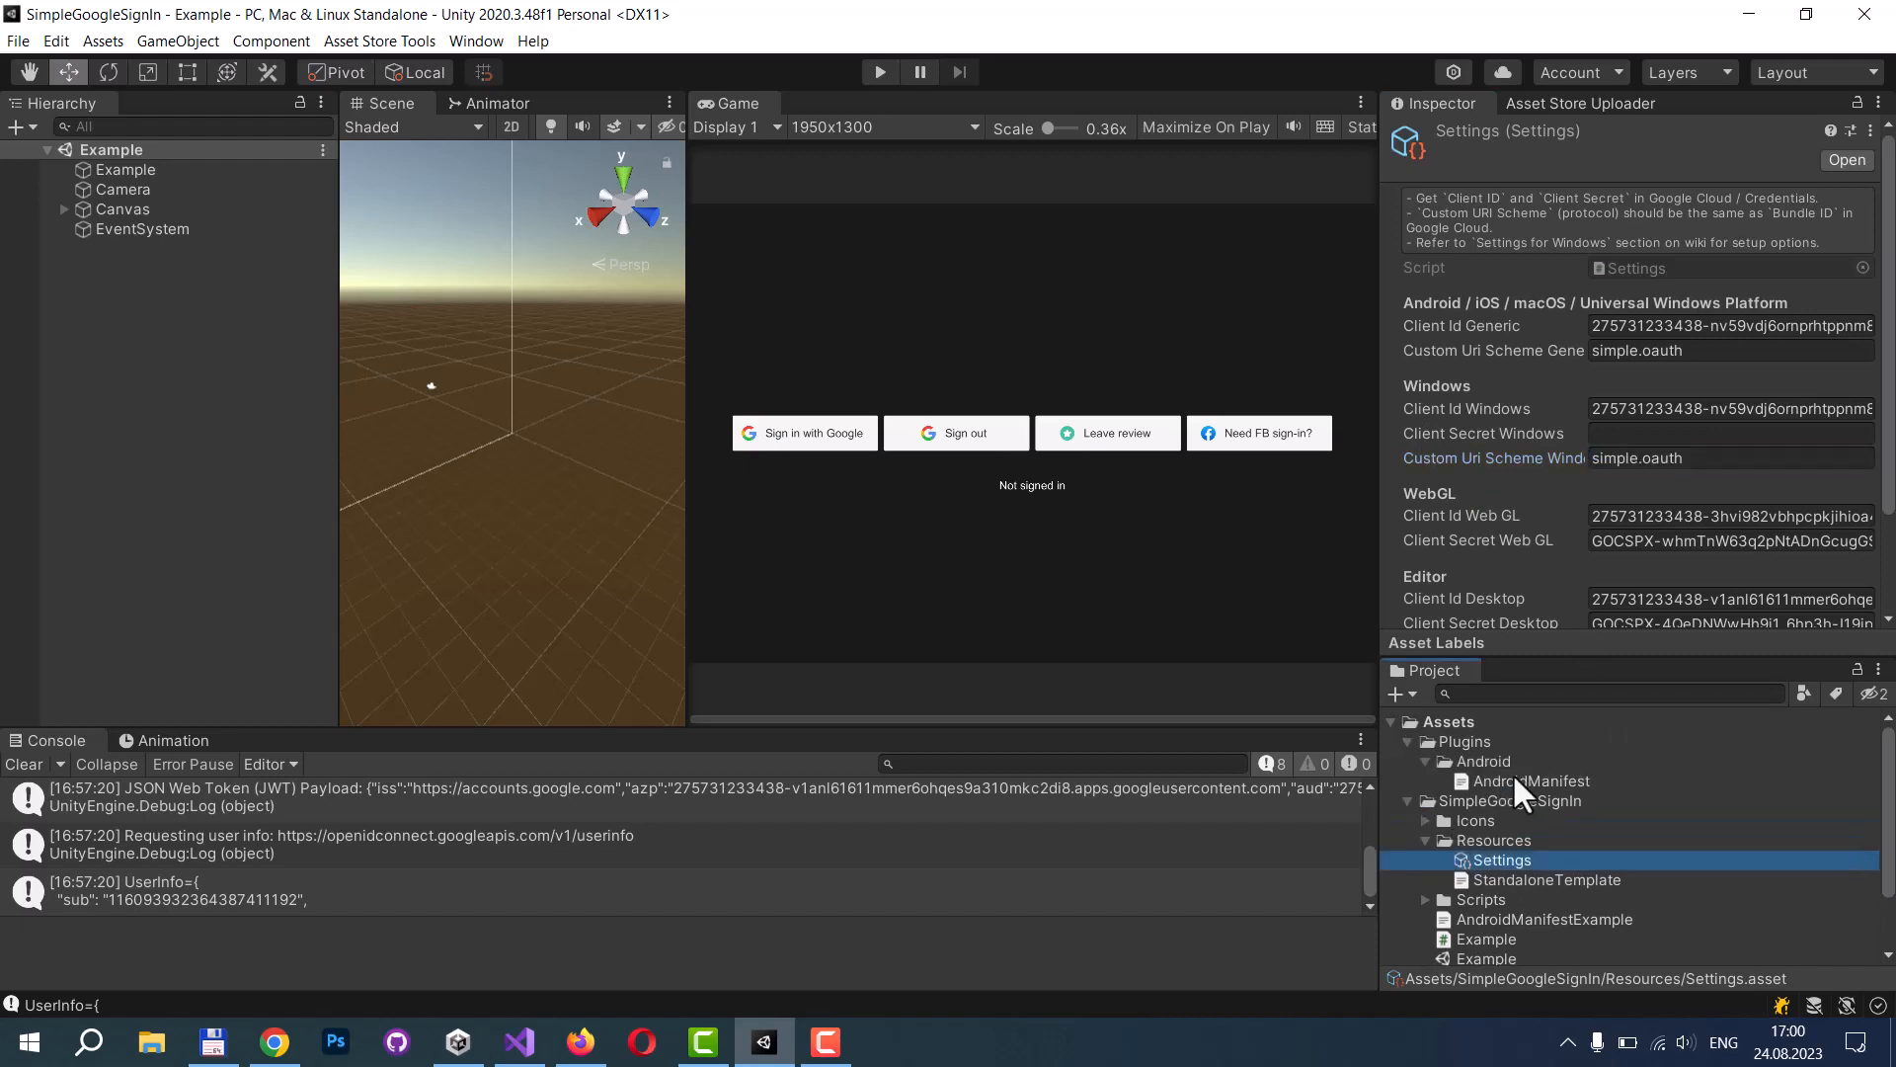
View Plugins/Android/AndroidManifest down to its intent-filter simple.oauth data scheme.
{"action": "left_click", "coordinate": [1530, 780]}
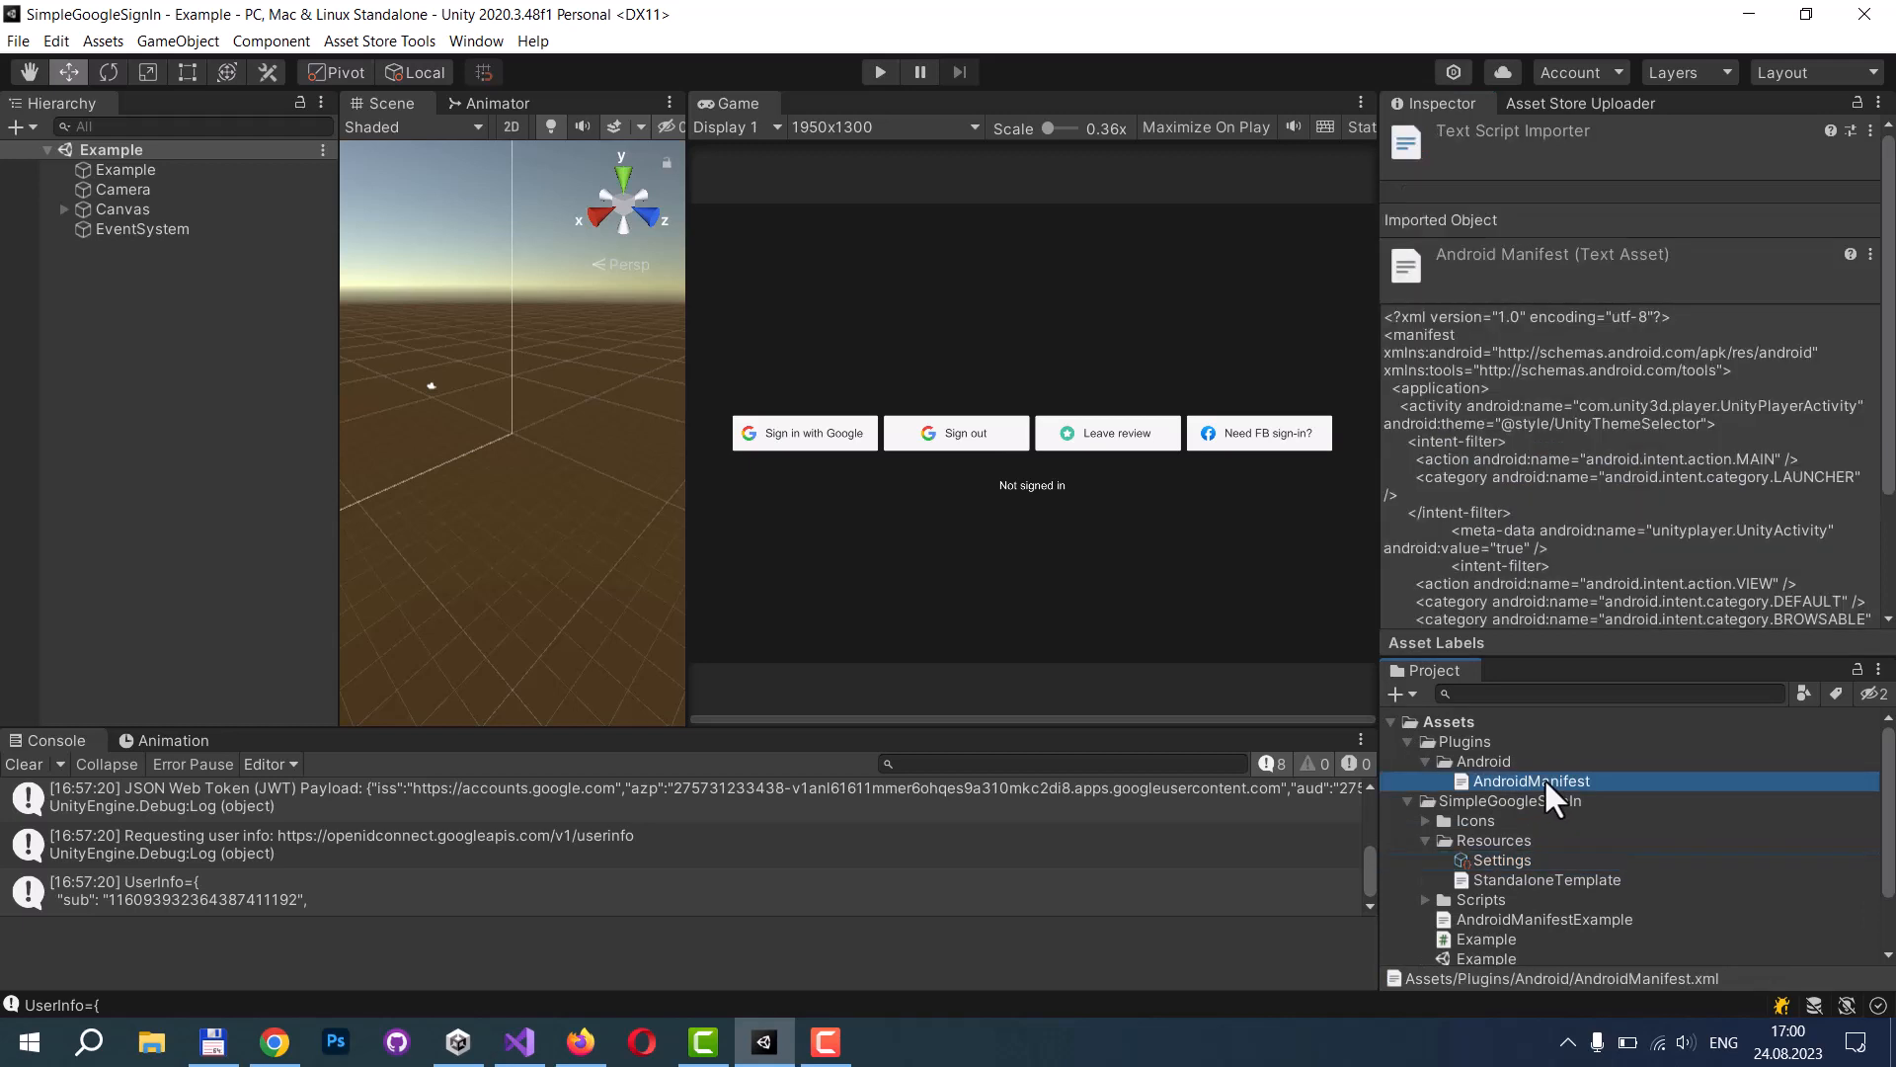
{"action": "scroll", "scroll_direction": "down", "scroll_amount": 3}
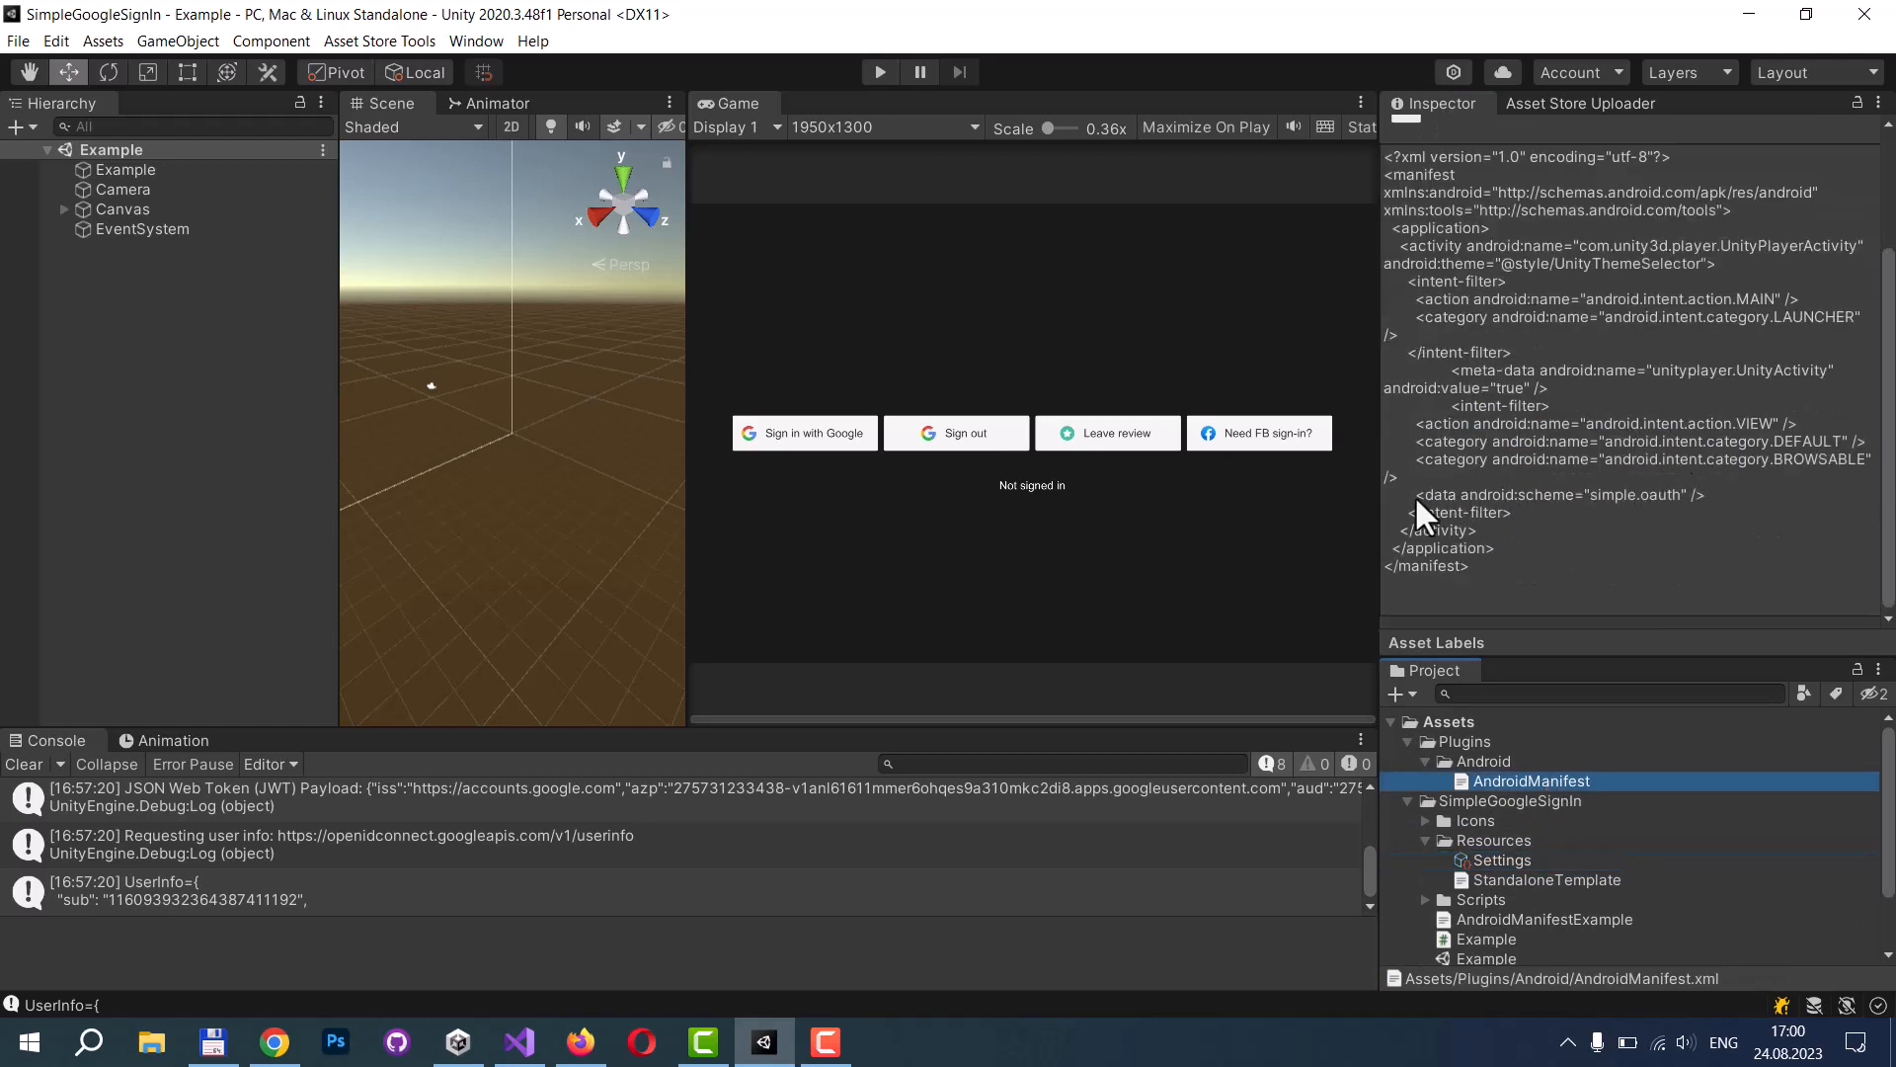
{"action": "mouse_move", "coordinate": [1590, 508]}
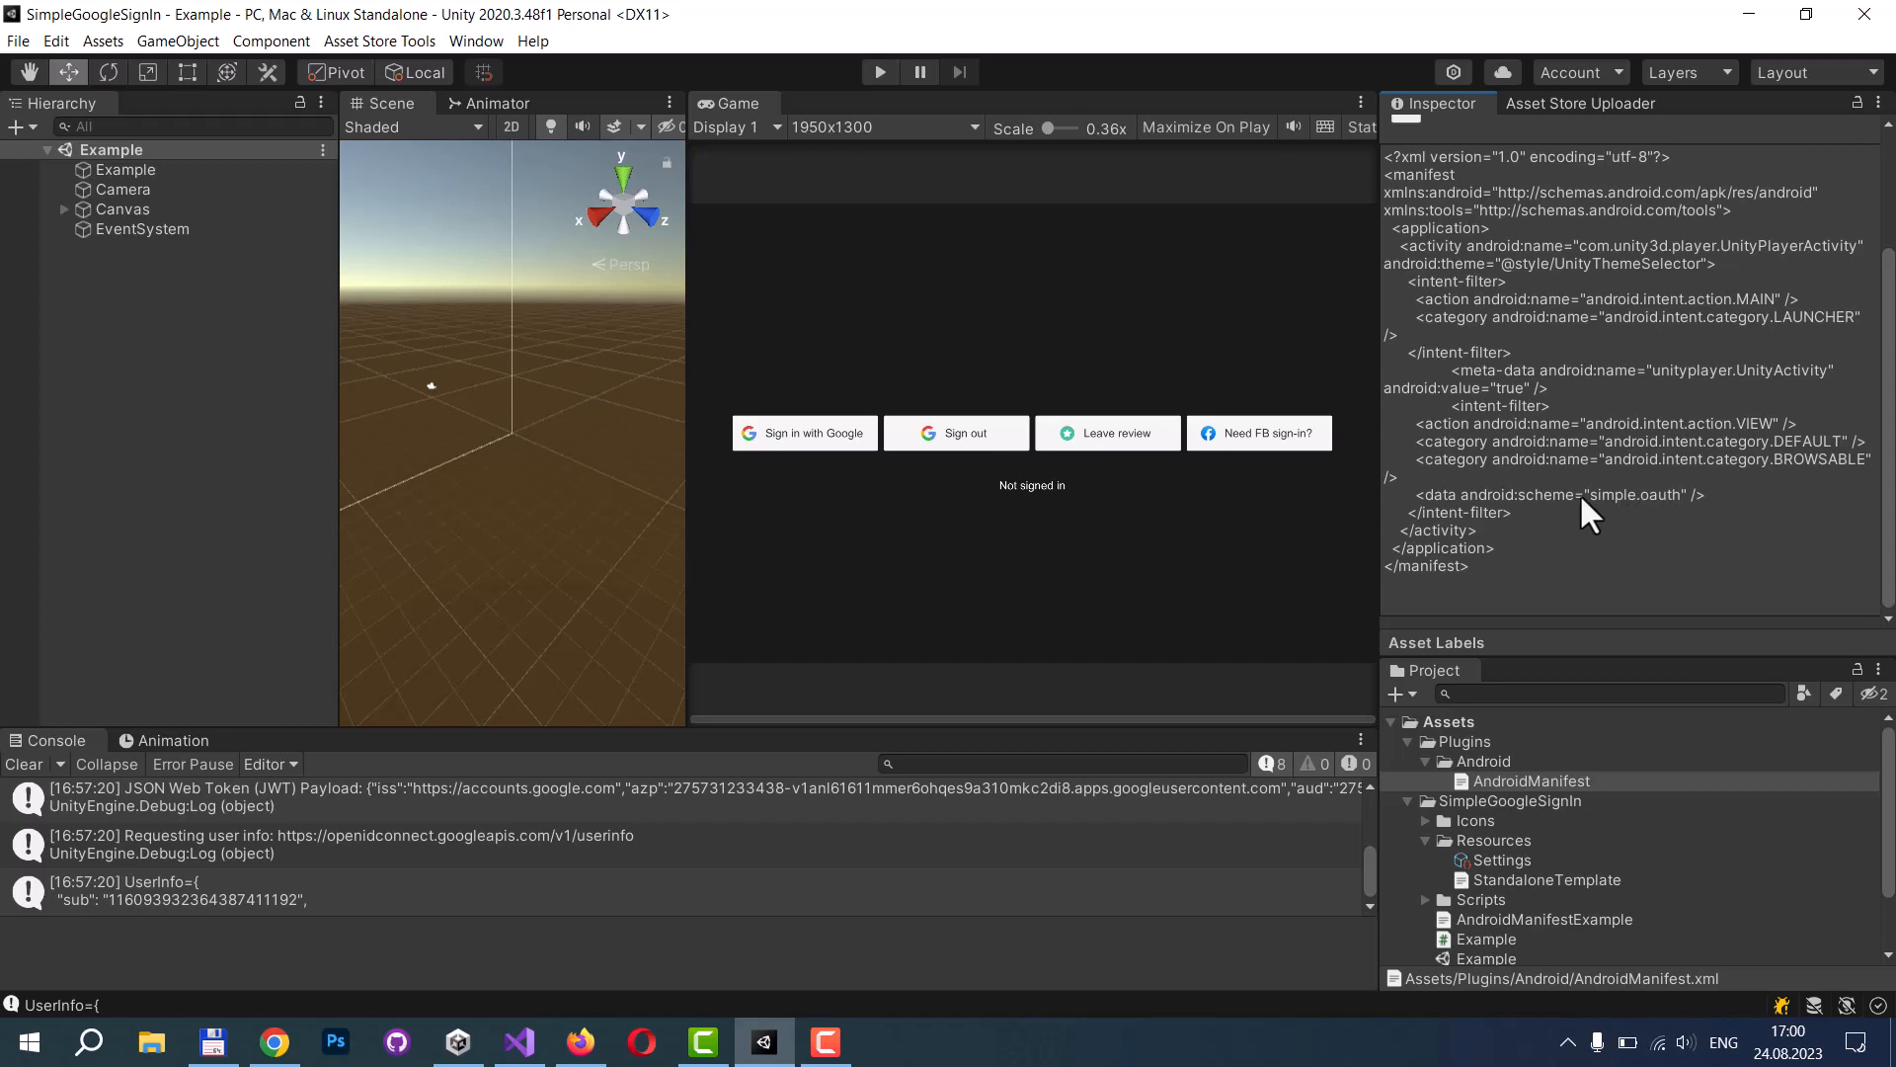
{"action": "mouse_move", "coordinate": [1632, 516]}
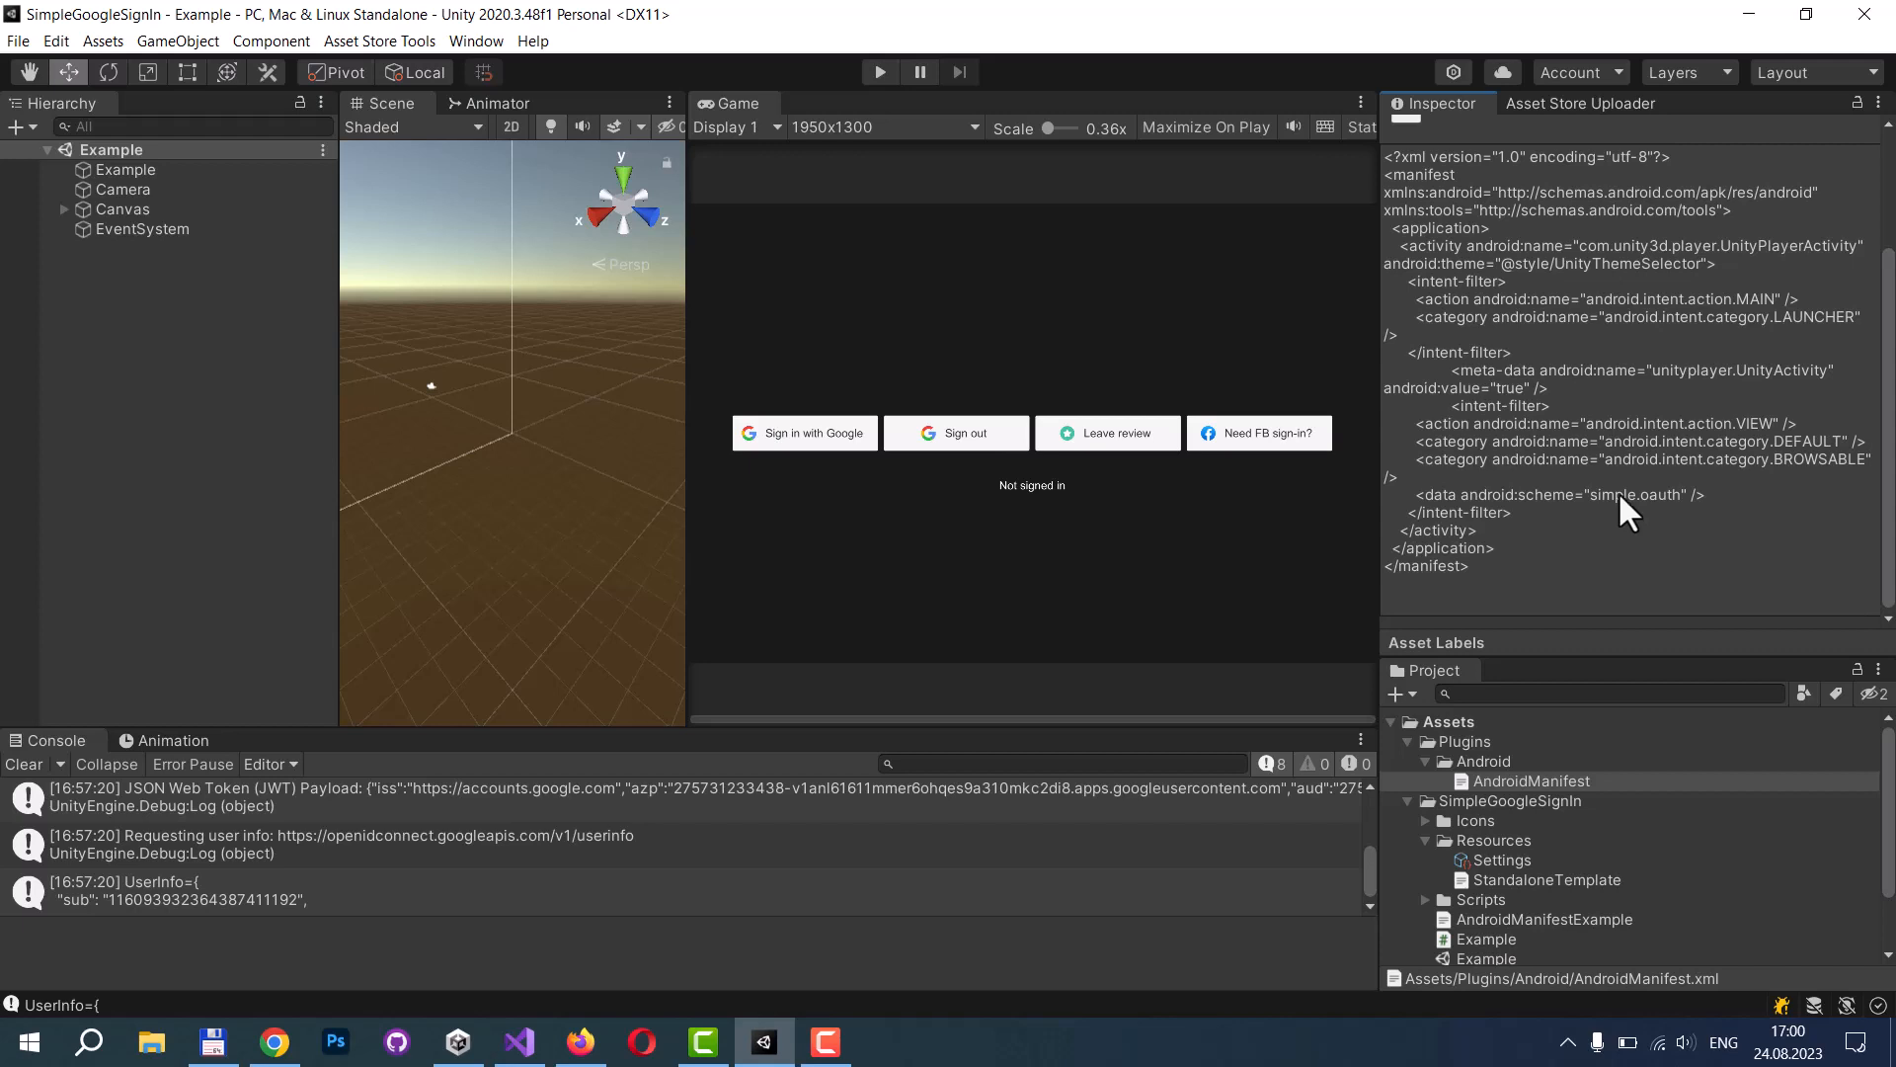
{"action": "mouse_move", "coordinate": [1606, 517]}
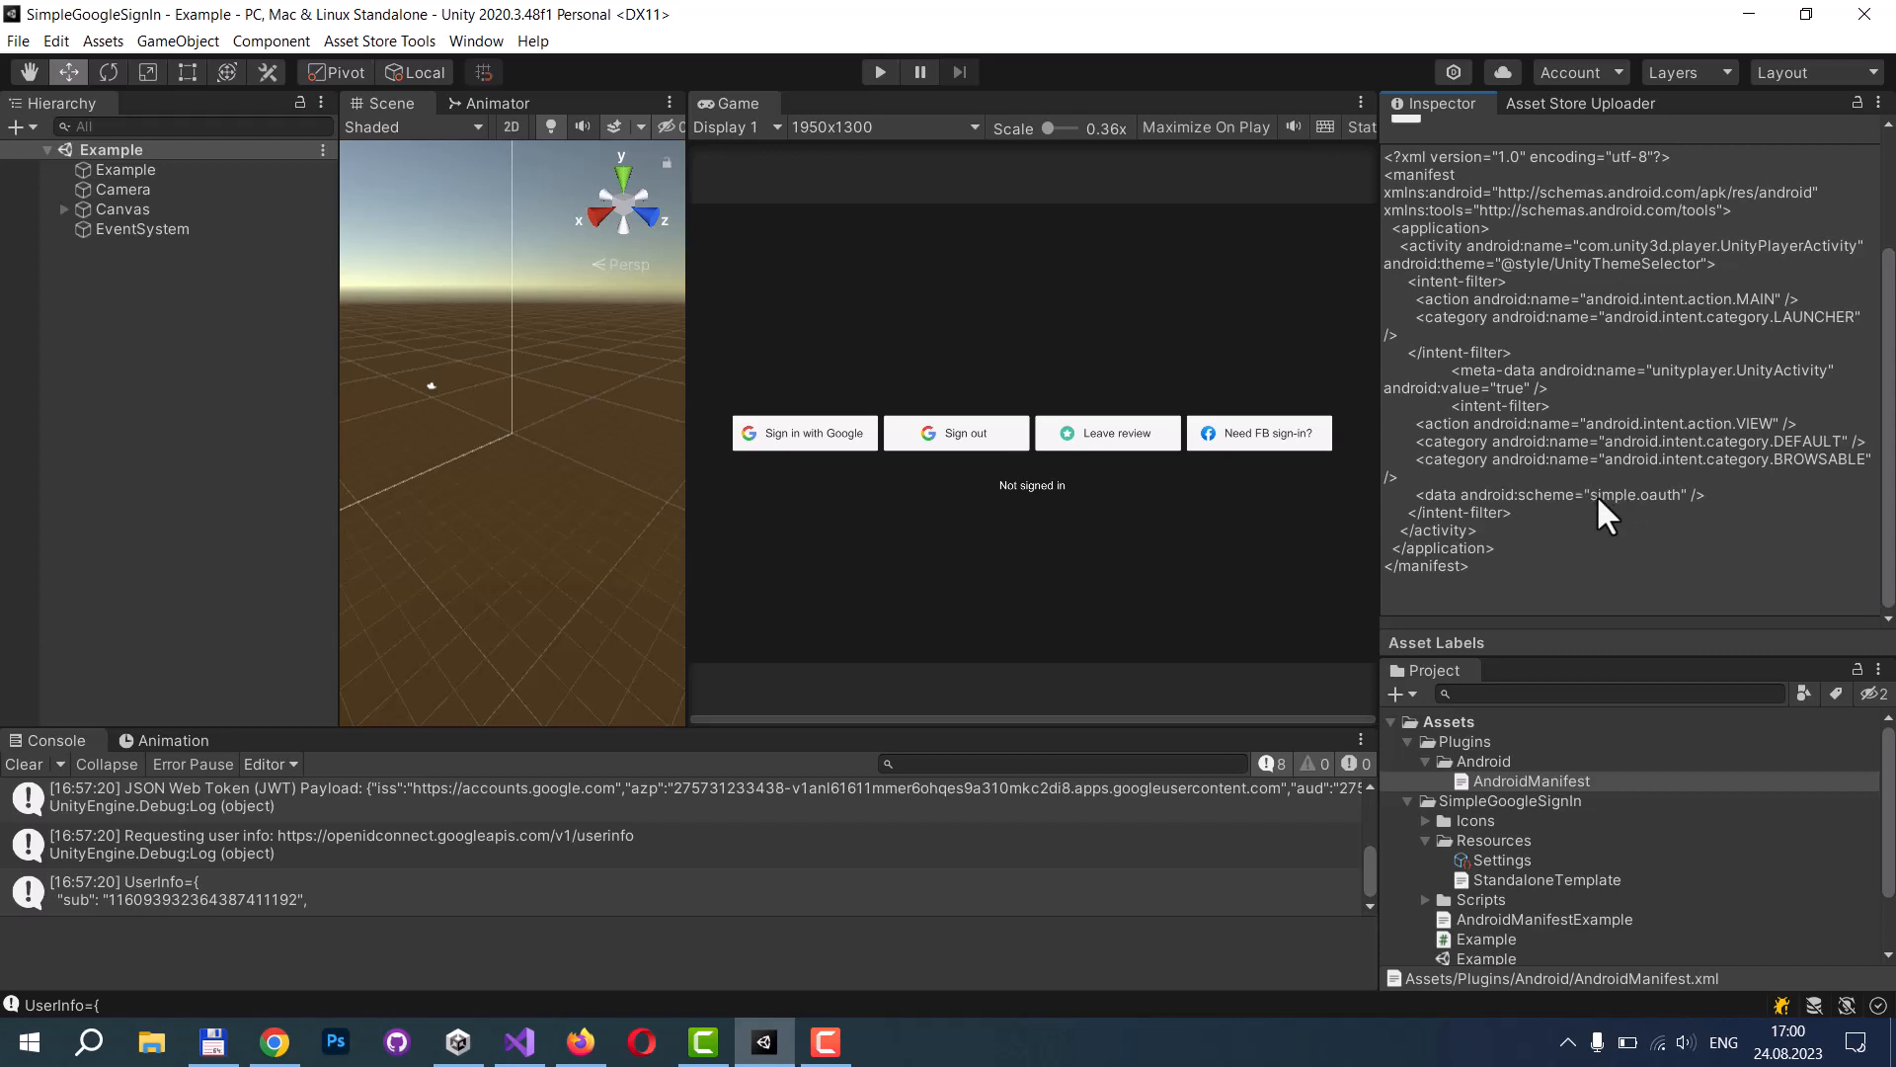
{"action": "mouse_move", "coordinate": [1645, 517]}
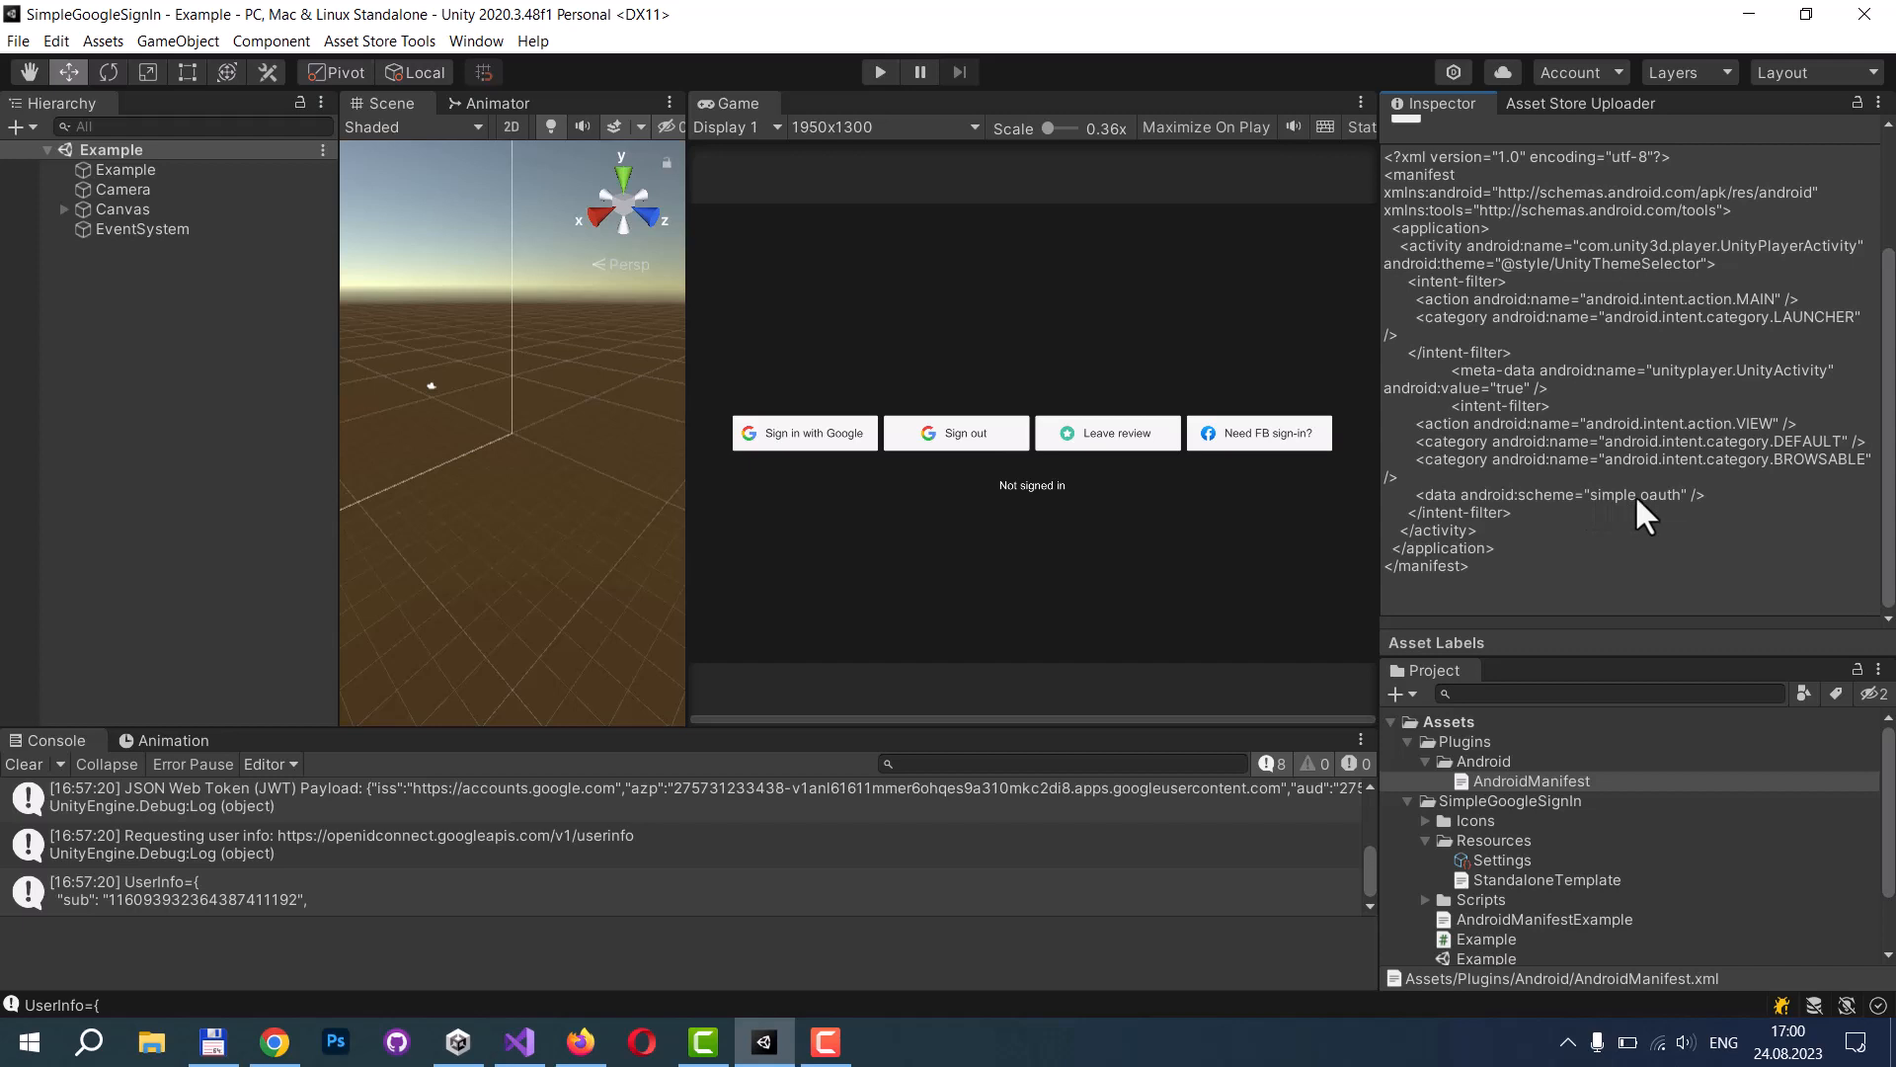
{"action": "mouse_move", "coordinate": [1470, 943]}
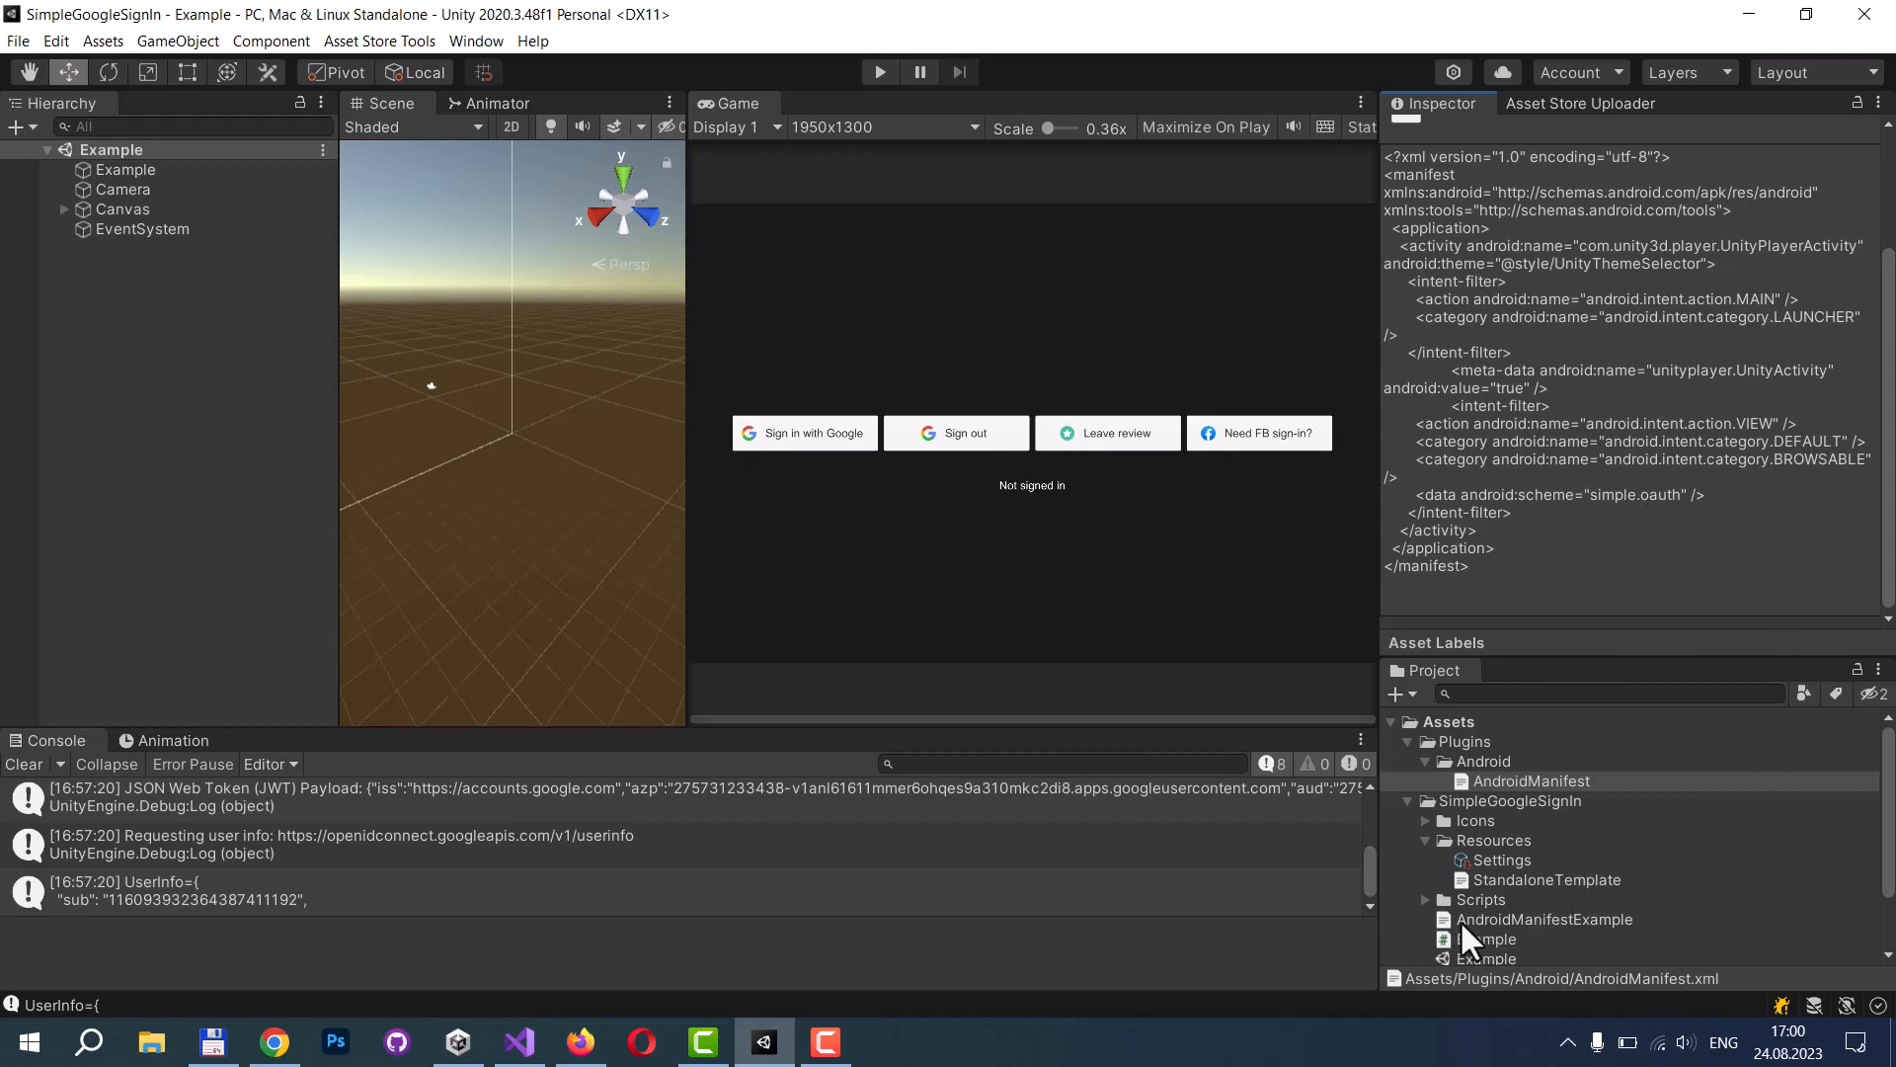
{"action": "mouse_move", "coordinate": [1608, 939]}
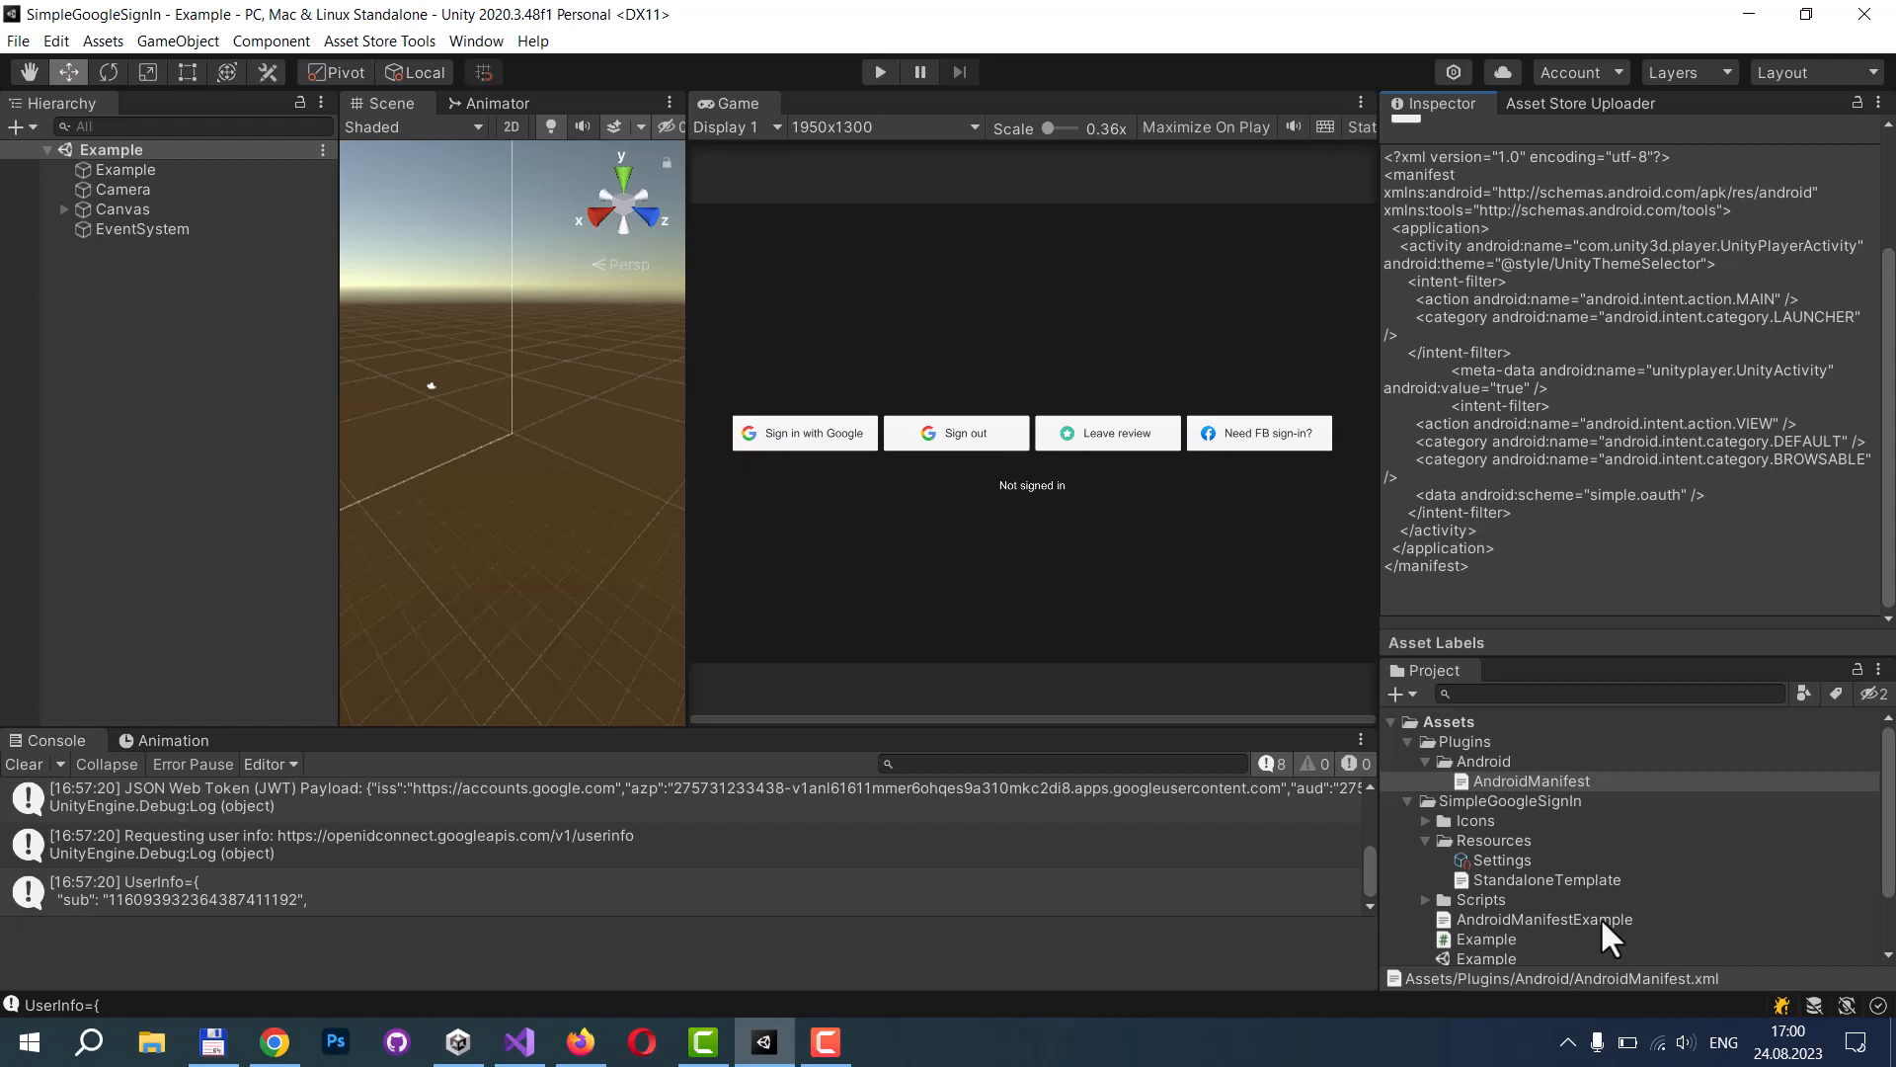
{"action": "mouse_move", "coordinate": [1549, 933]}
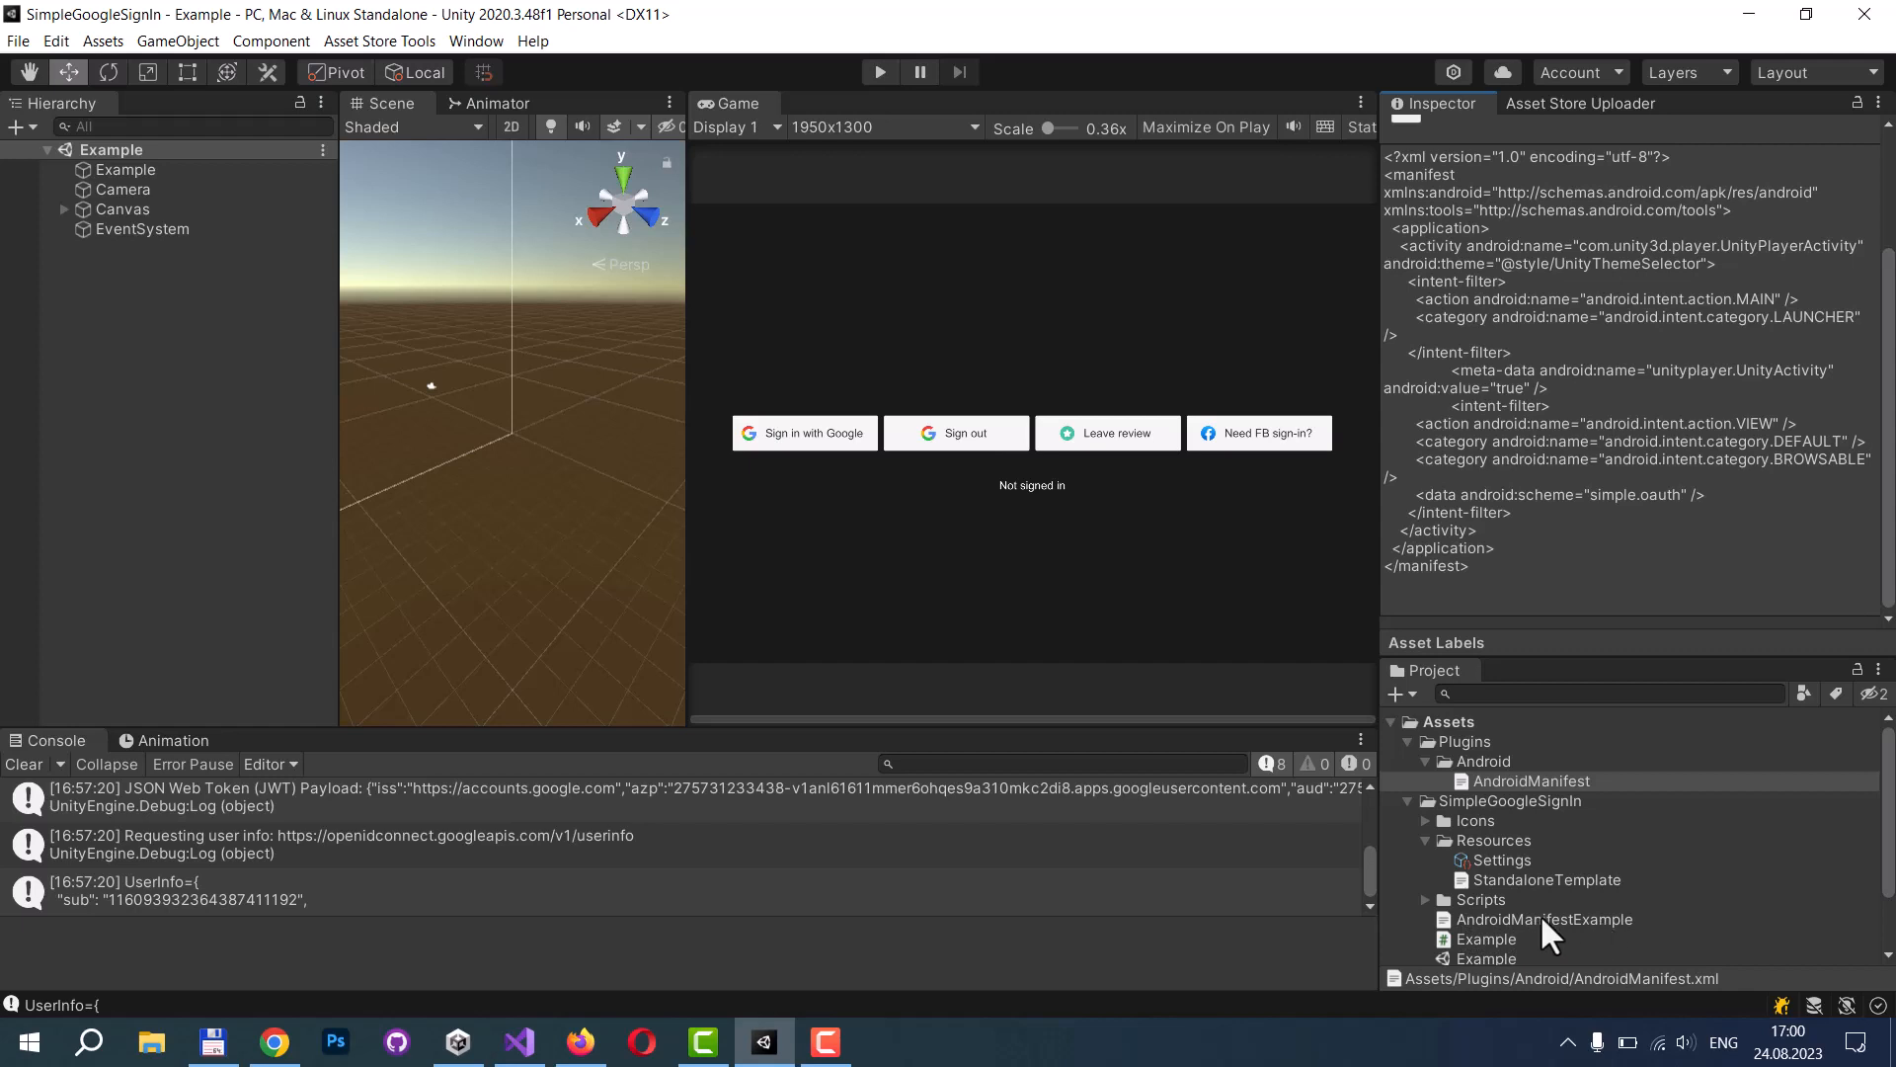
{"action": "mouse_move", "coordinate": [1536, 798]}
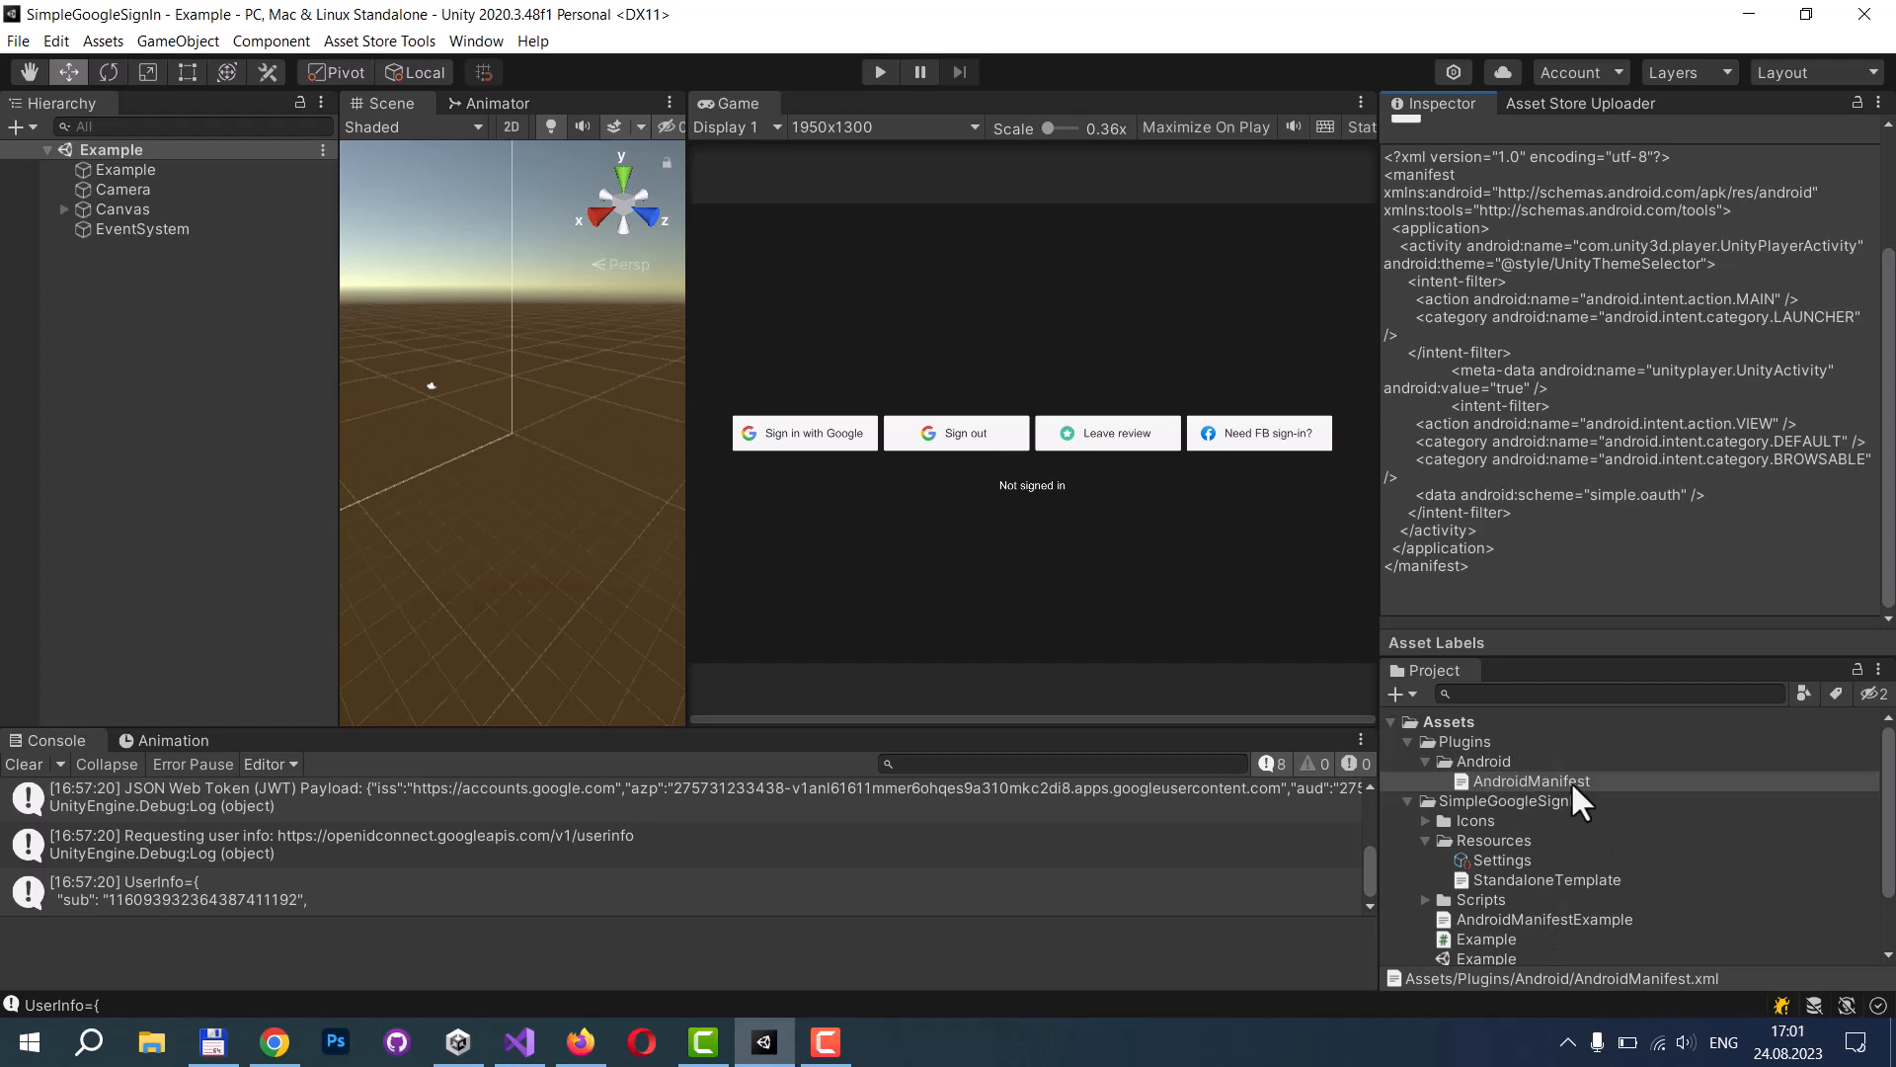
{"action": "mouse_move", "coordinate": [1564, 804]}
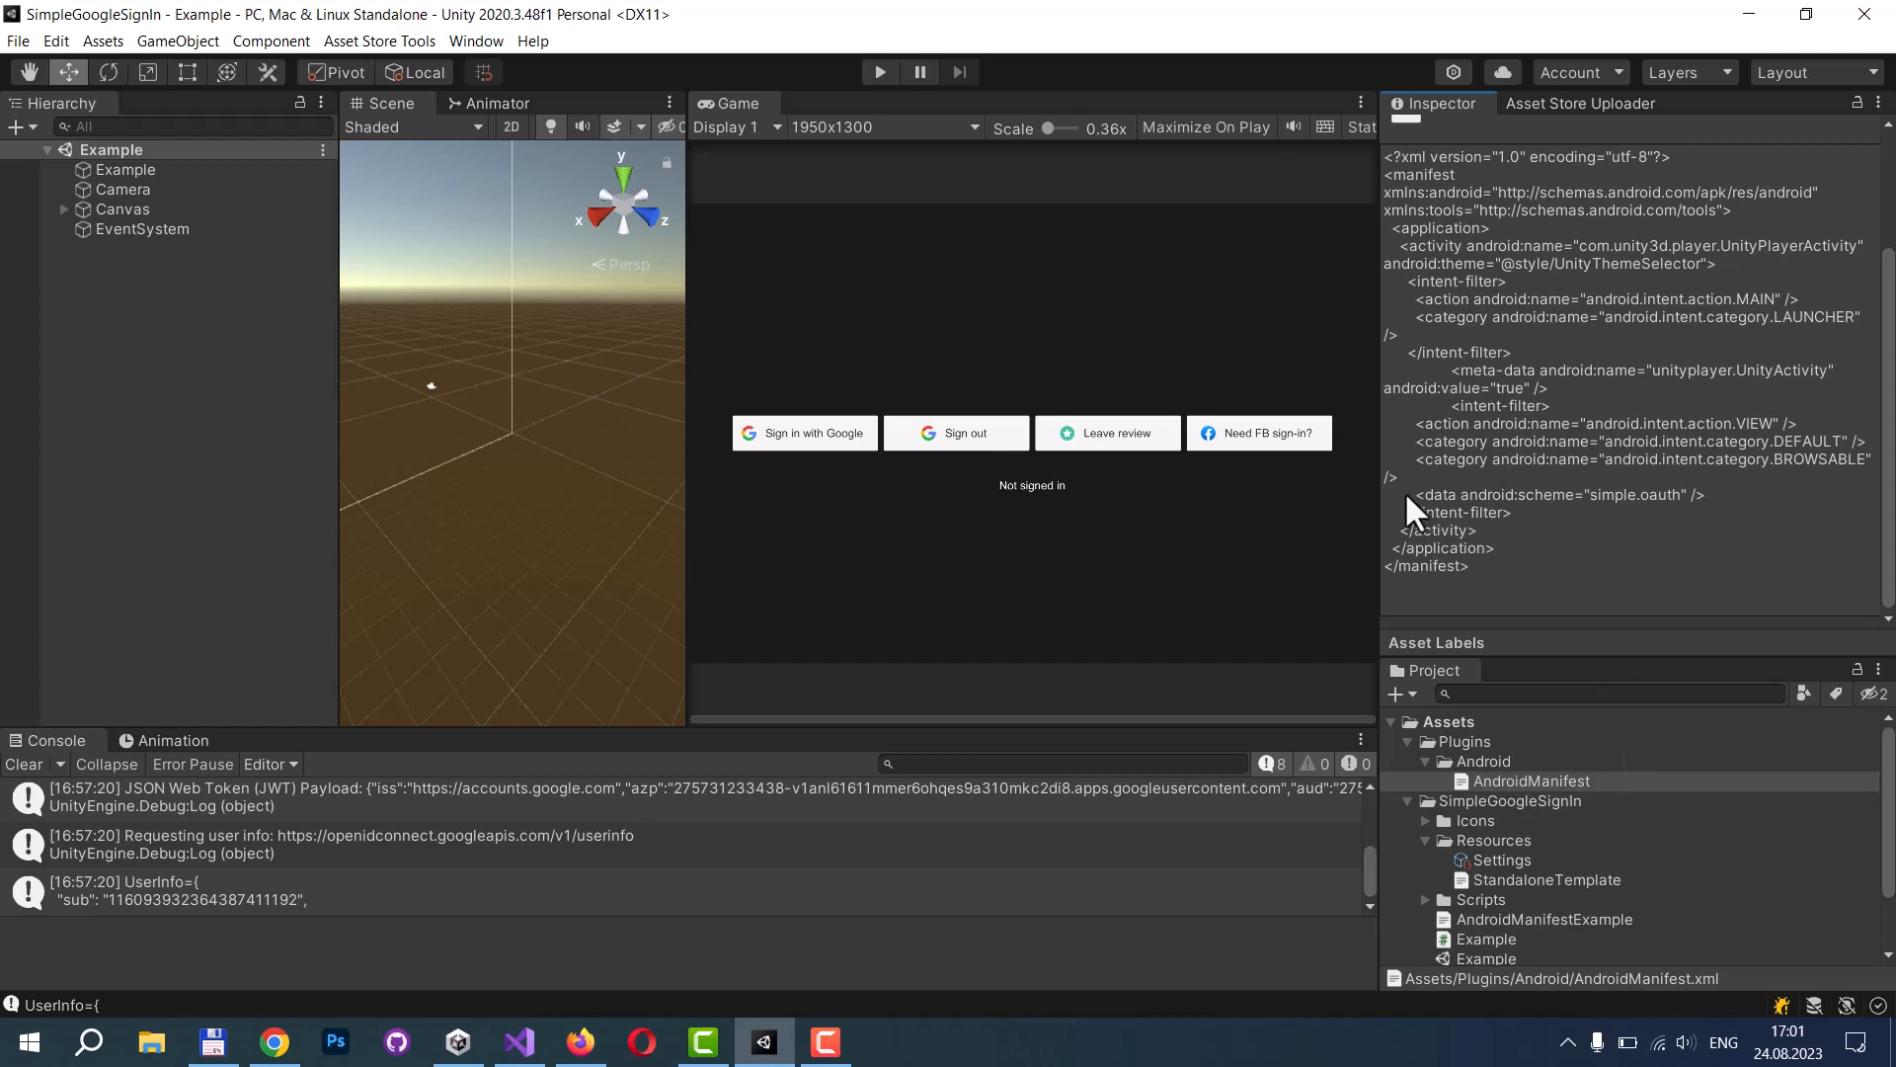
{"action": "mouse_move", "coordinate": [1620, 527]}
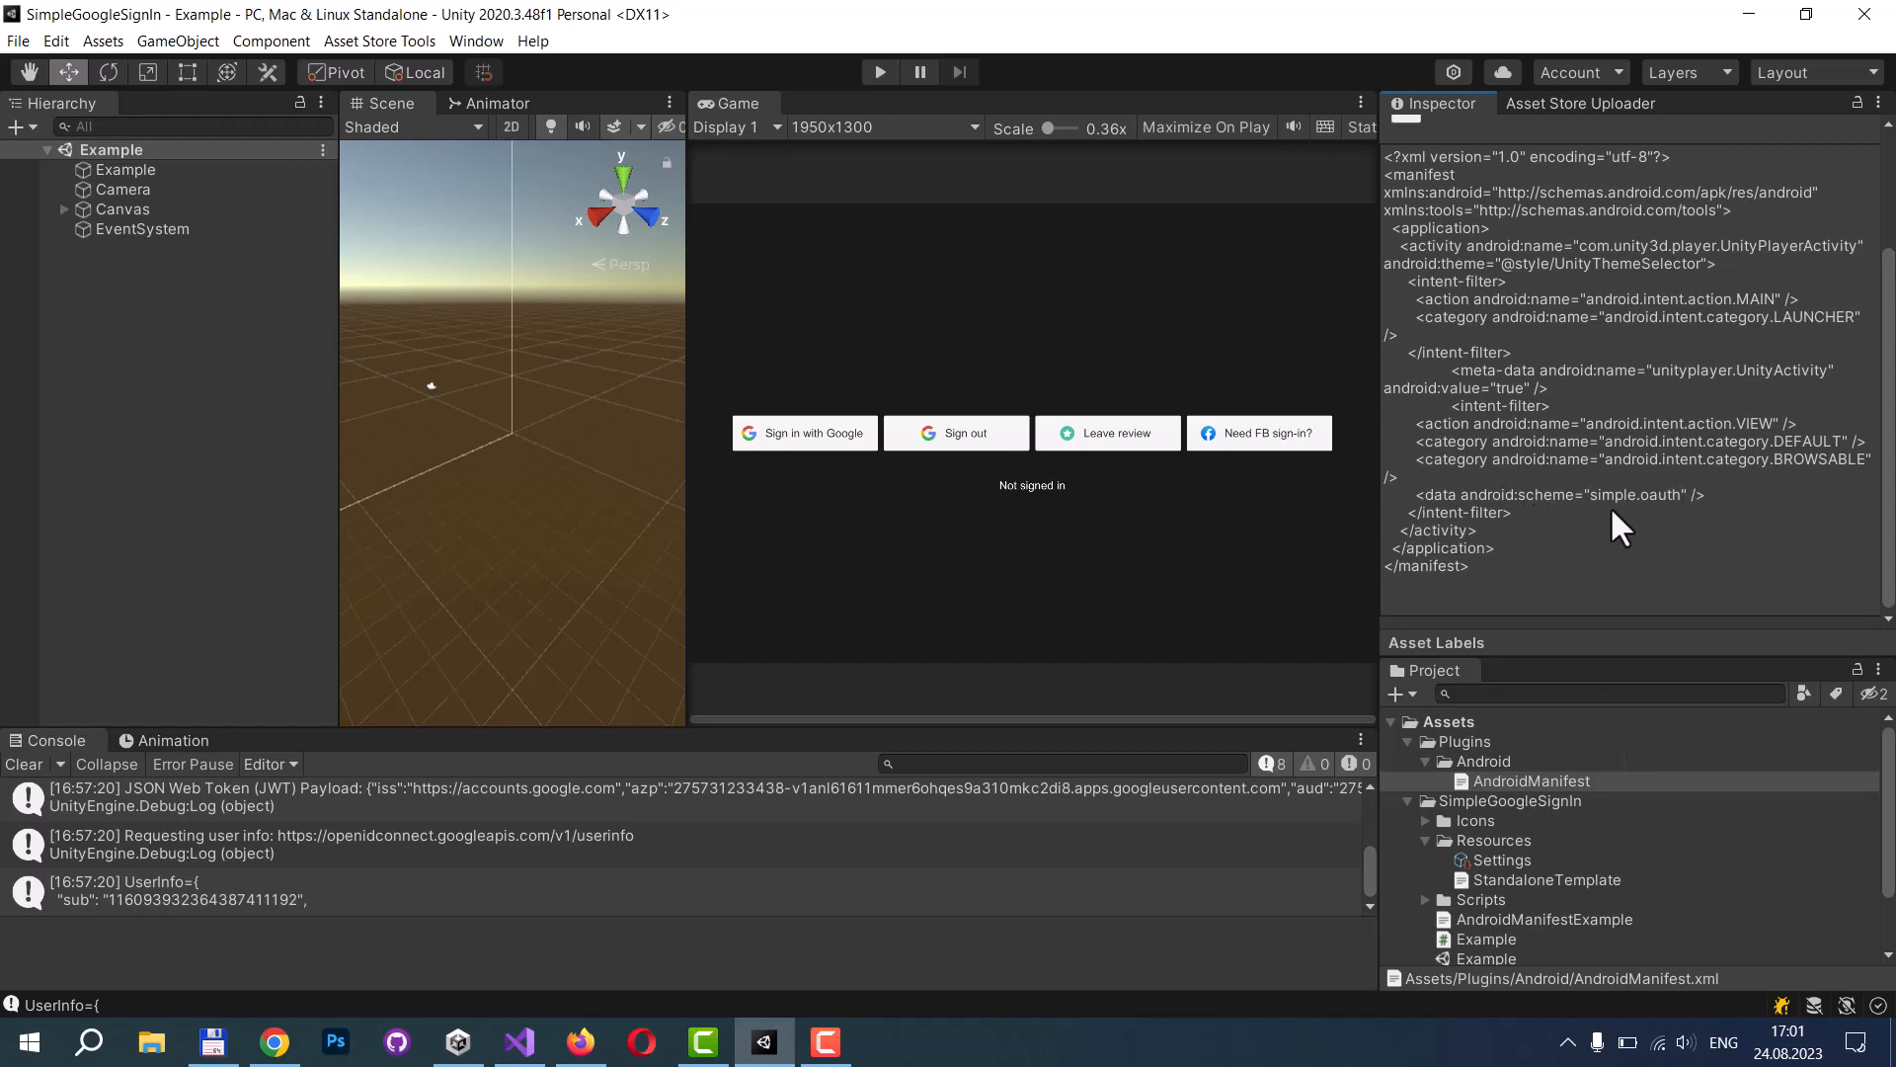
Select iOS in Build Settings and open Player Settings to check Supported URL schemes.
{"action": "left_click", "coordinate": [18, 39]}
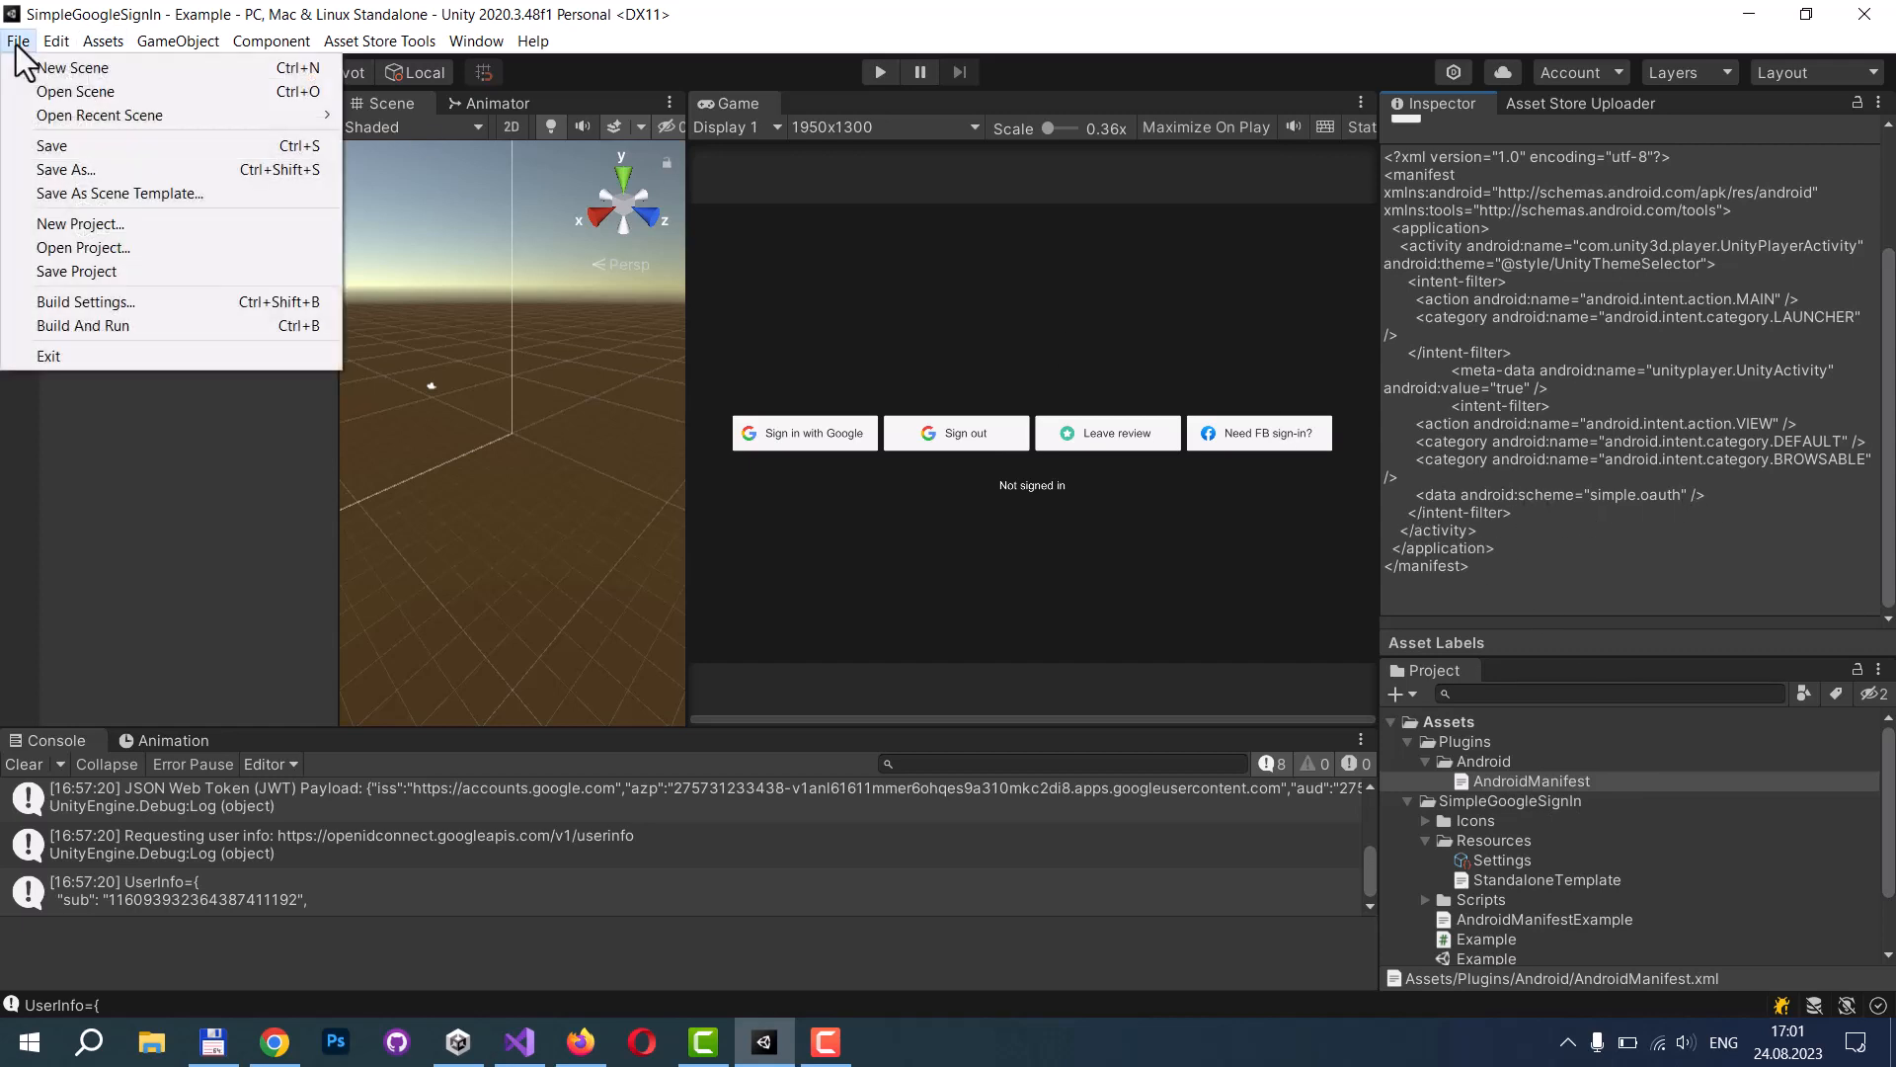
{"action": "left_click", "coordinate": [85, 301]}
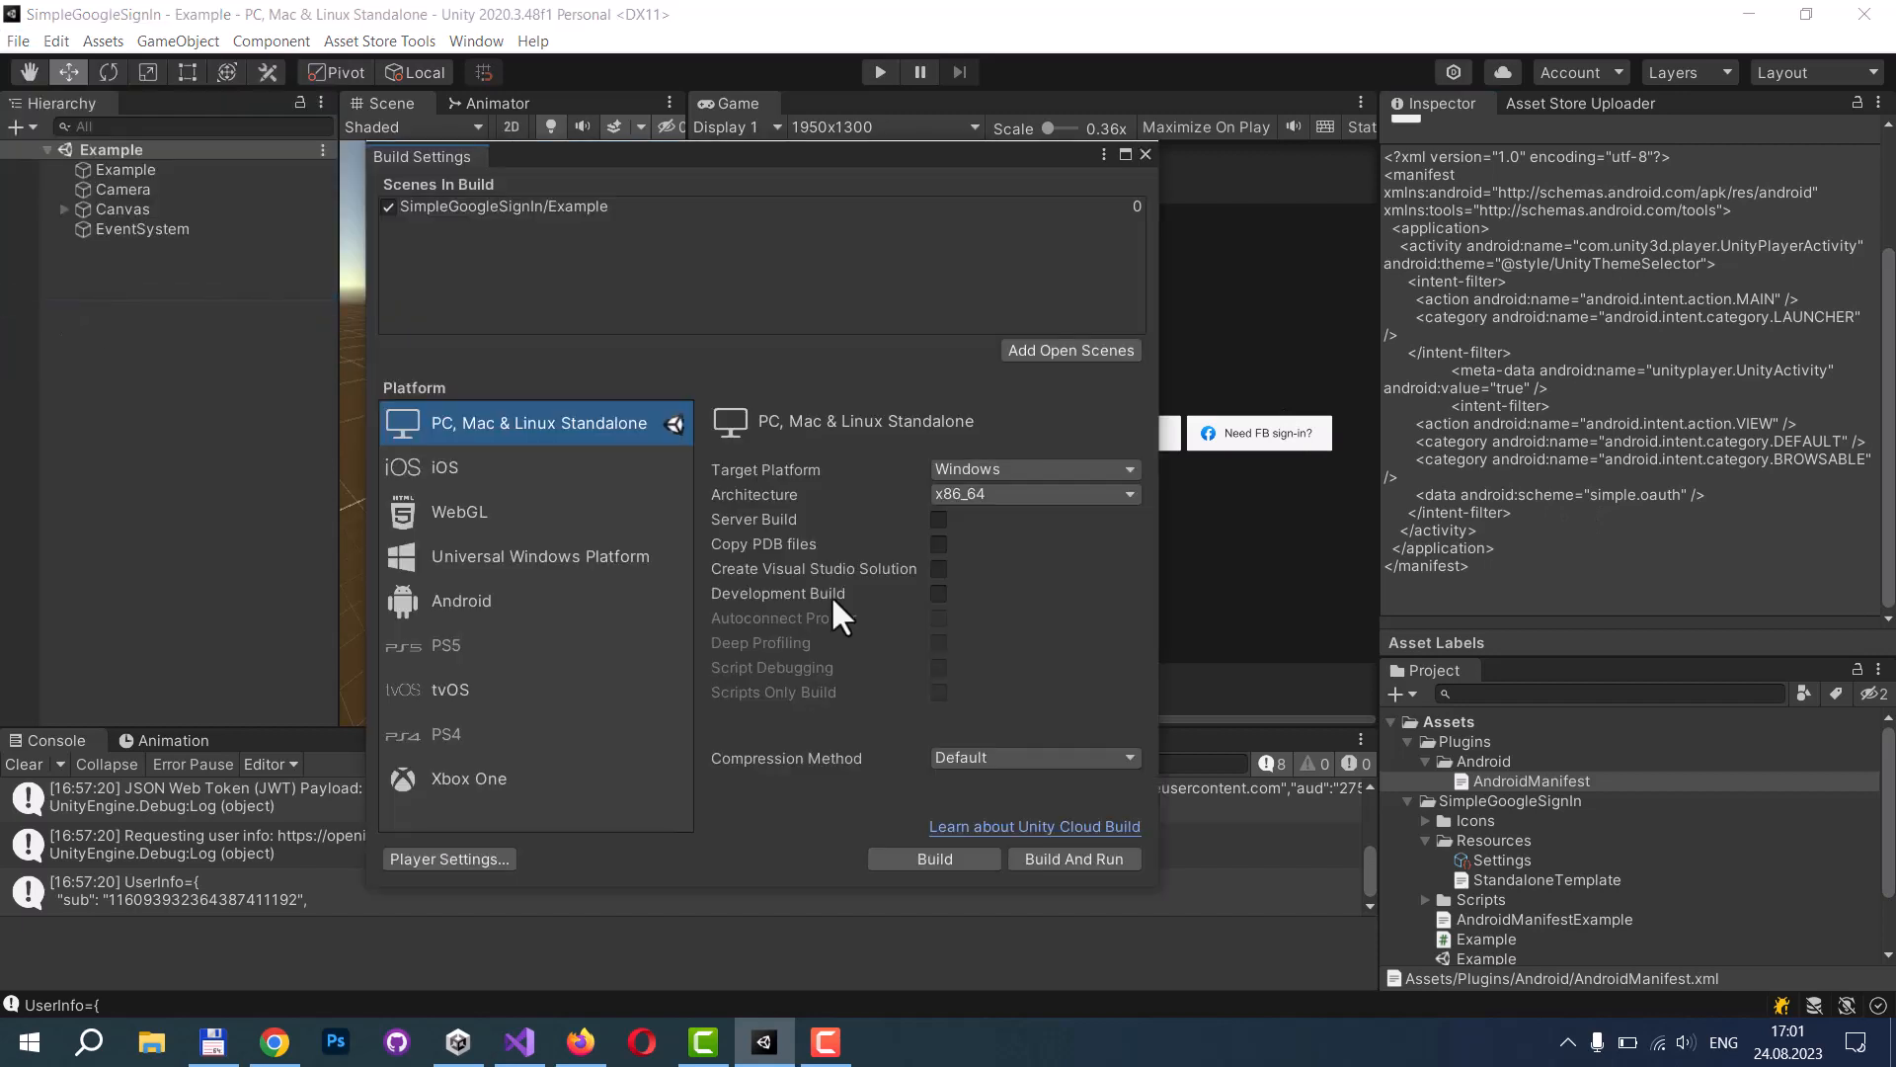
{"action": "left_click", "coordinate": [459, 467]}
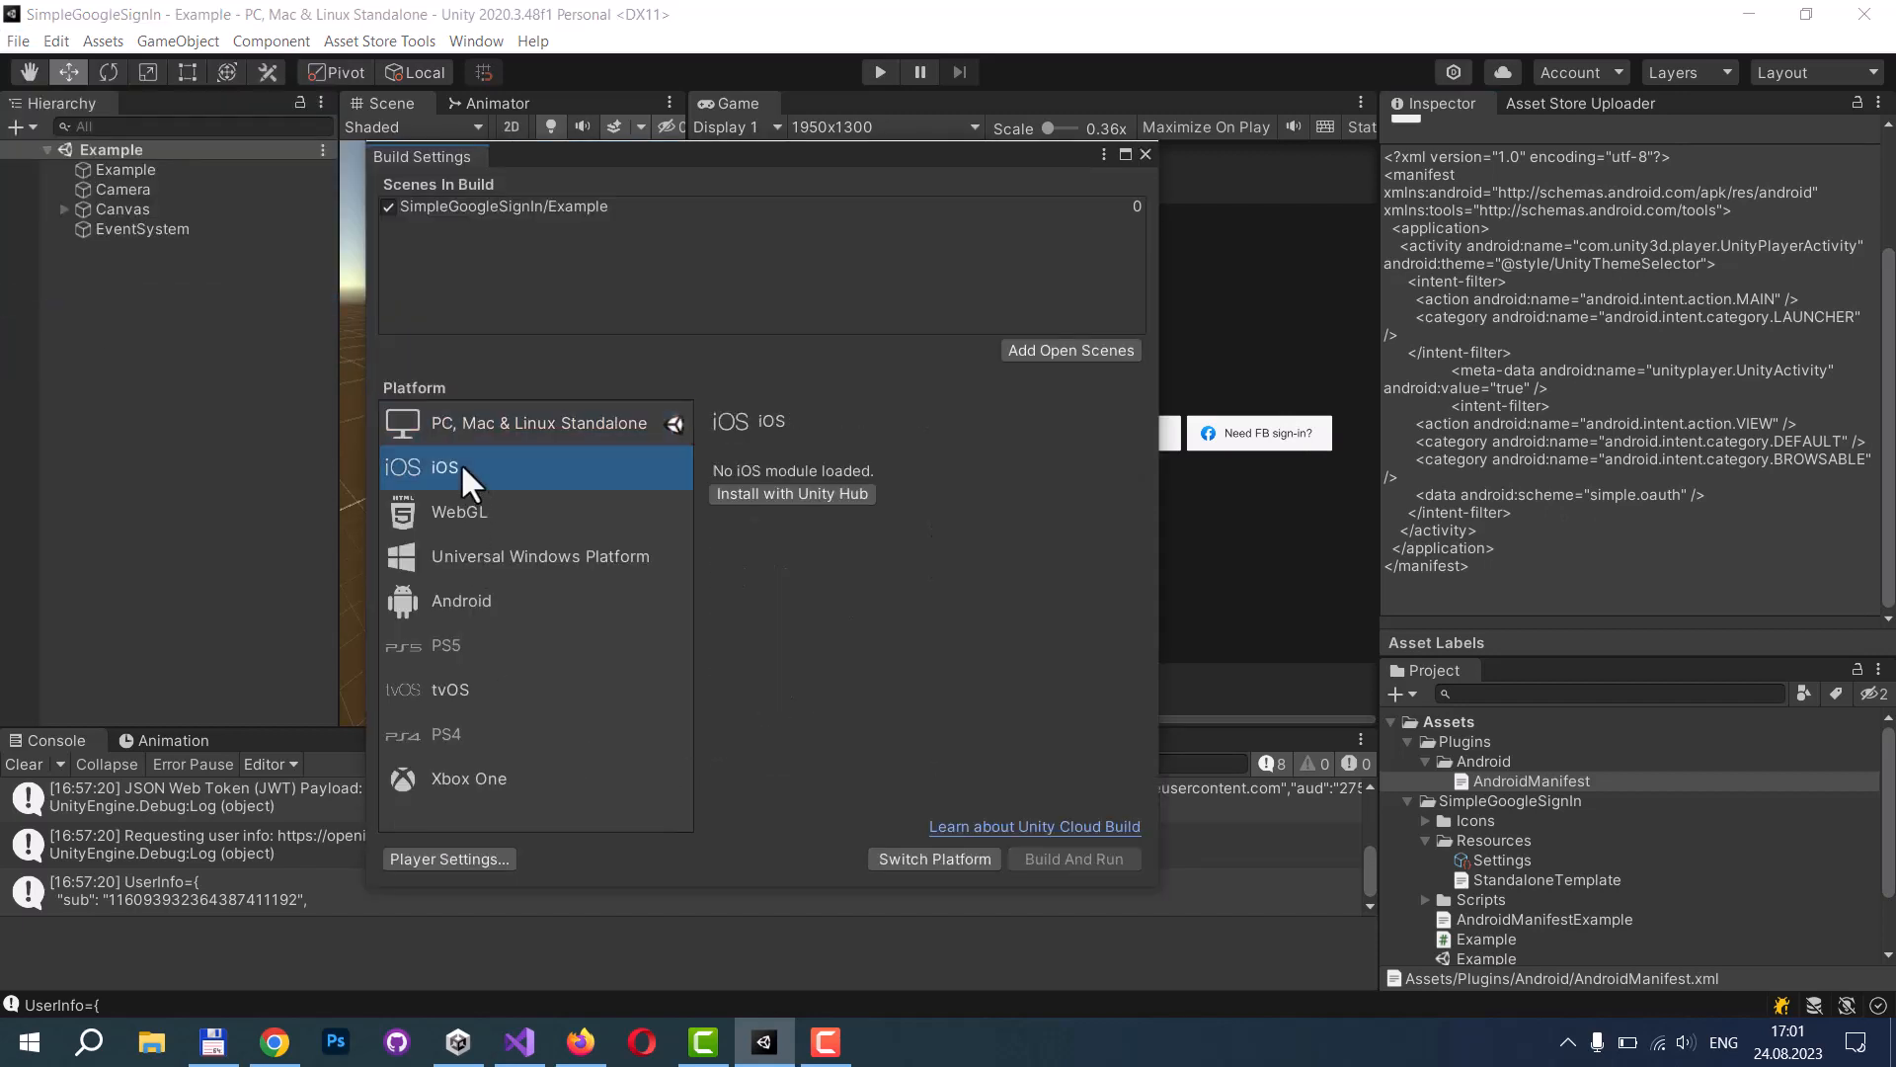
{"action": "left_click", "coordinate": [447, 857]}
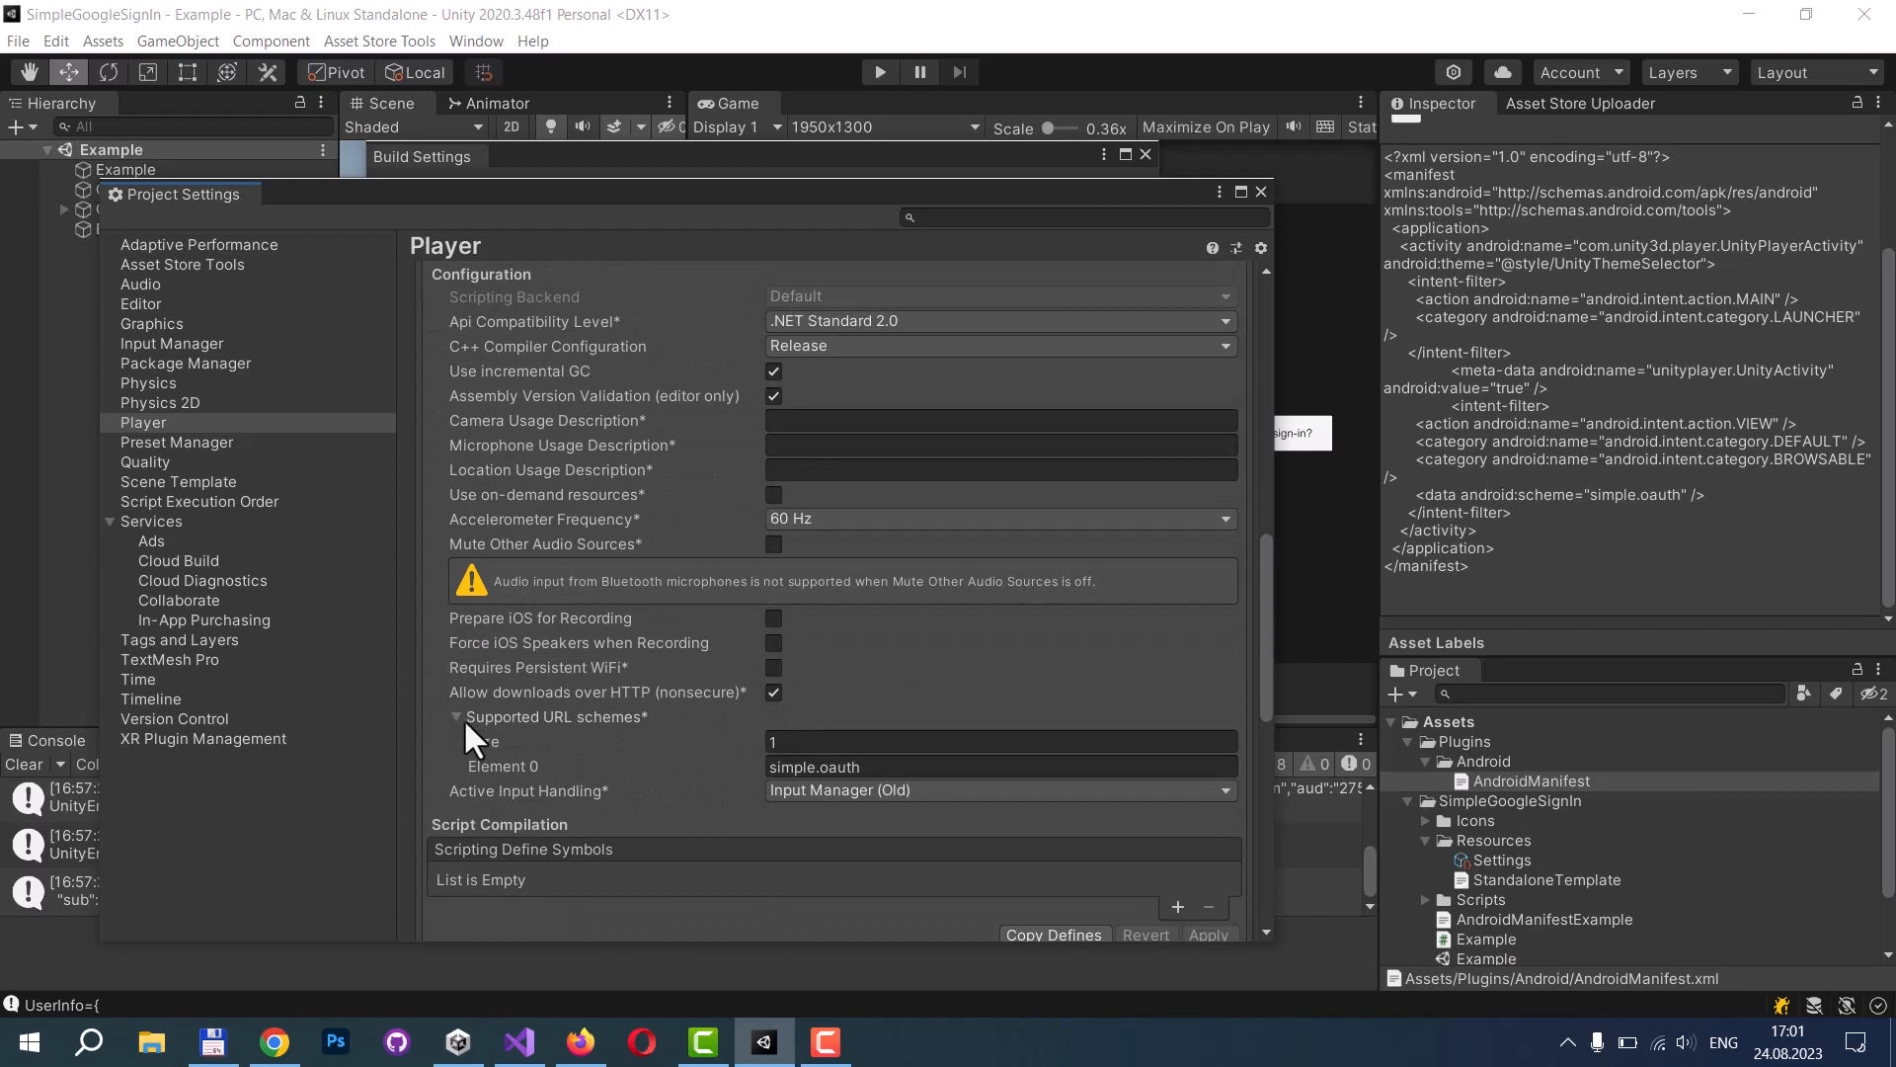
{"action": "mouse_move", "coordinate": [586, 738]}
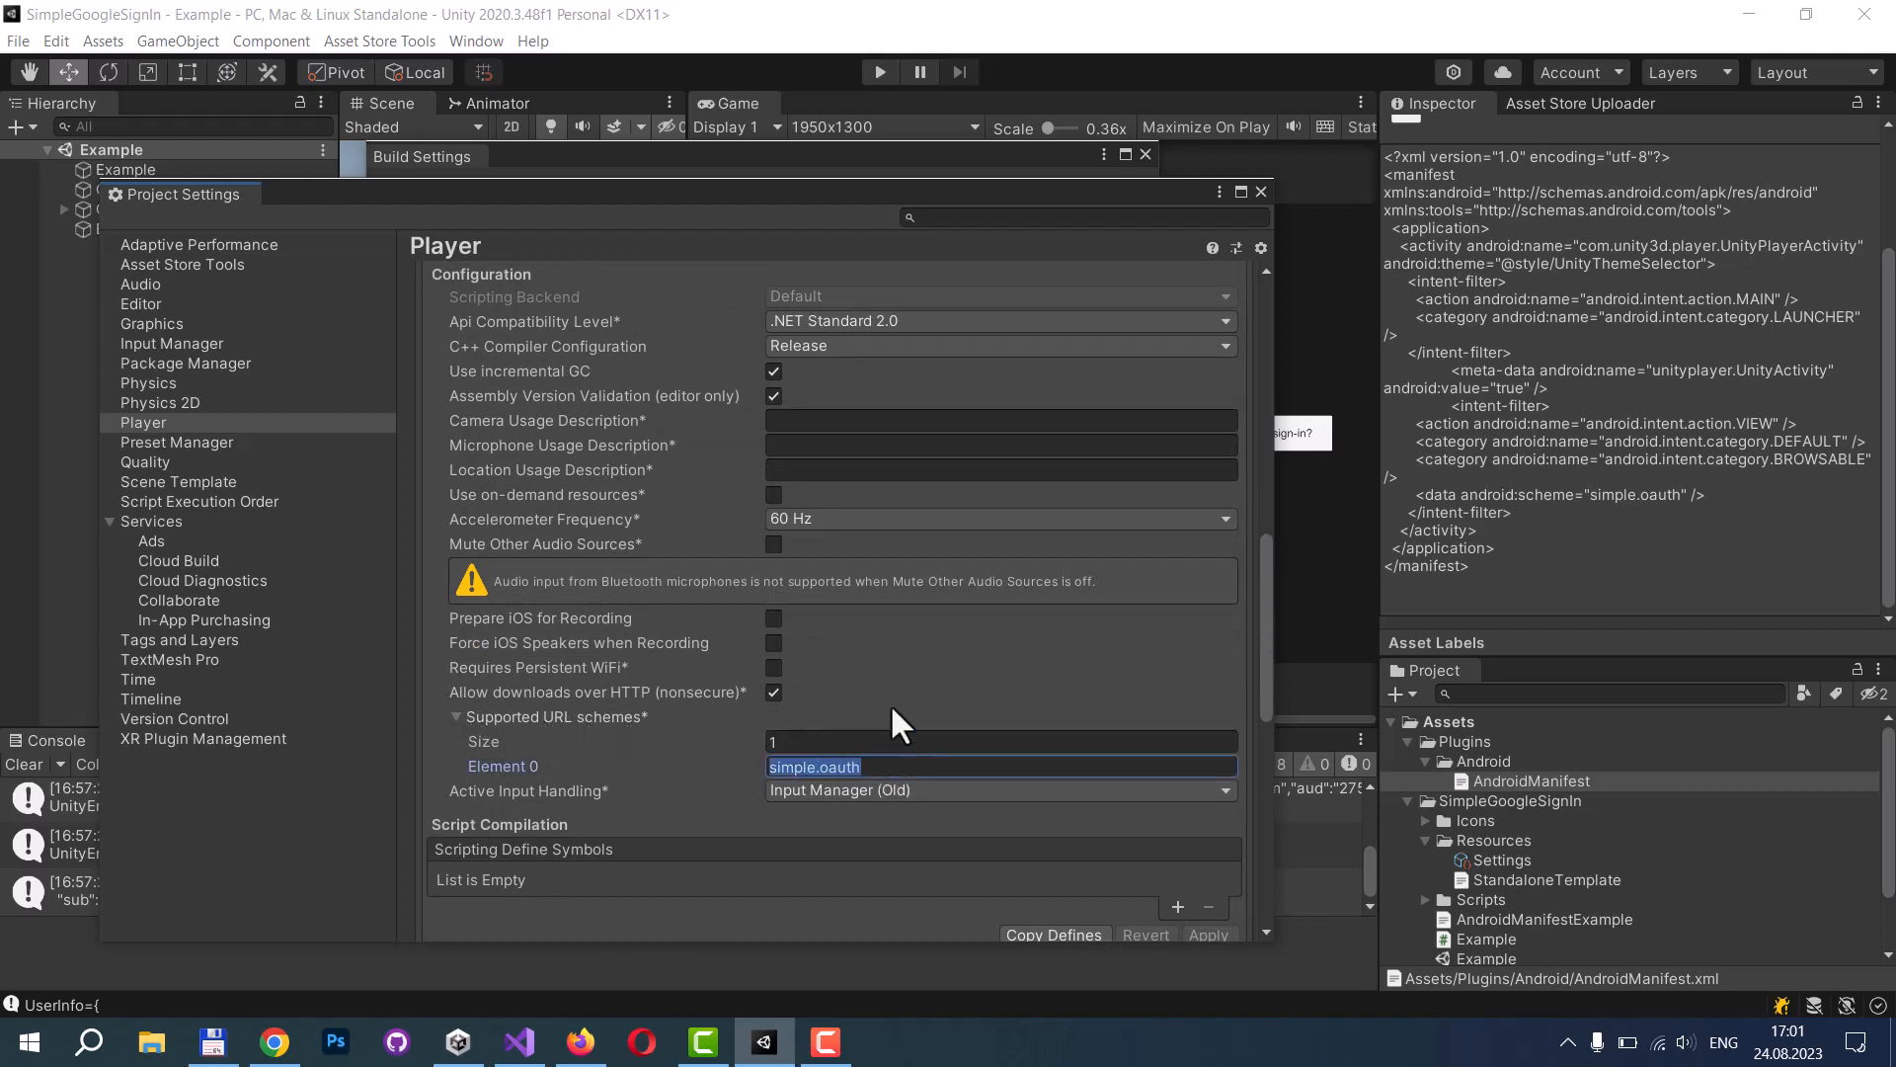
{"action": "mouse_move", "coordinate": [1202, 230]}
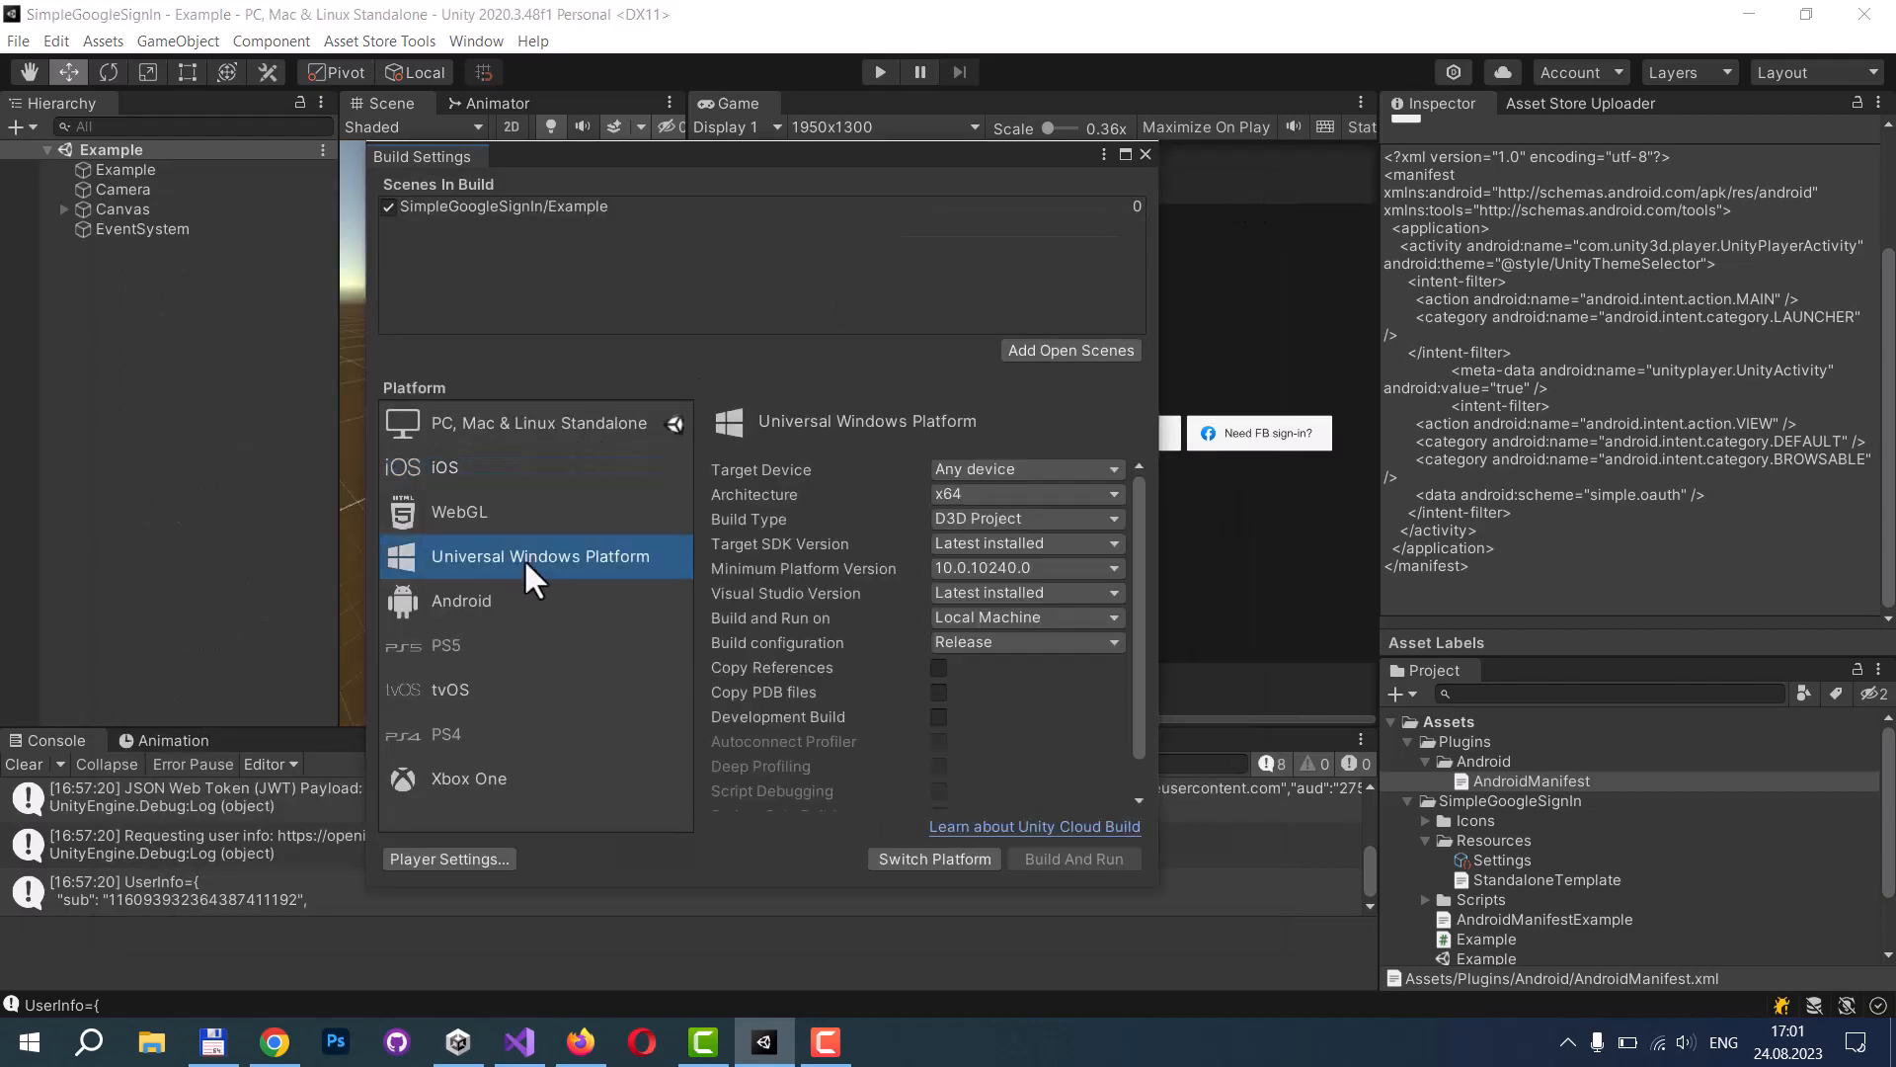
Verify the UWP Publishing Settings protocol name is simple.oauth, then close Build Settings.
{"action": "left_click", "coordinate": [448, 859]}
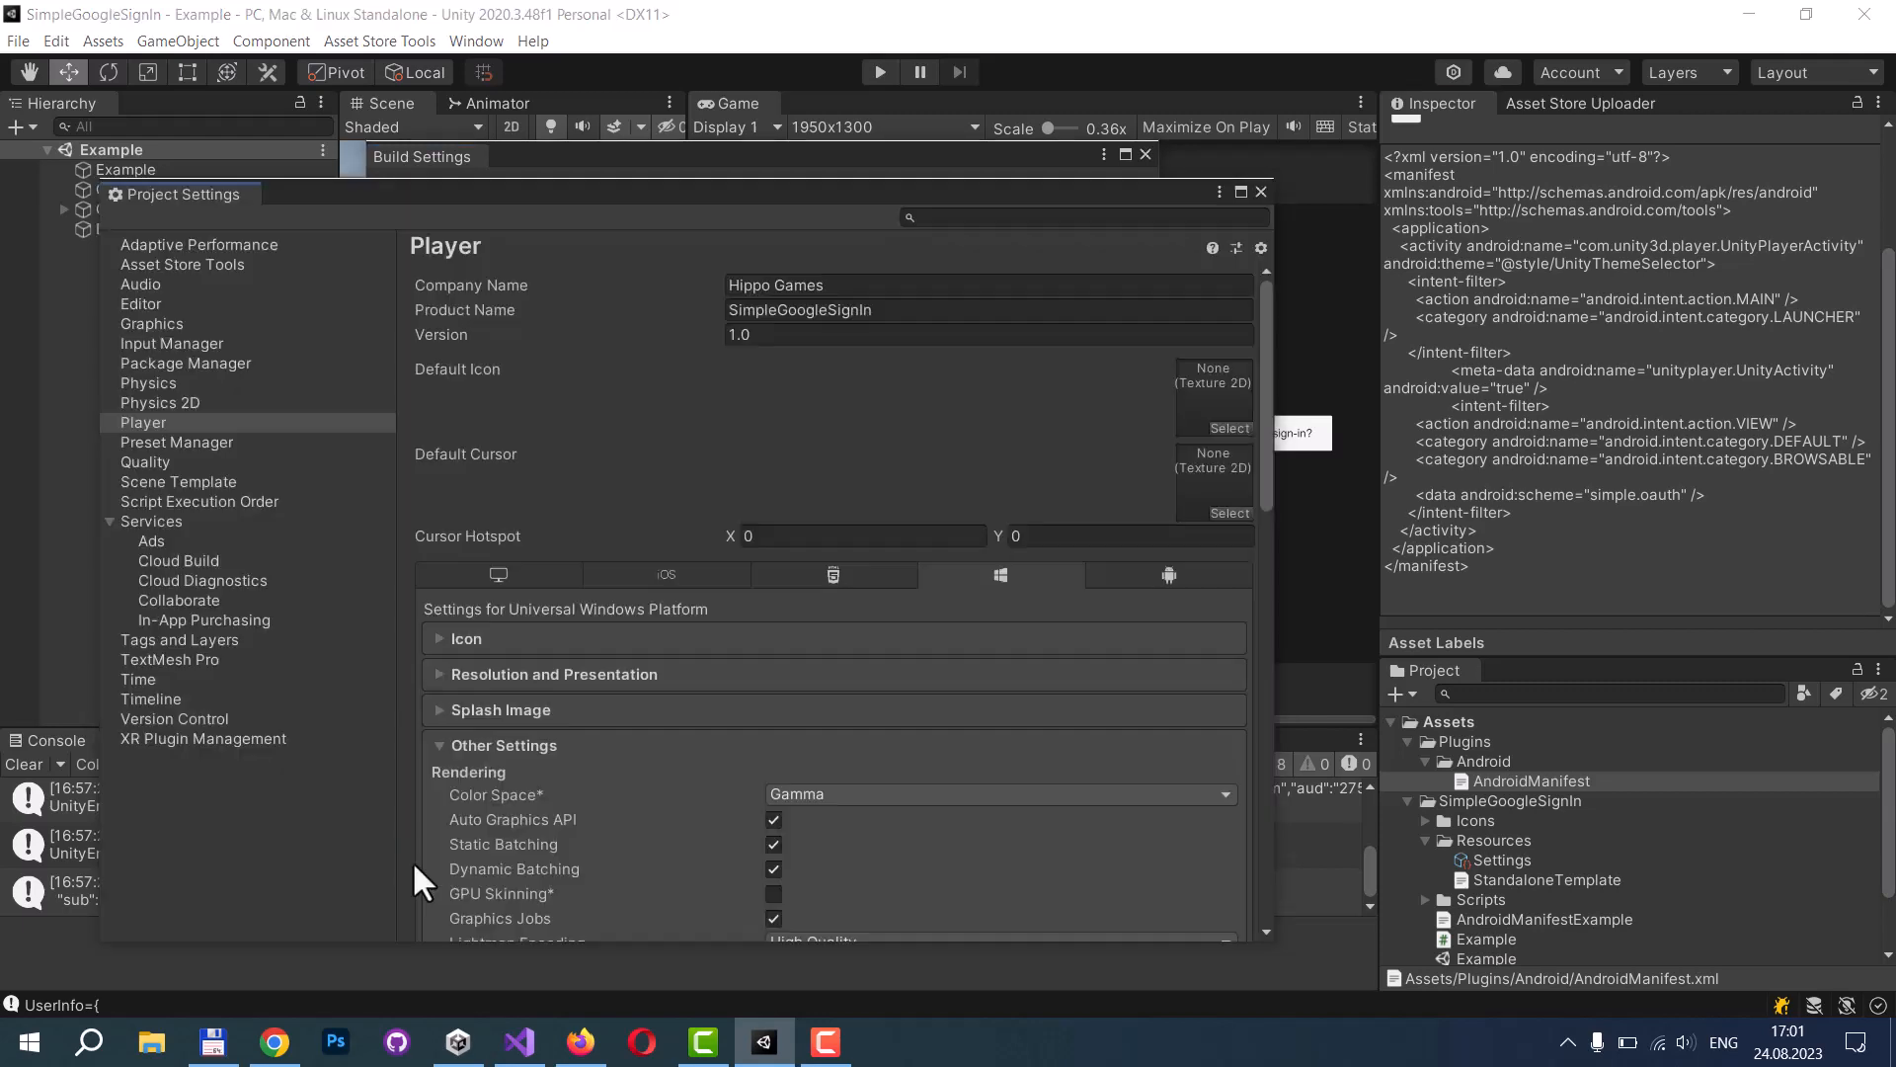
{"action": "scroll", "scroll_direction": "down", "scroll_amount": 3}
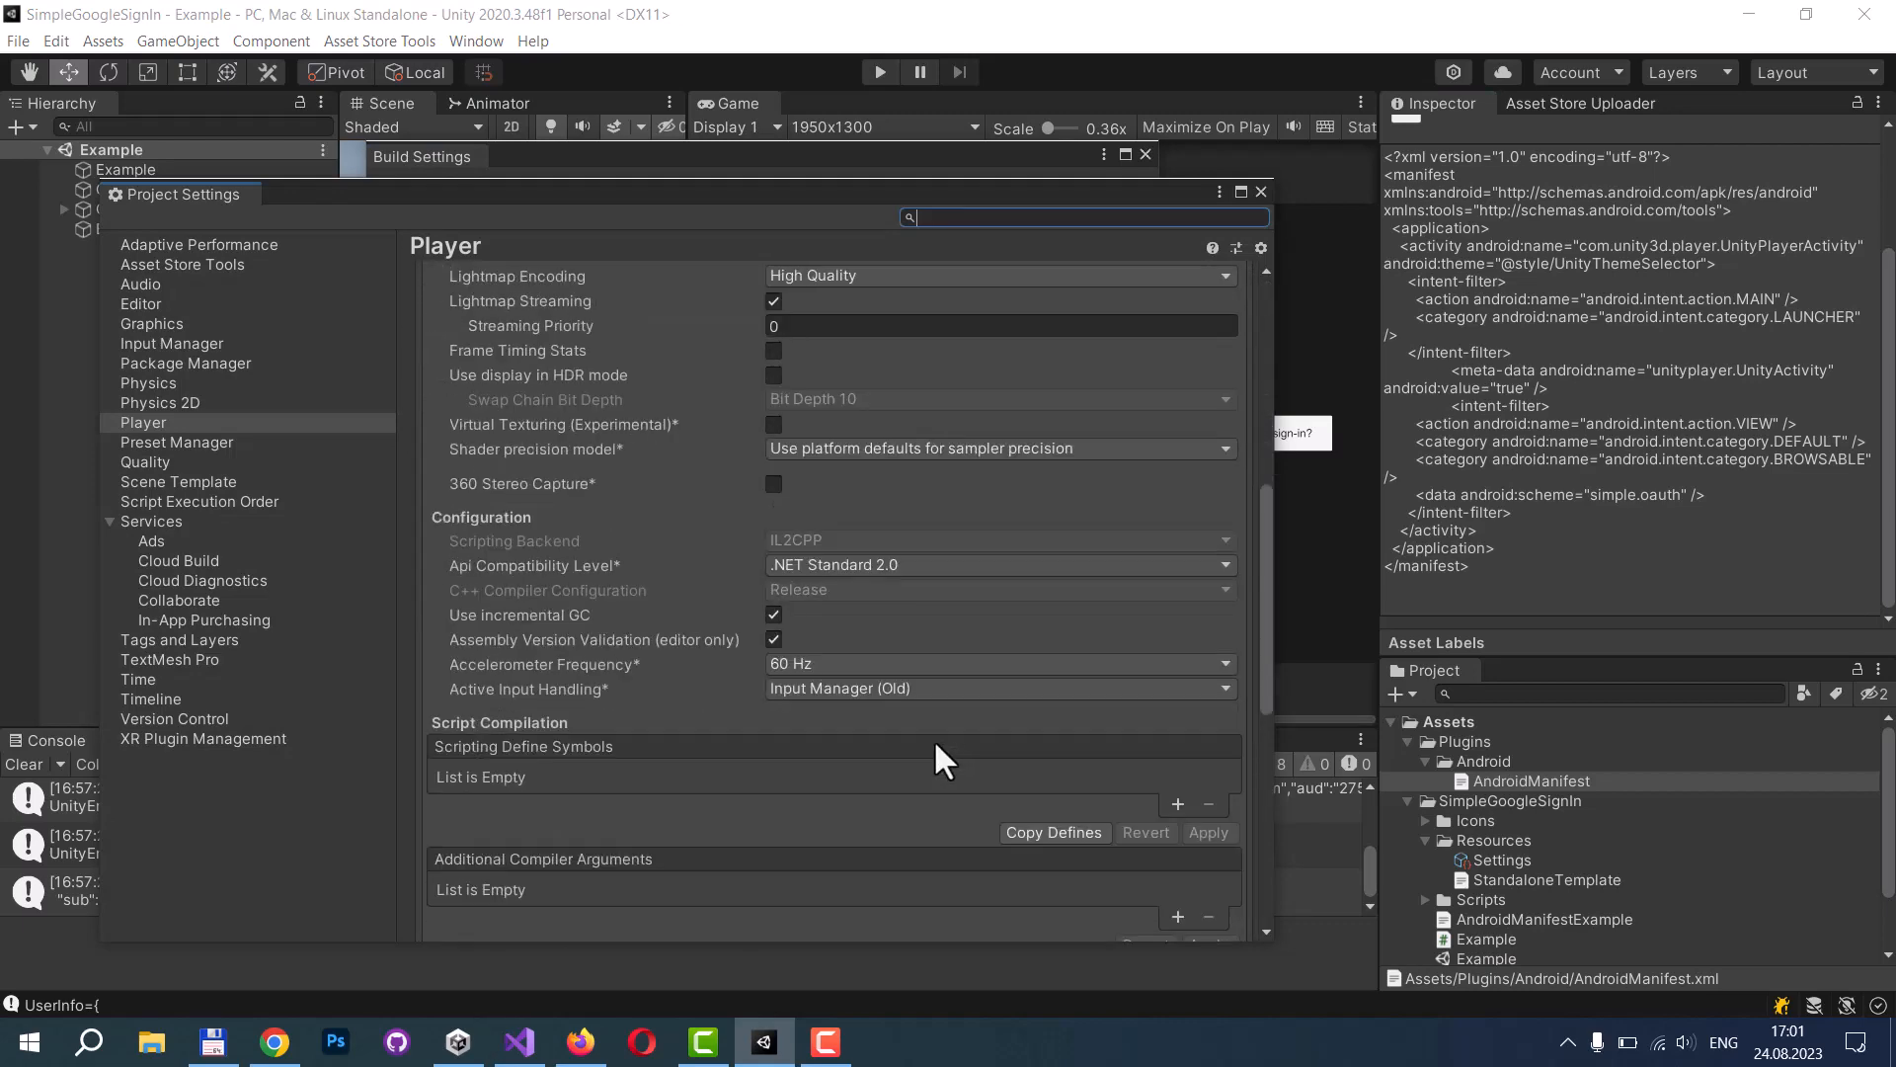
{"action": "scroll", "scroll_direction": "down", "scroll_amount": 3}
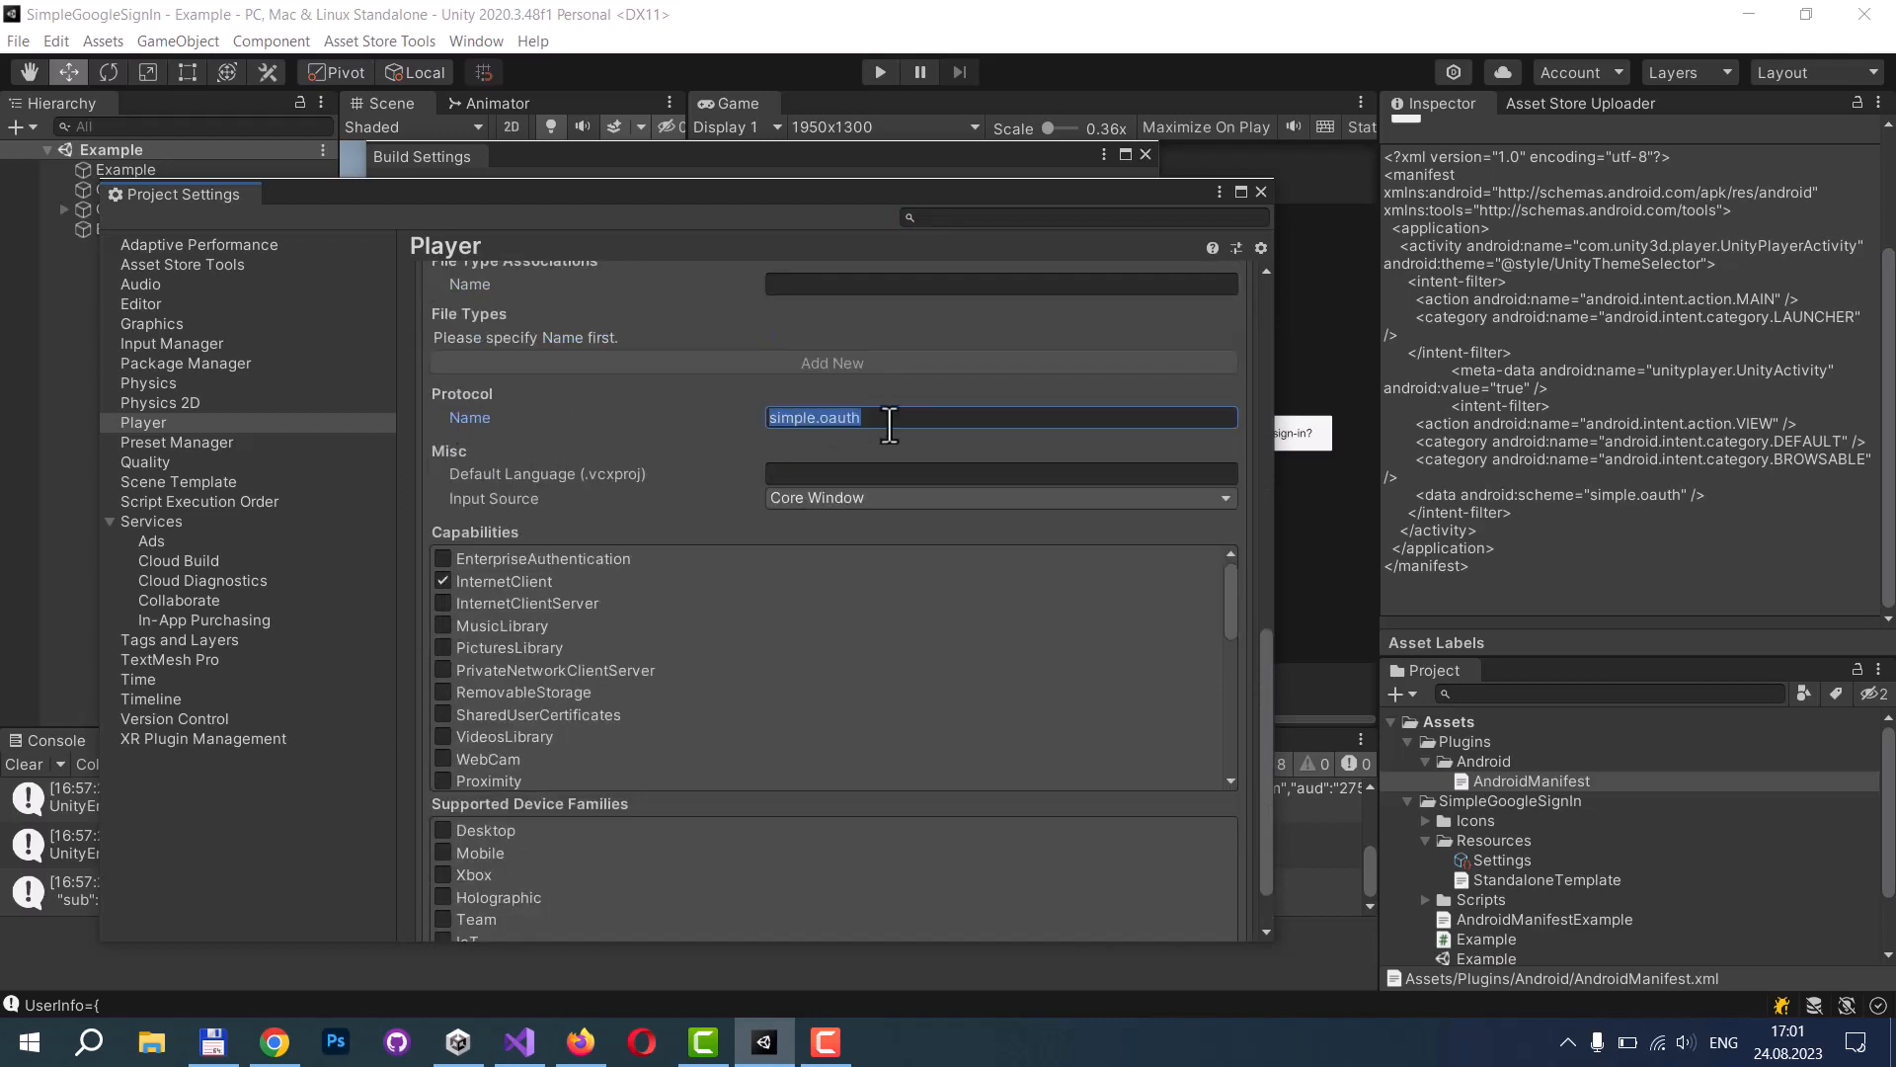
{"action": "mouse_move", "coordinate": [900, 420]}
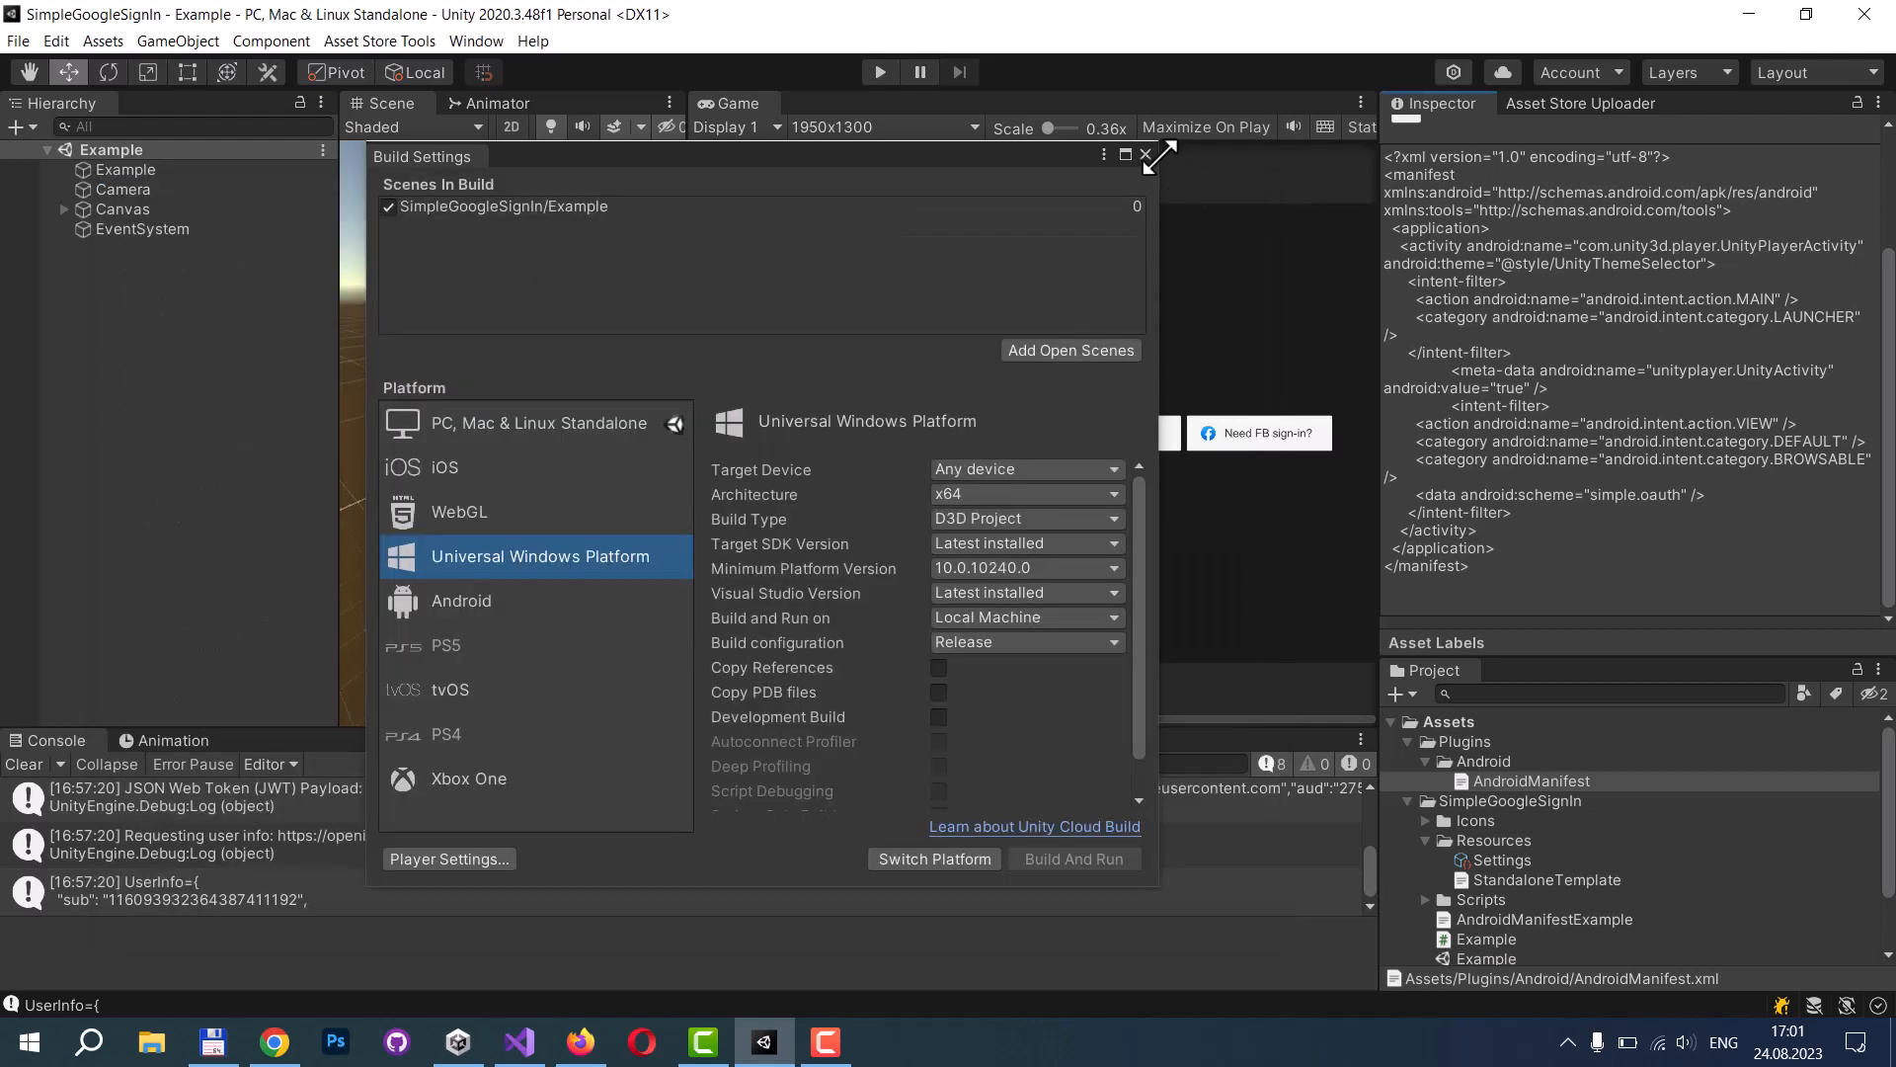
{"action": "left_click", "coordinate": [1142, 155]}
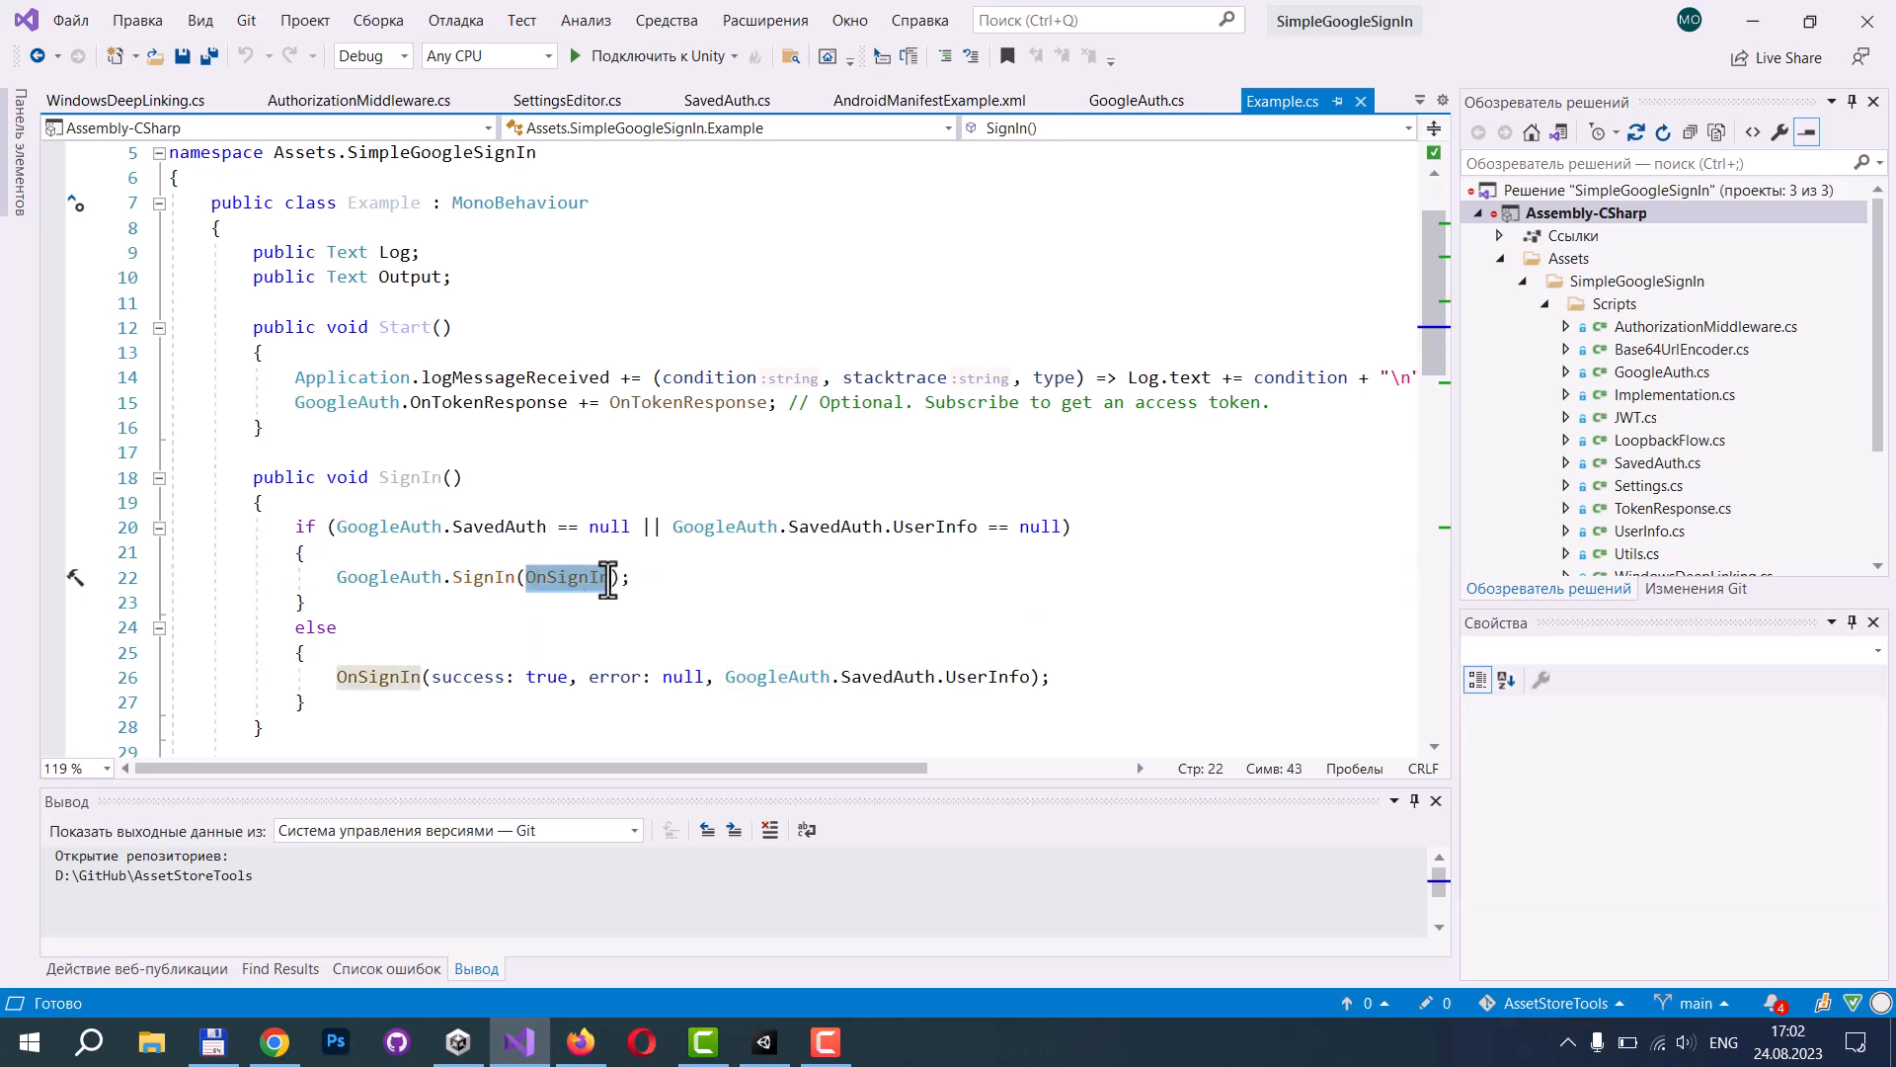
{"action": "scroll", "scroll_direction": "down", "scroll_amount": 3}
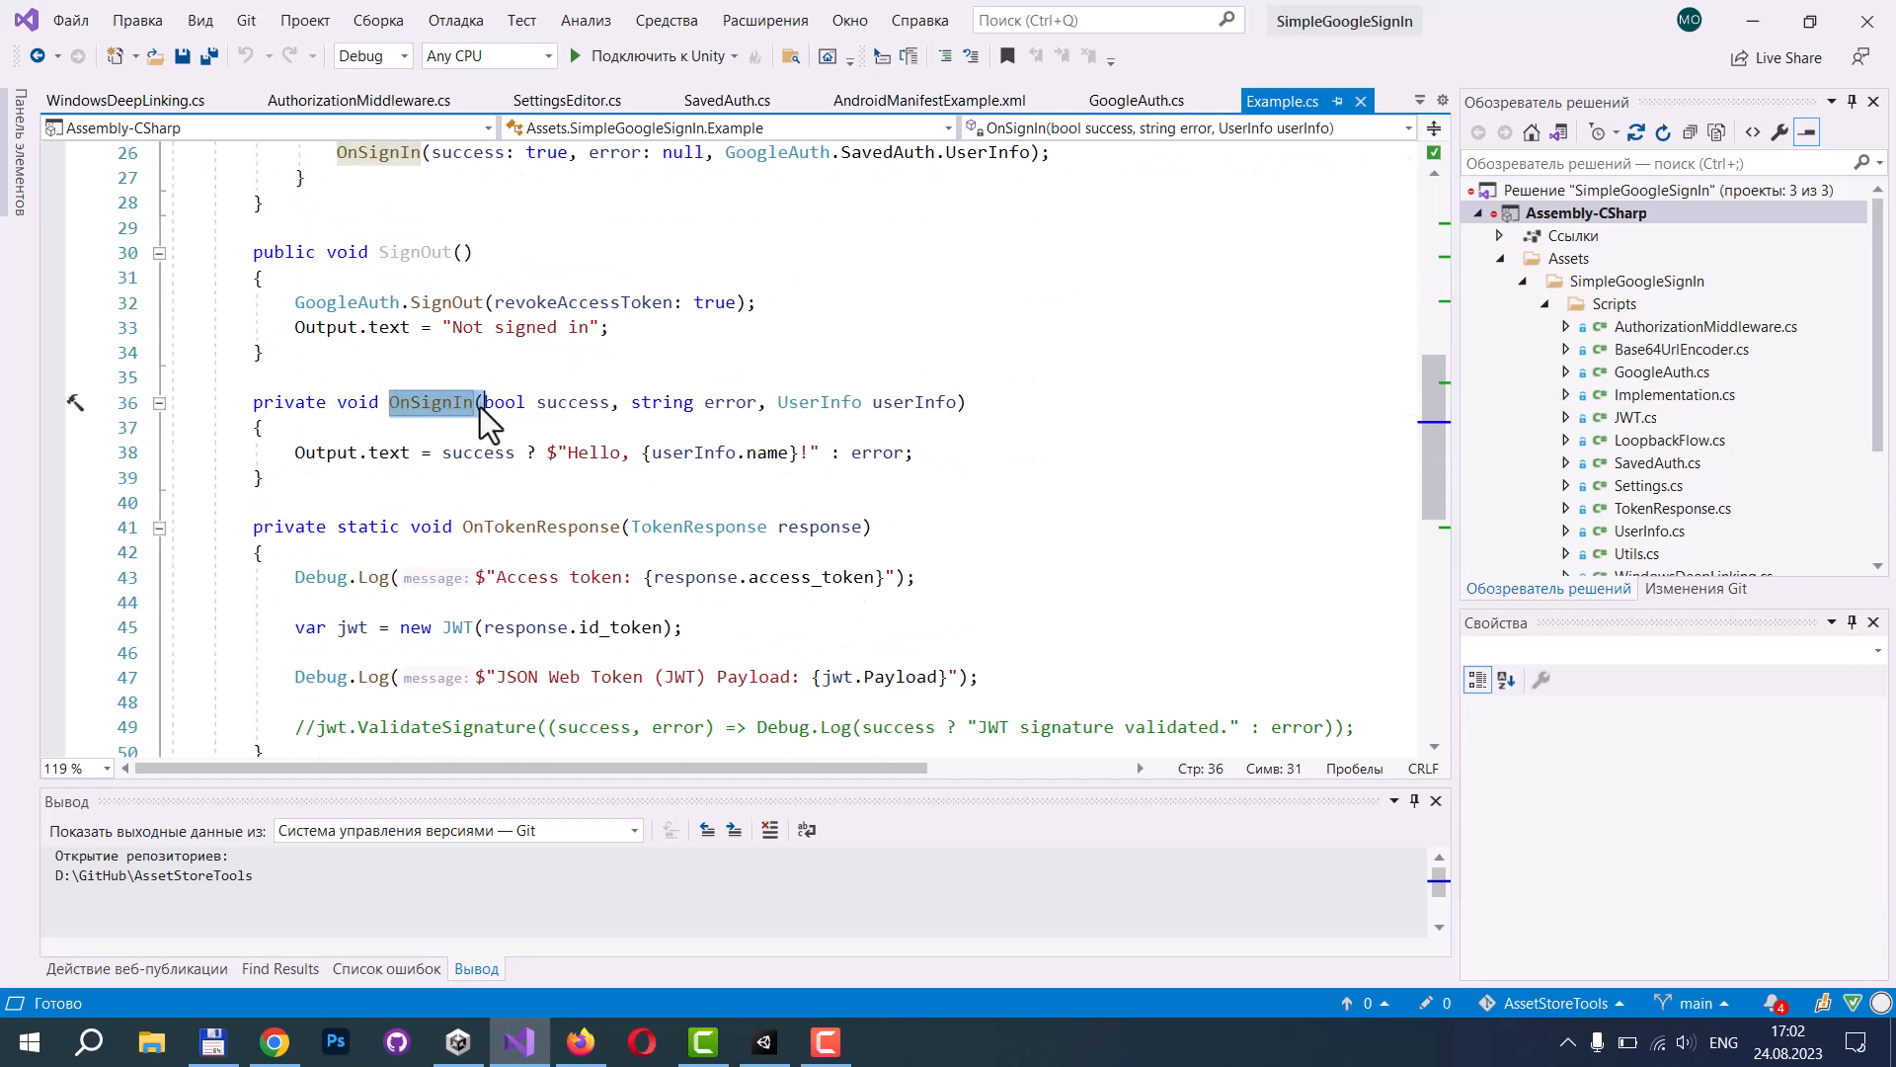
{"action": "left_click", "coordinate": [295, 452]}
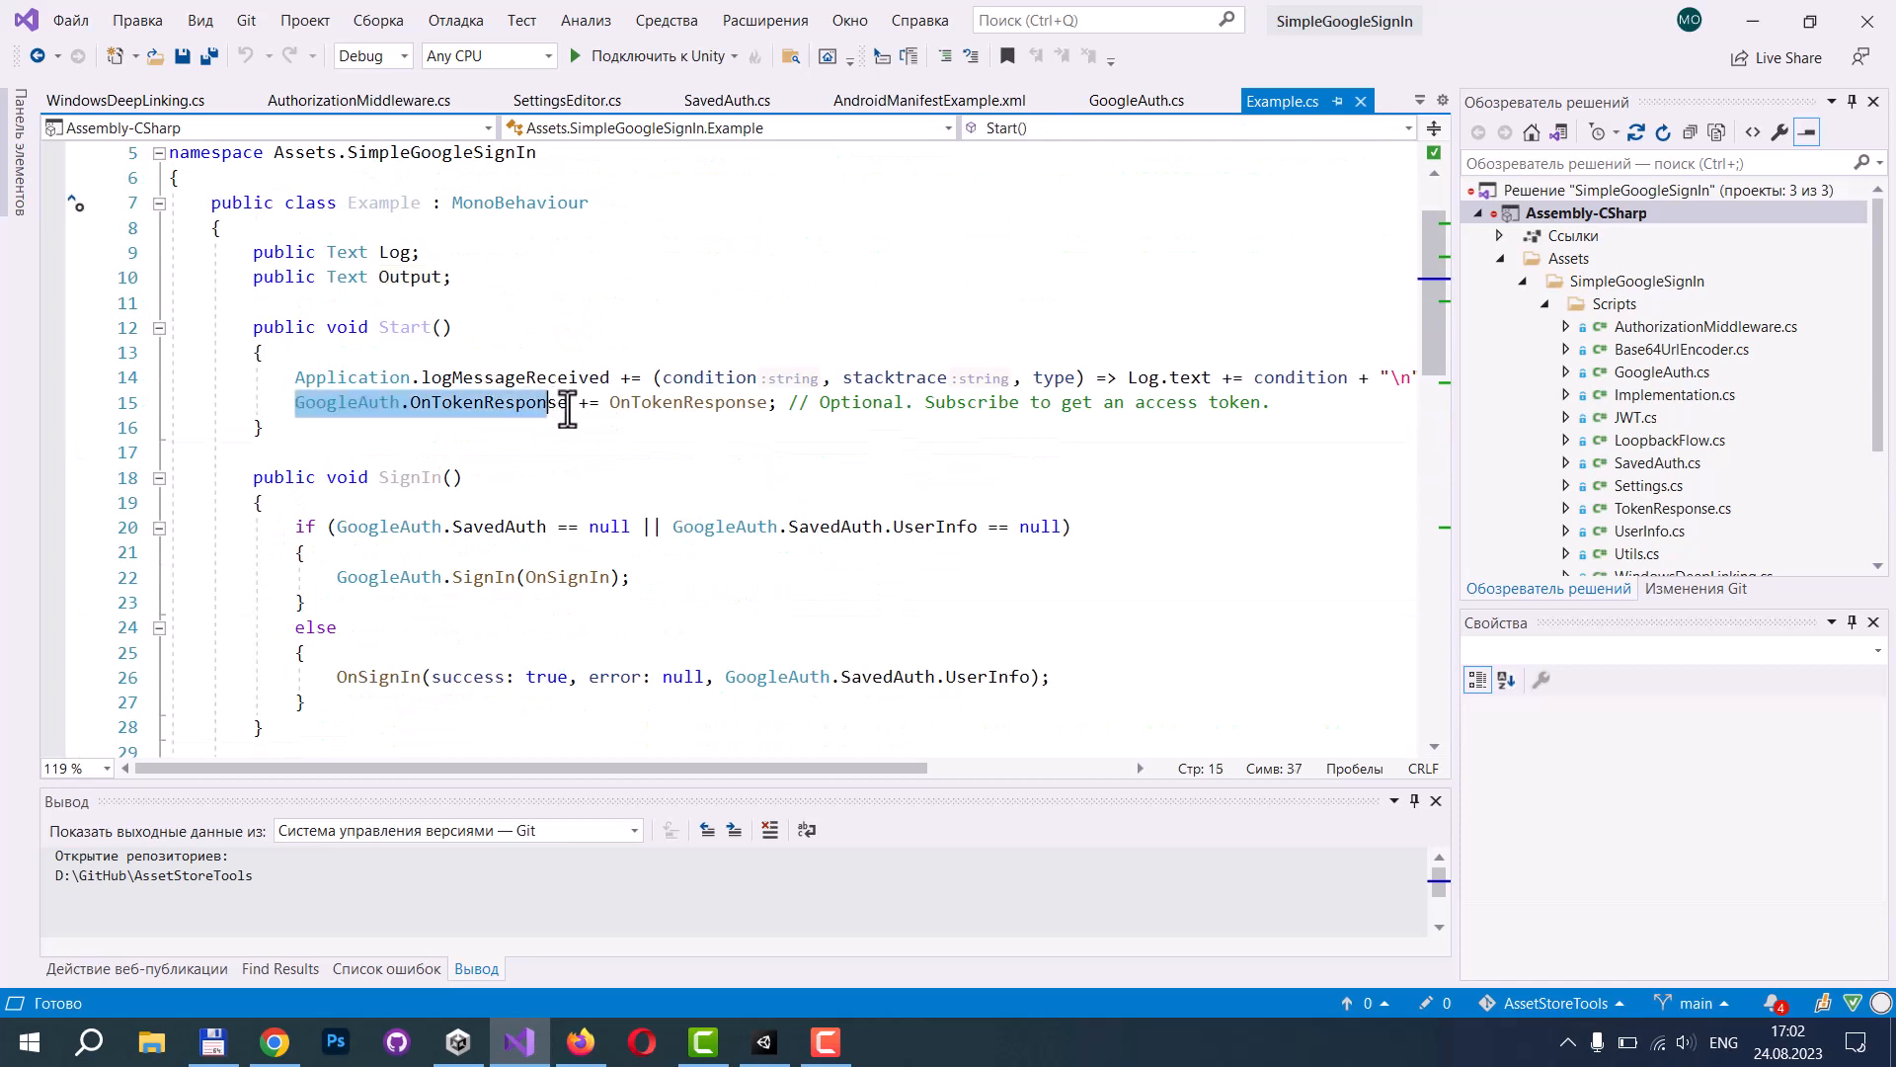
{"action": "mouse_move", "coordinate": [538, 390]}
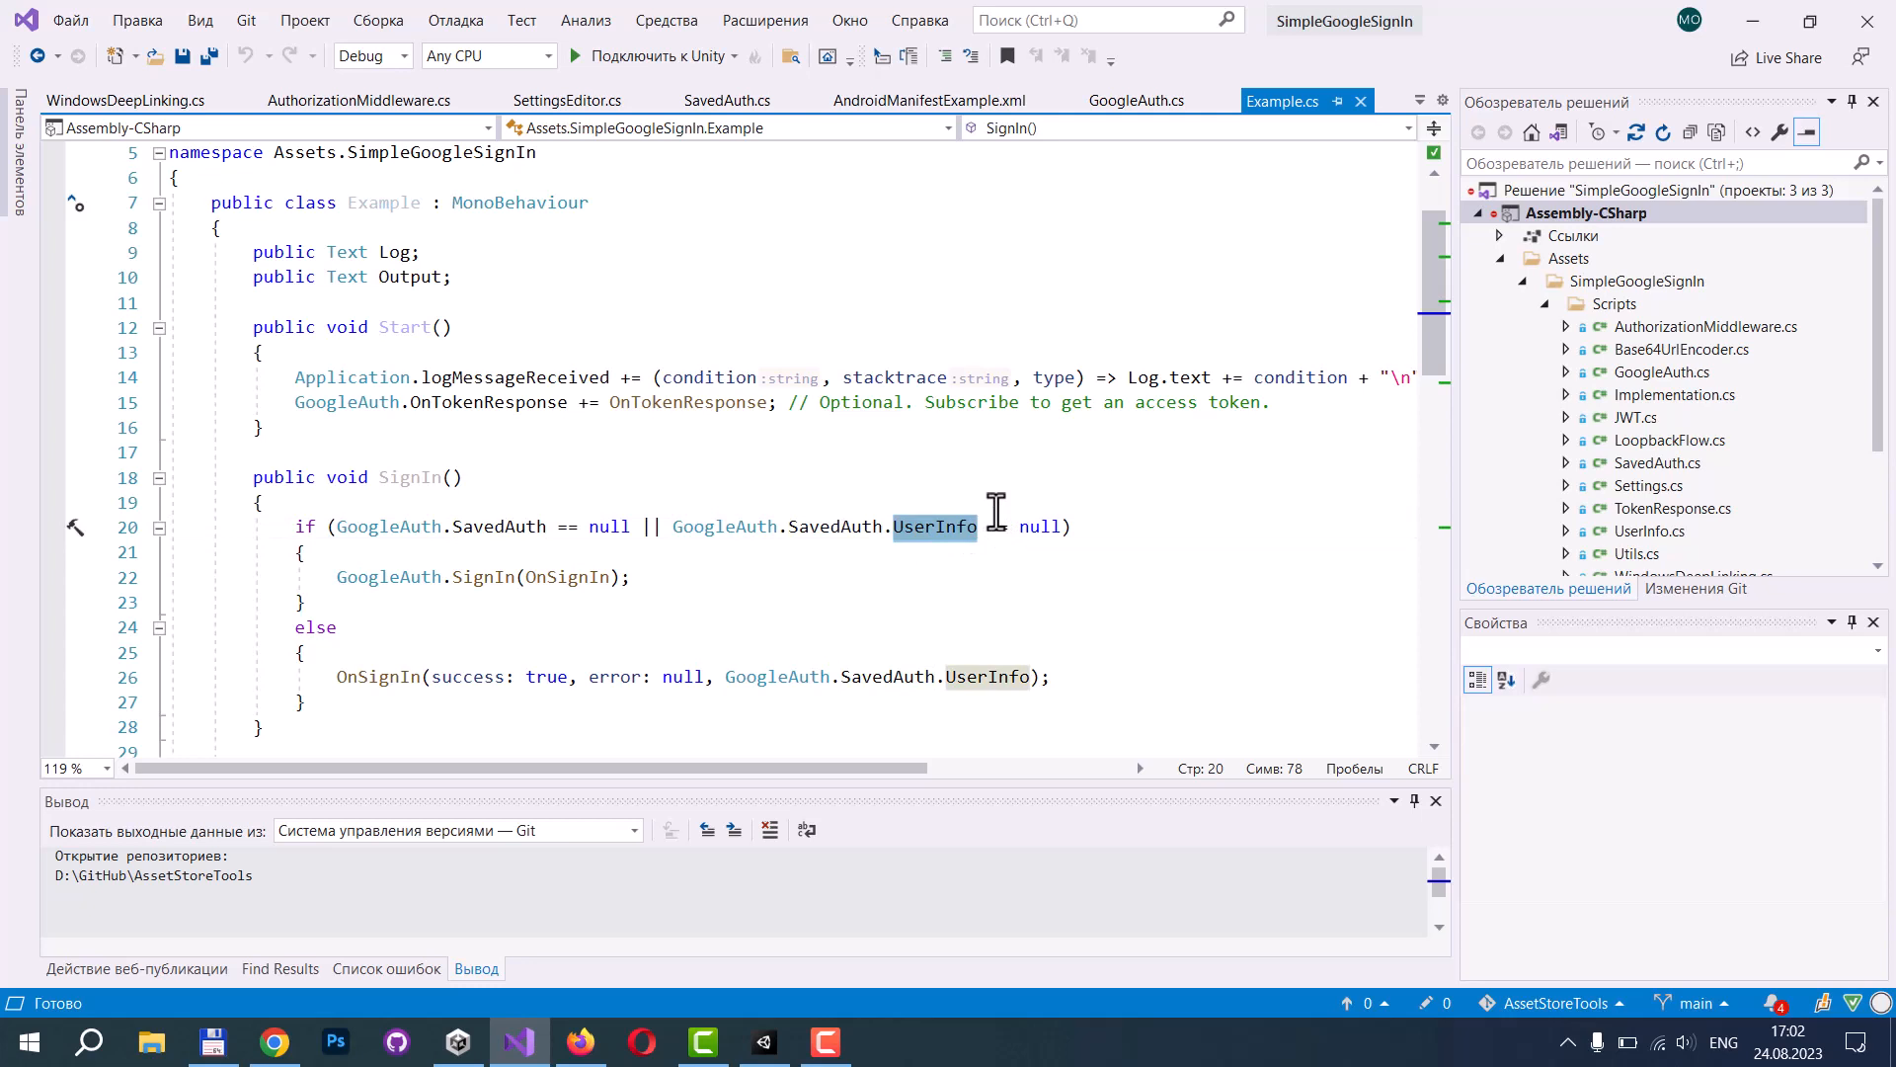
{"action": "mouse_move", "coordinate": [393, 569]}
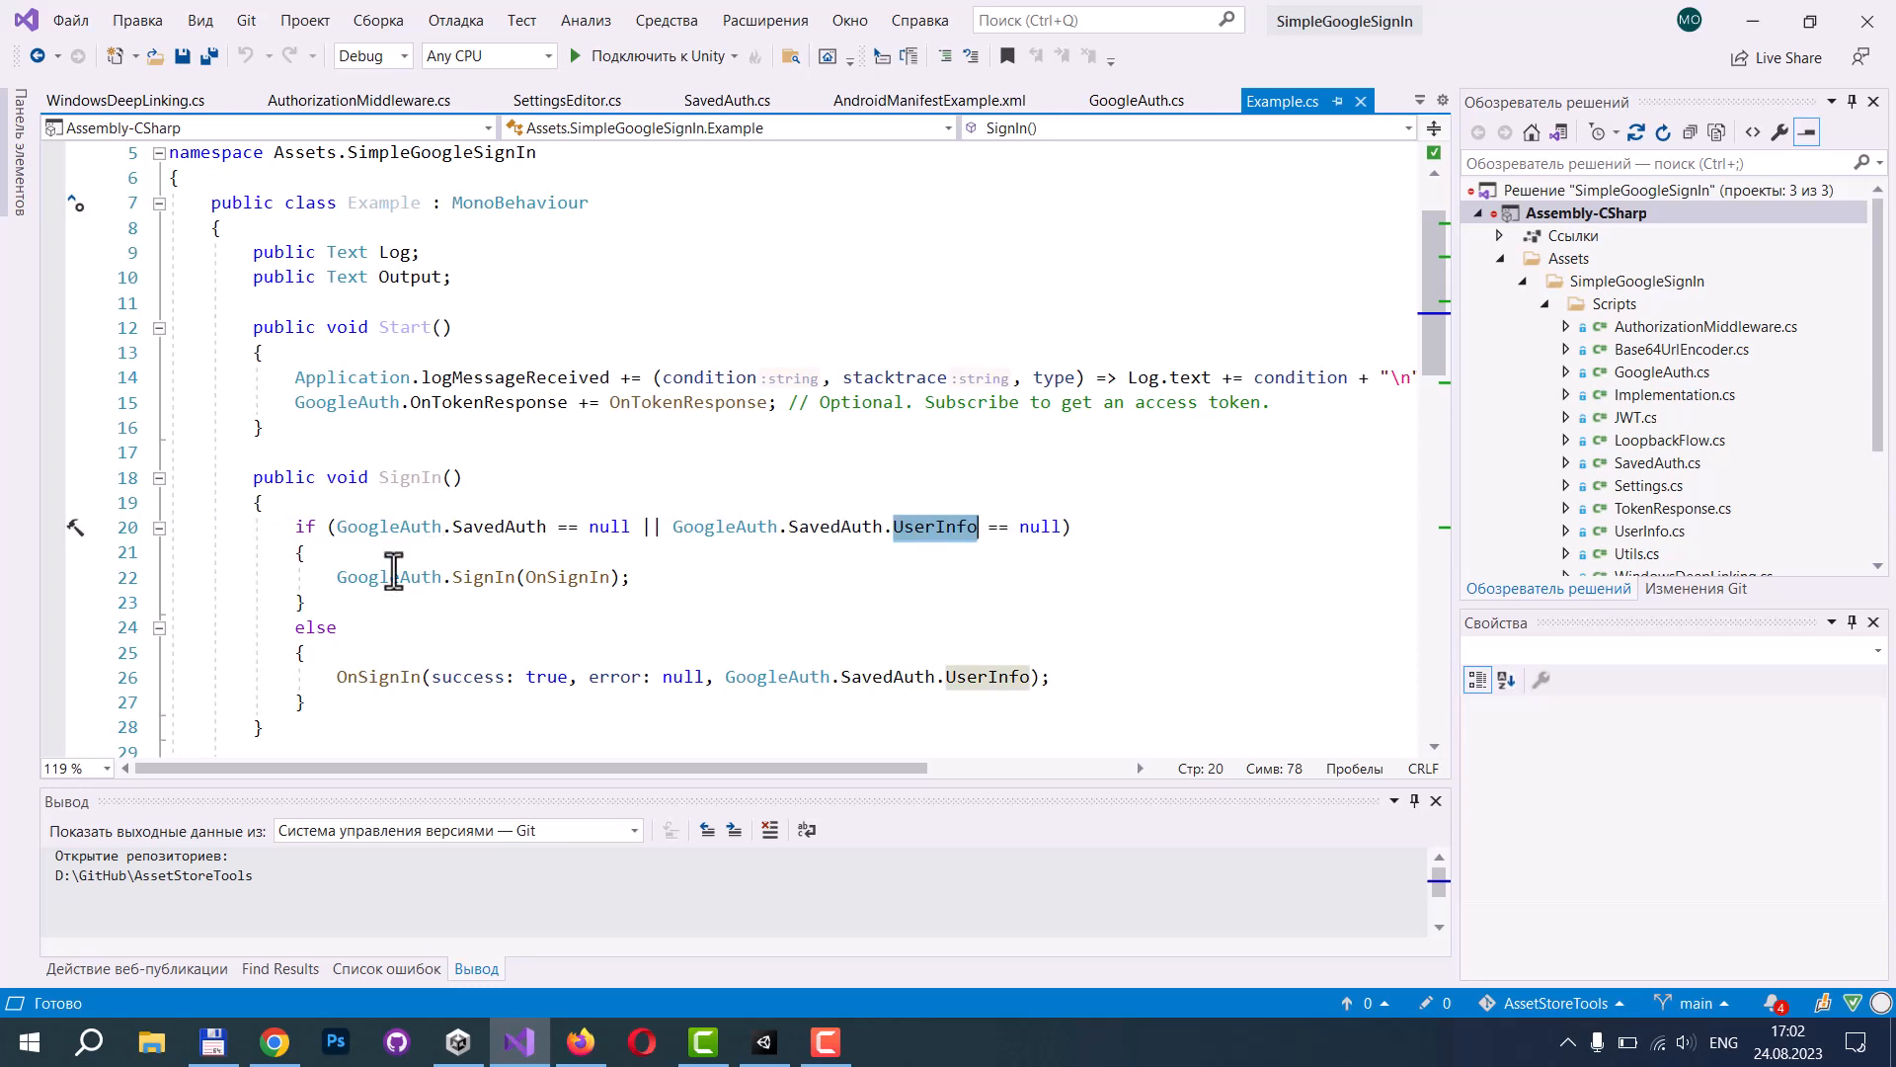
{"action": "mouse_move", "coordinate": [480, 561]}
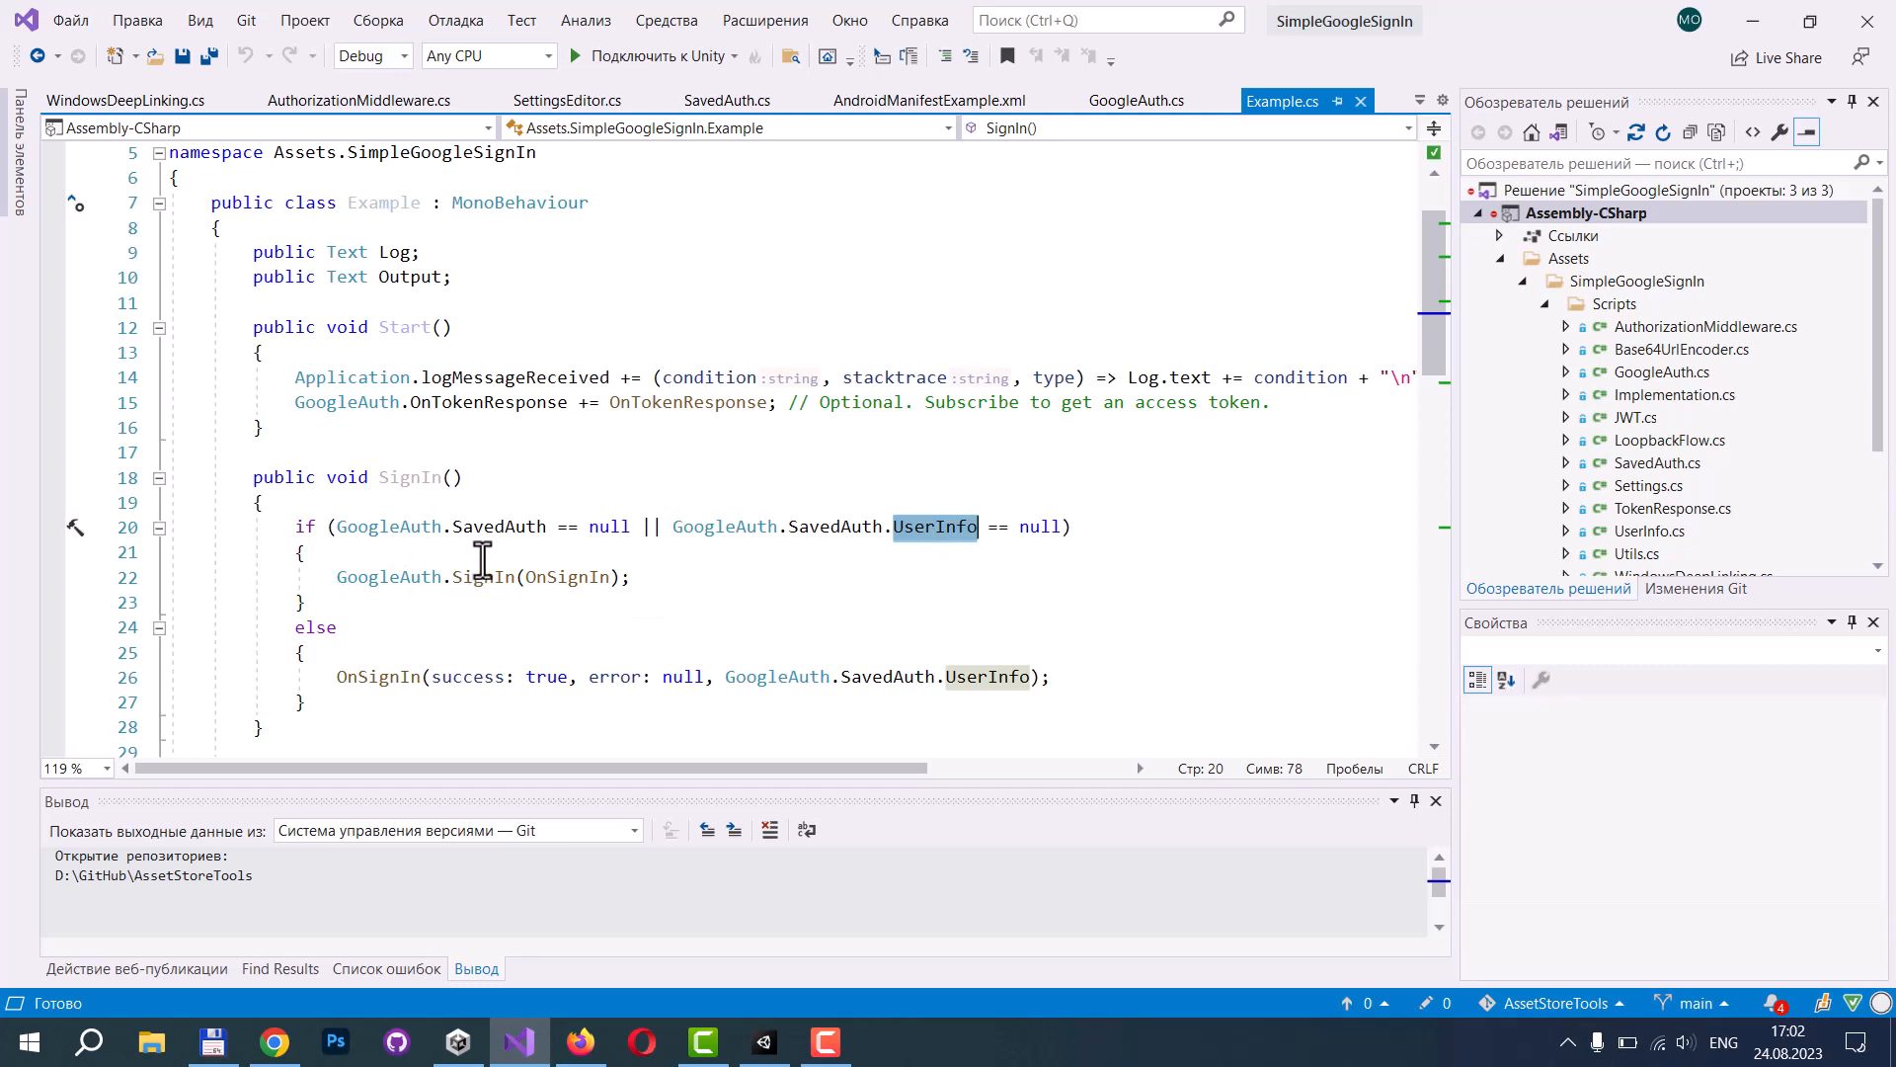
{"action": "double_click", "coordinate": [722, 525]}
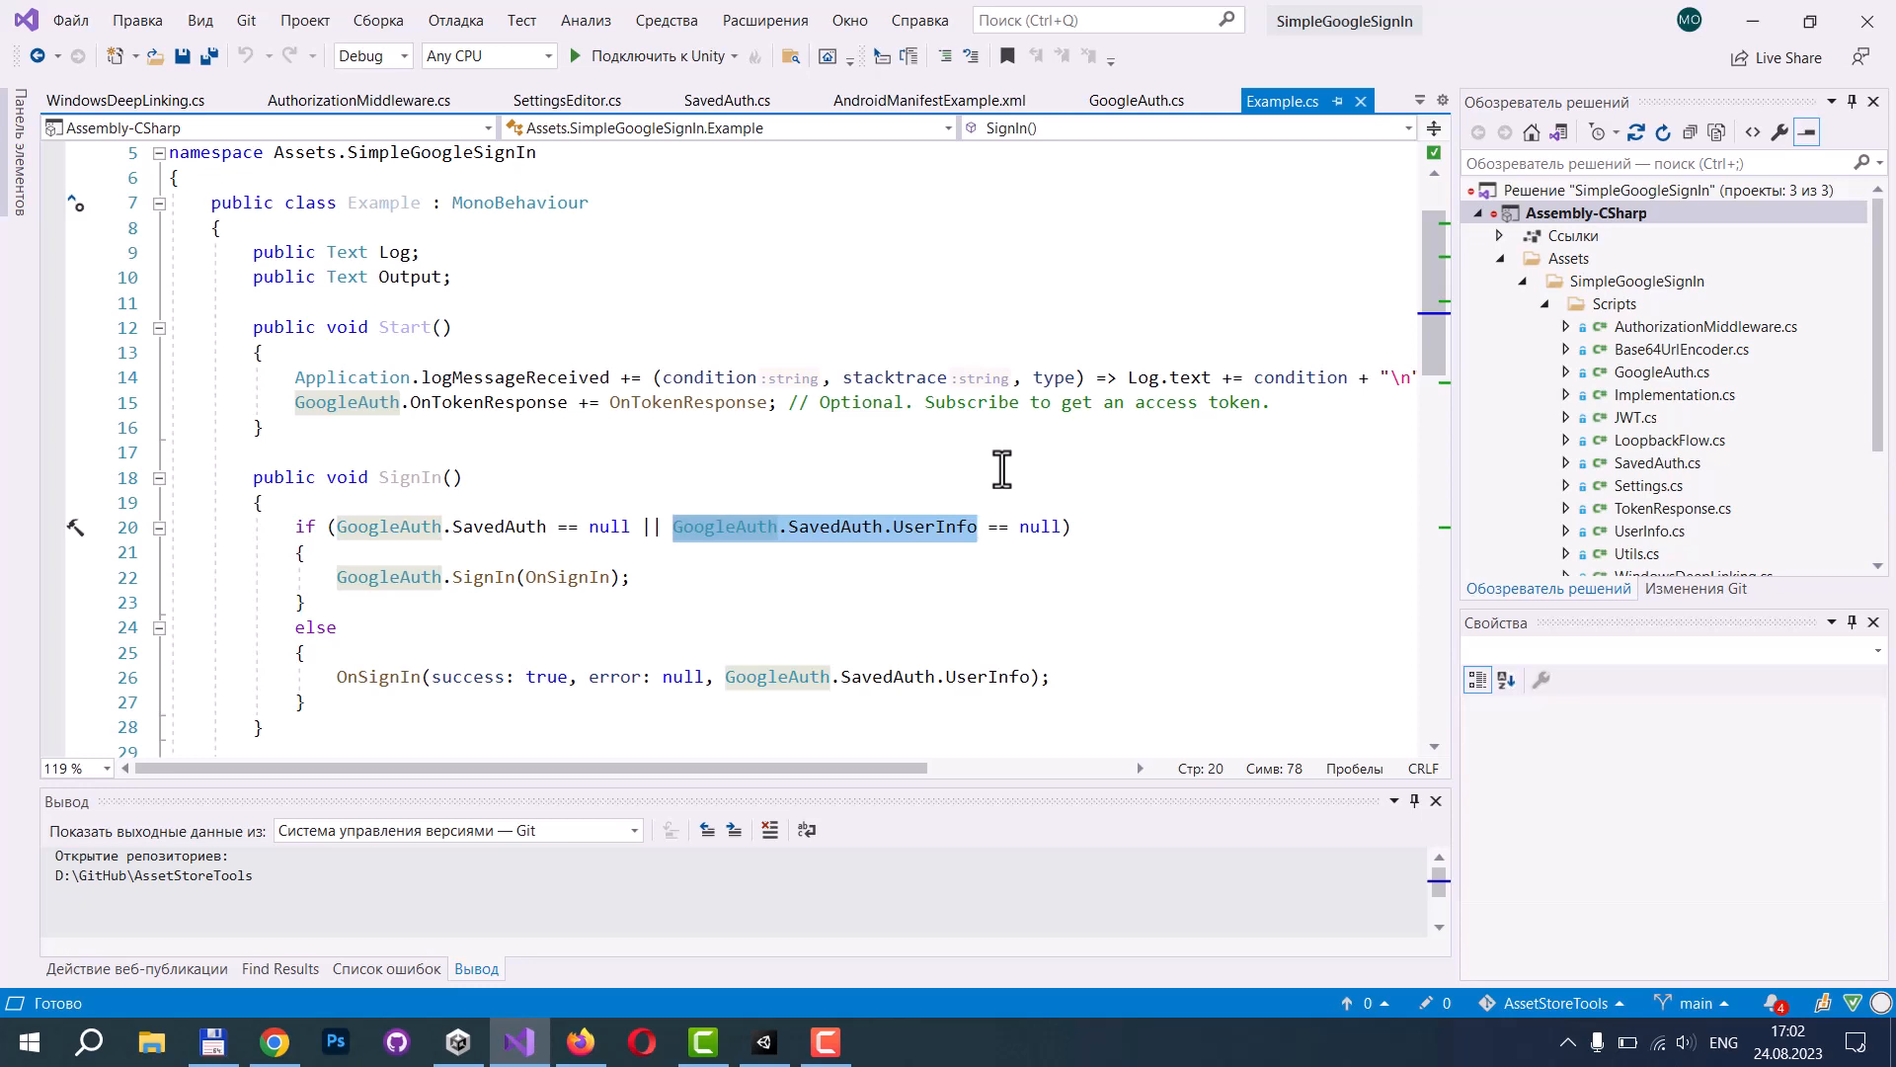
{"action": "scroll", "scroll_direction": "down", "scroll_amount": 3}
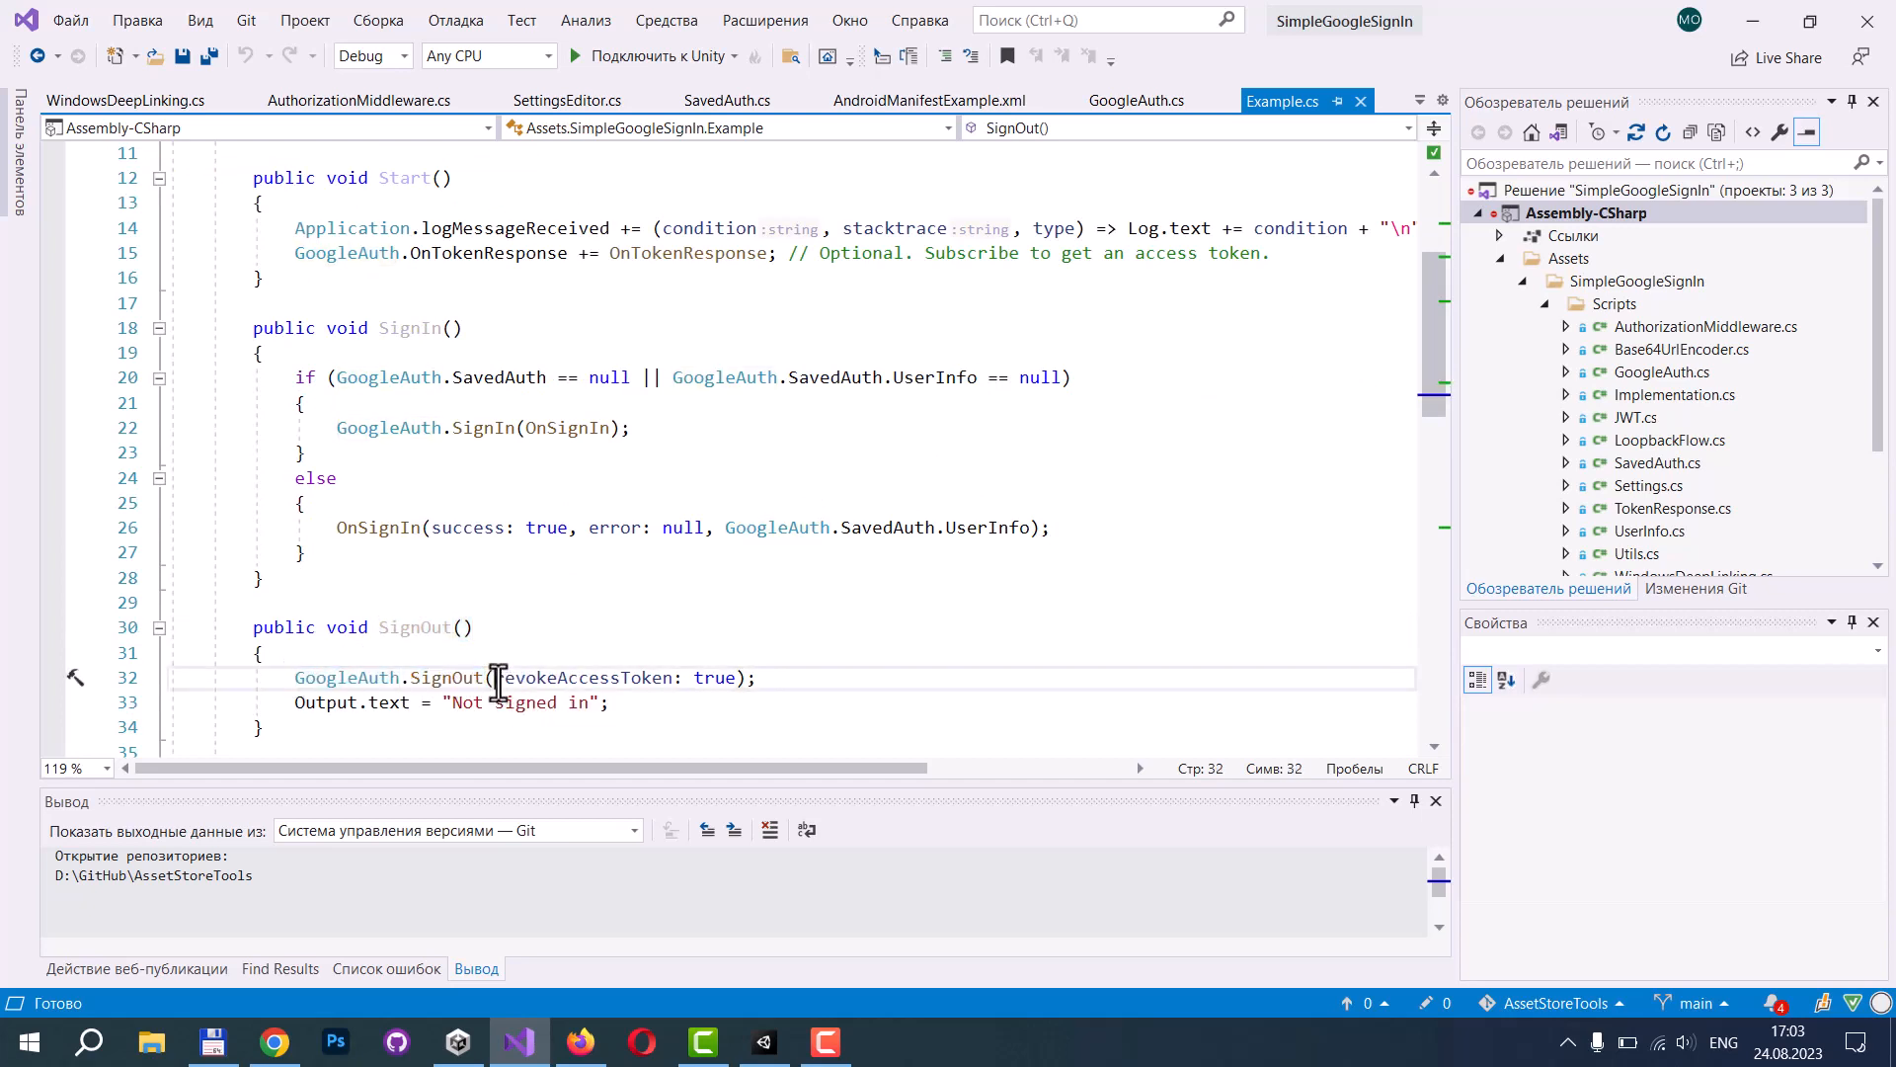
{"action": "double_click", "coordinate": [583, 678]}
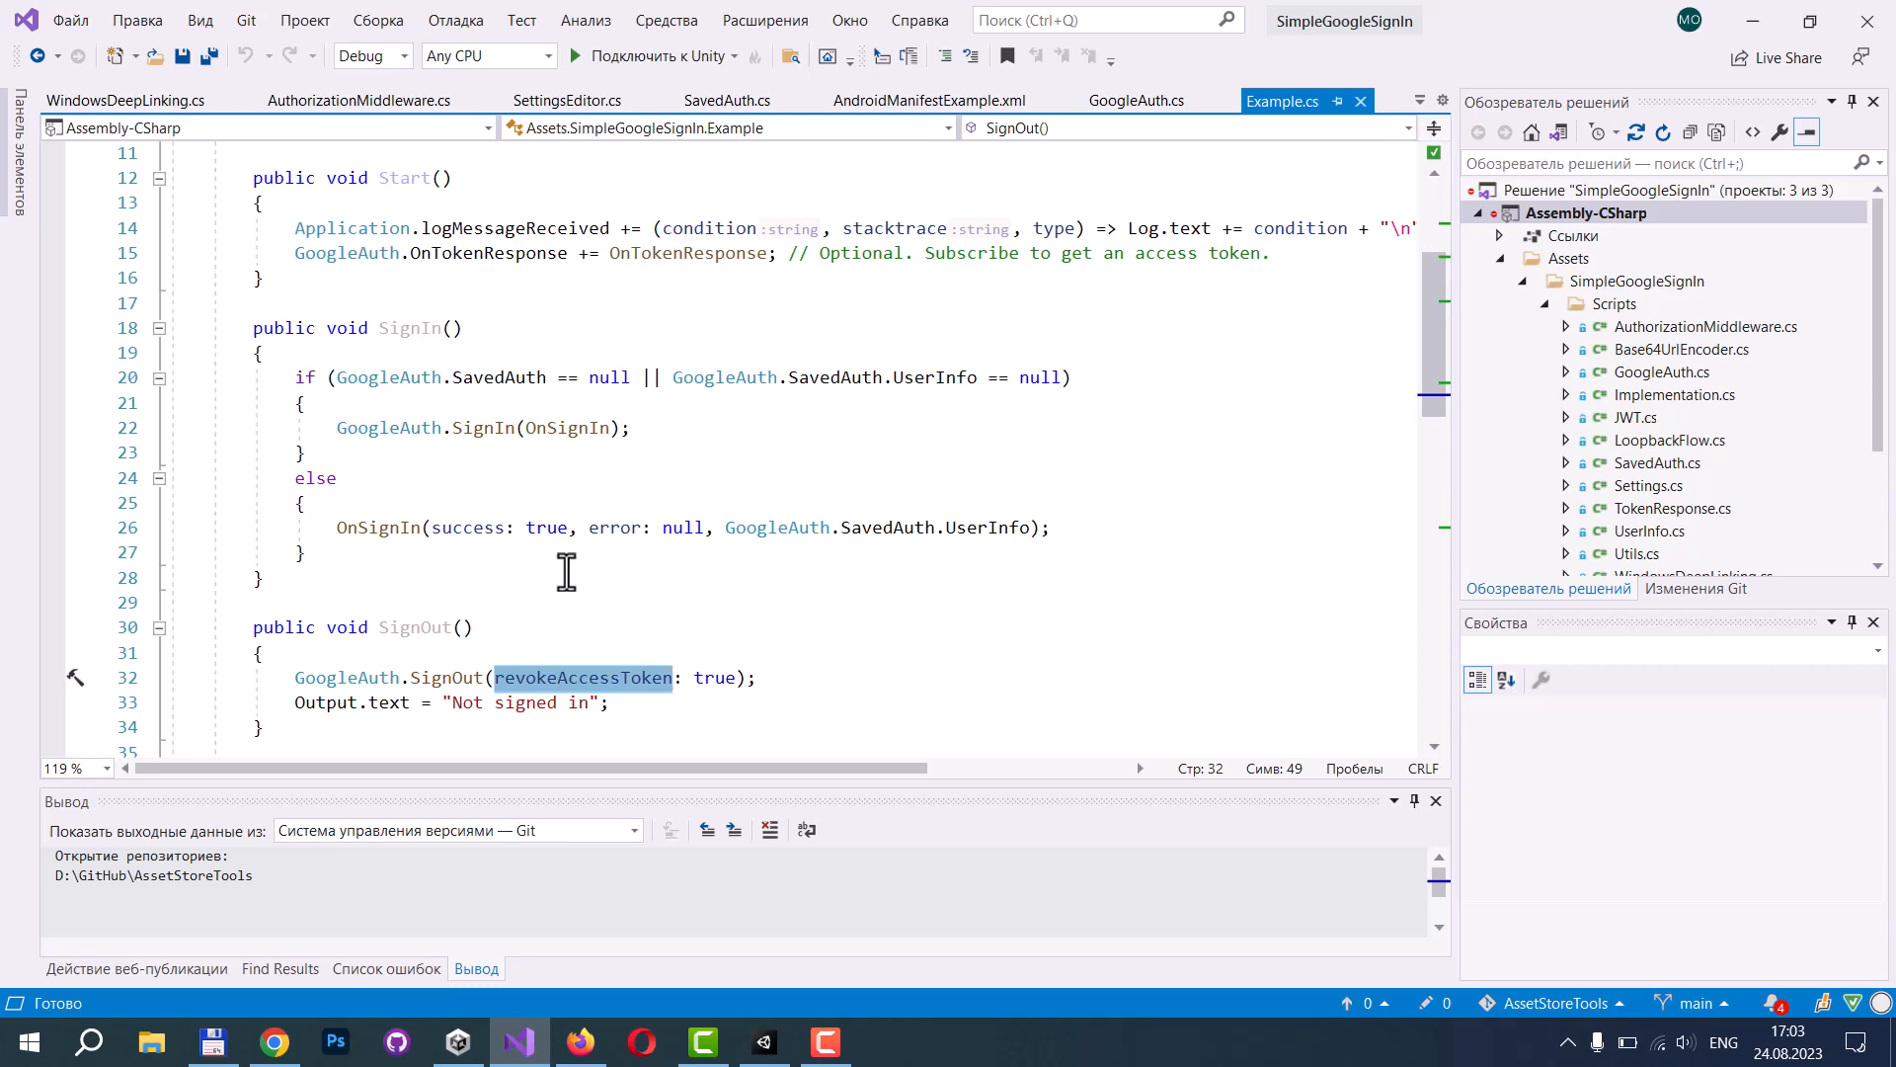
{"action": "mouse_move", "coordinate": [1385, 360]}
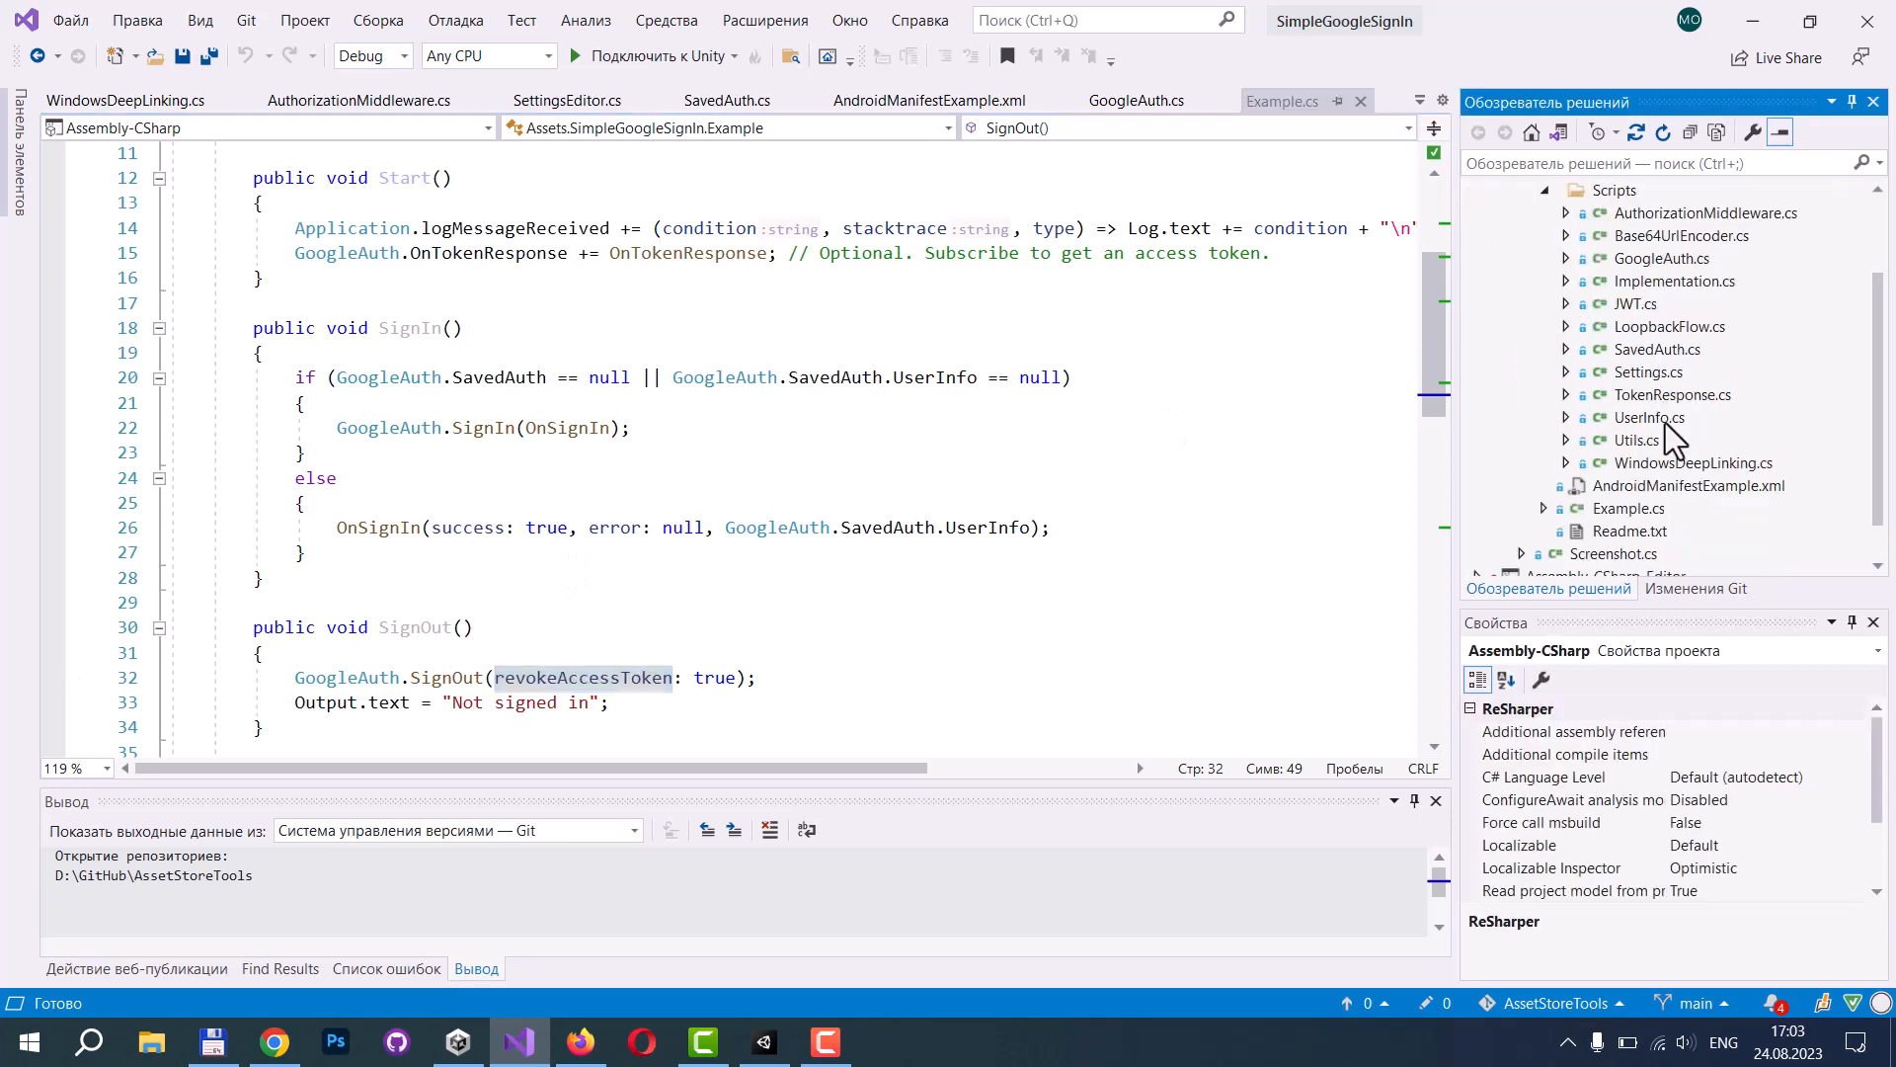
{"action": "mouse_move", "coordinate": [1729, 484]}
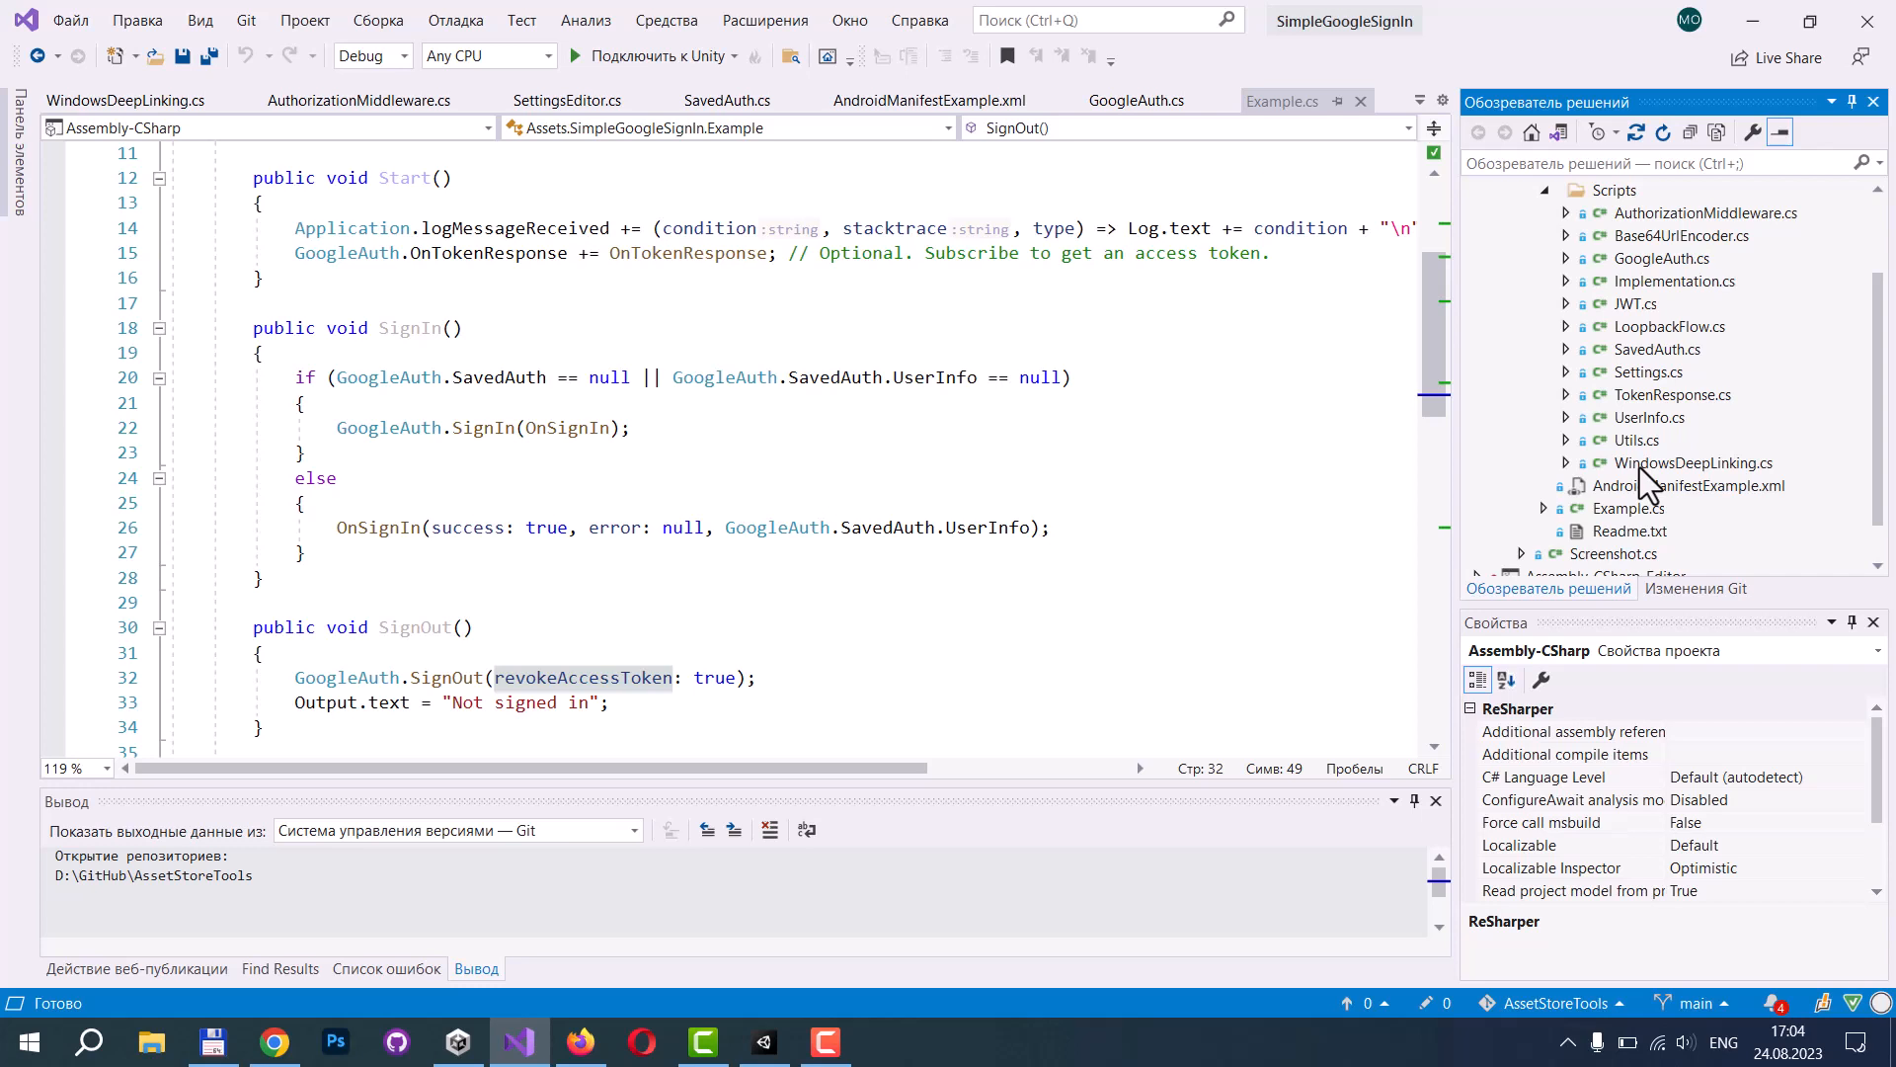
{"action": "left_click", "coordinate": [762, 1041]}
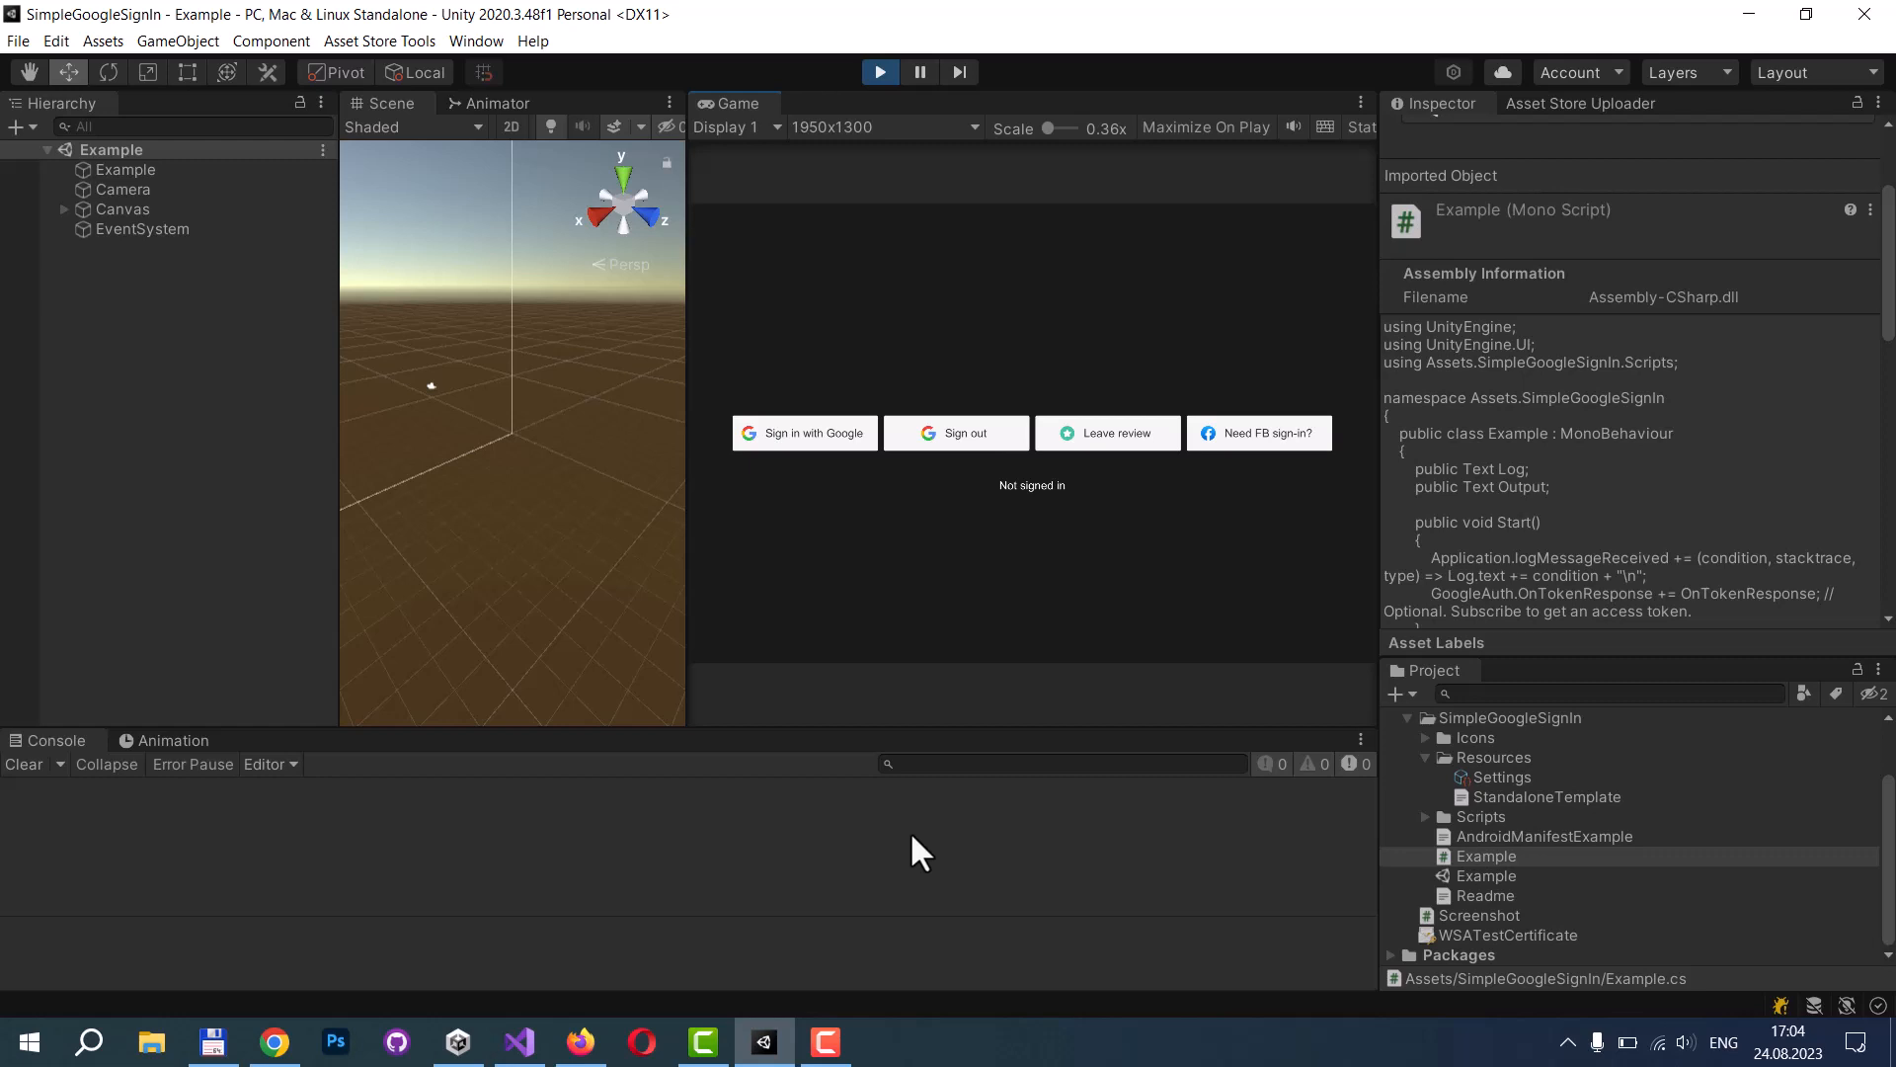
Enter Play mode and click 'Sign in with Google' in the Game view.
{"action": "left_click", "coordinate": [803, 432]}
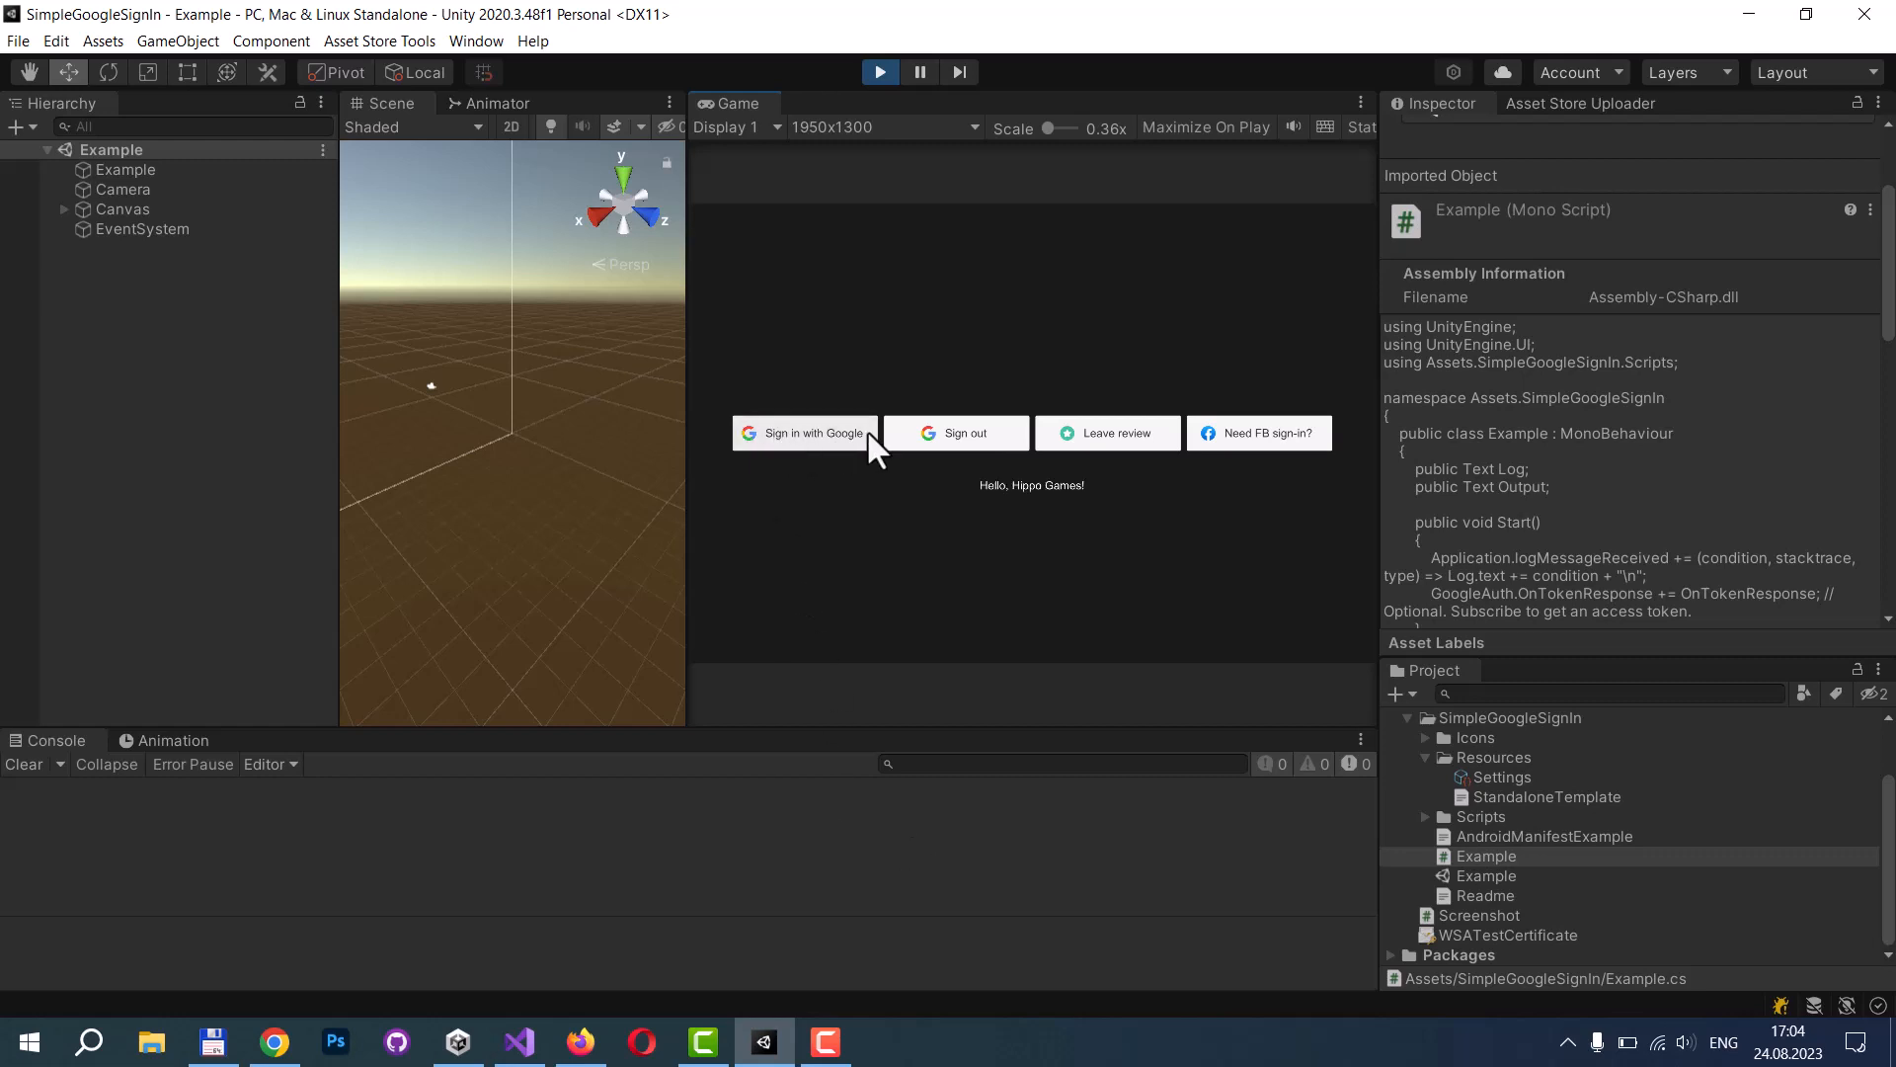
{"action": "left_click", "coordinate": [804, 432]}
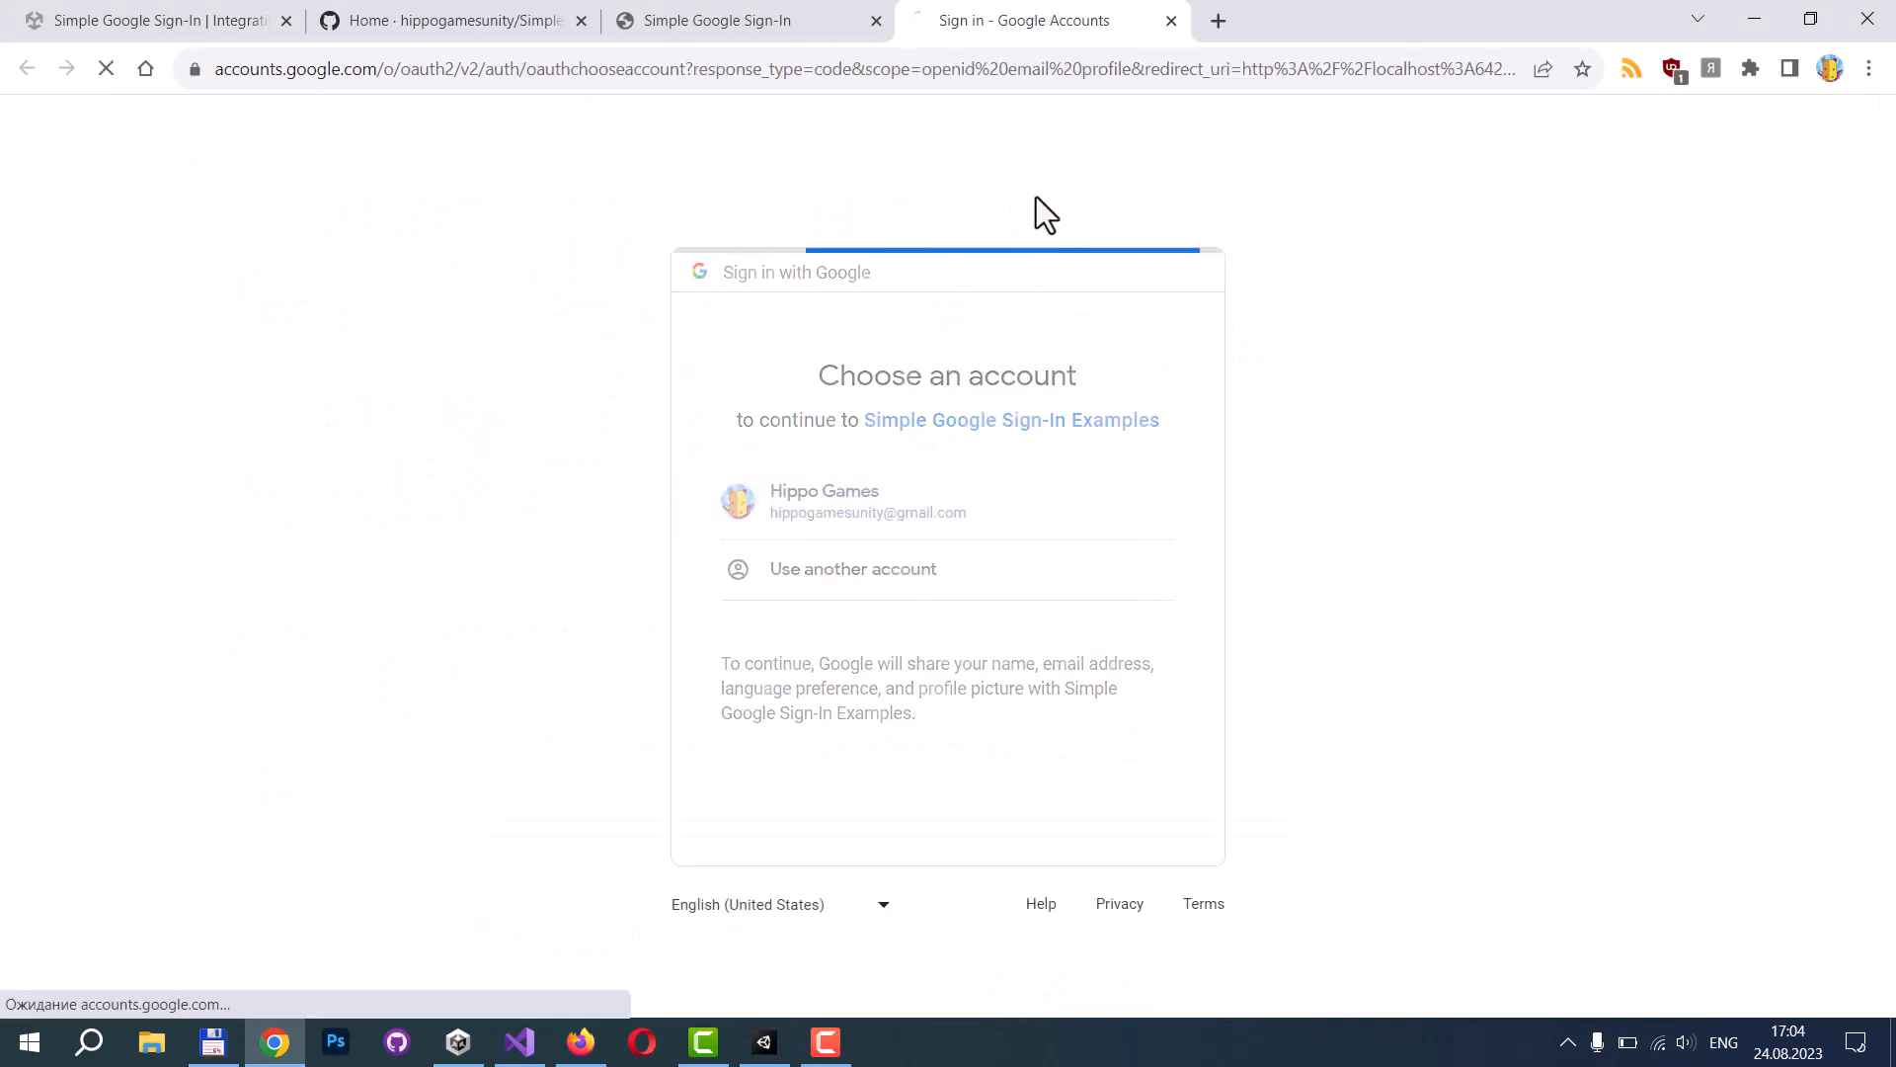
Sign in with the existing Google account, check the Unity Console log, then open the plugin wiki.
{"action": "left_click", "coordinate": [846, 501]}
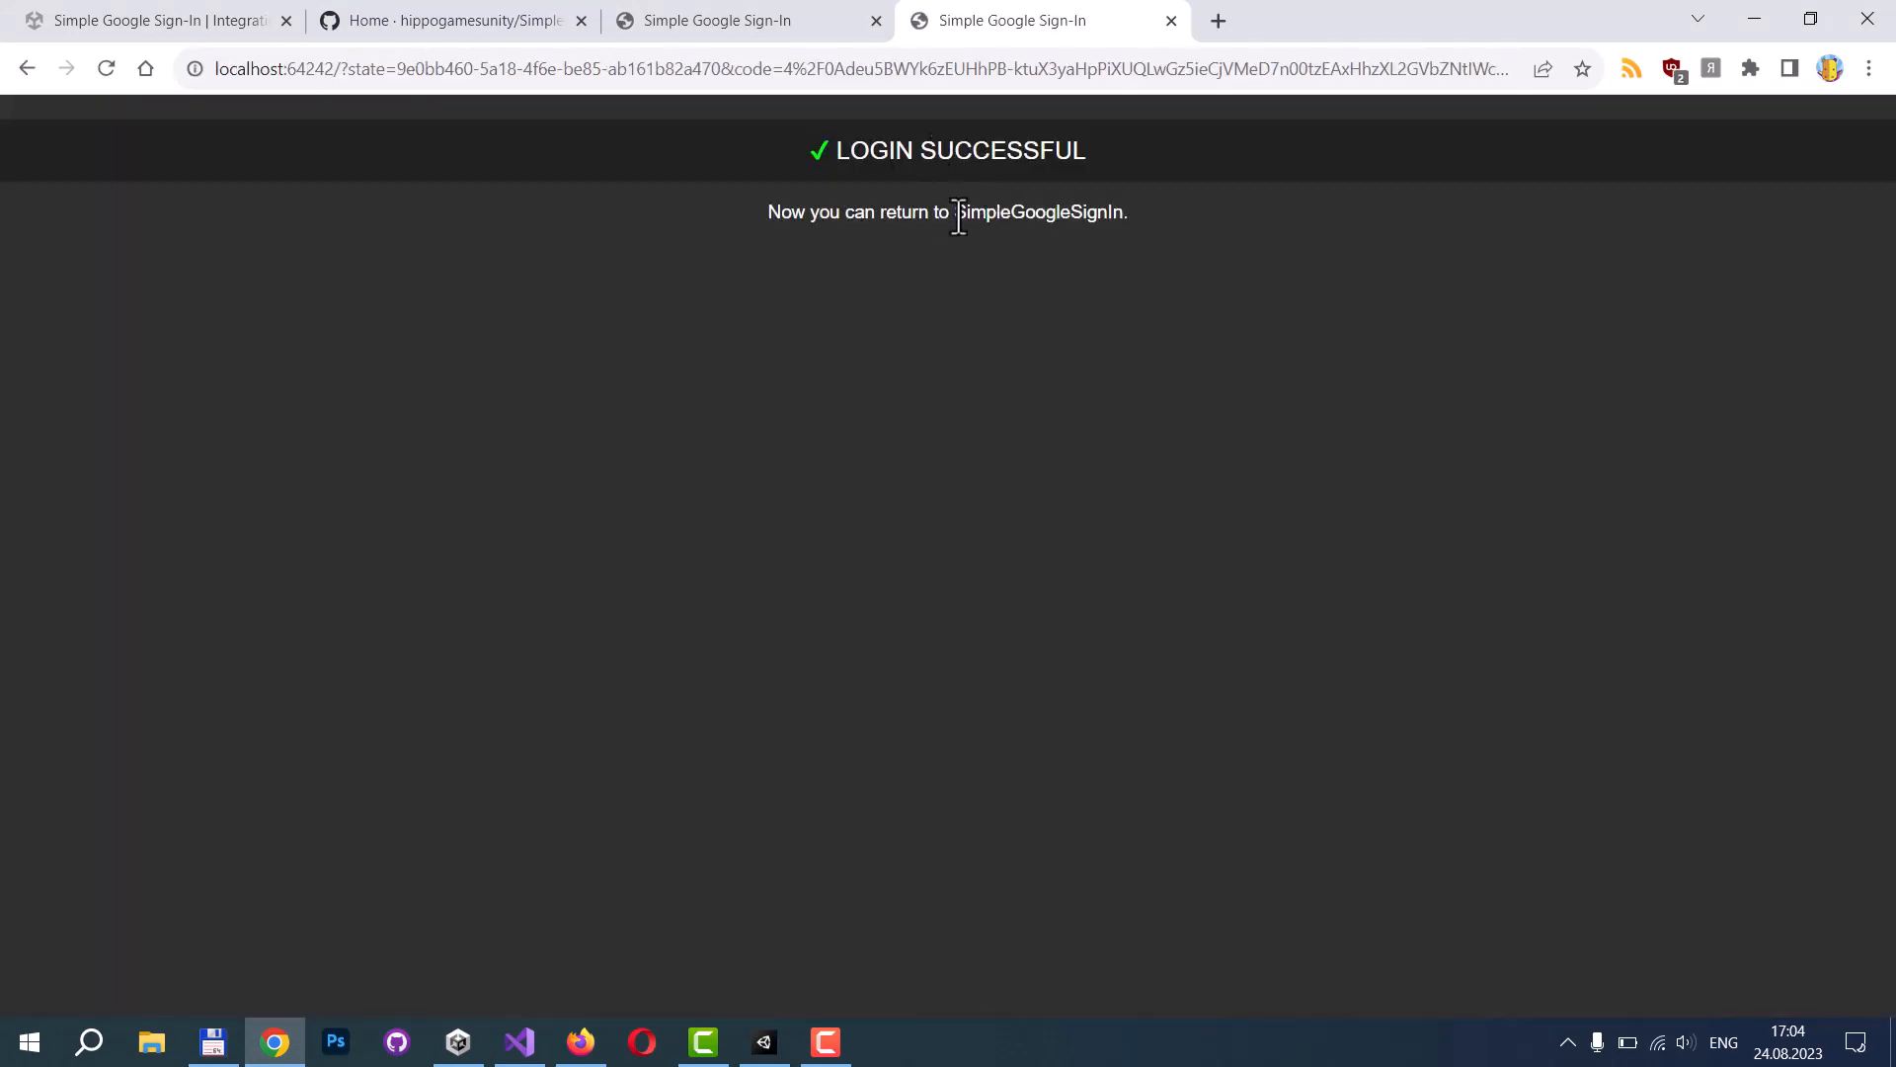
{"action": "left_click", "coordinate": [761, 1040]}
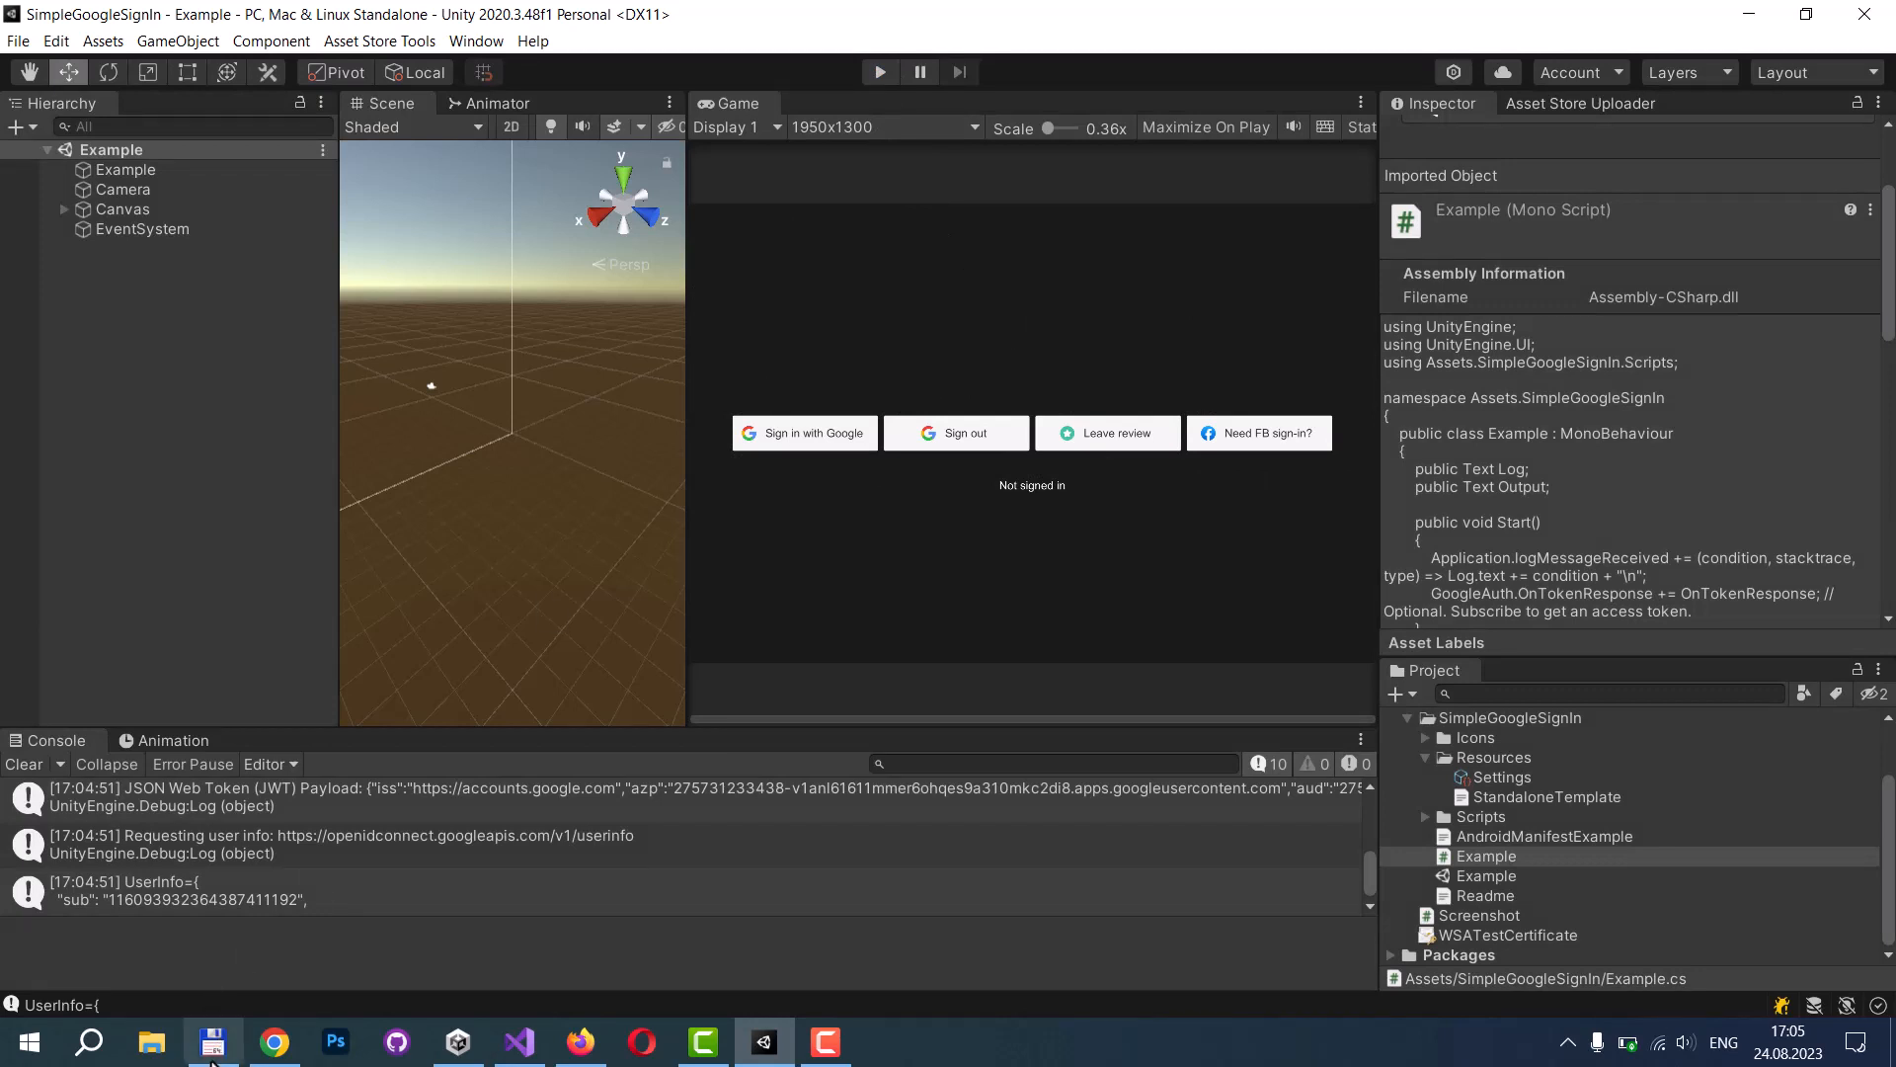
{"action": "left_click", "coordinate": [273, 1041]}
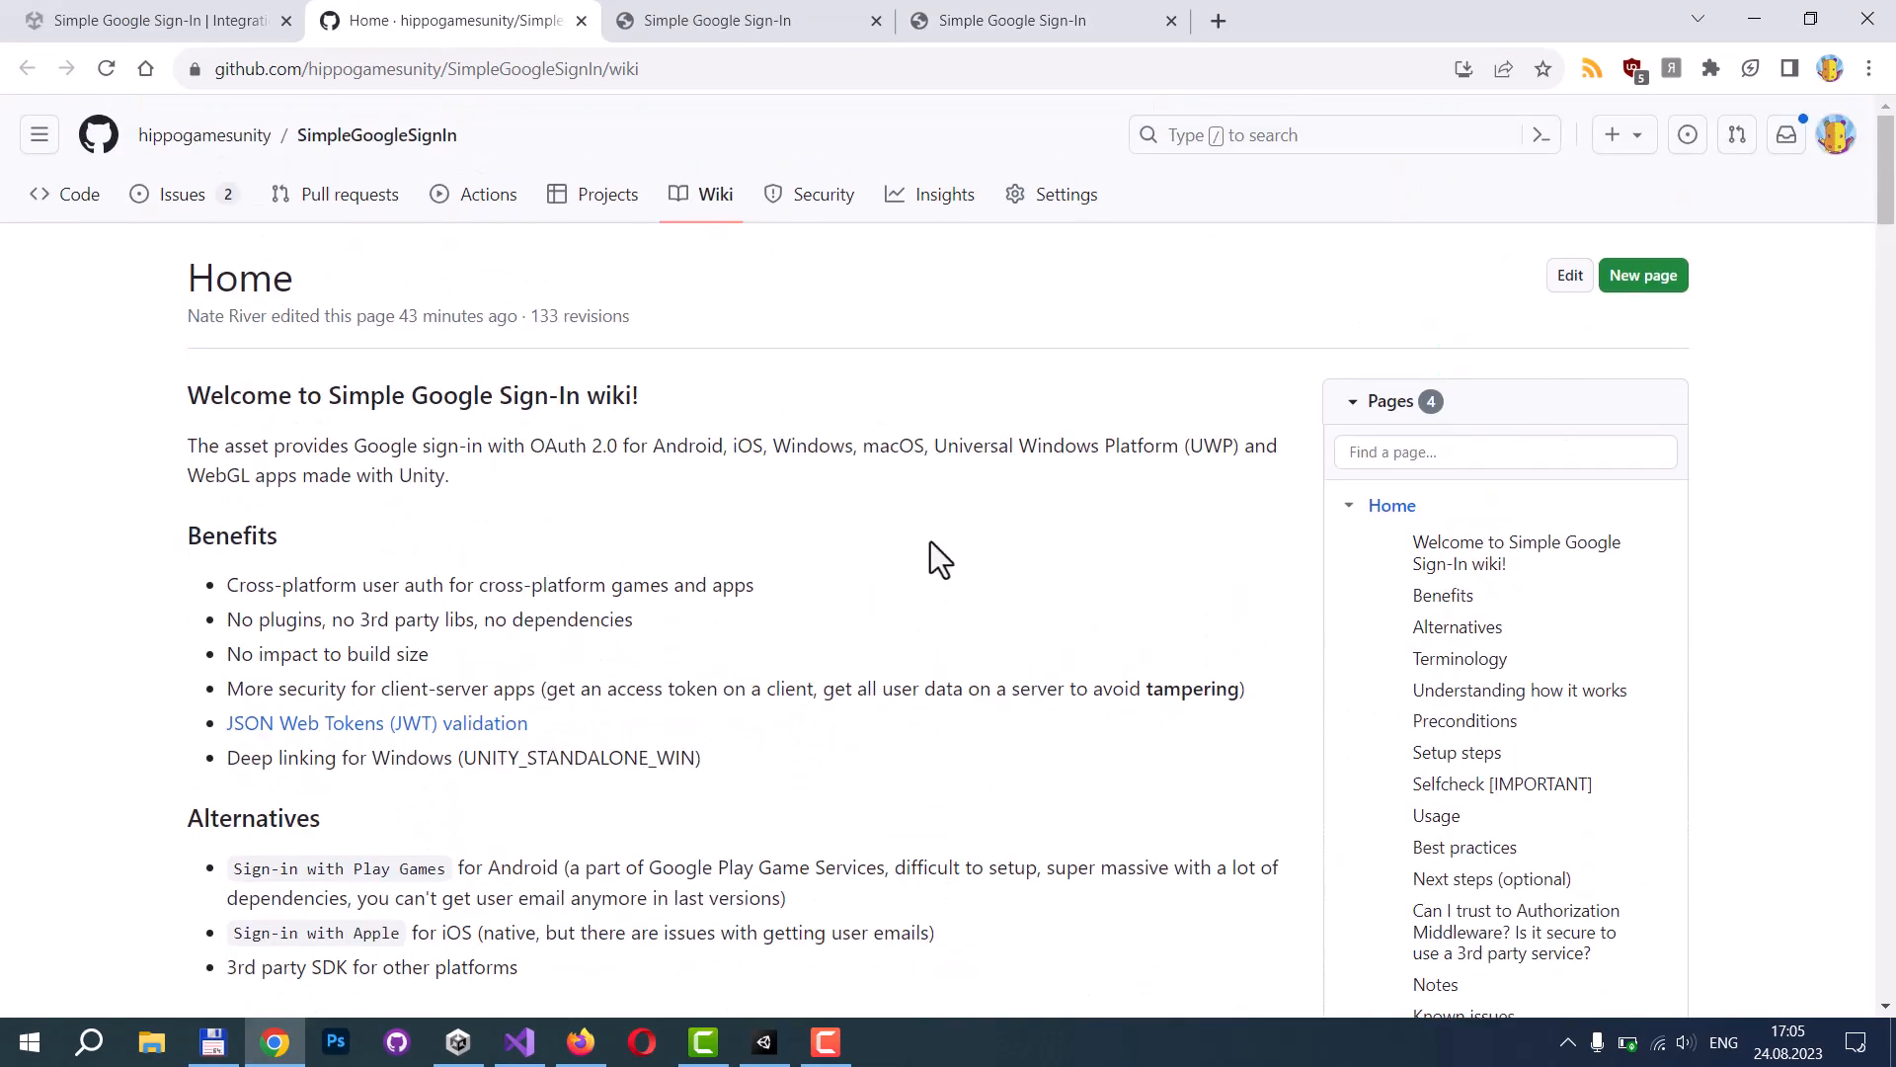
Scroll the SimpleGoogleSignIn wiki down to the WebGL credentials setup screenshot.
{"action": "scroll", "scroll_direction": "down", "scroll_amount": 3}
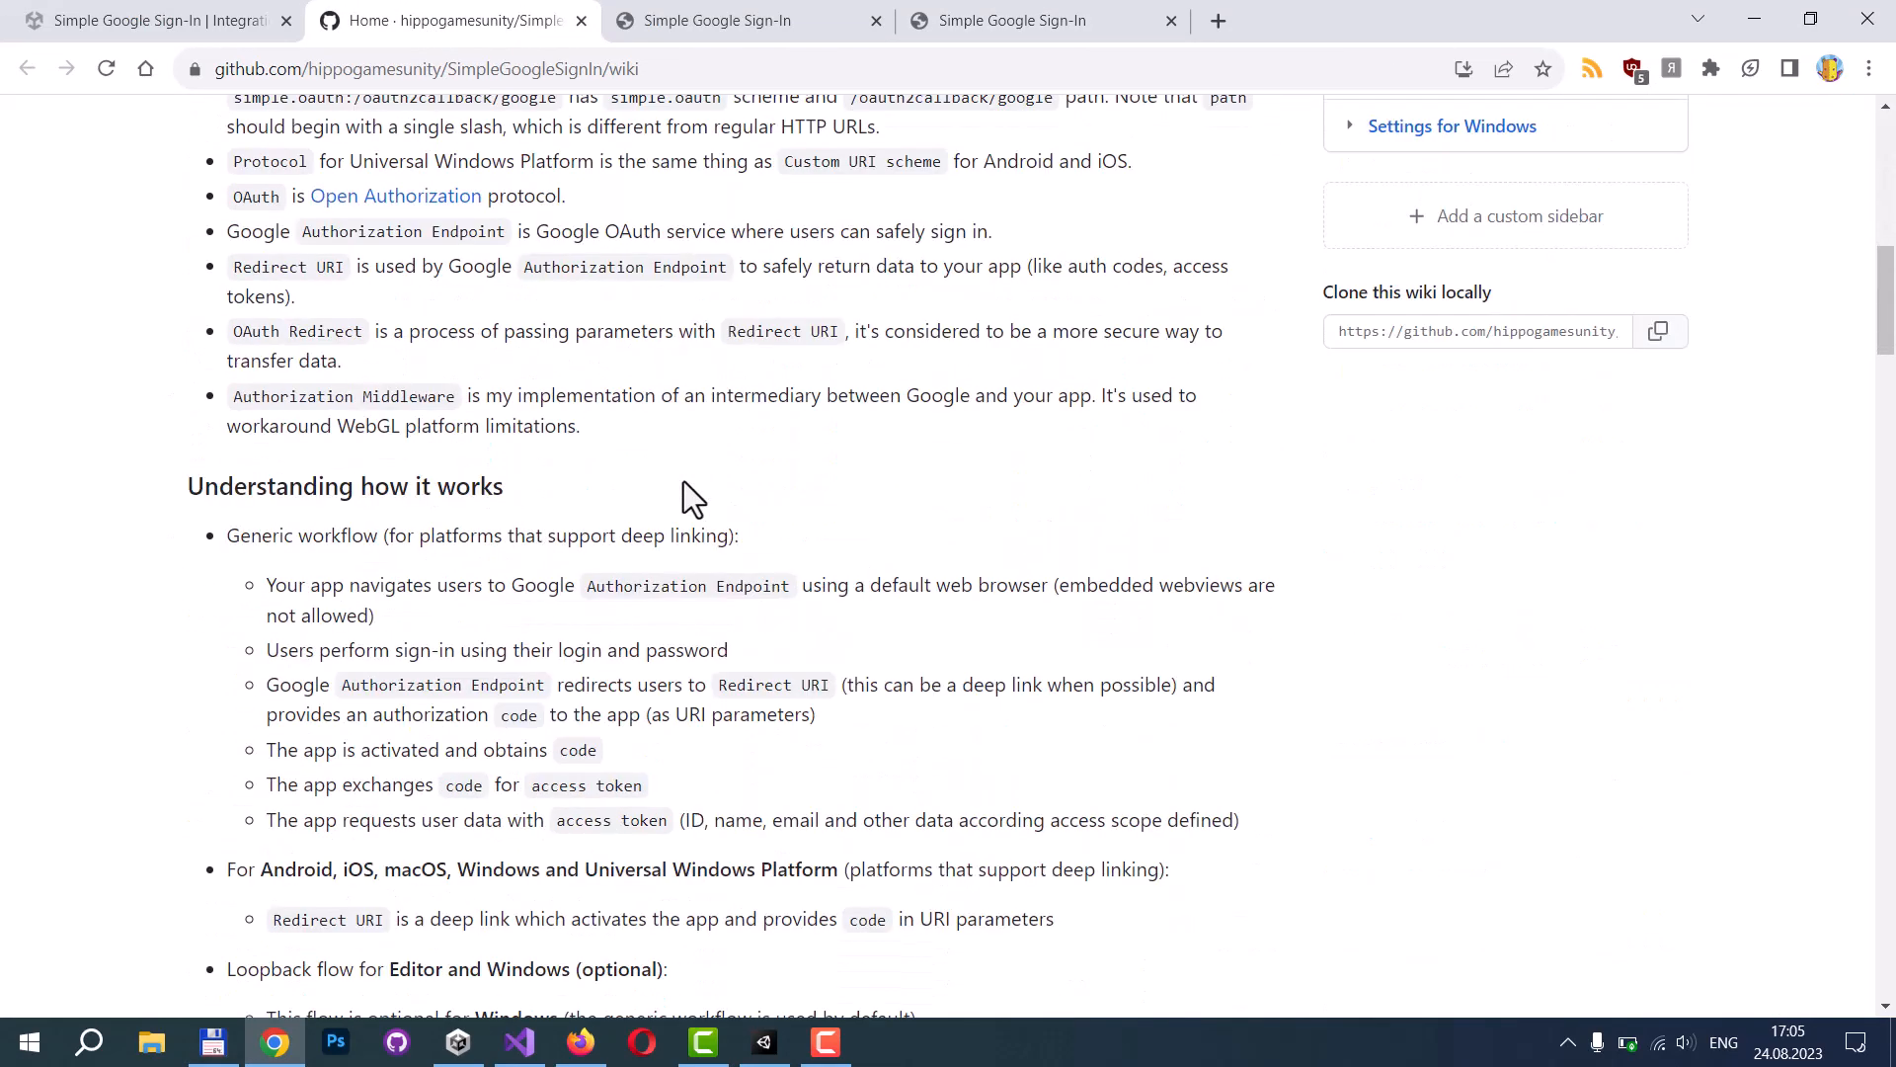
{"action": "scroll", "scroll_direction": "down", "scroll_amount": 3}
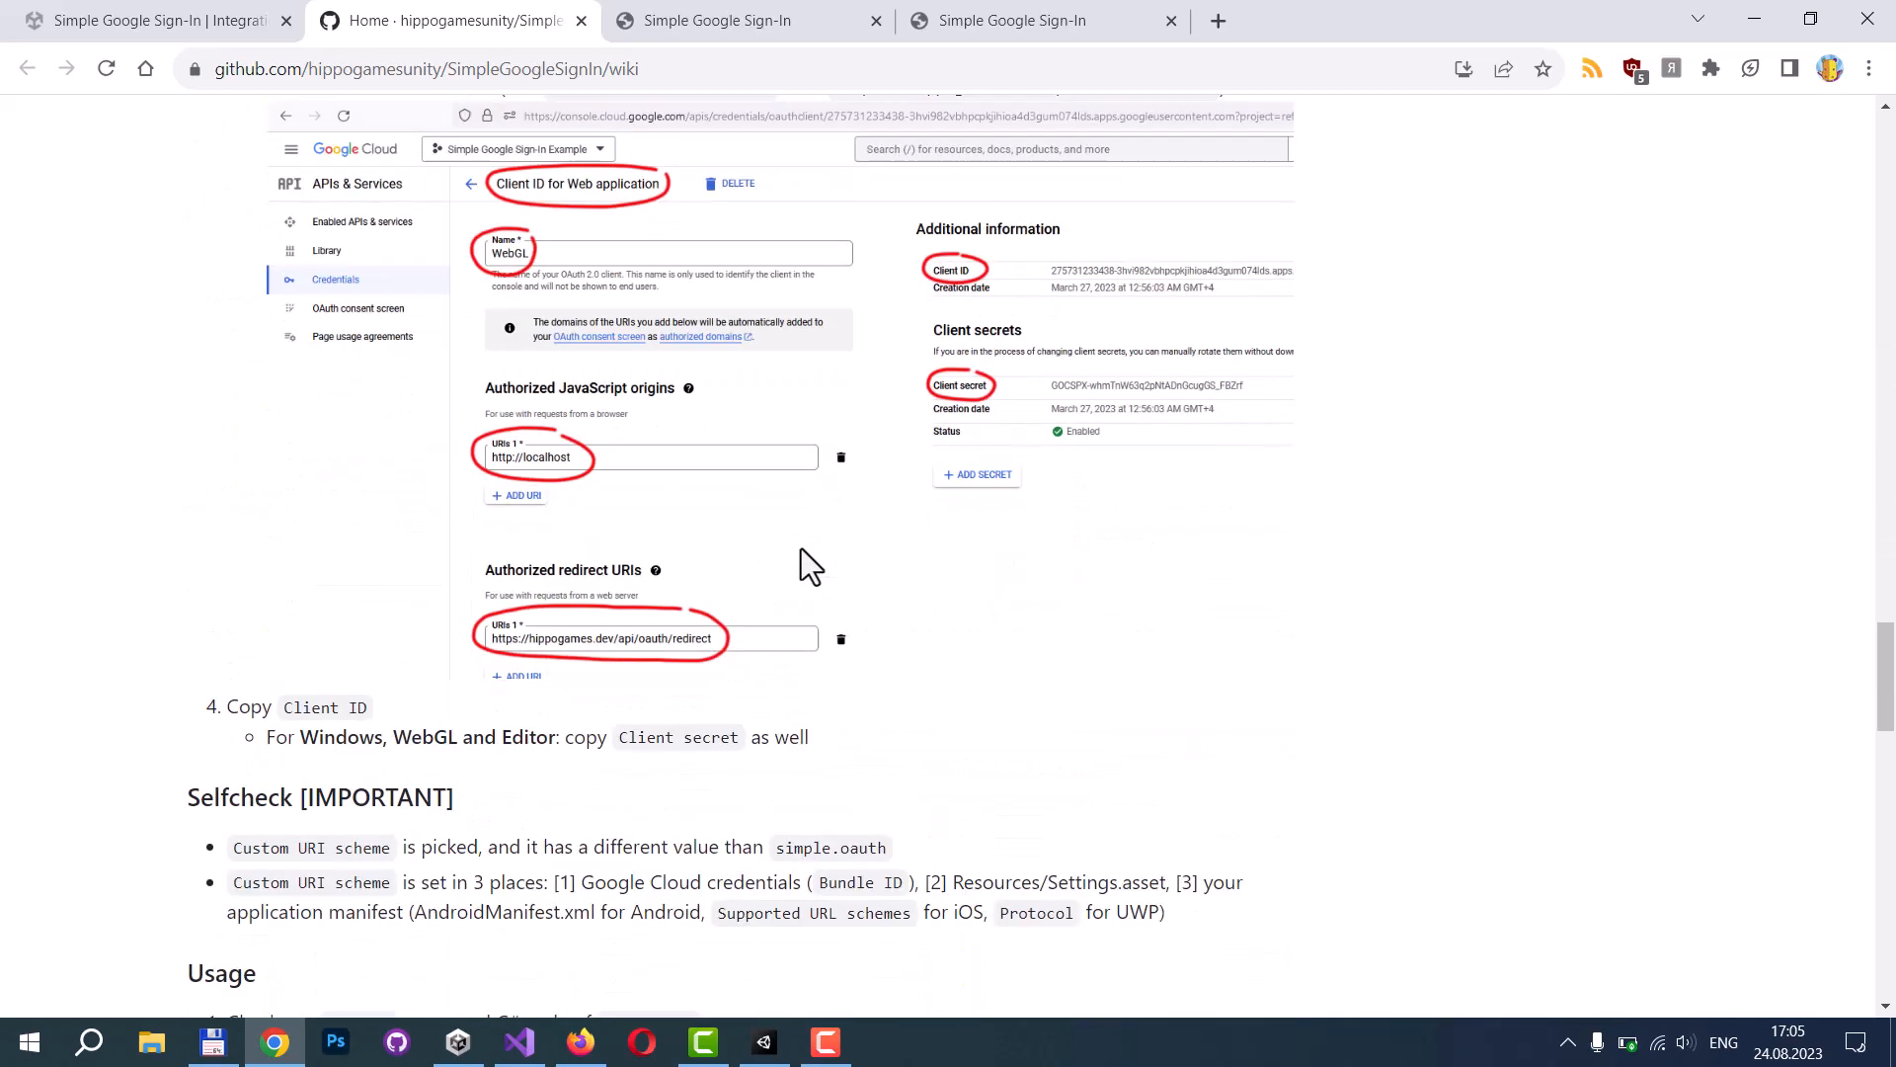
{"action": "scroll", "scroll_direction": "down", "scroll_amount": 3}
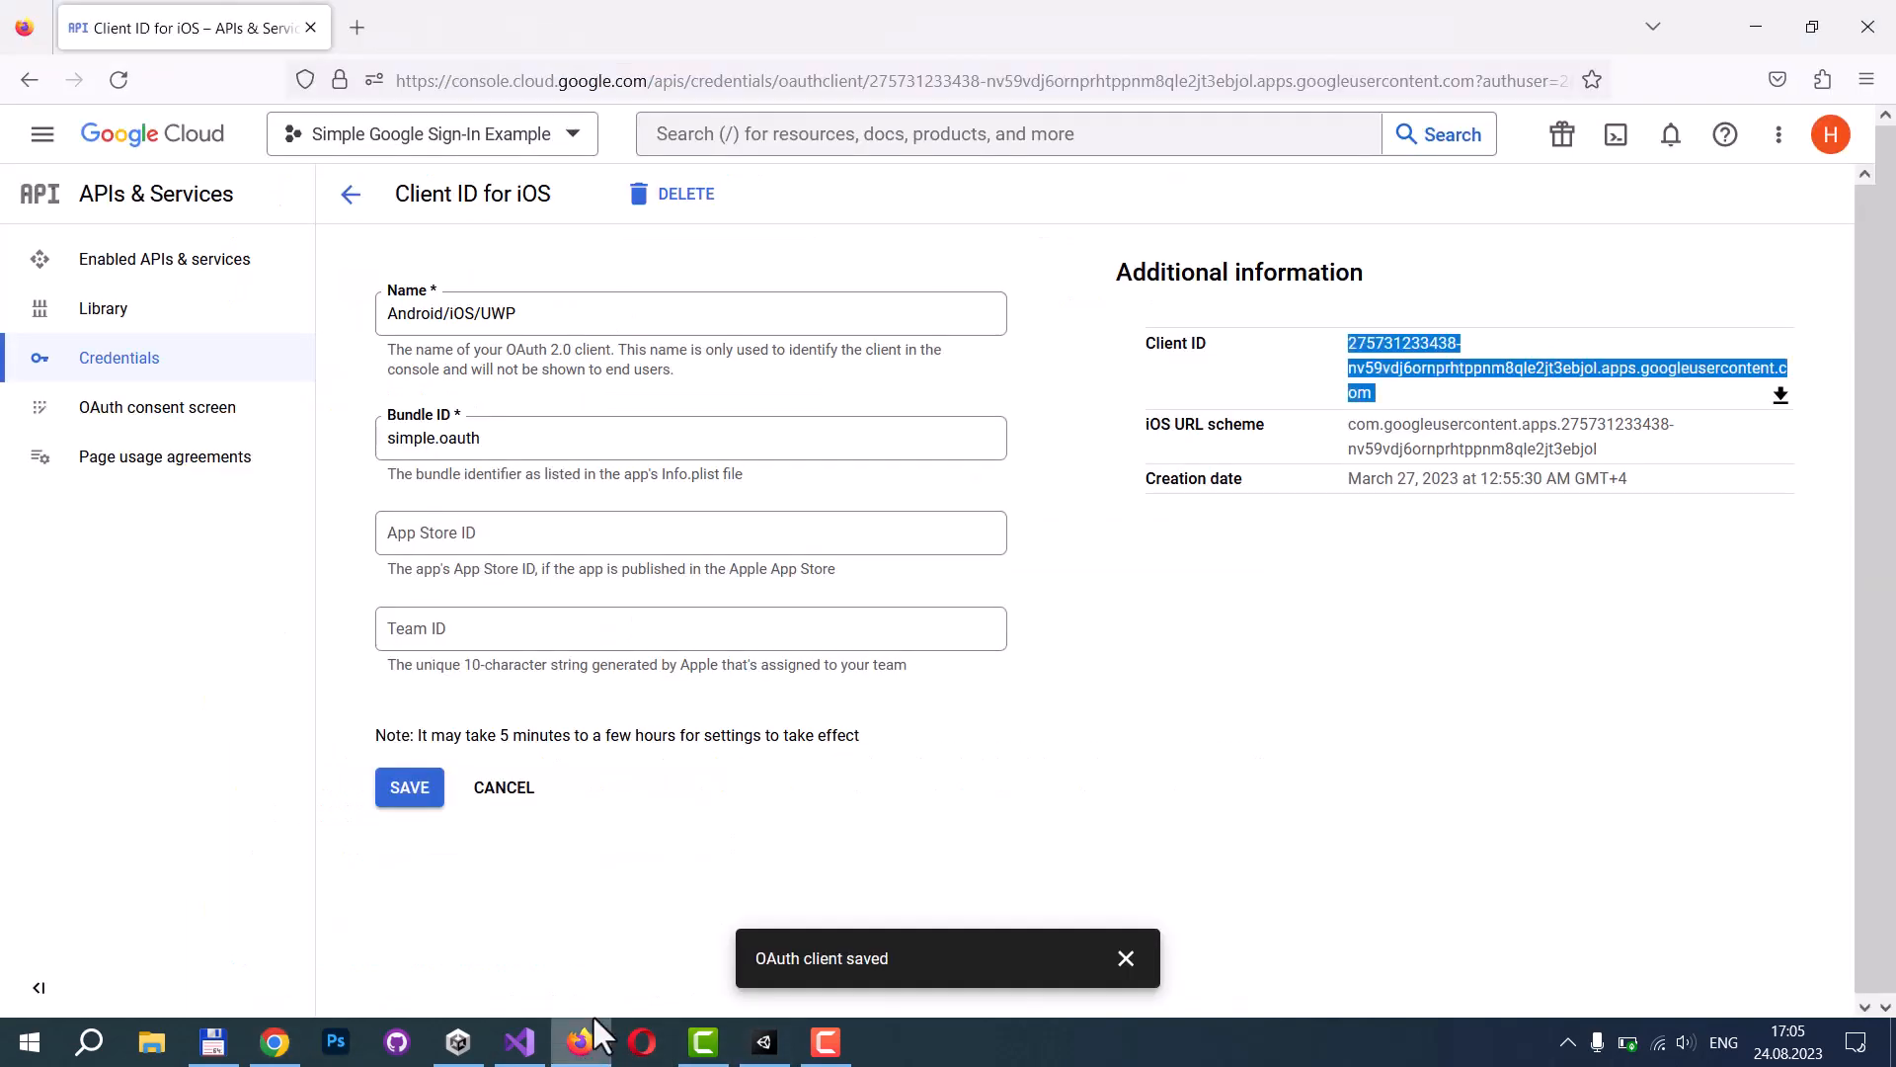
Open the WebGL web client from Credentials and select its authorized redirect URI.
{"action": "left_click", "coordinate": [350, 194]}
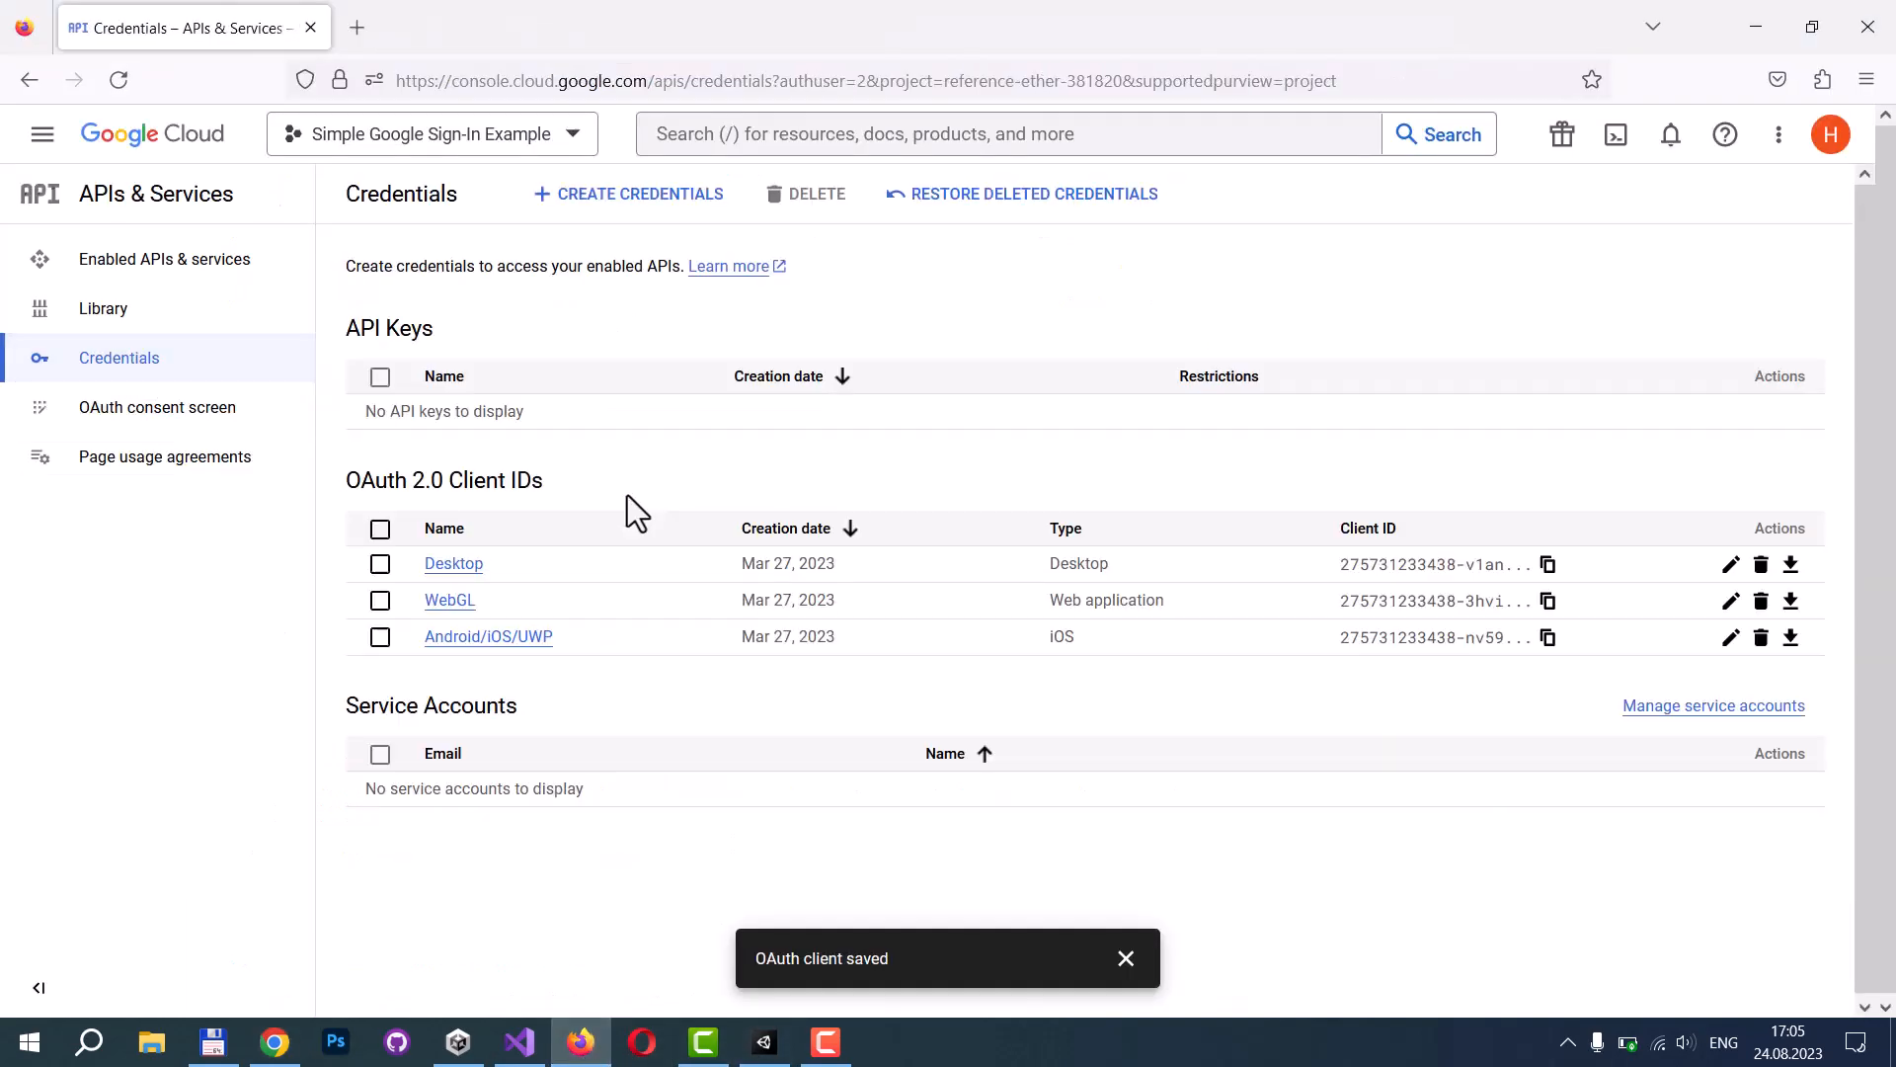
{"action": "mouse_move", "coordinate": [1054, 621]}
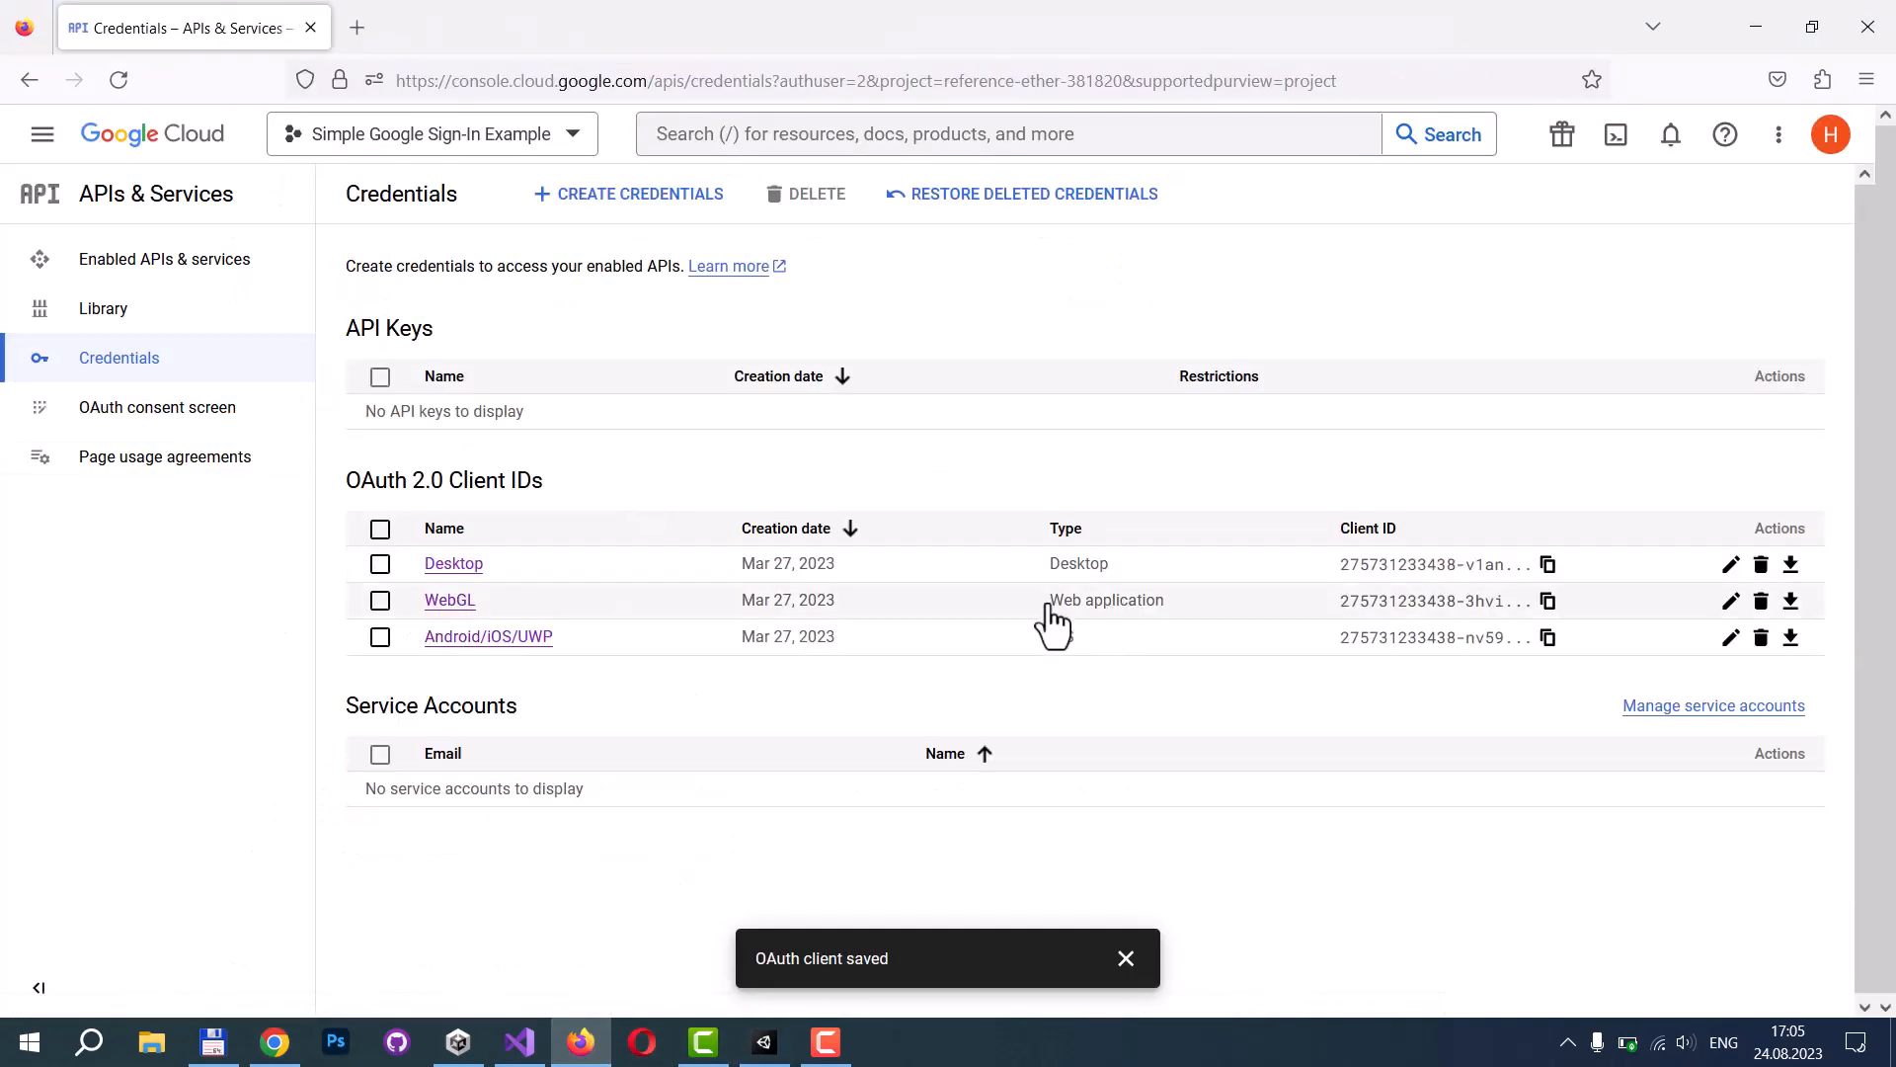
{"action": "left_click", "coordinate": [379, 600]}
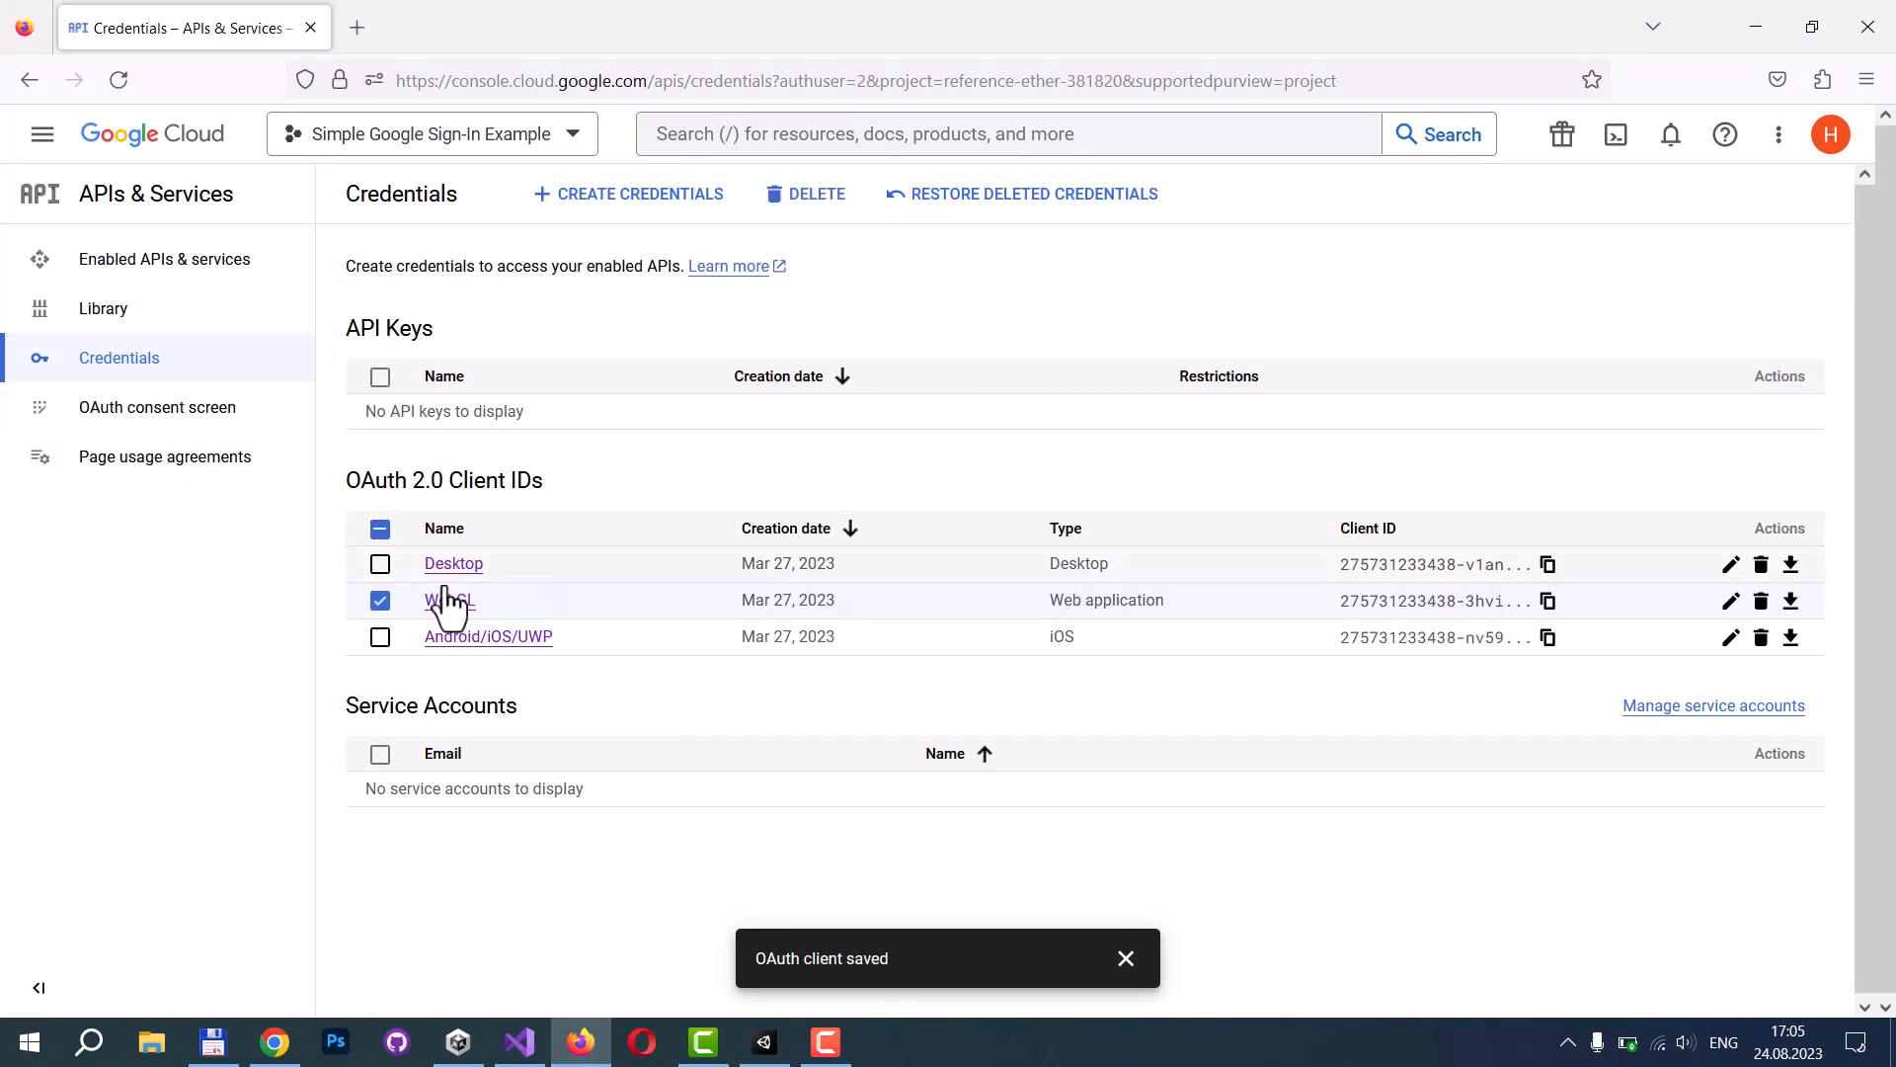
{"action": "left_click", "coordinate": [447, 602]}
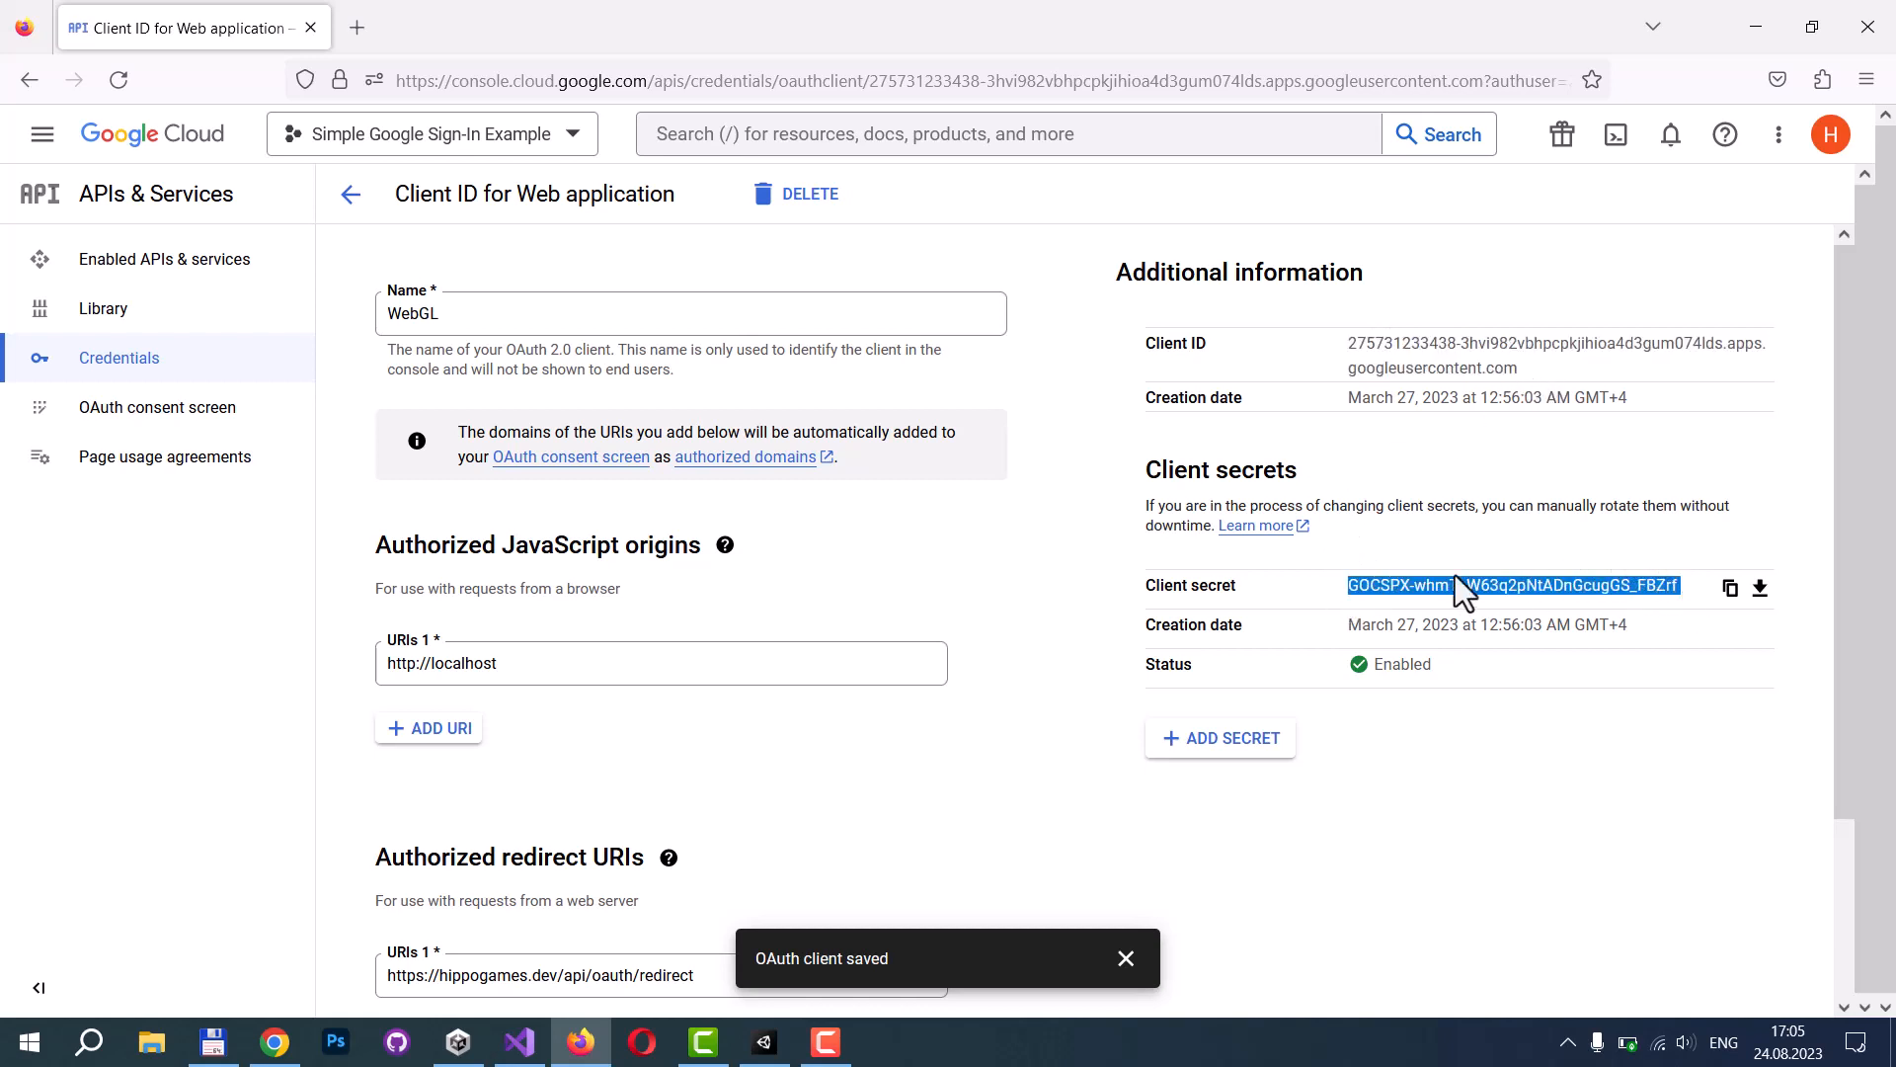
{"action": "mouse_move", "coordinate": [958, 524]}
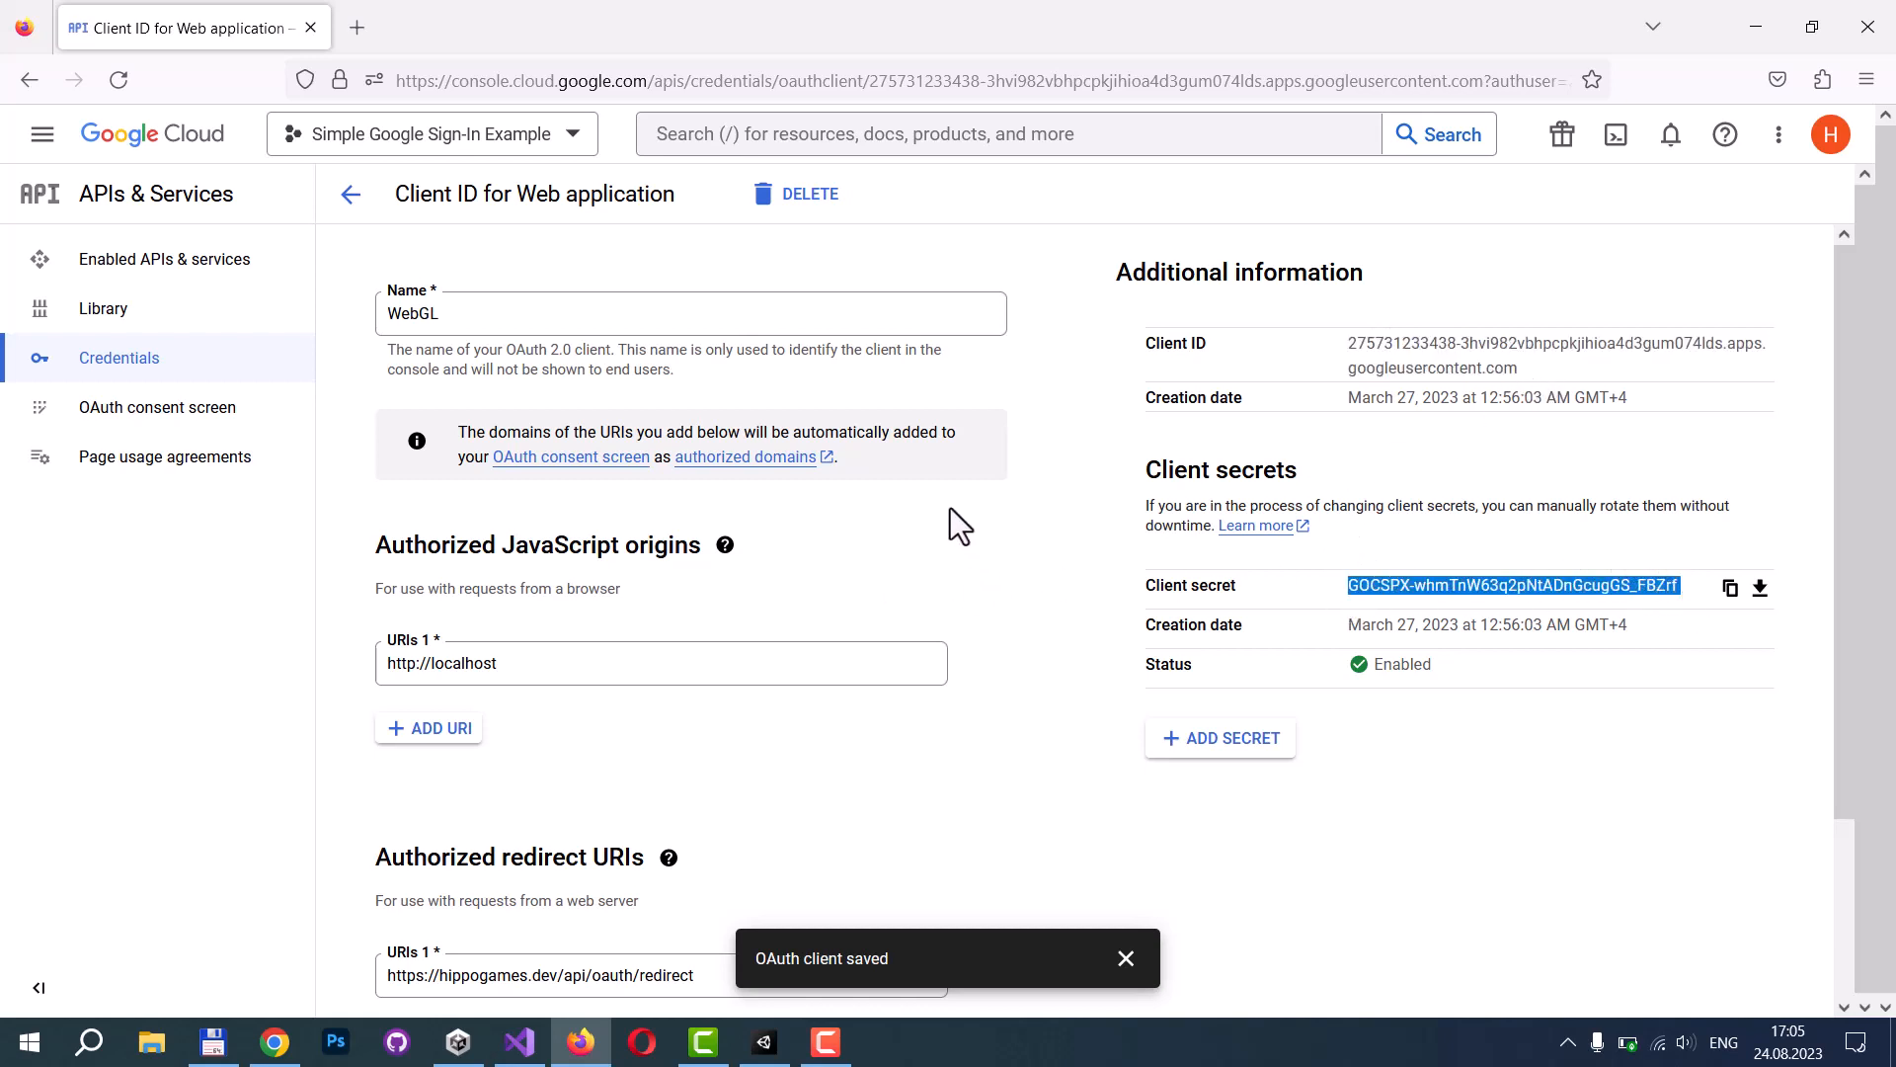
{"action": "mouse_move", "coordinate": [554, 567]}
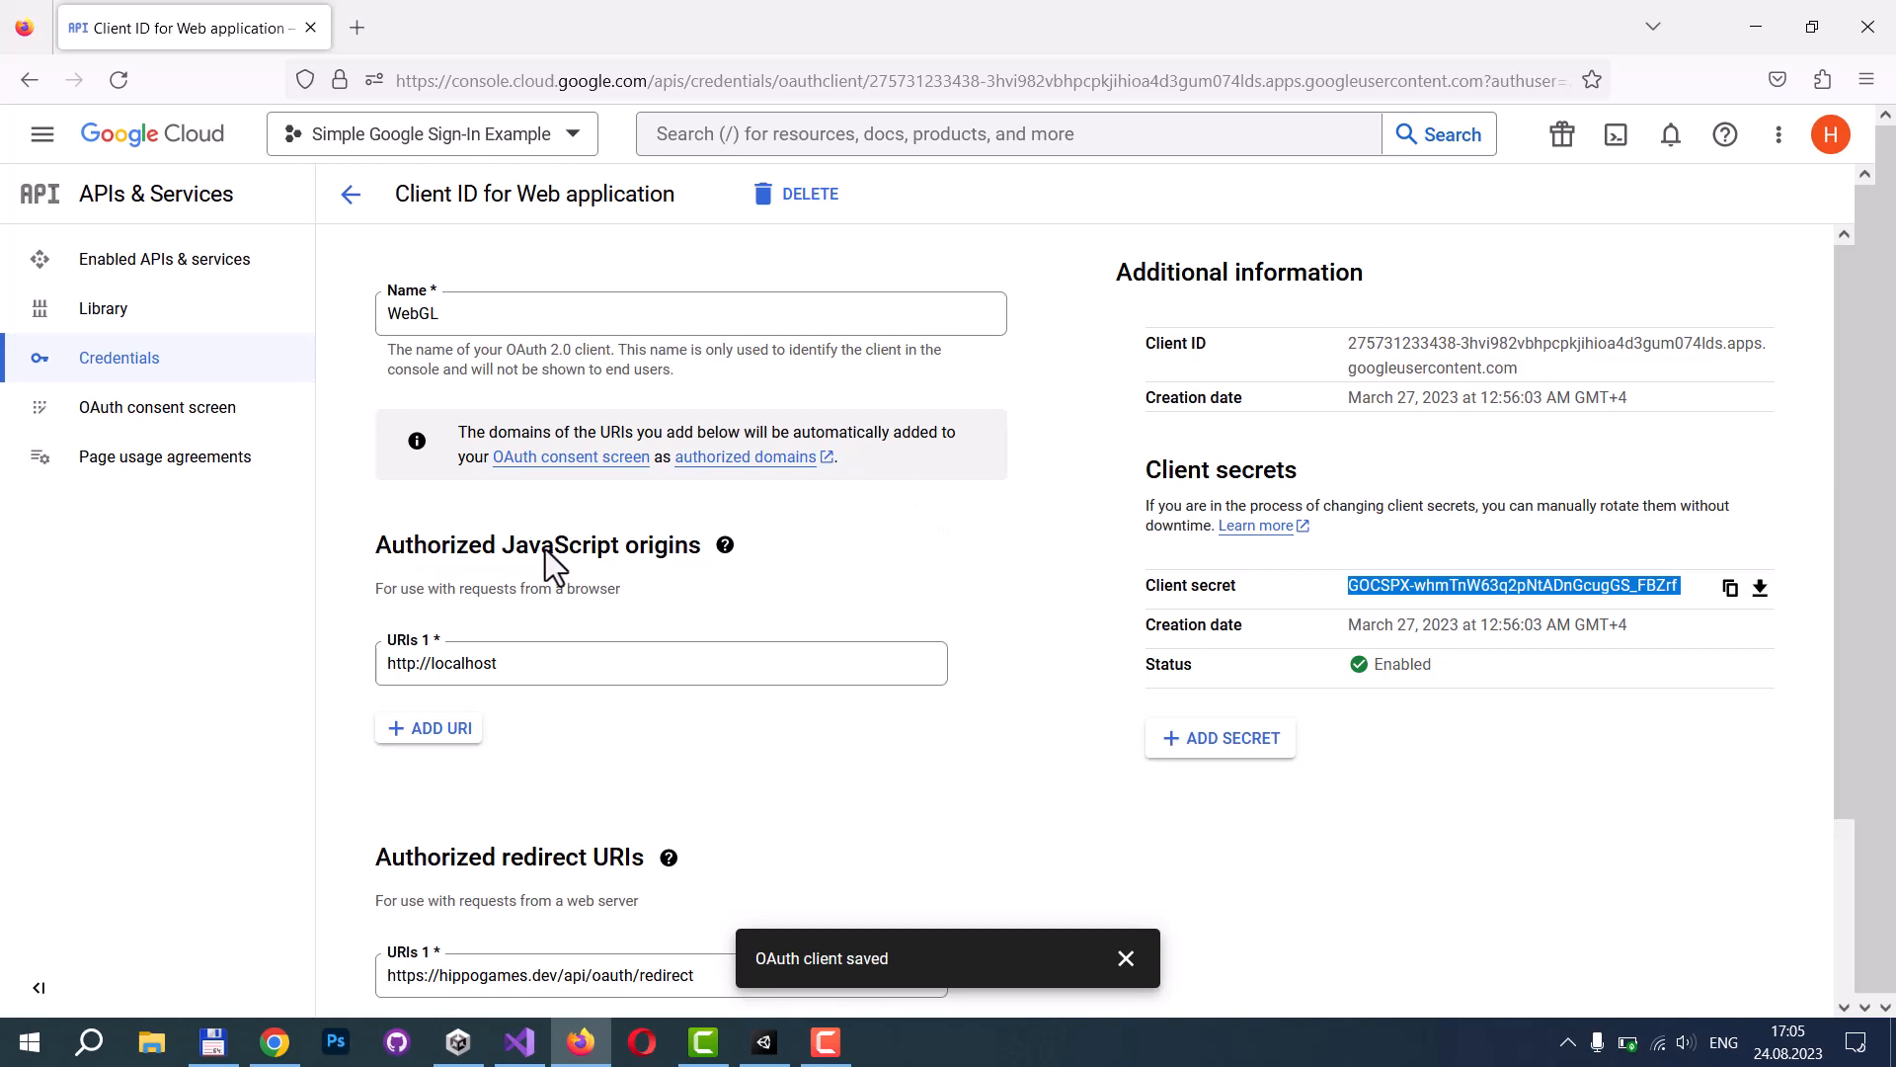
{"action": "mouse_move", "coordinate": [384, 877]}
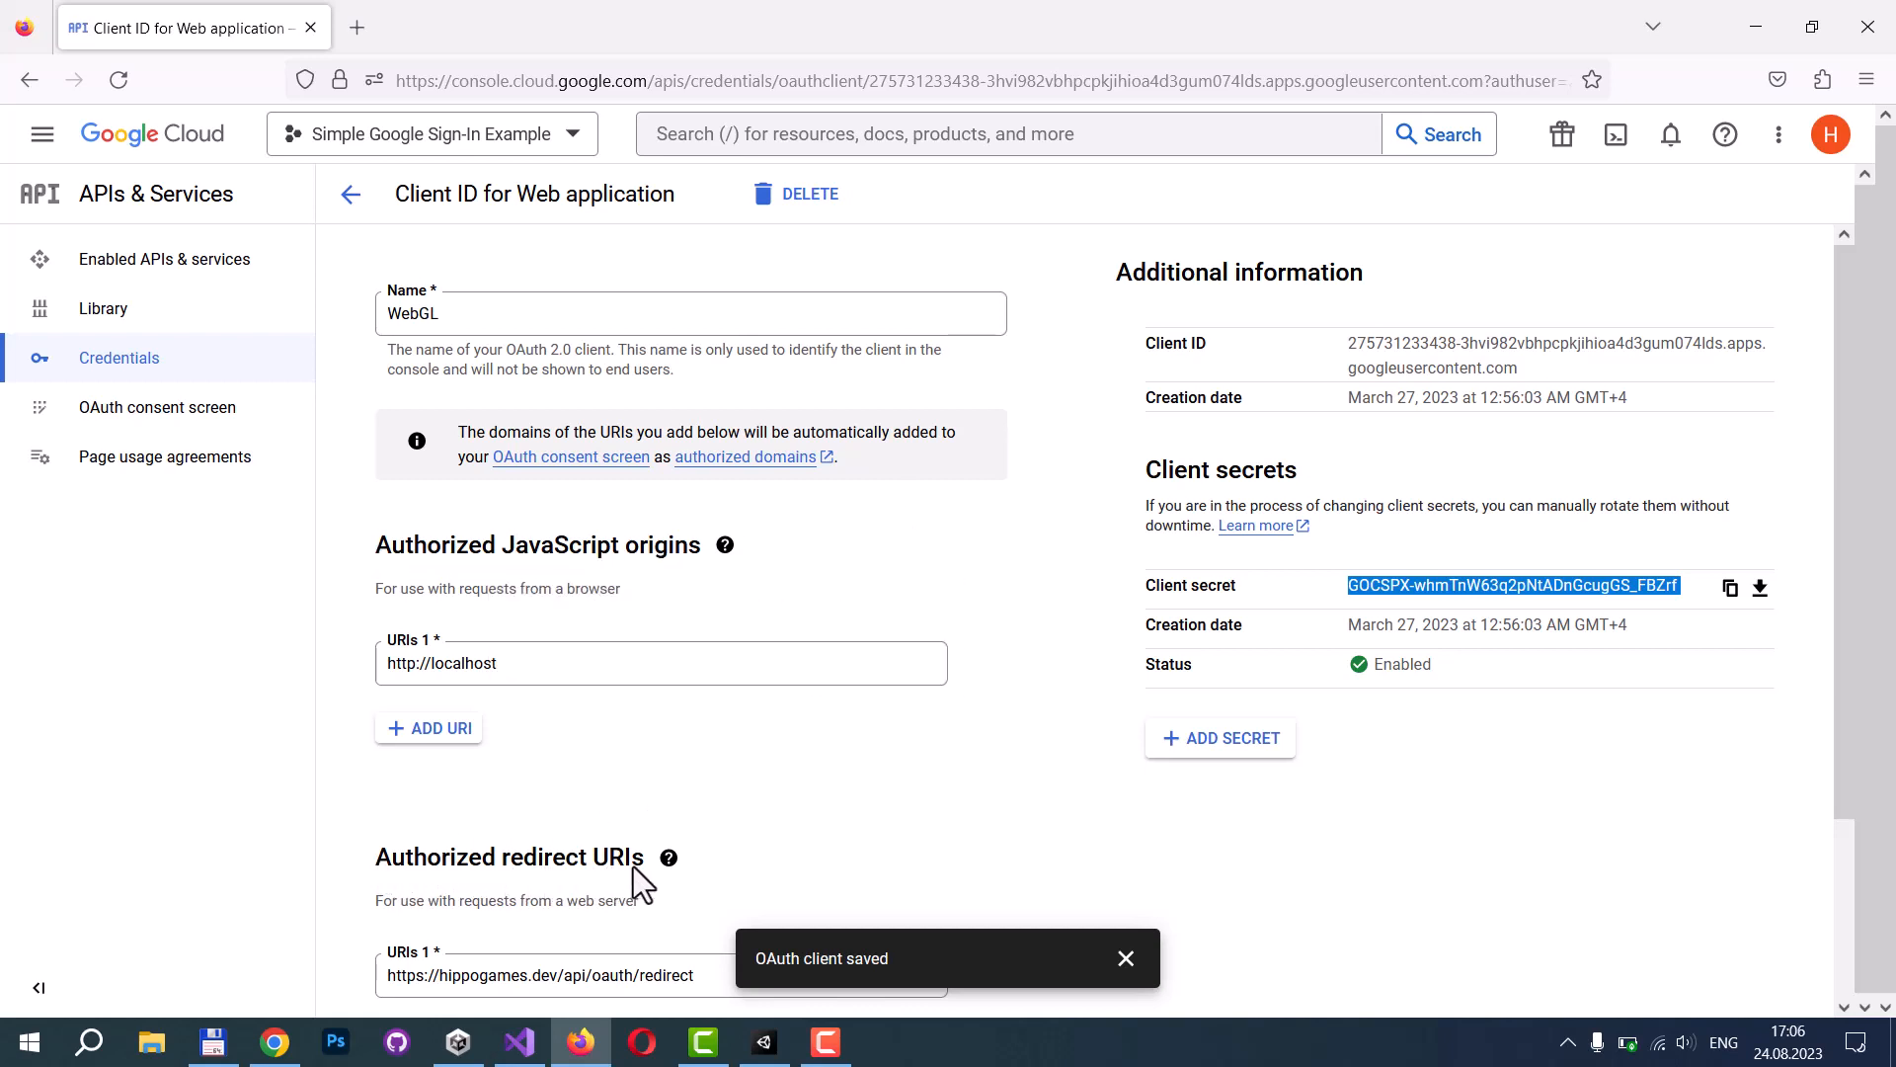
{"action": "triple_click", "coordinate": [542, 975]}
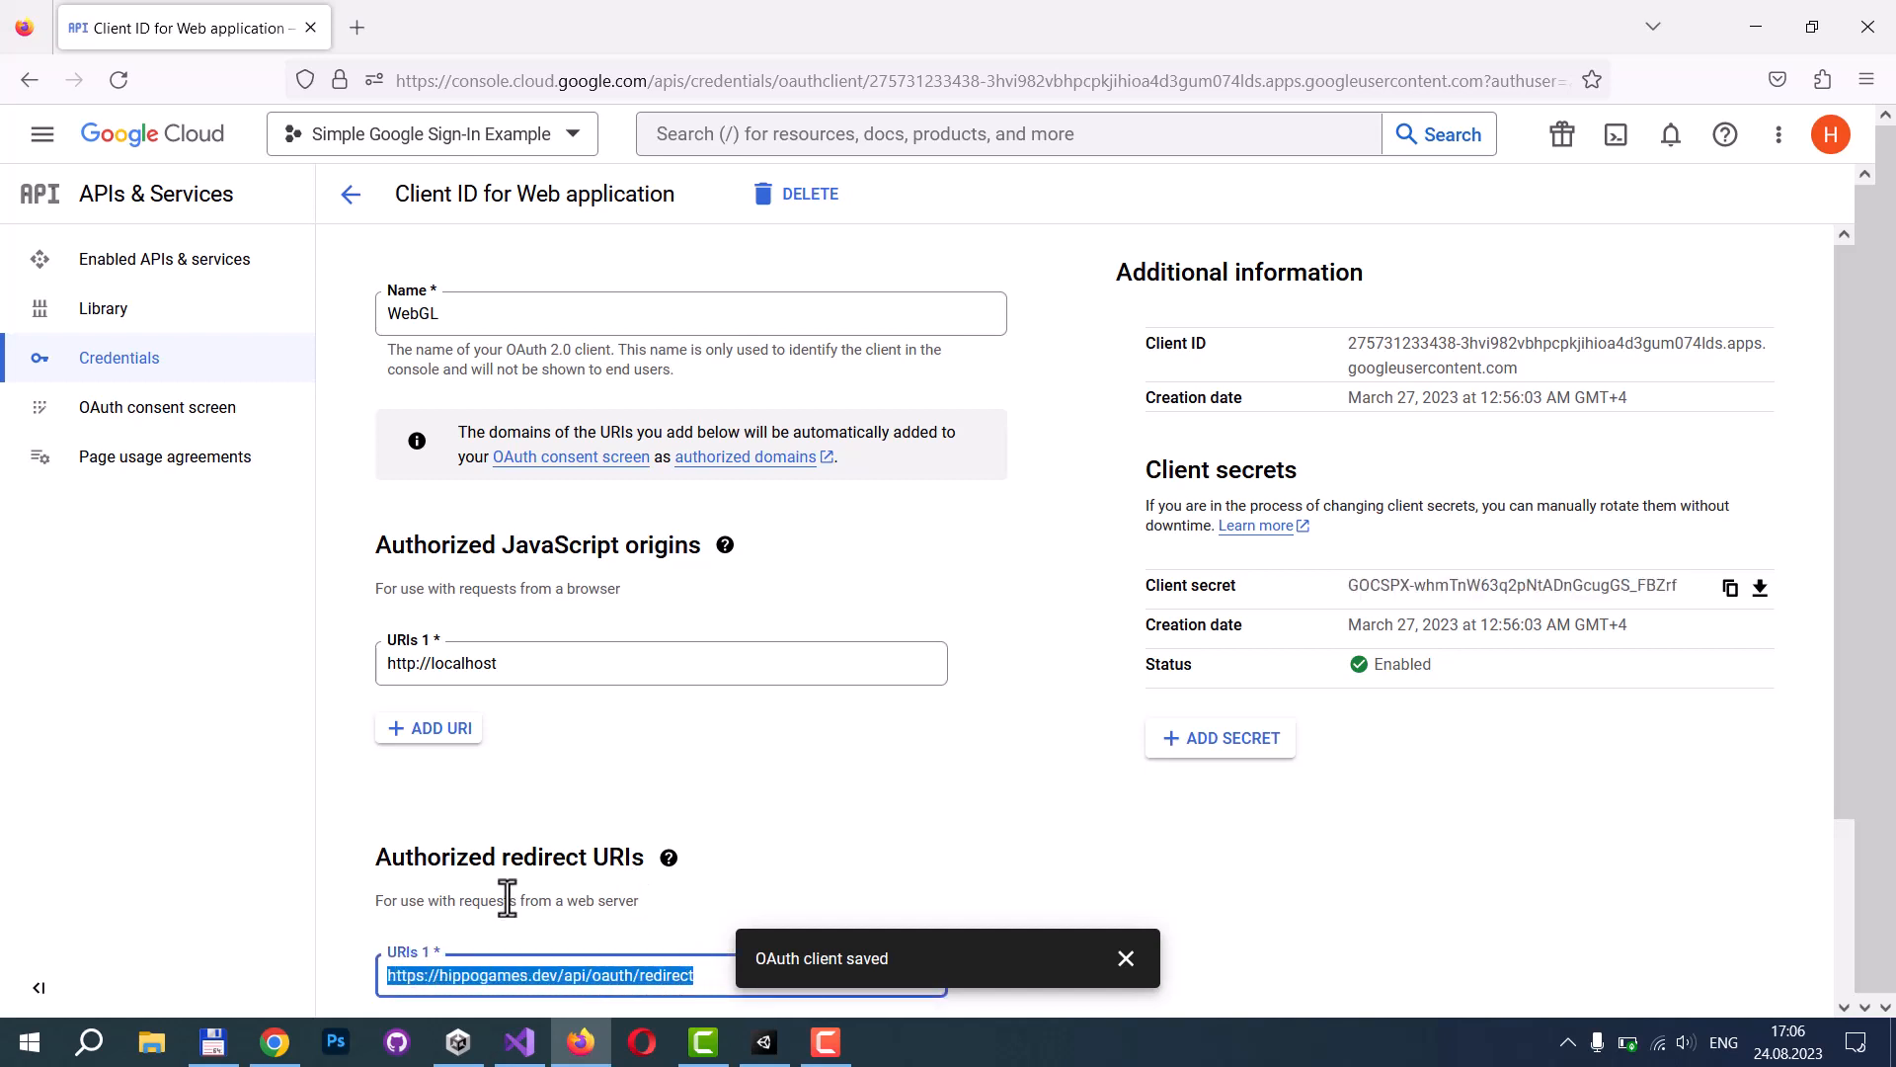